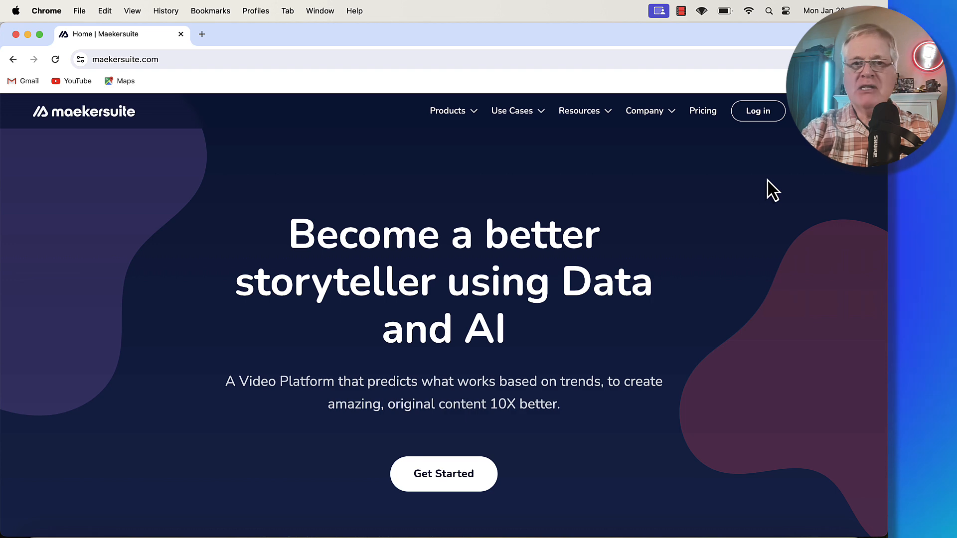
mouse_move(580, 281)
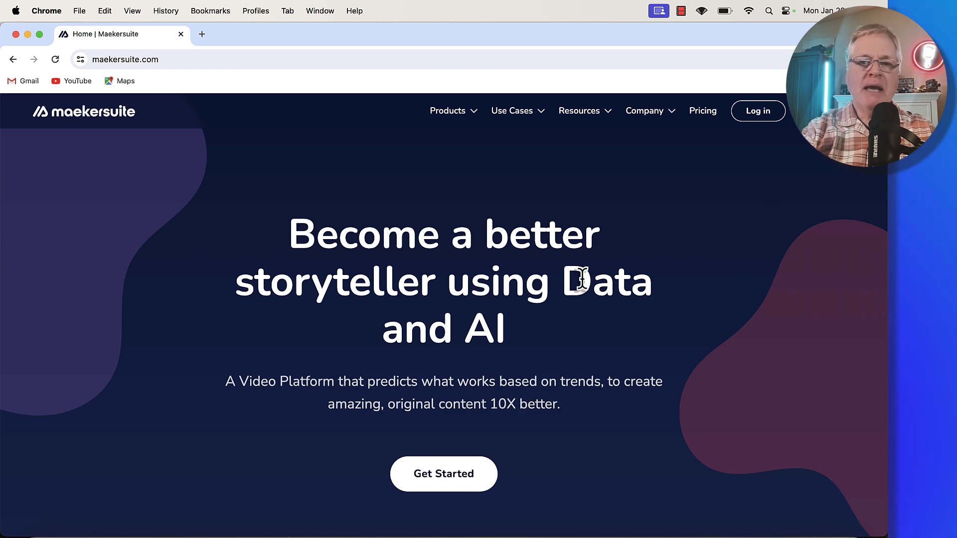
- Scroll the AppSumo Maekersuite listing down to the $29, $129 and $259 license tier cards
left_click(447, 111)
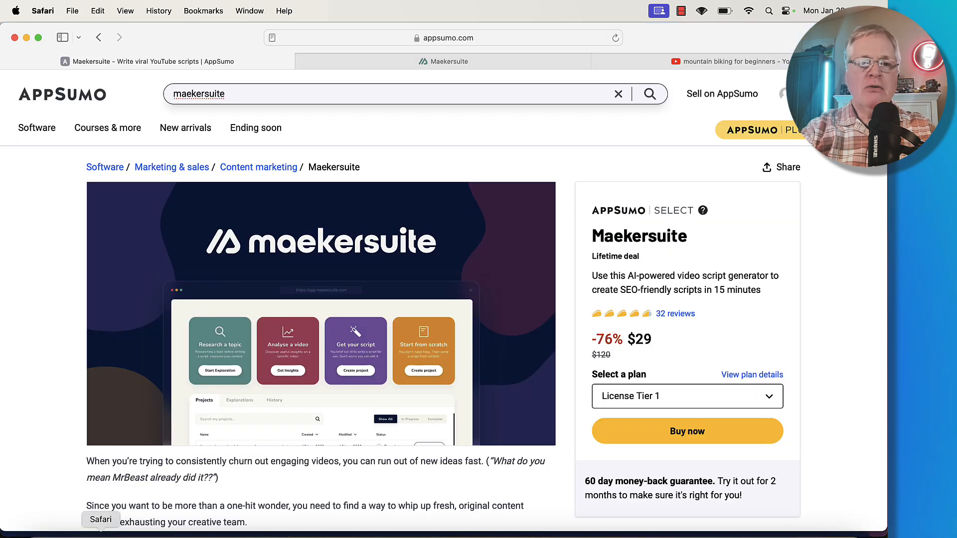
mouse_move(56, 346)
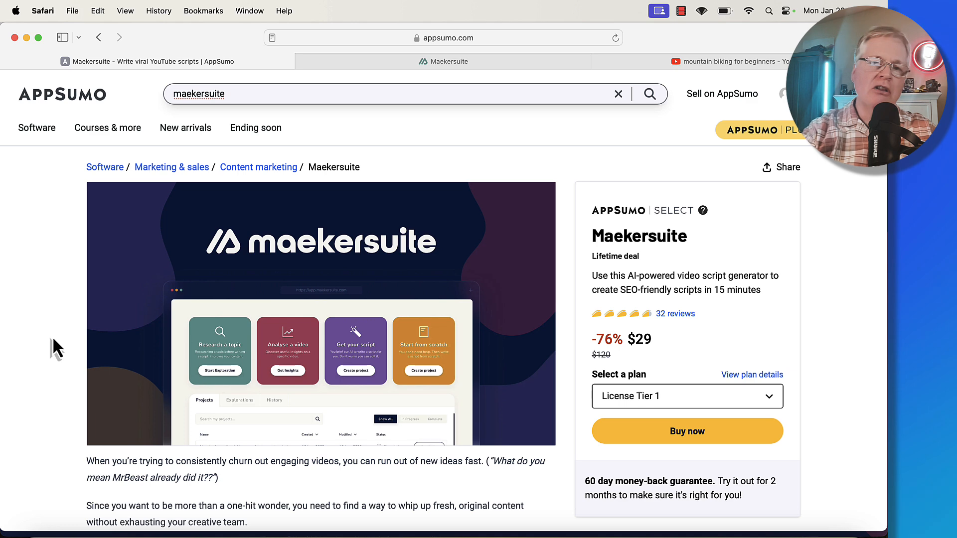
scroll("down", 3)
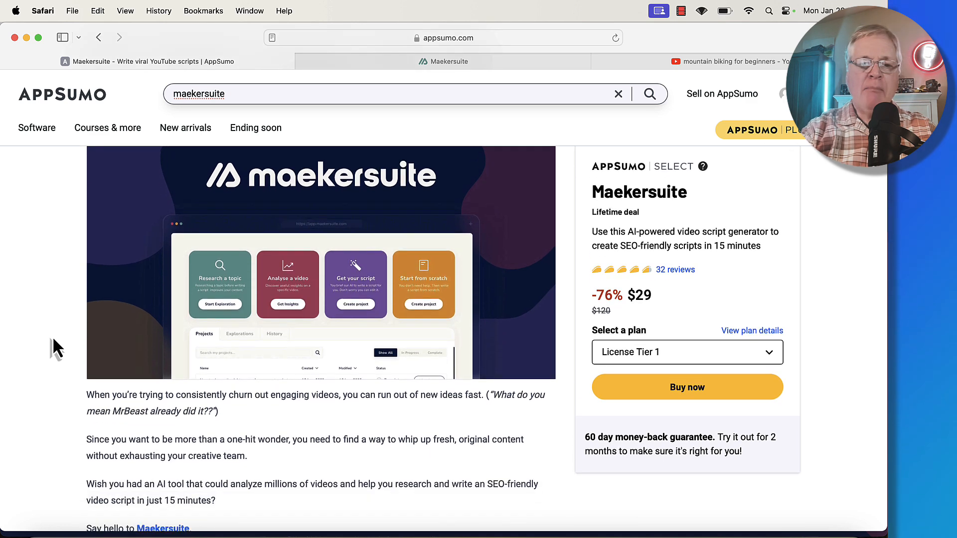
scroll("down", 3)
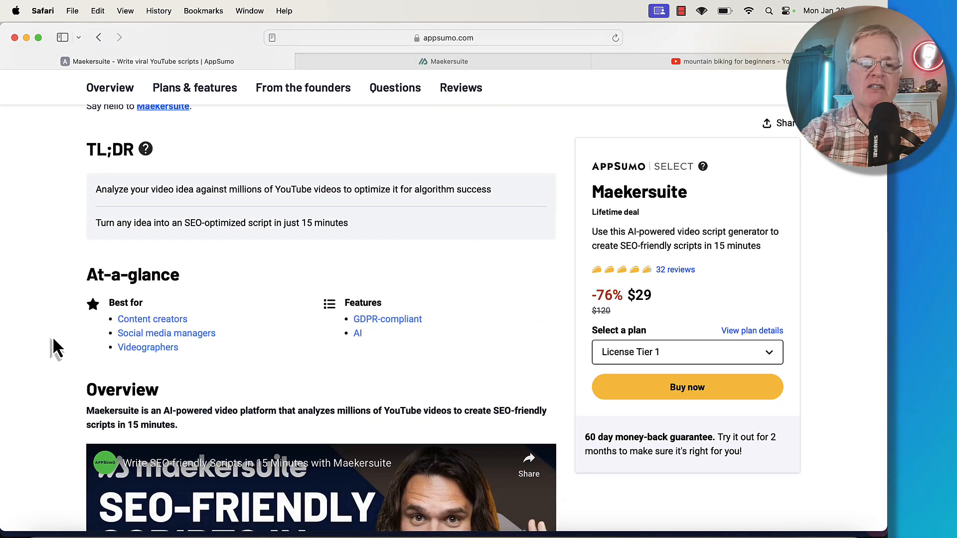
scroll("down", 3)
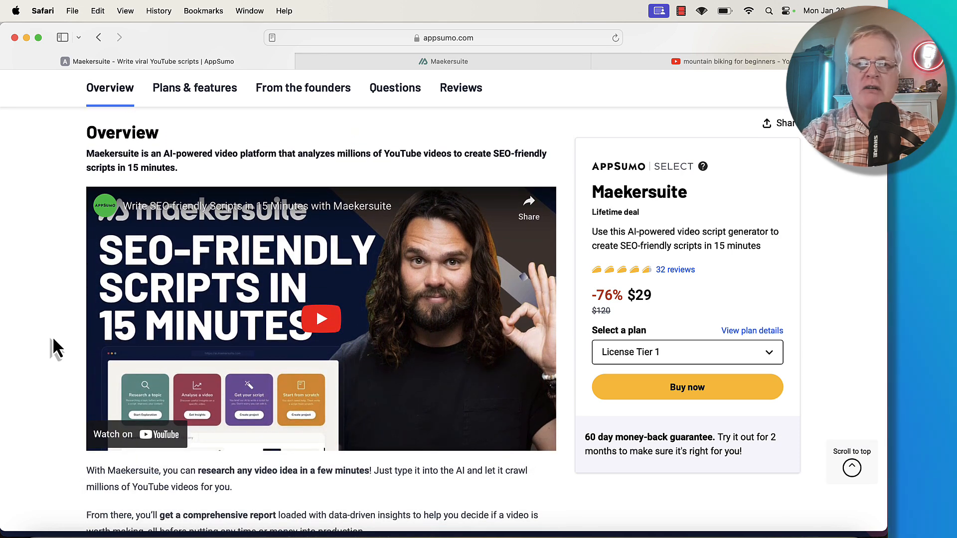
scroll("down", 3)
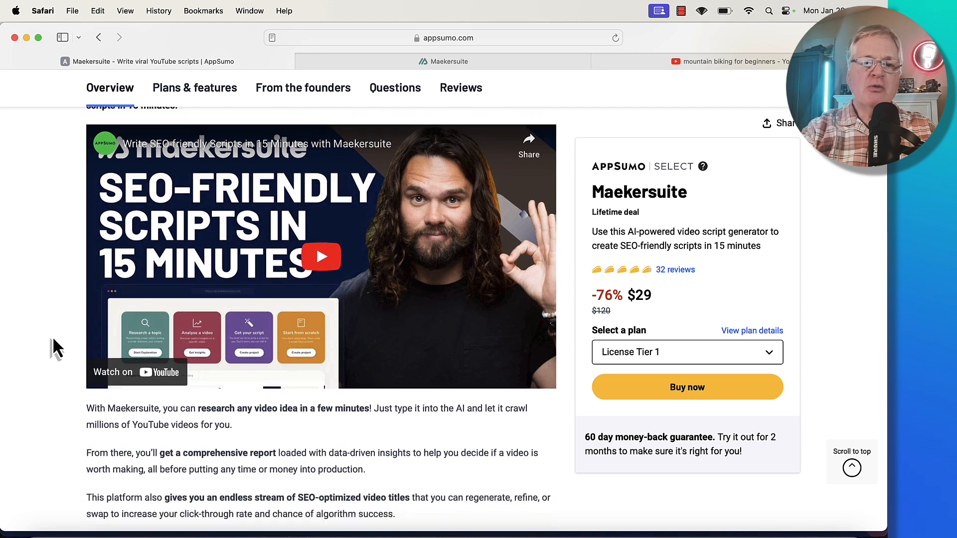
scroll("down", 3)
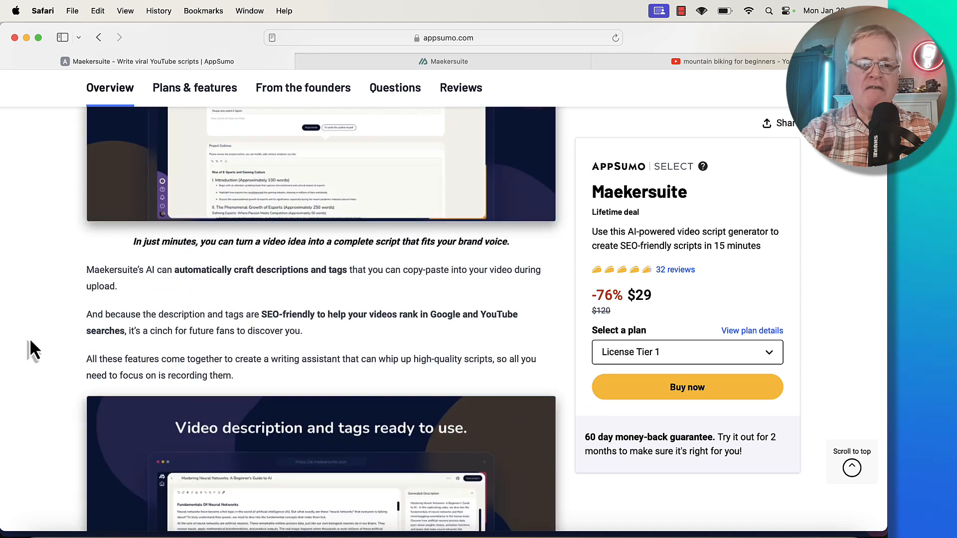
scroll("down", 3)
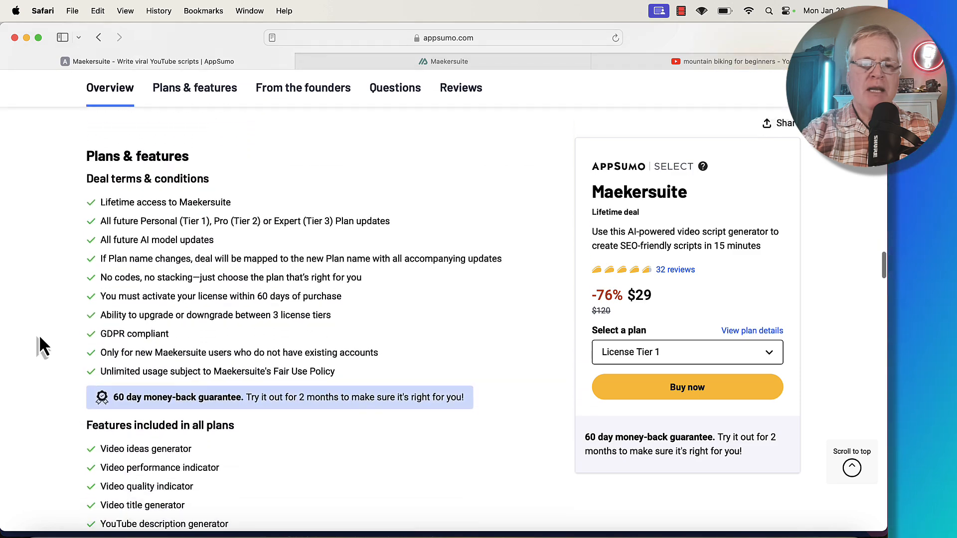
scroll("down", 3)
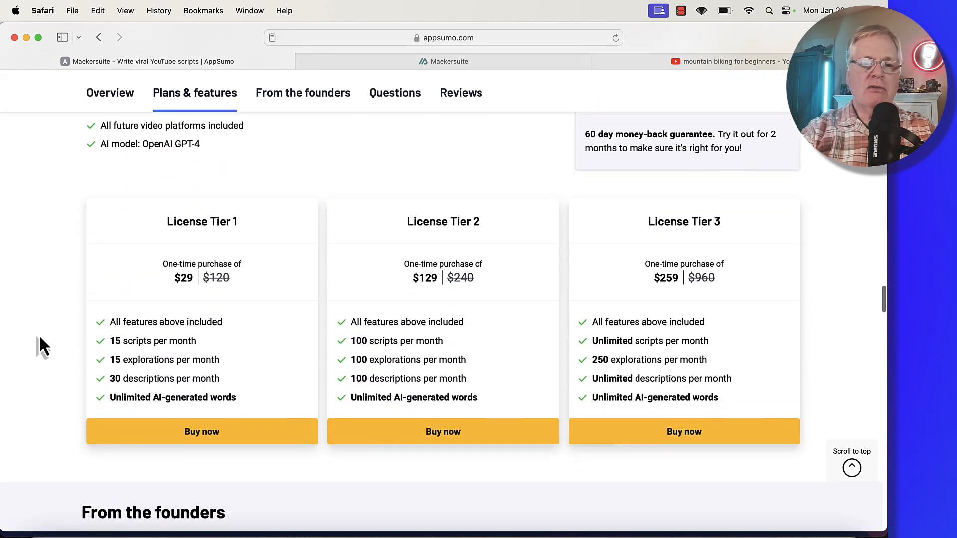
scroll("down", 3)
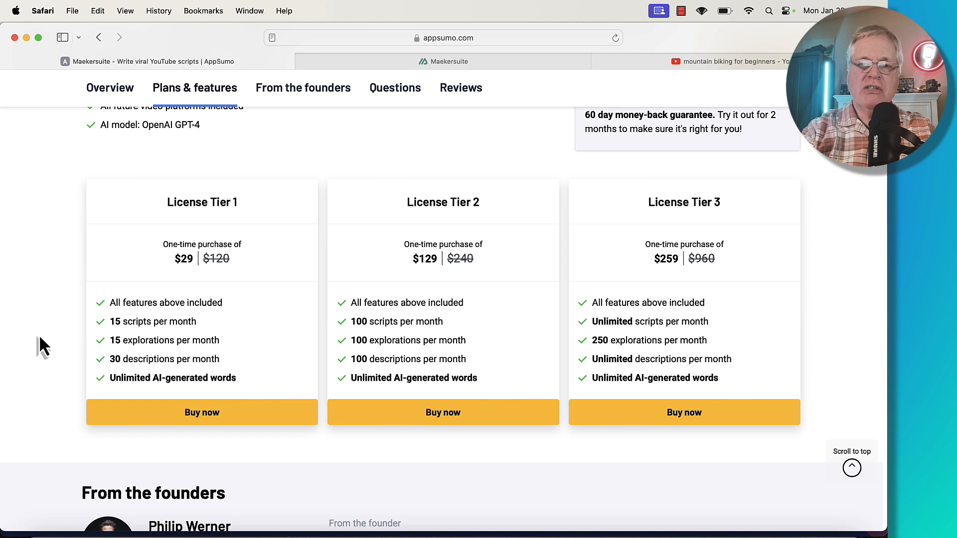
mouse_move(299, 173)
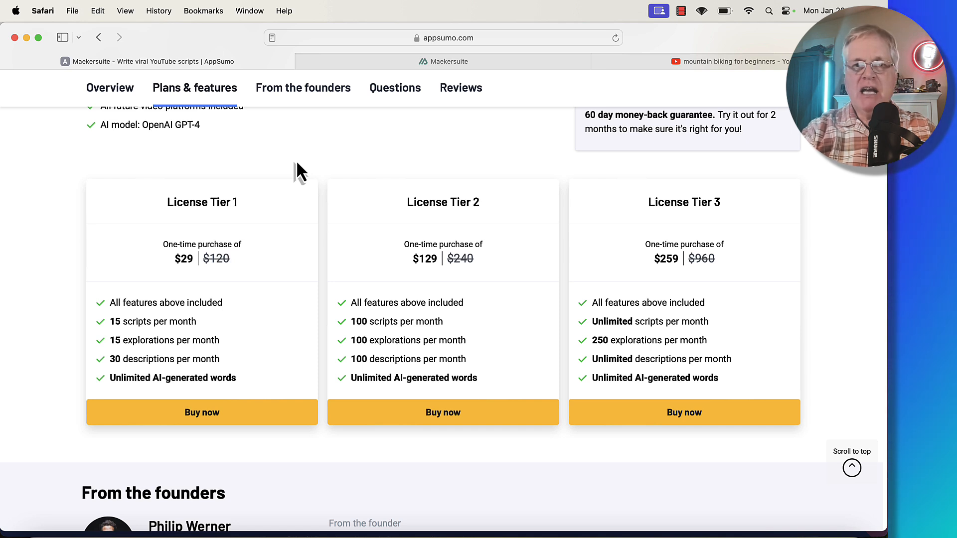
mouse_move(289, 275)
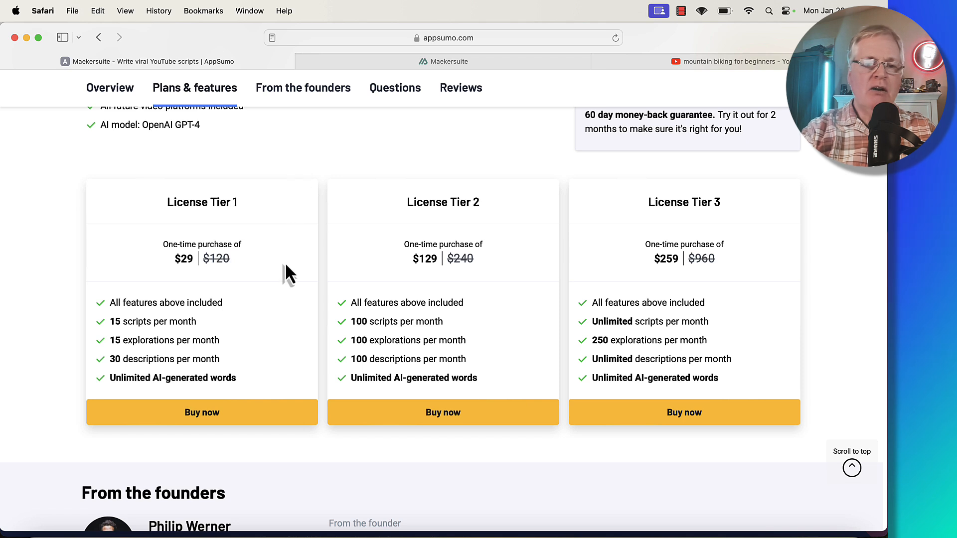
mouse_move(265, 366)
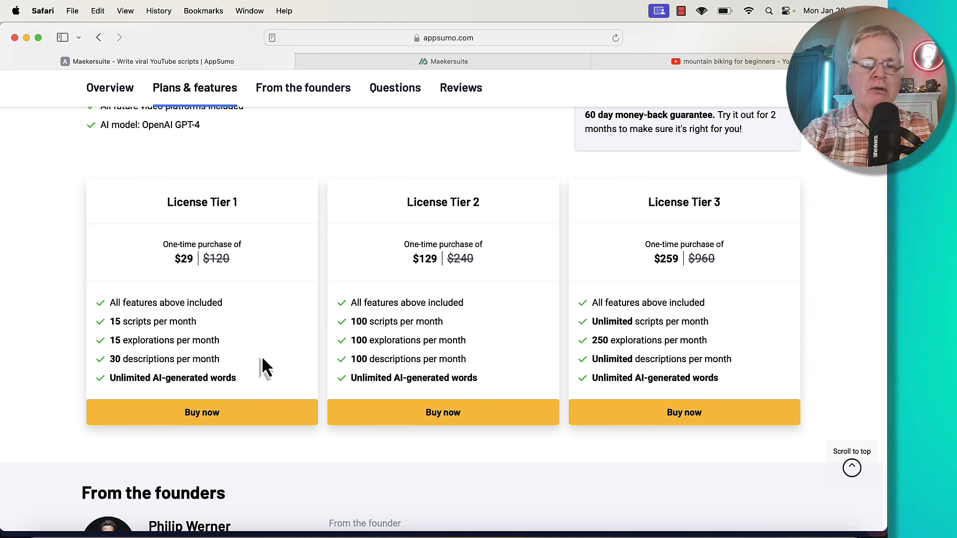
mouse_move(262, 342)
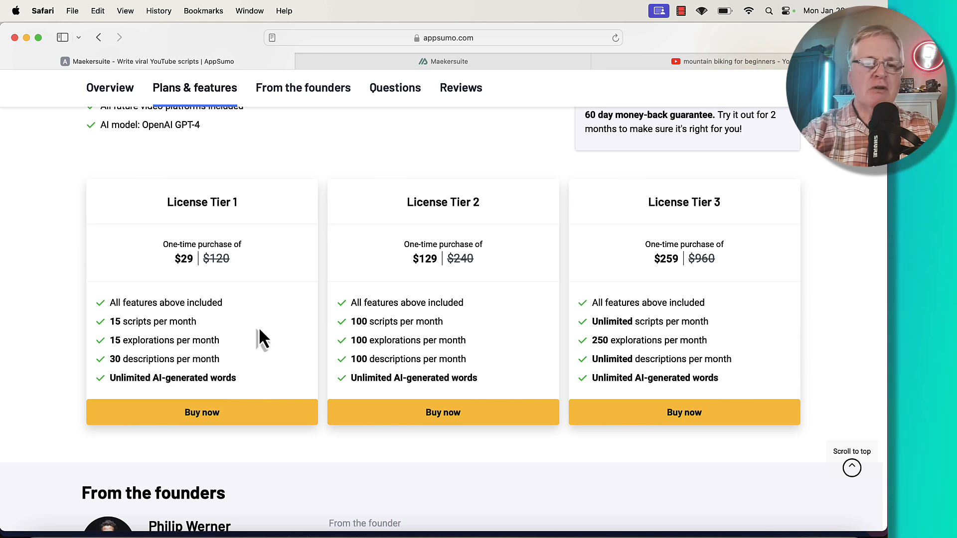
mouse_move(570, 156)
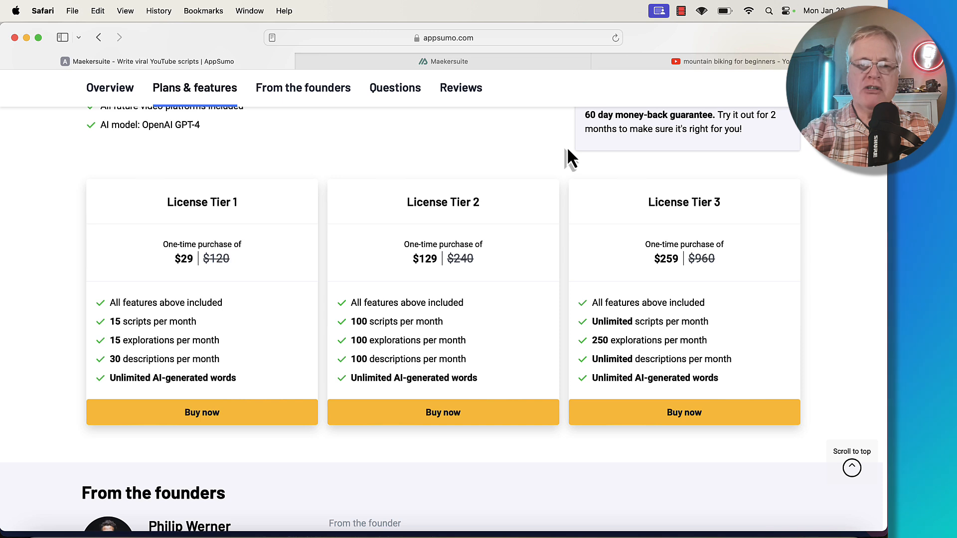
mouse_move(561, 287)
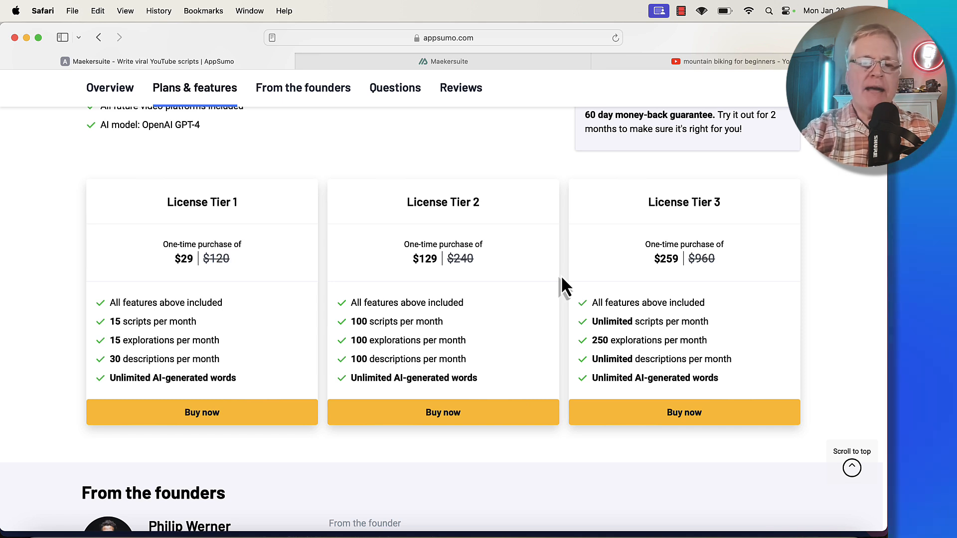
mouse_move(531, 82)
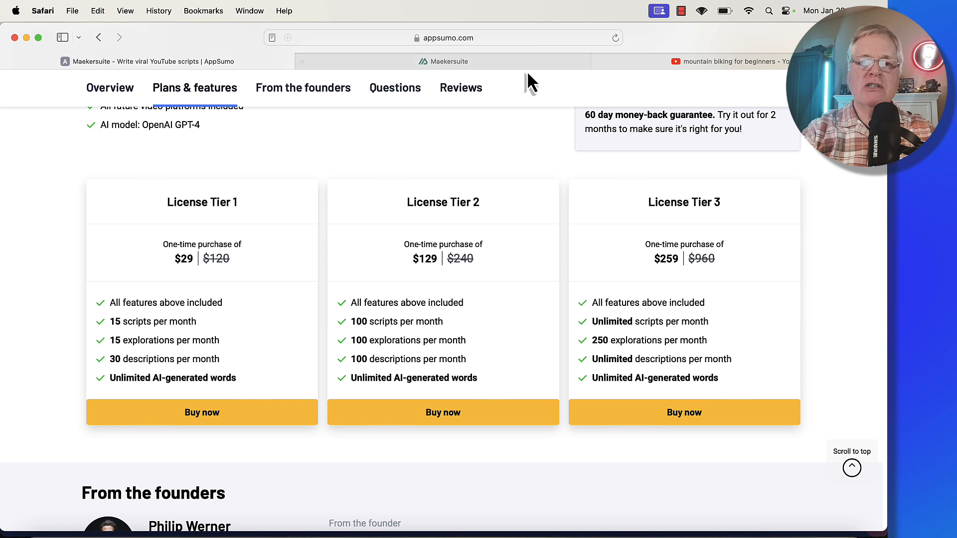
- Show the Maekersuite dashboard's Projects list, then the Explorations list with container gardening for beginners
left_click(442, 60)
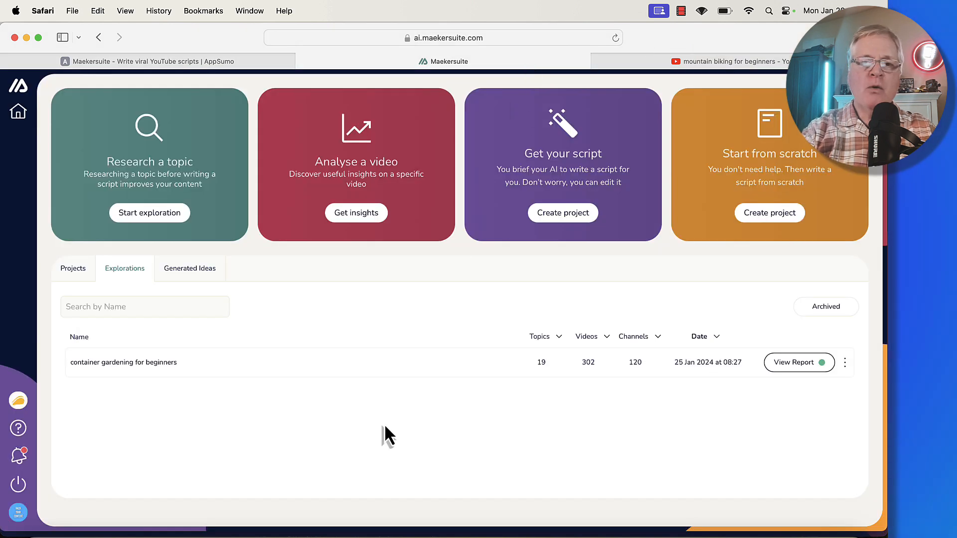
mouse_move(243, 209)
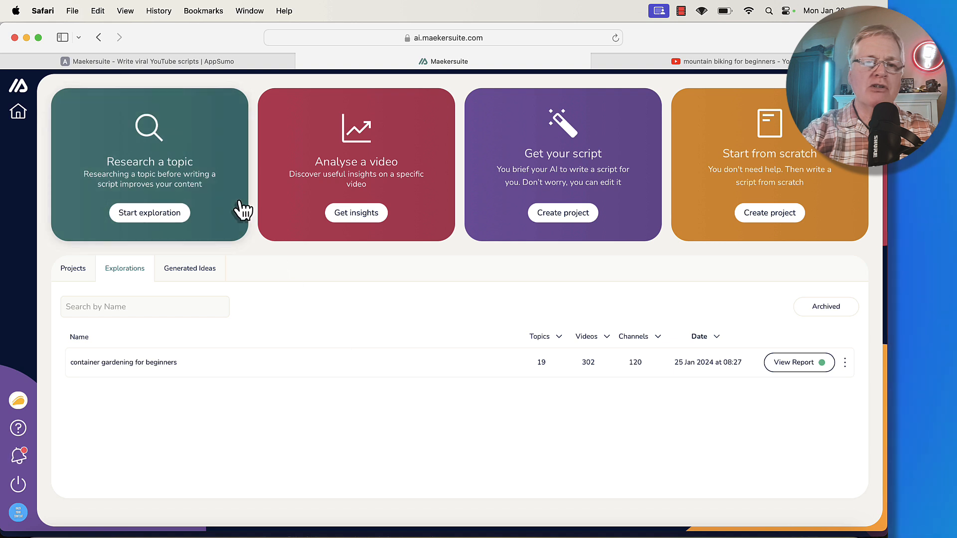
mouse_move(514, 160)
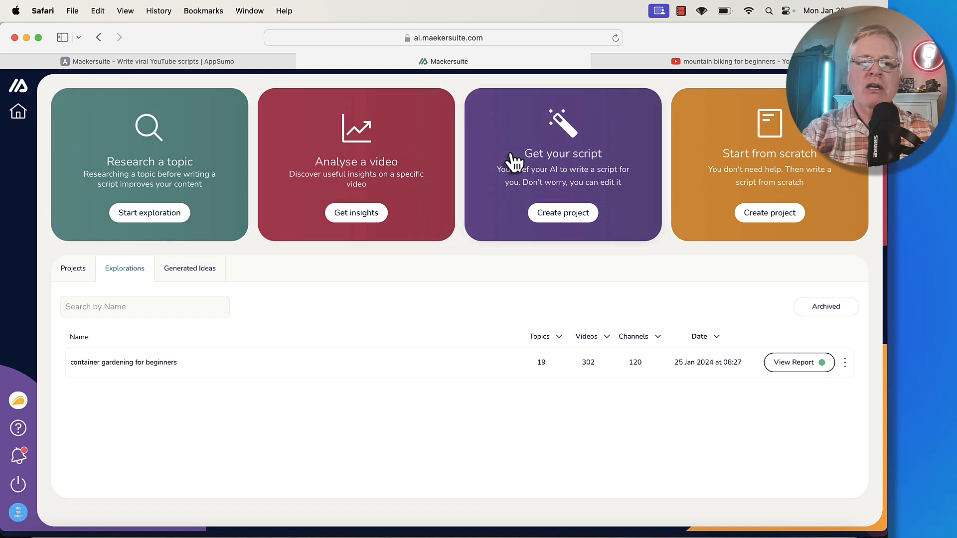
mouse_move(653, 187)
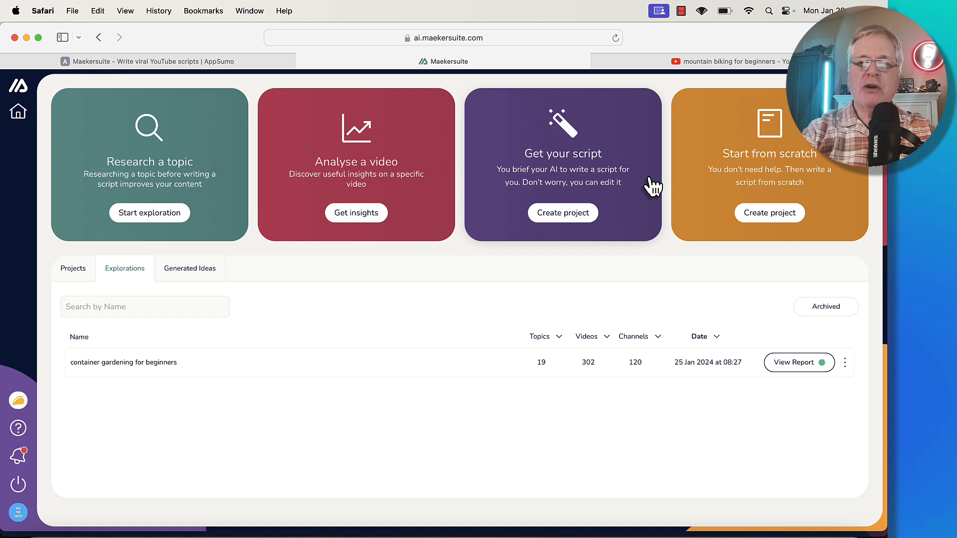
mouse_move(703, 192)
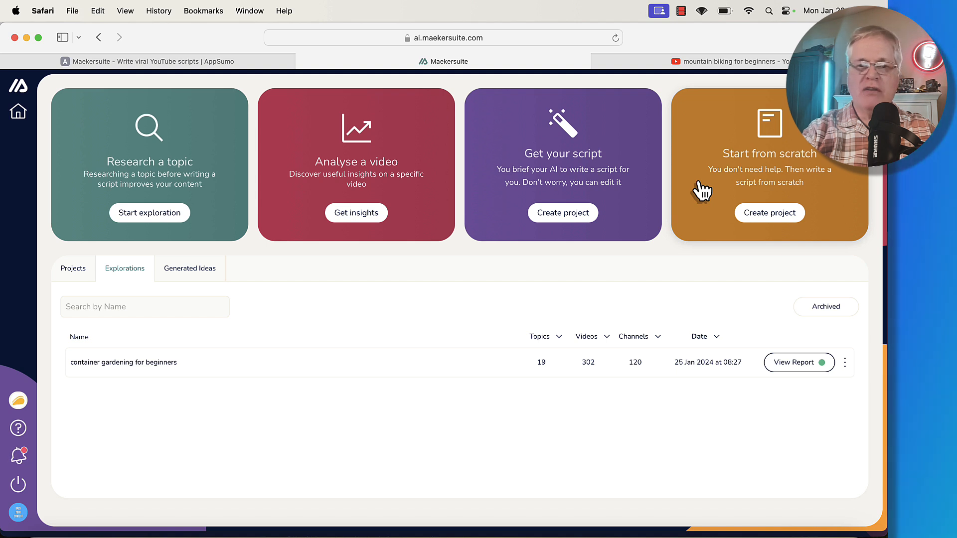
mouse_move(360, 293)
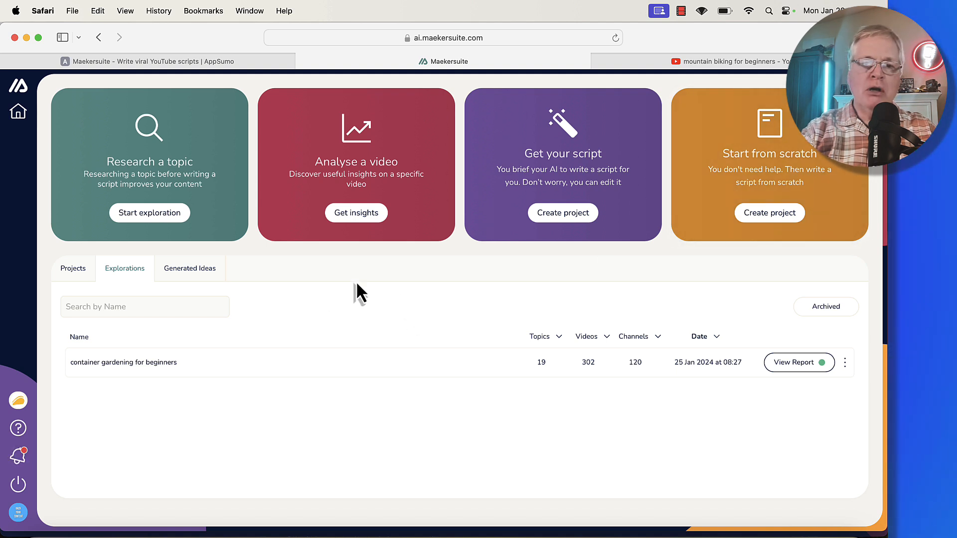
mouse_move(108, 282)
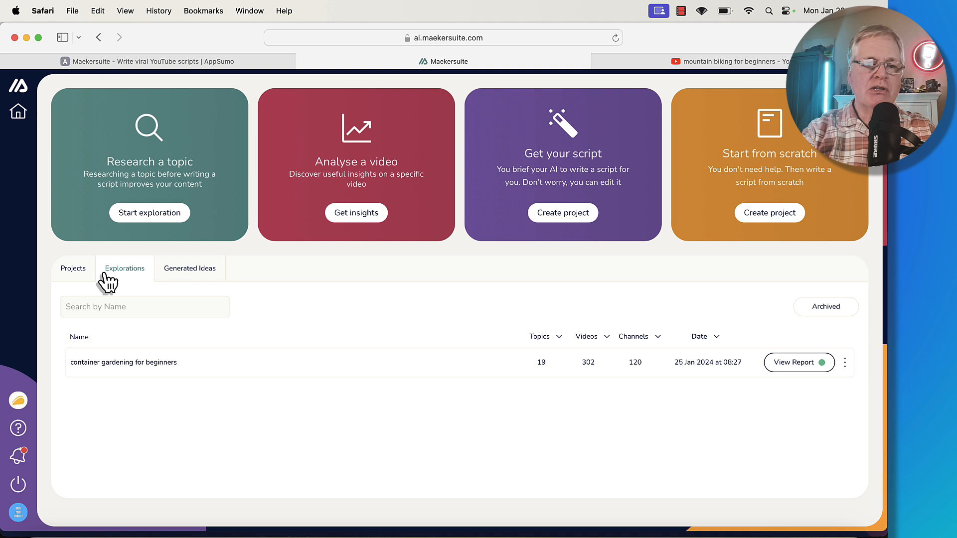
left_click(73, 269)
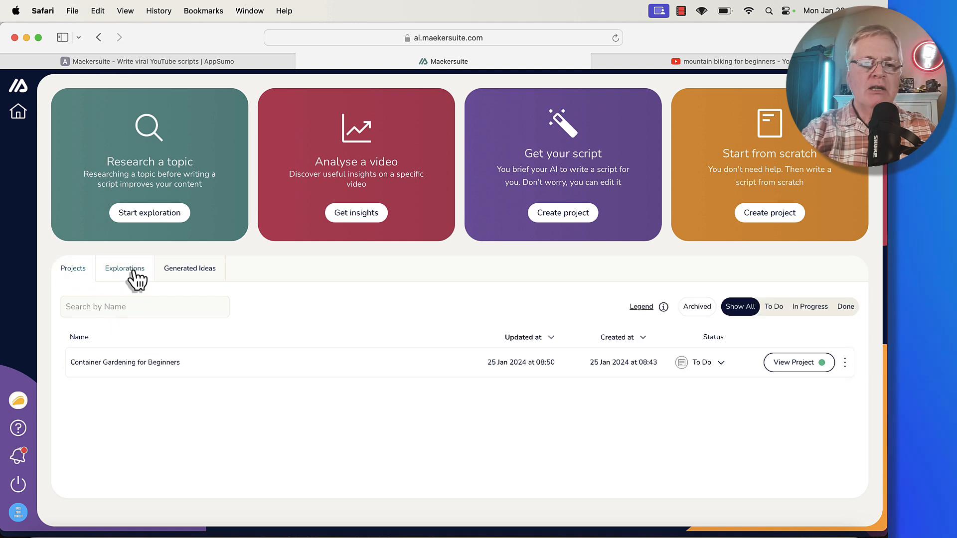
left_click(123, 269)
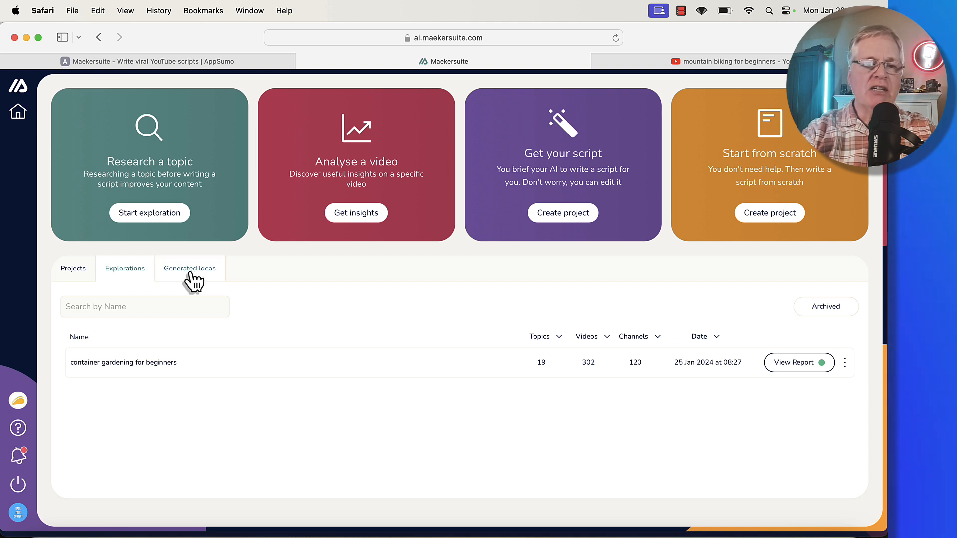
mouse_move(222, 132)
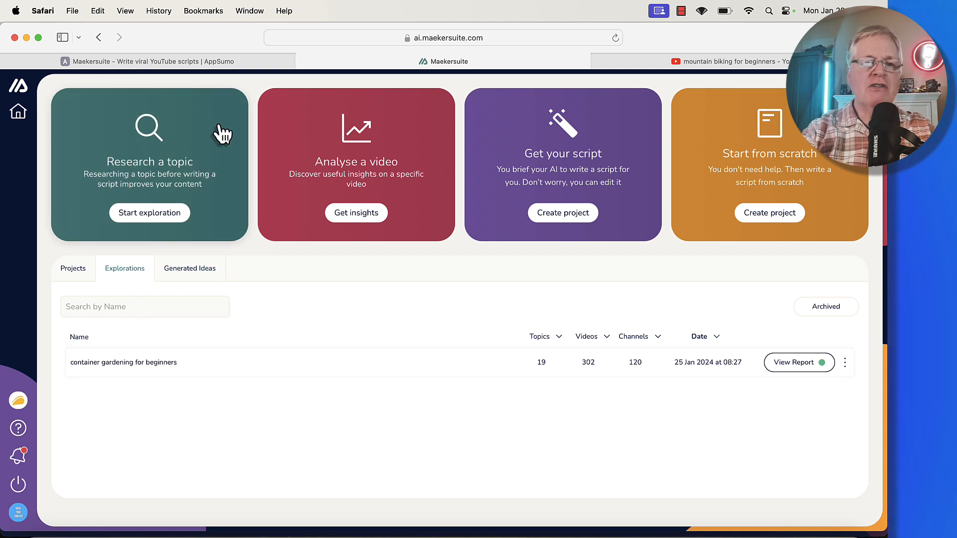
mouse_move(226, 177)
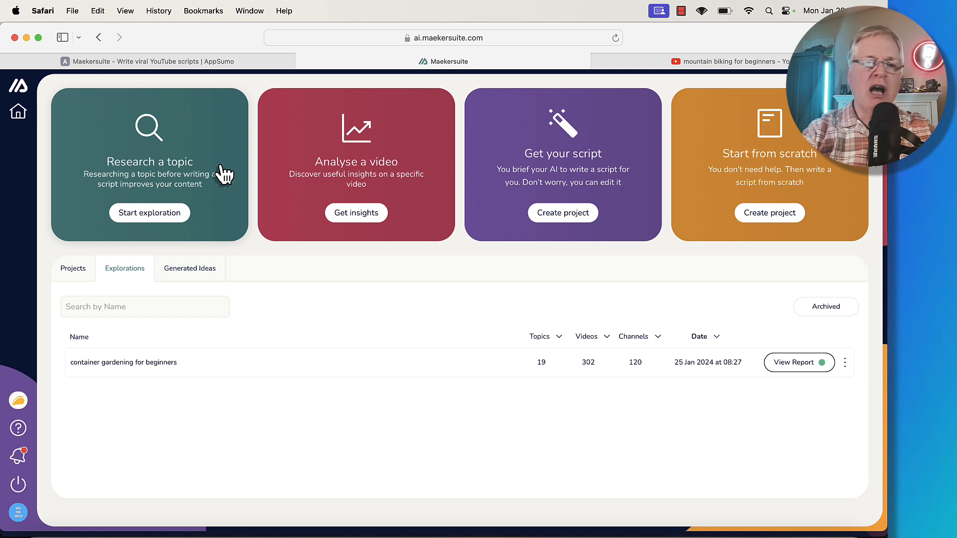
mouse_move(165, 224)
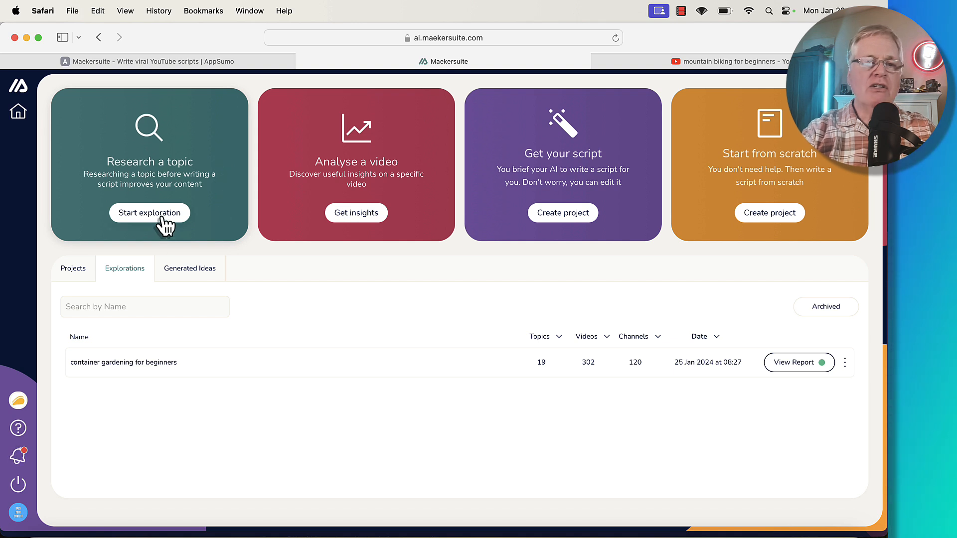
left_click(149, 213)
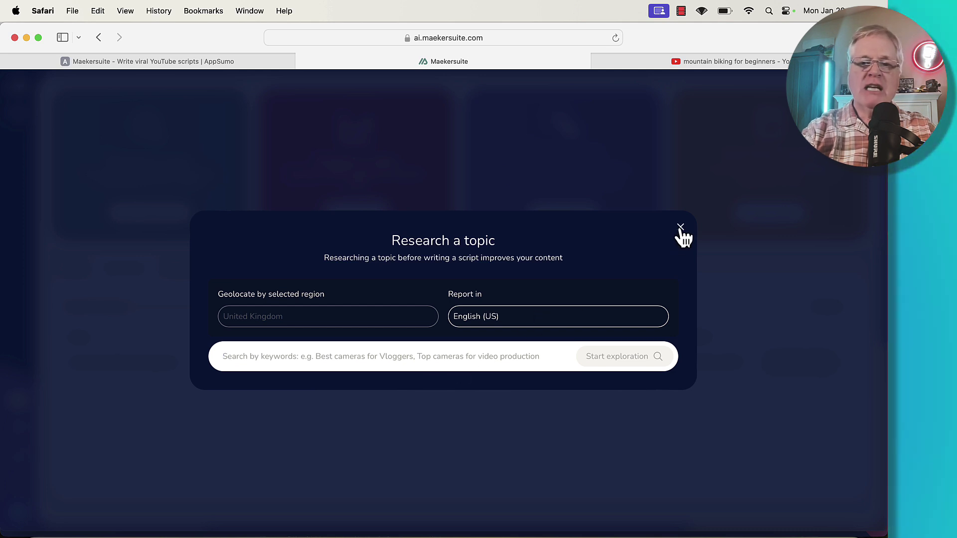
left_click(681, 224)
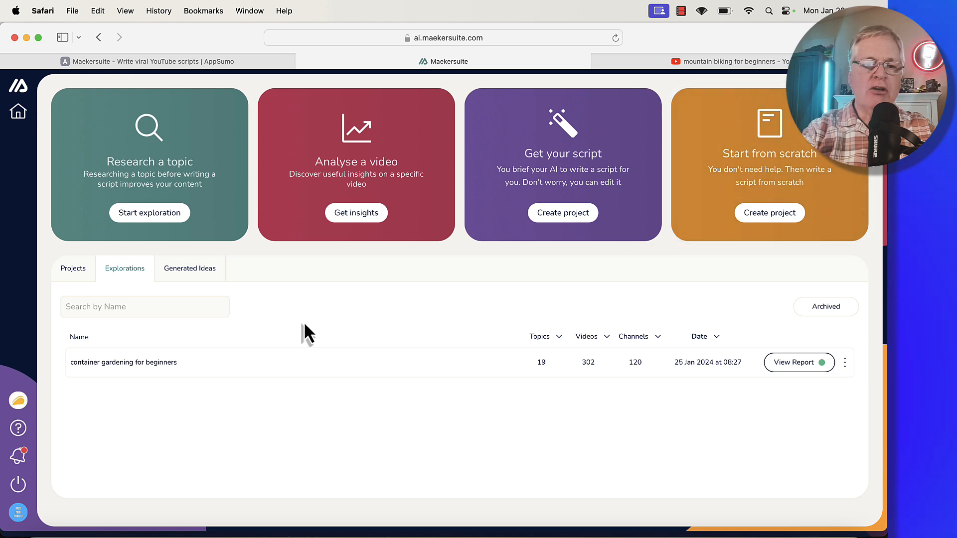
mouse_move(134, 381)
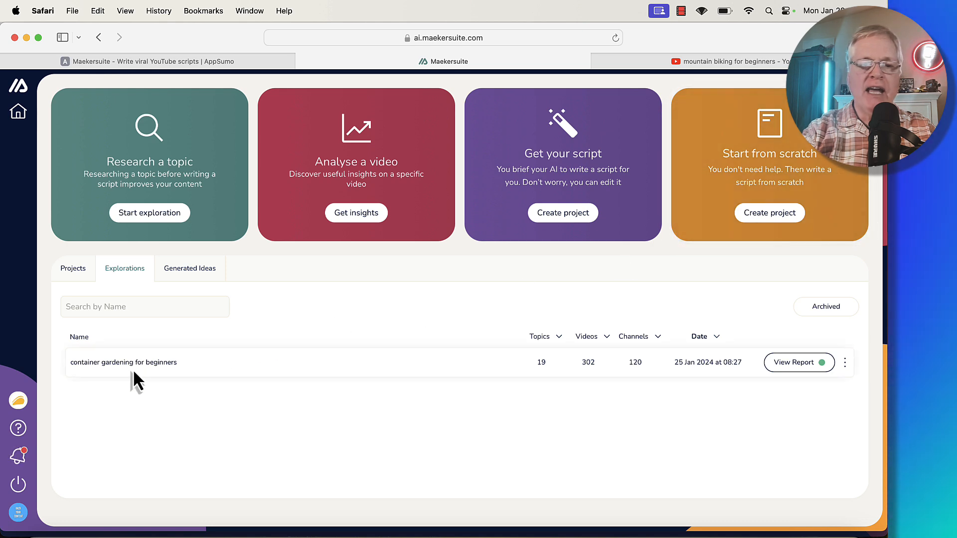
mouse_move(558, 390)
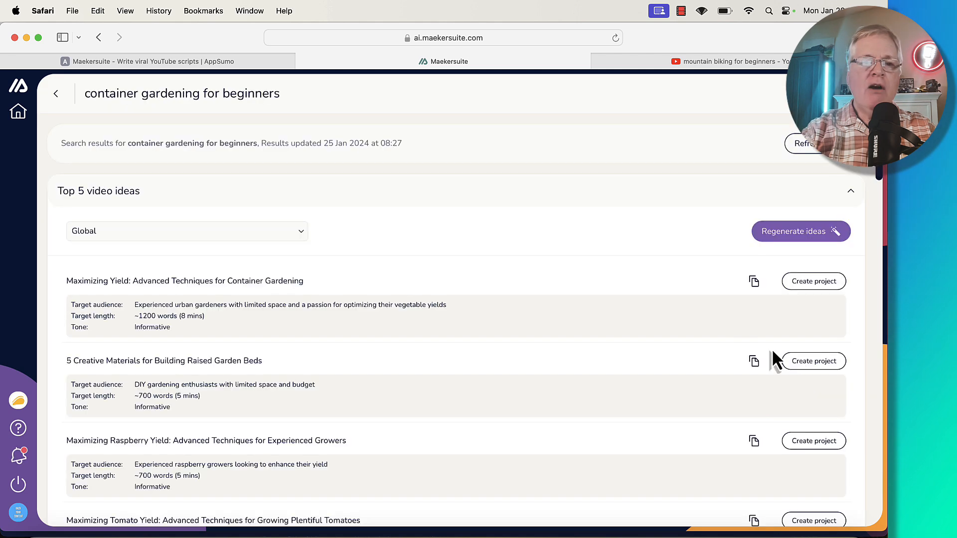
mouse_move(578, 271)
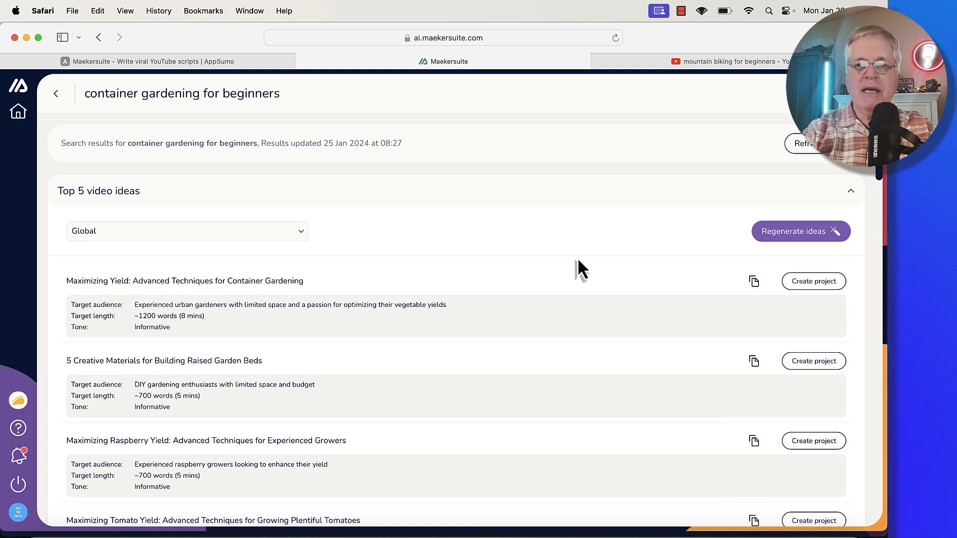
mouse_move(255, 136)
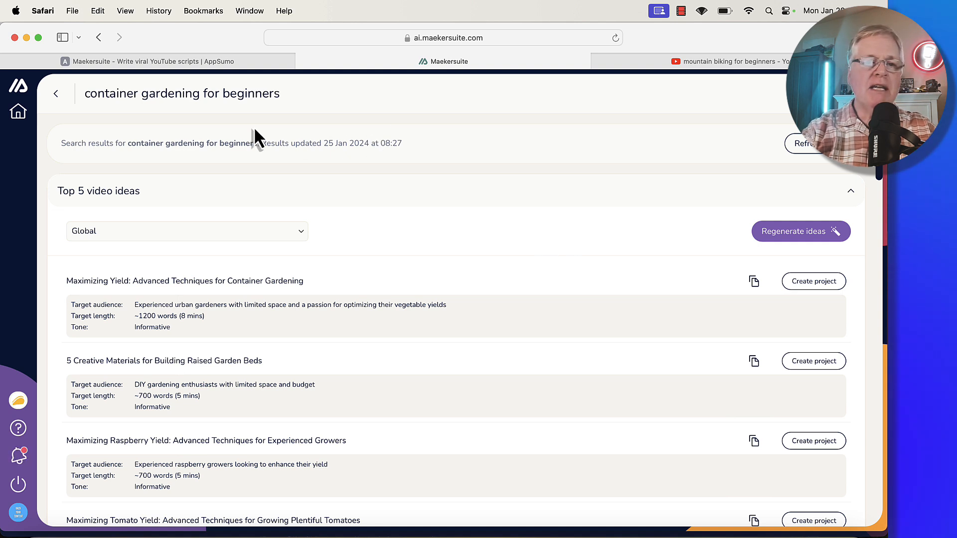
mouse_move(273, 120)
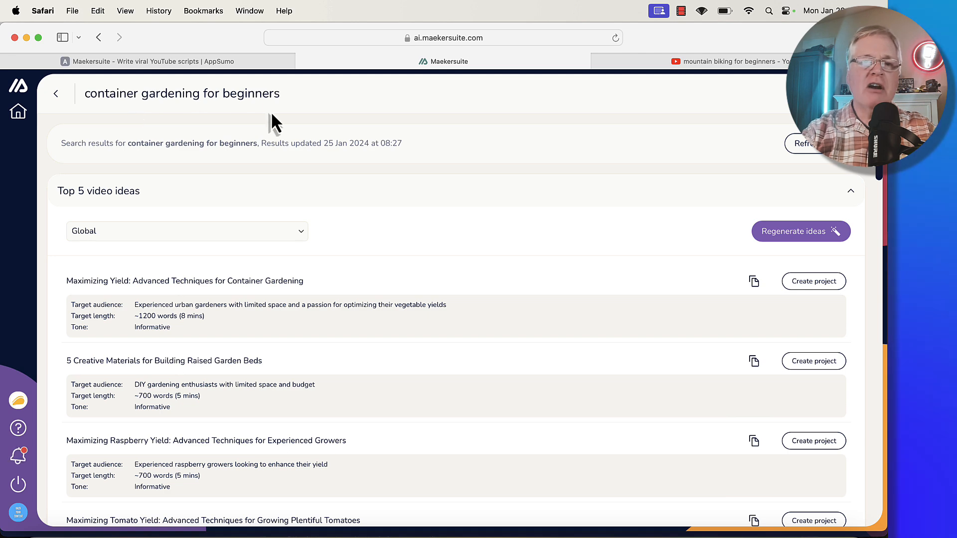
mouse_move(559, 188)
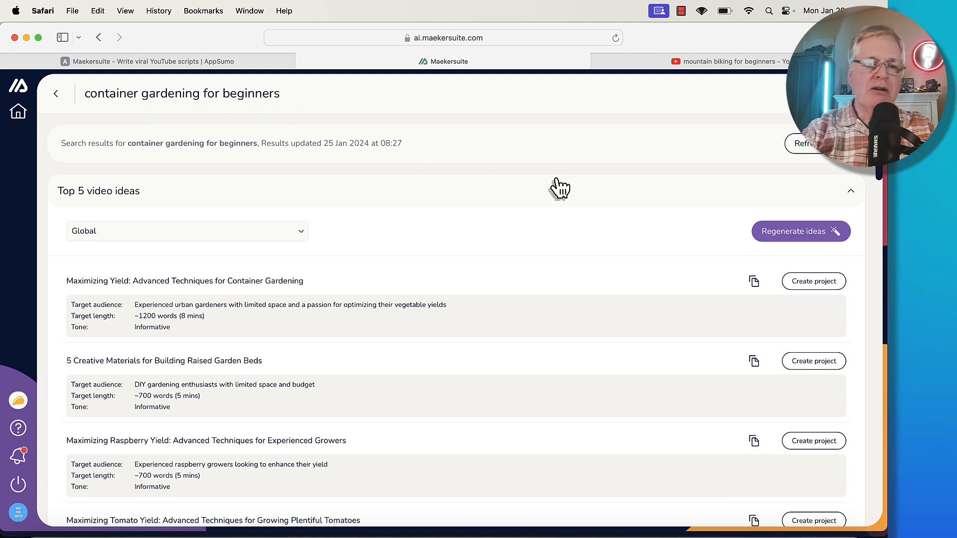
- Scroll the container gardening report from top video ideas down to the 270M-views research overview
scroll("down", 3)
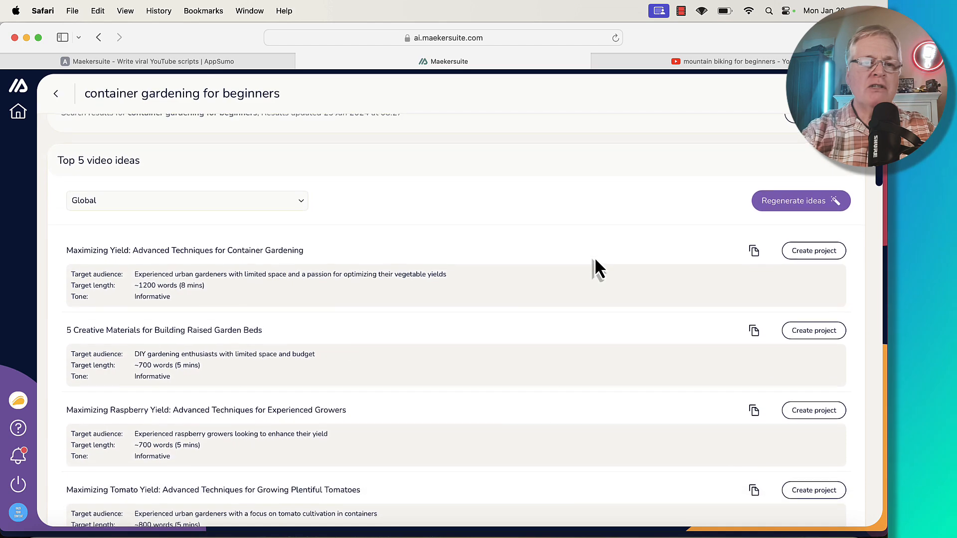
scroll("up", 3)
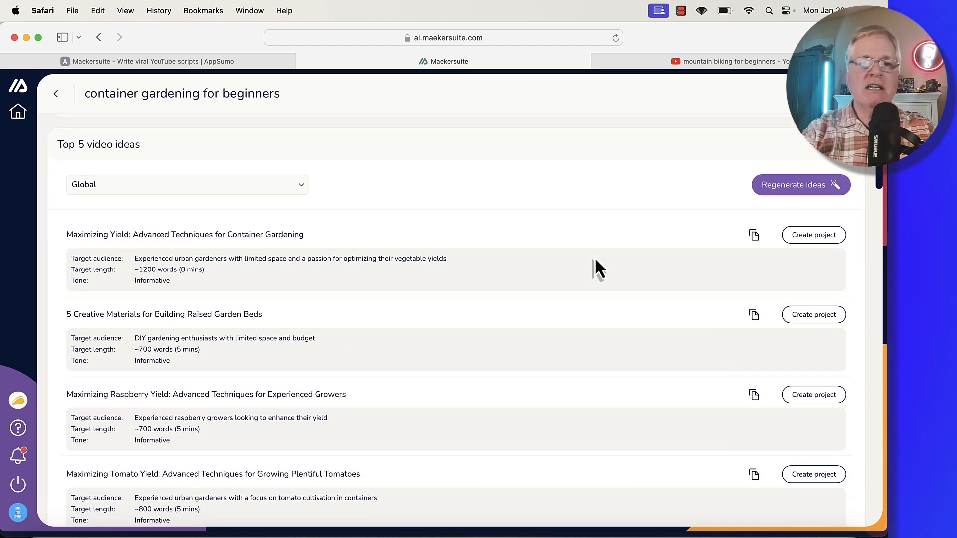
scroll("down", 3)
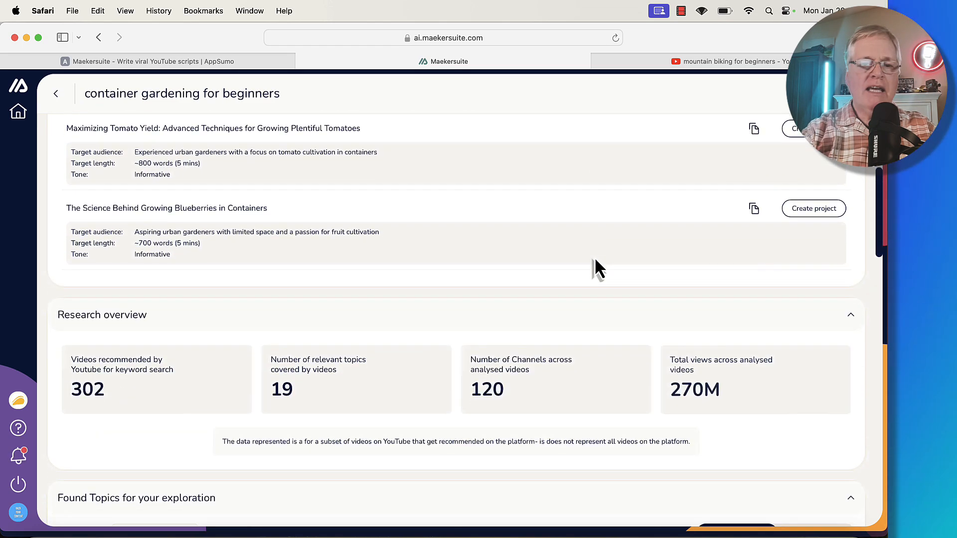
scroll("down", 3)
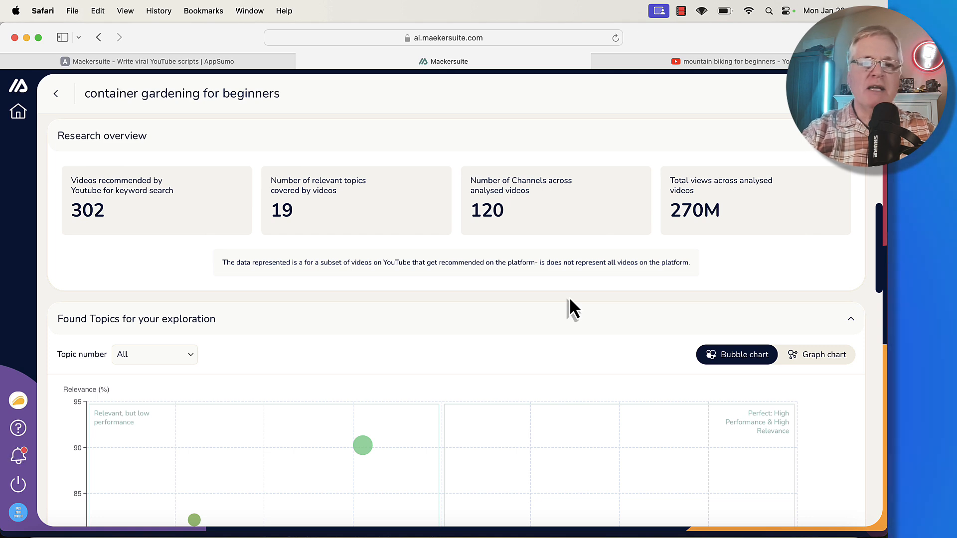
mouse_move(406, 244)
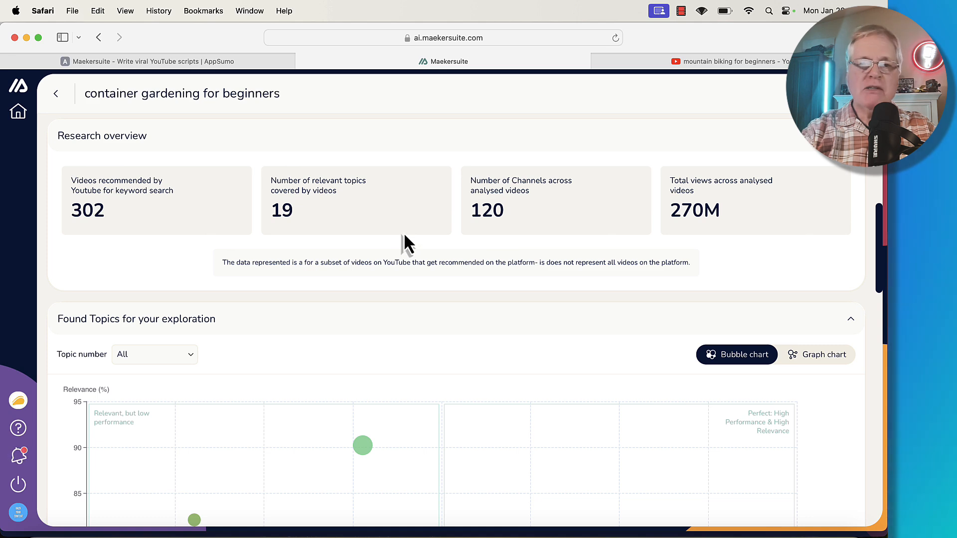
mouse_move(559, 239)
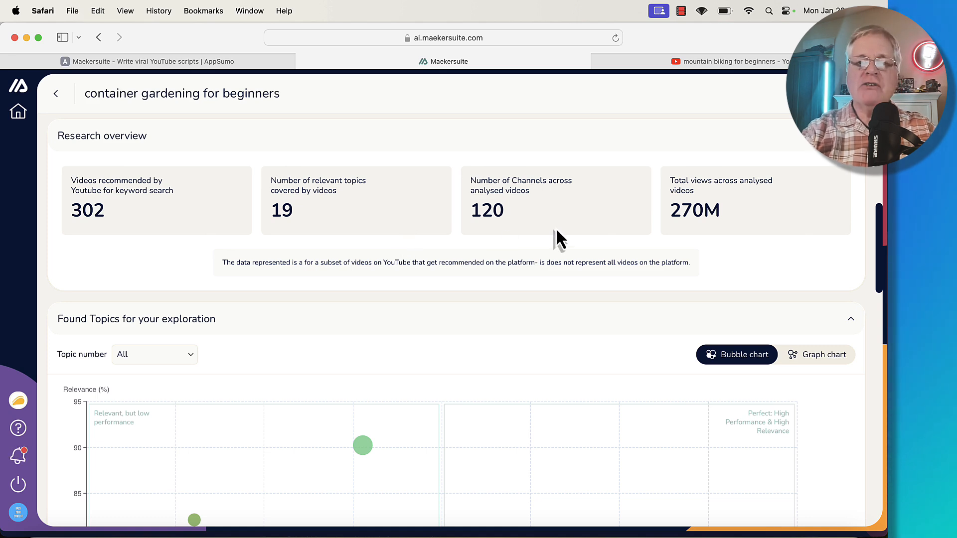
mouse_move(601, 247)
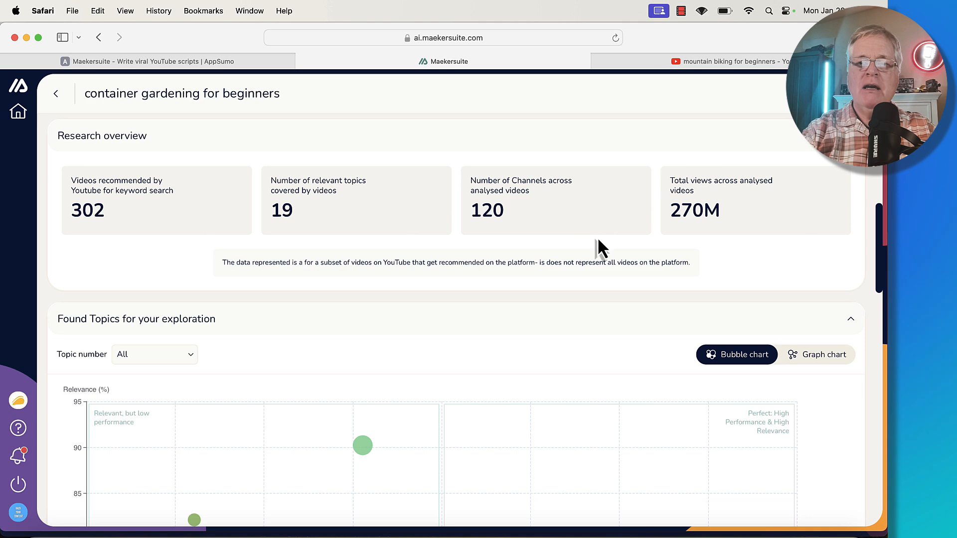
mouse_move(690, 239)
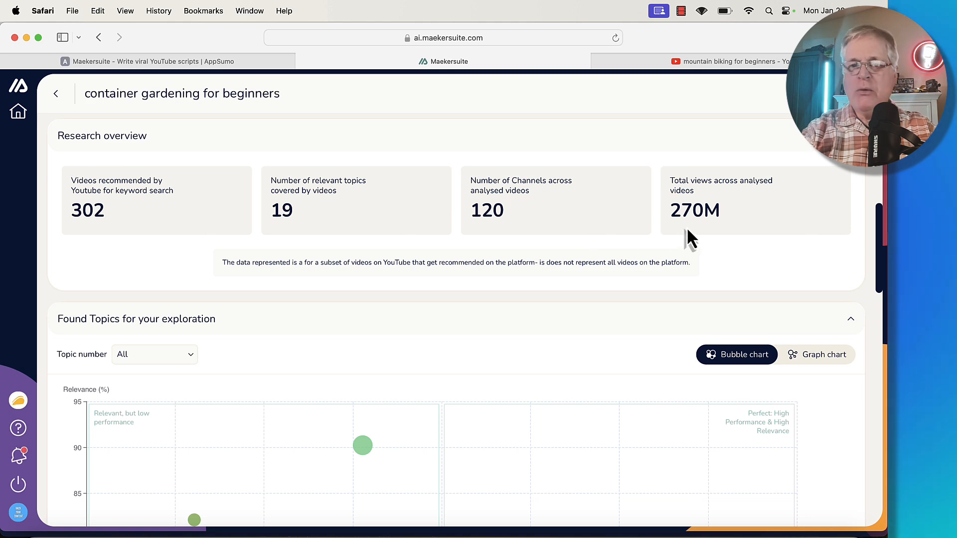
mouse_move(650, 271)
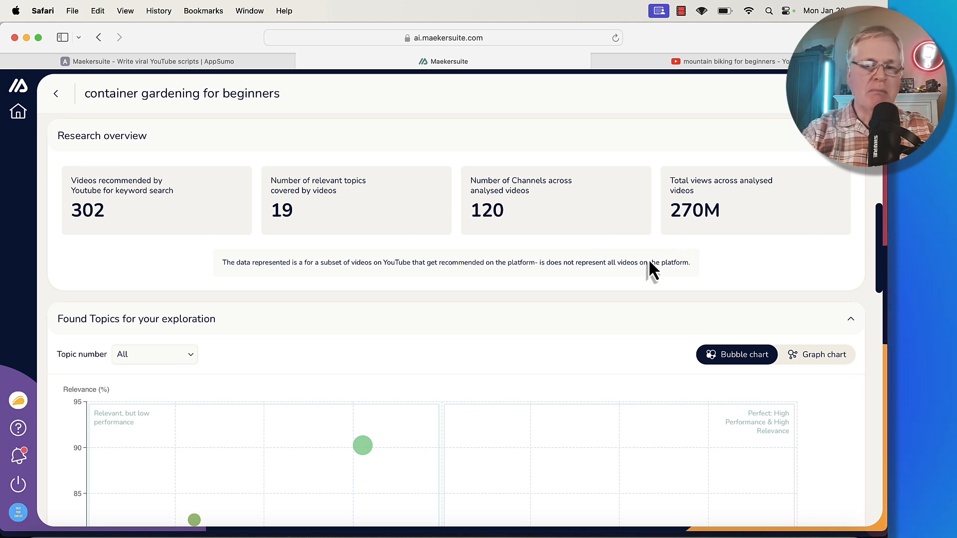
scroll("down", 3)
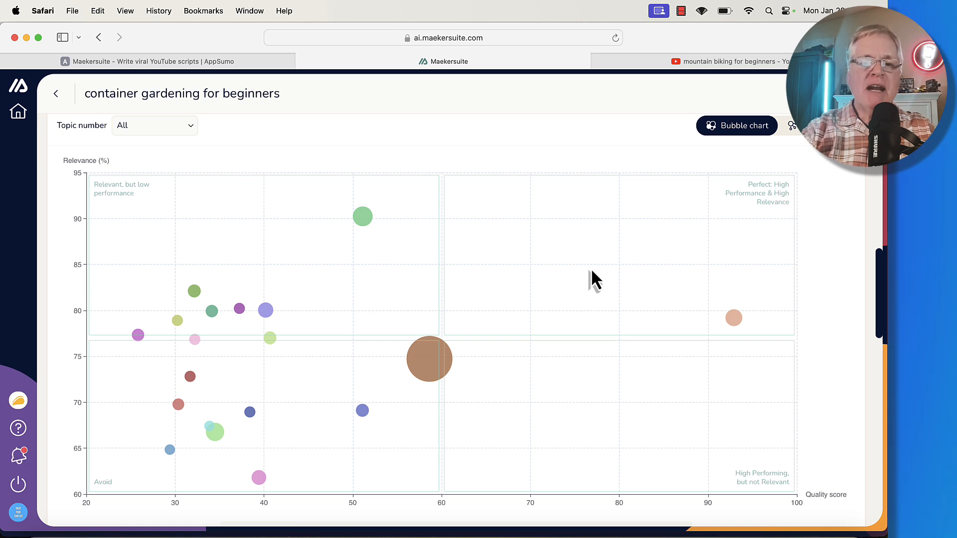
mouse_move(239, 308)
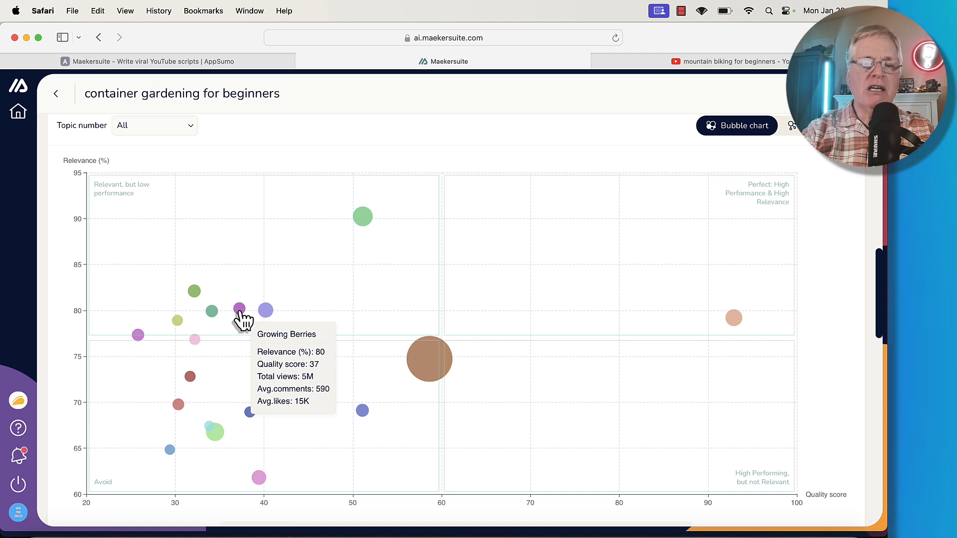
mouse_move(261, 229)
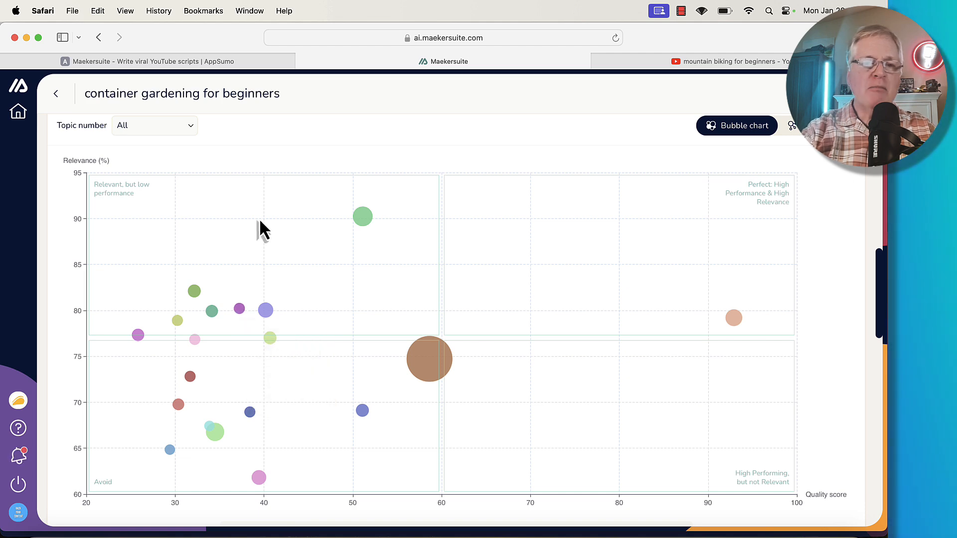
mouse_move(249, 121)
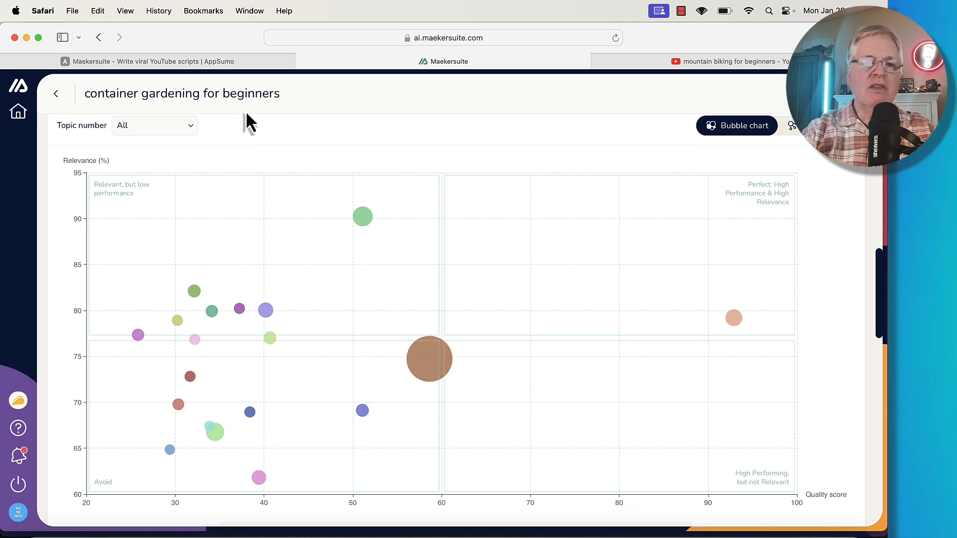
mouse_move(268, 178)
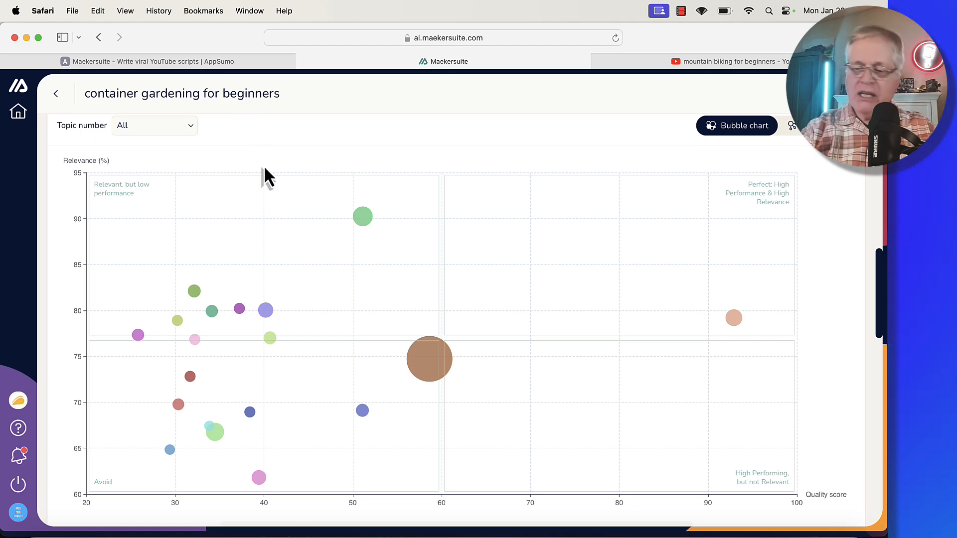
mouse_move(86, 171)
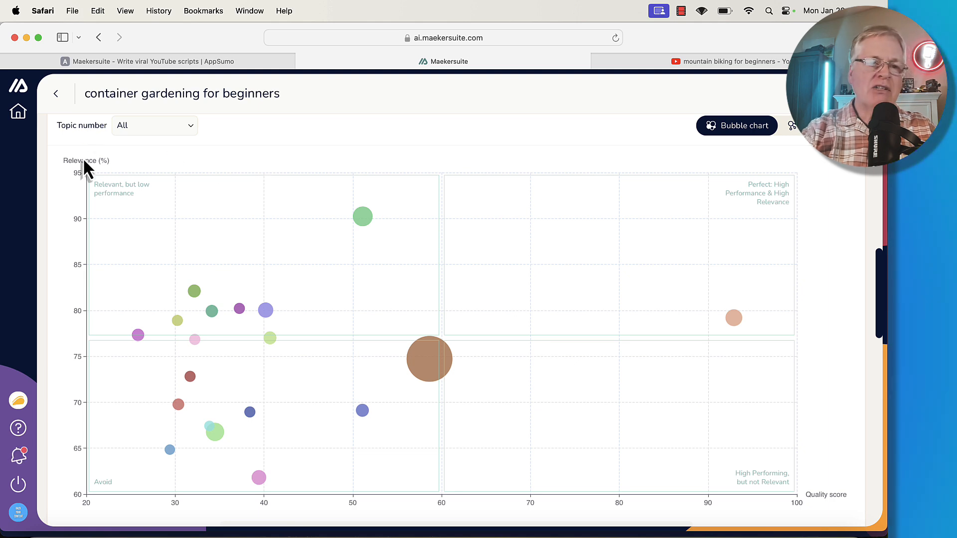
mouse_move(707, 482)
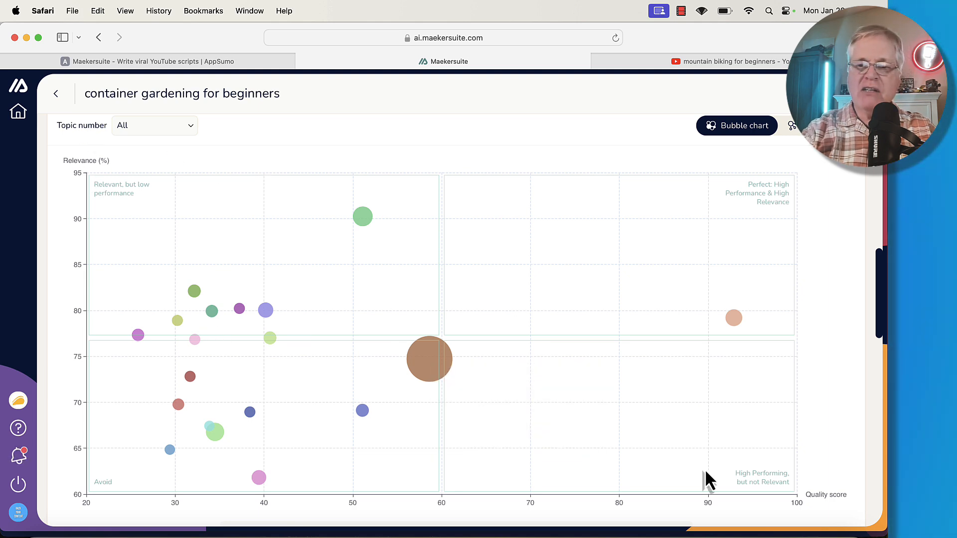
mouse_move(451, 436)
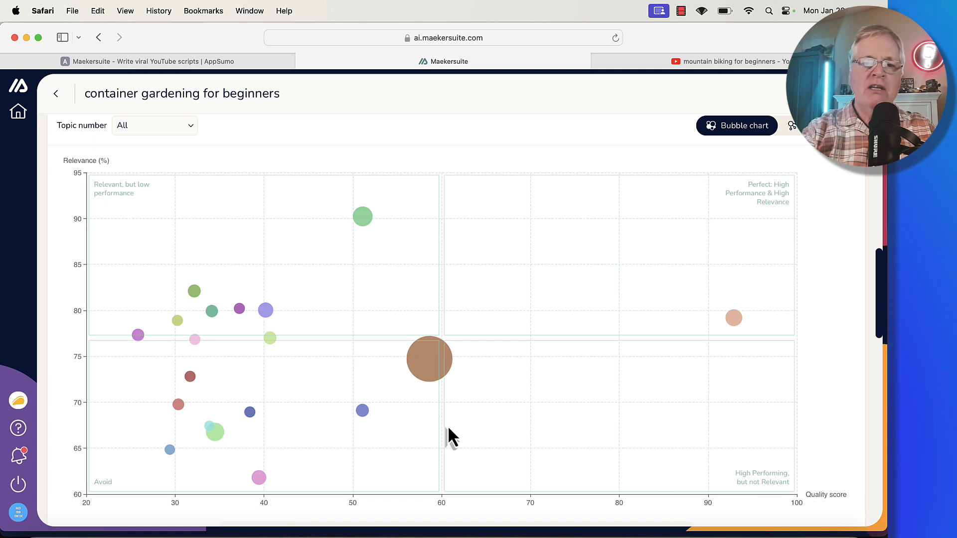
mouse_move(218, 243)
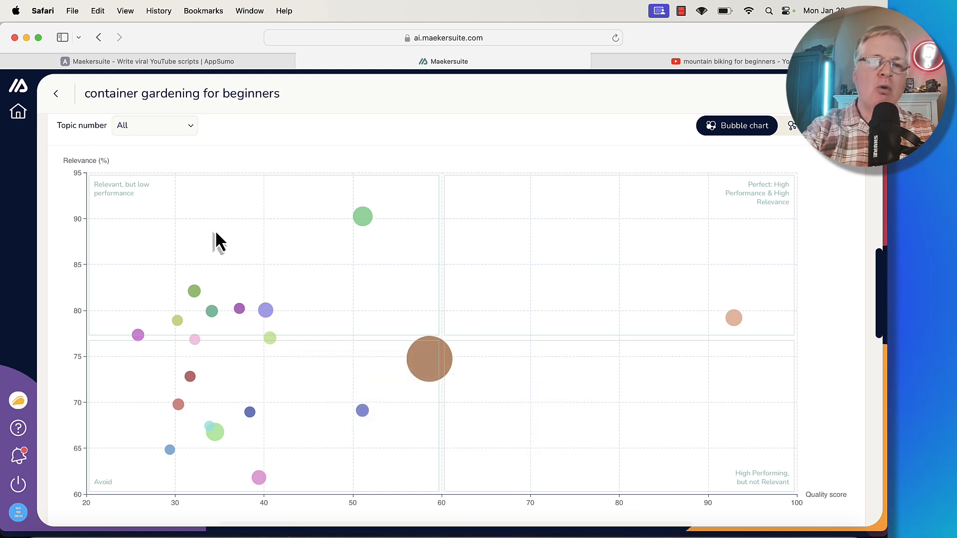
mouse_move(259, 203)
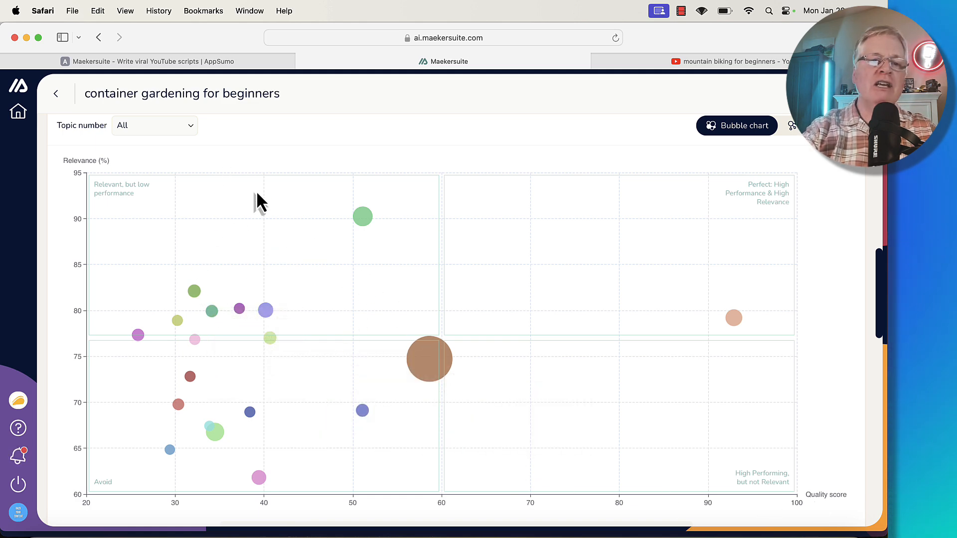
mouse_move(271, 292)
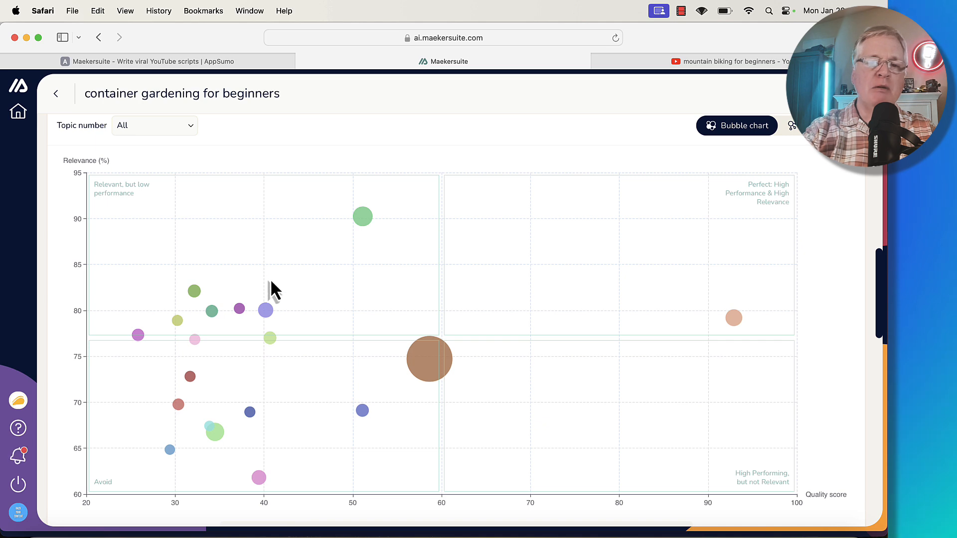
mouse_move(269, 312)
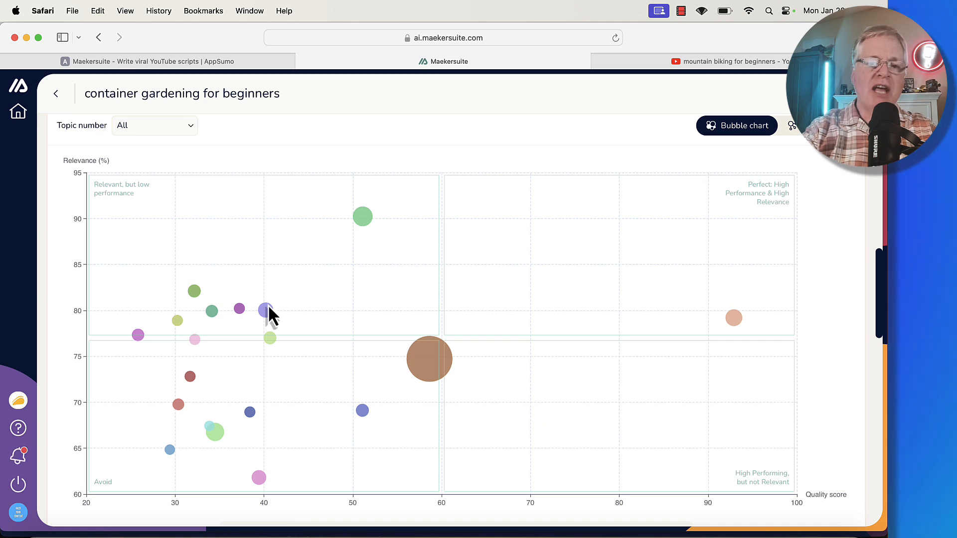
mouse_move(265, 307)
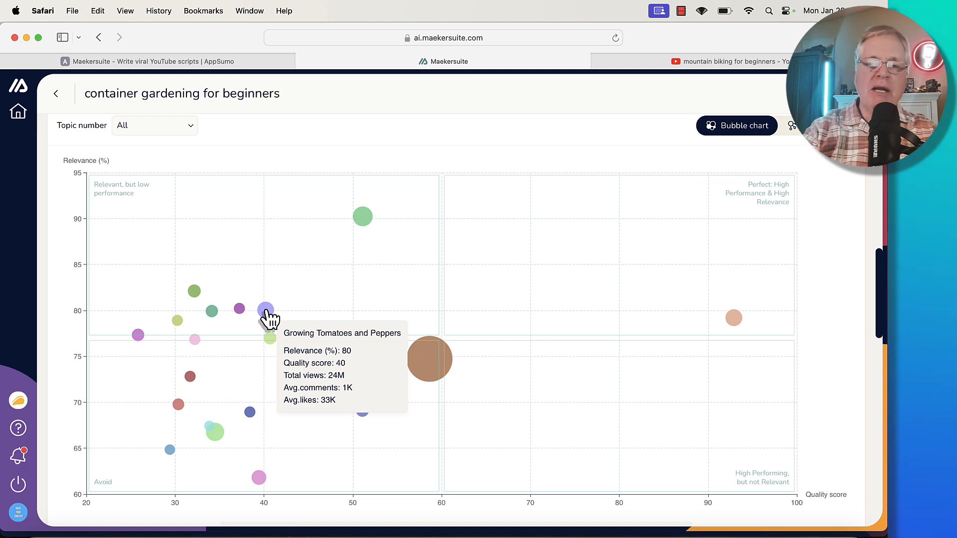
mouse_move(688, 237)
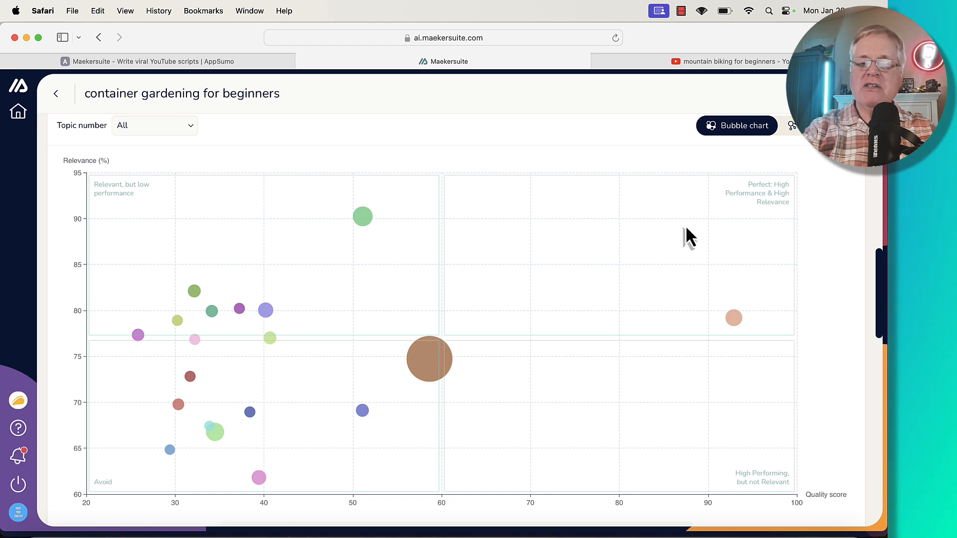
mouse_move(742, 243)
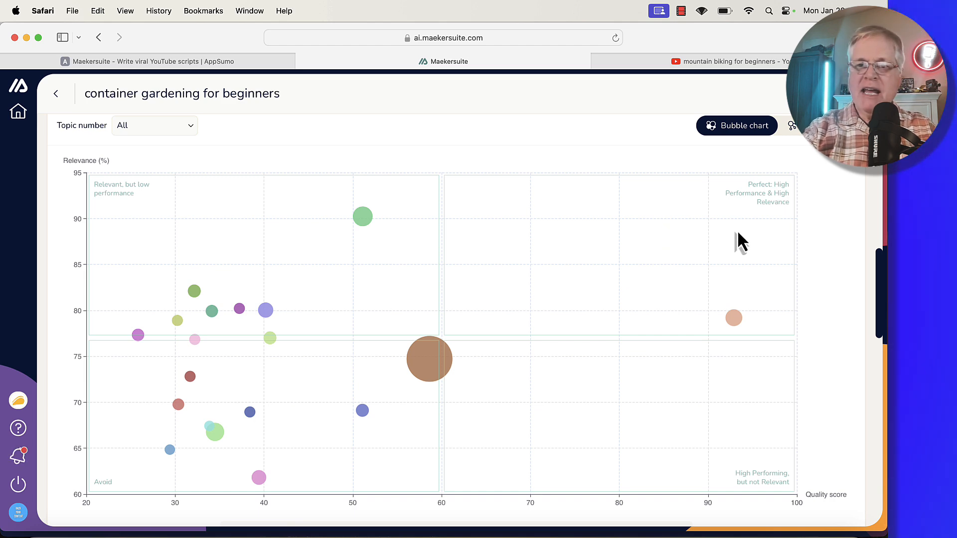
mouse_move(753, 223)
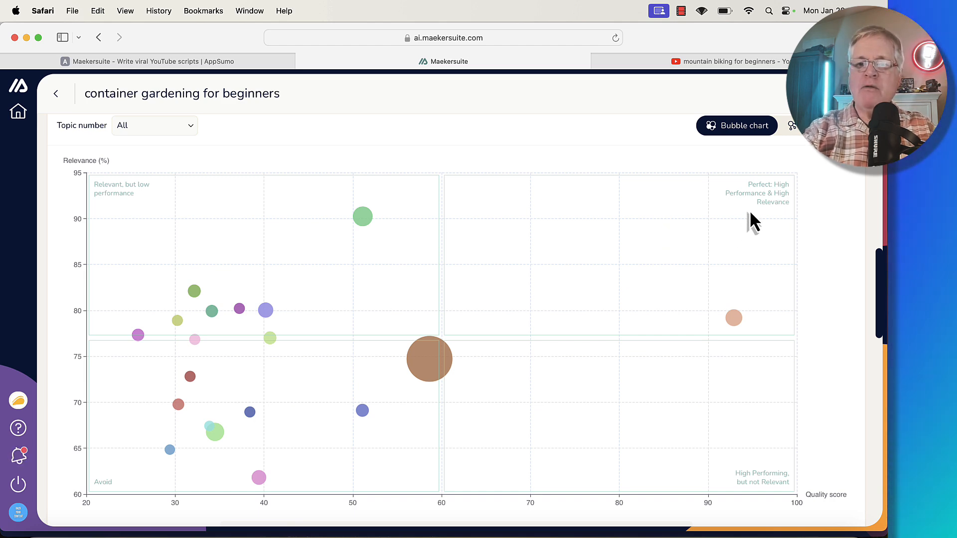
mouse_move(734, 318)
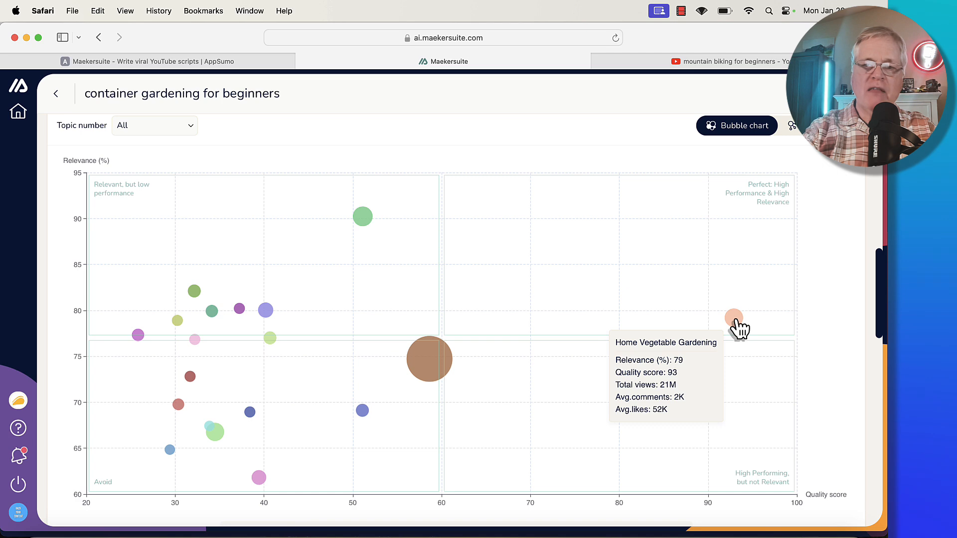
mouse_move(656, 297)
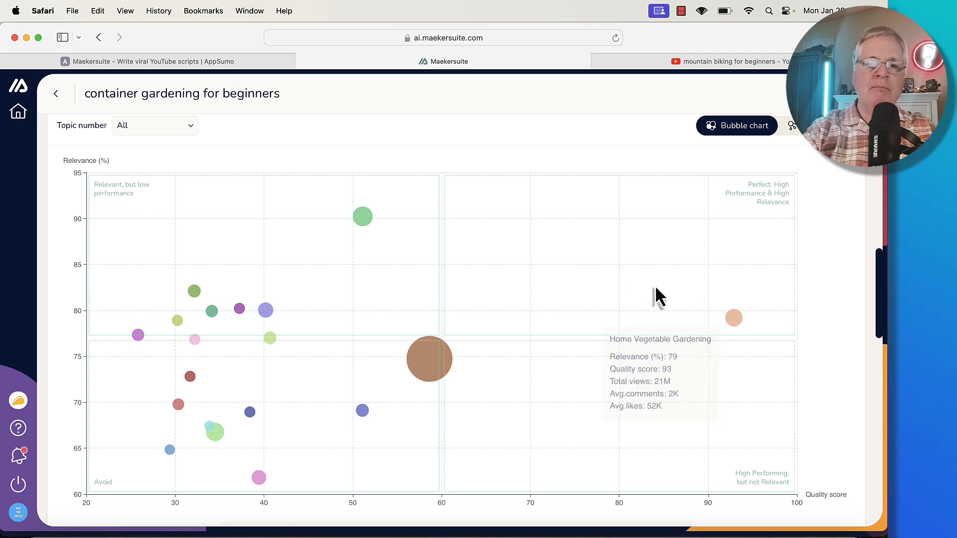
scroll("down", 3)
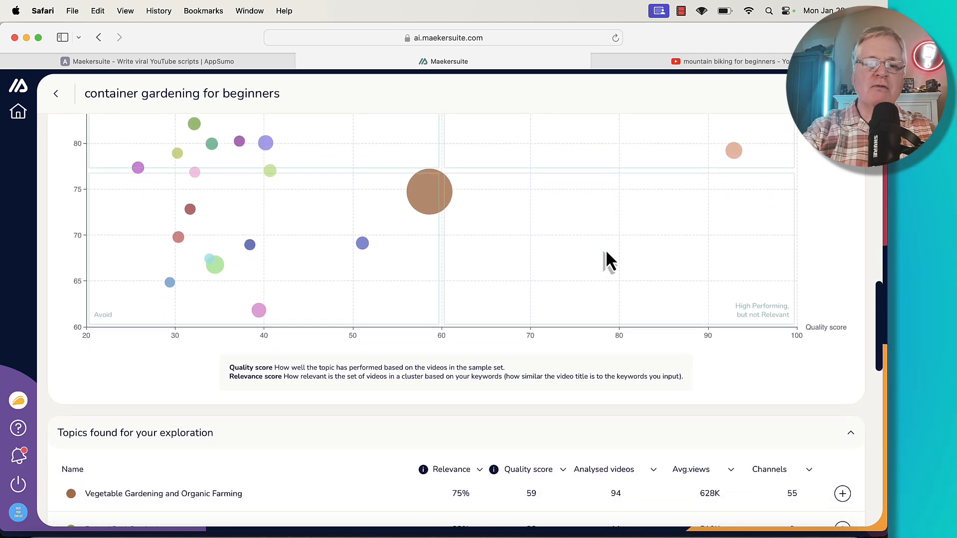
- Expand the Growing Blueberries in Containers row in the topics table to show its breakdown
scroll("down", 3)
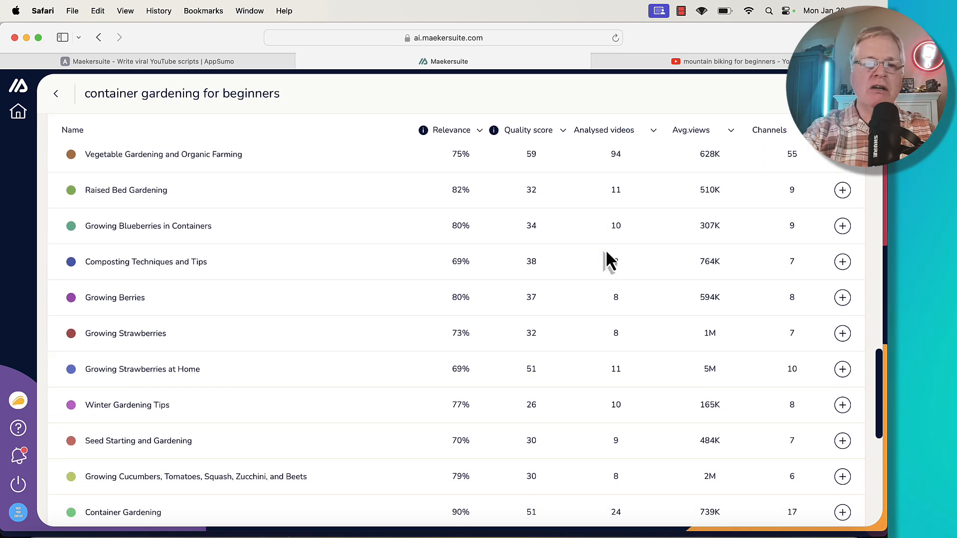
mouse_move(226, 275)
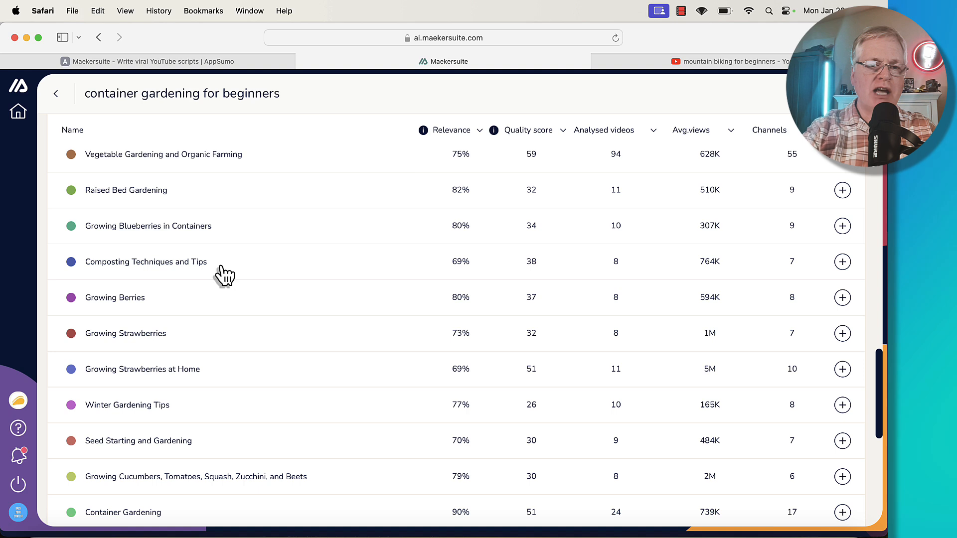
mouse_move(588, 237)
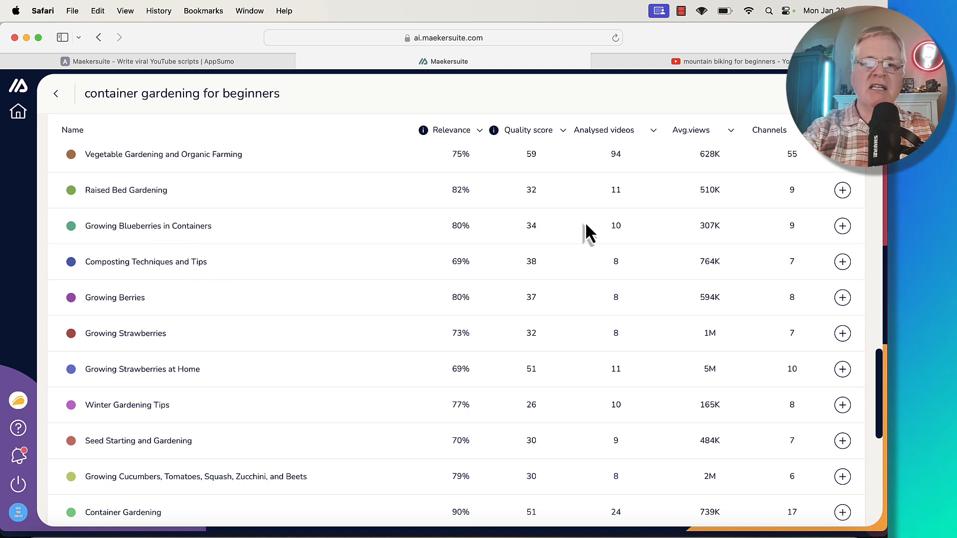
mouse_move(842, 238)
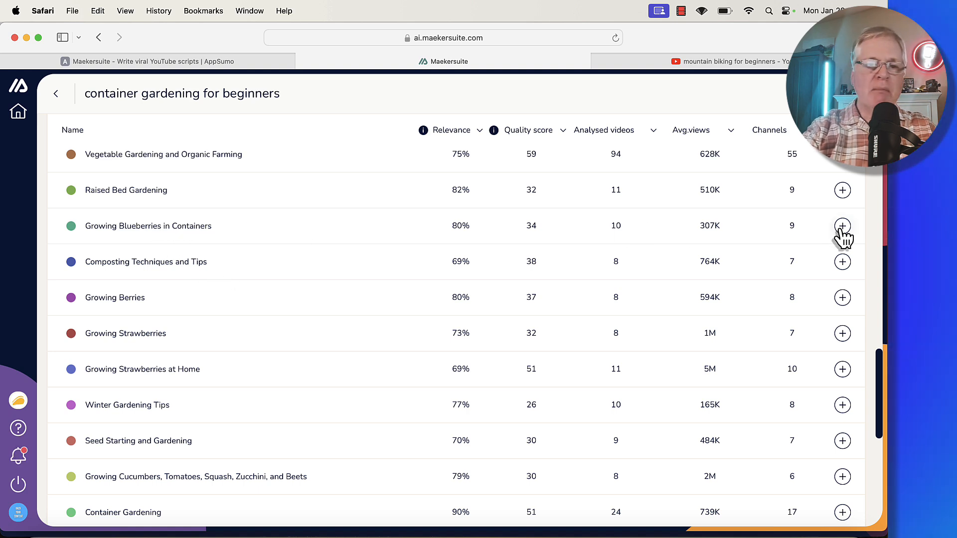
left_click(842, 226)
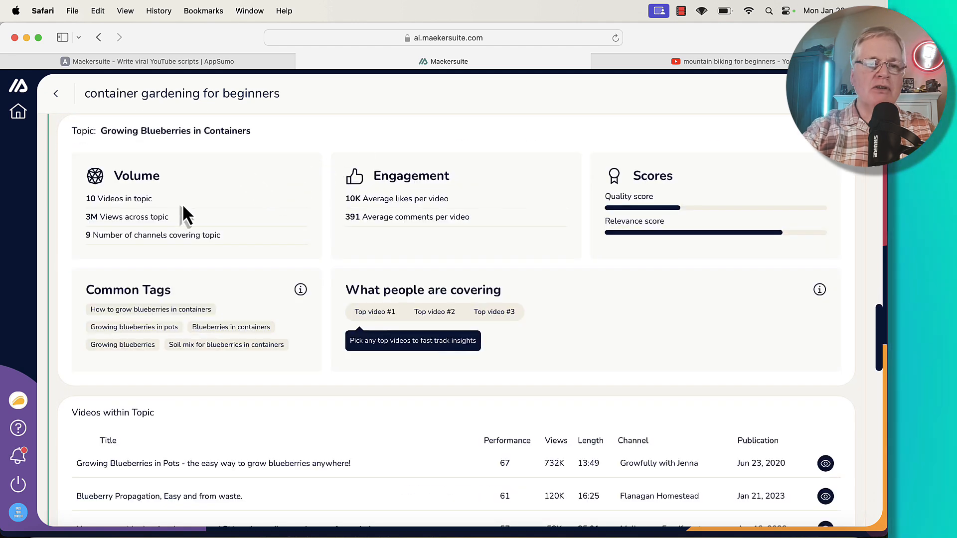
mouse_move(237, 239)
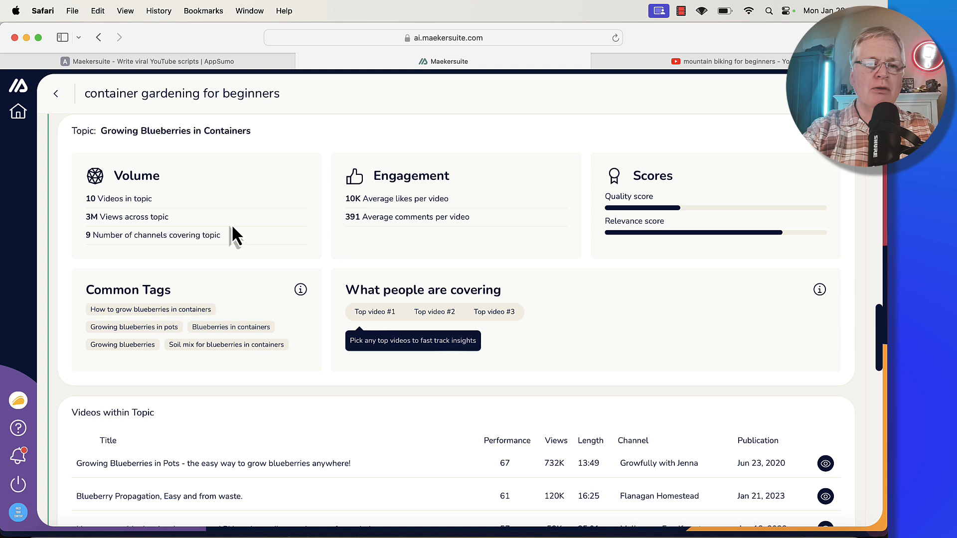
mouse_move(233, 222)
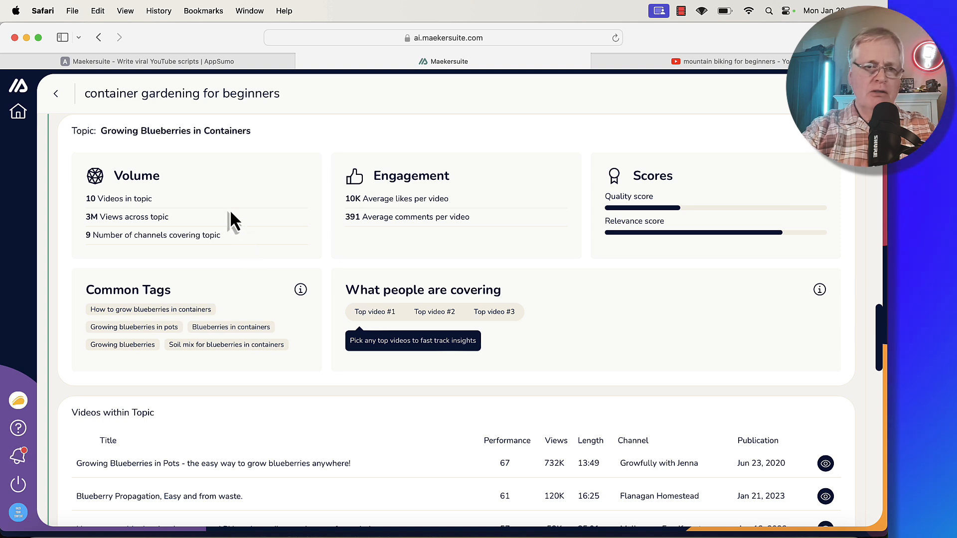
mouse_move(215, 225)
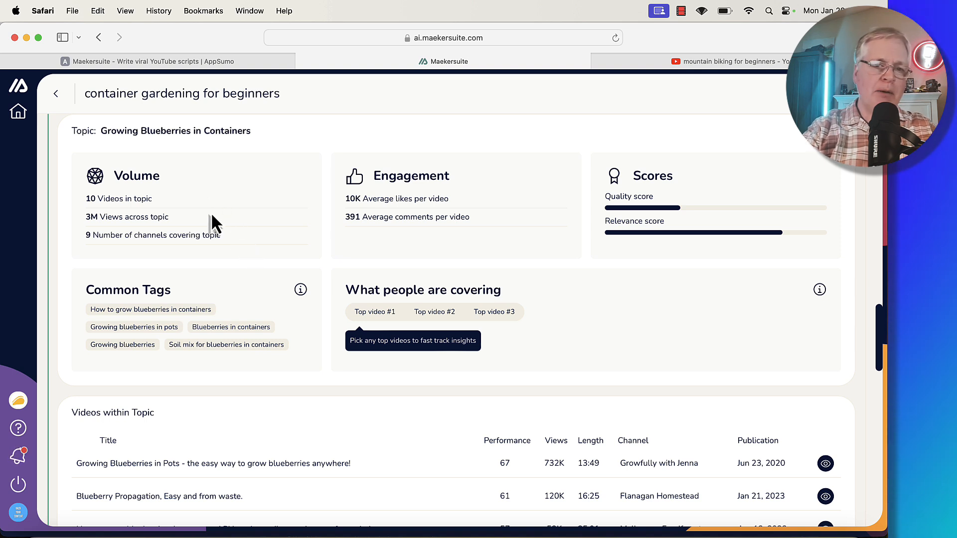
mouse_move(234, 207)
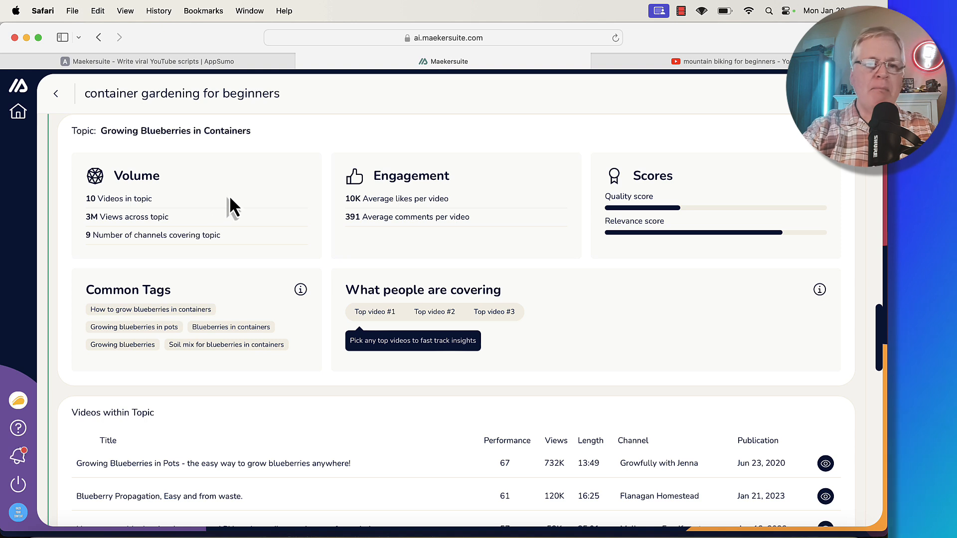
mouse_move(356, 249)
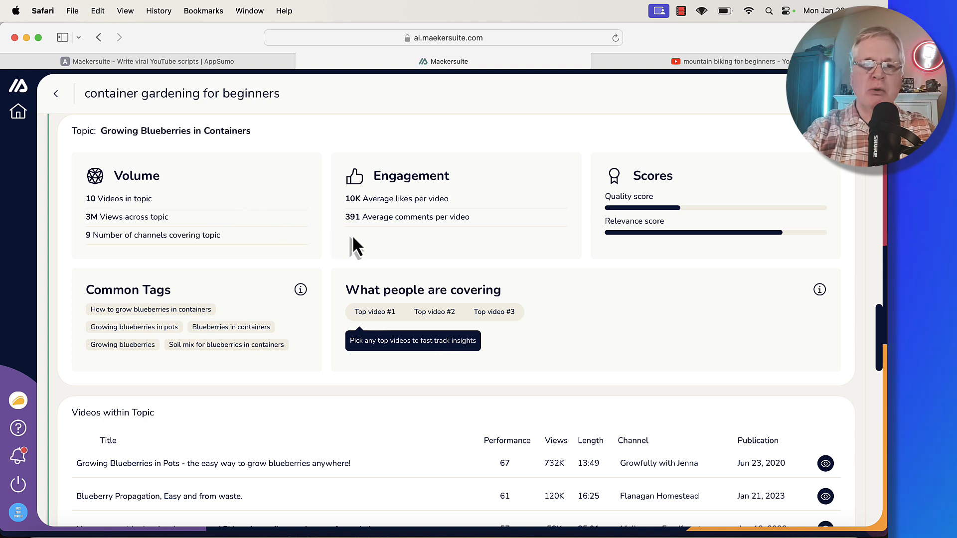
mouse_move(443, 223)
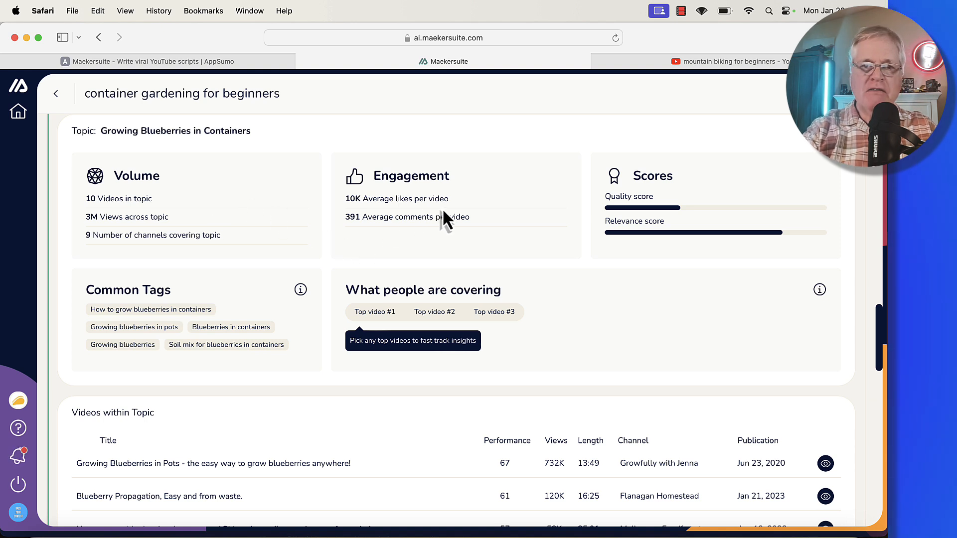
mouse_move(441, 239)
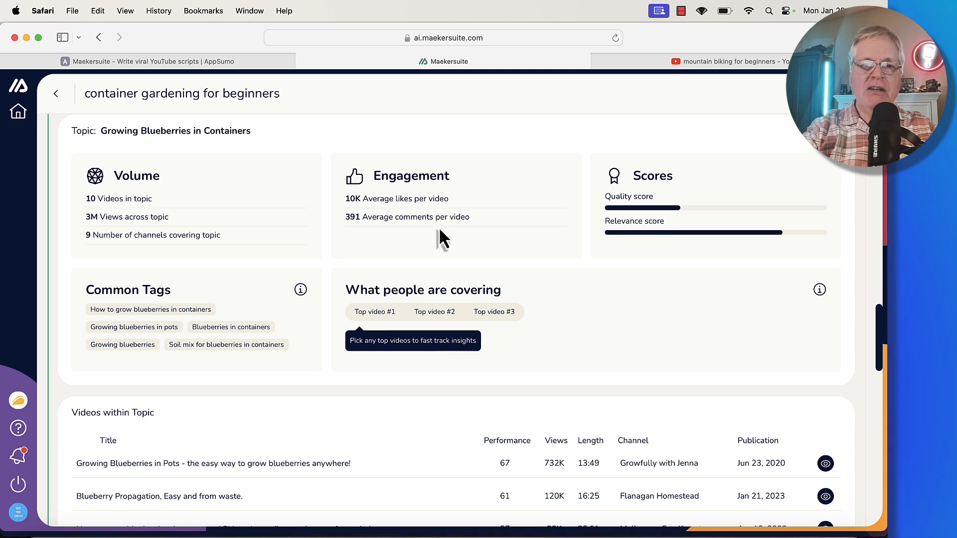
mouse_move(443, 249)
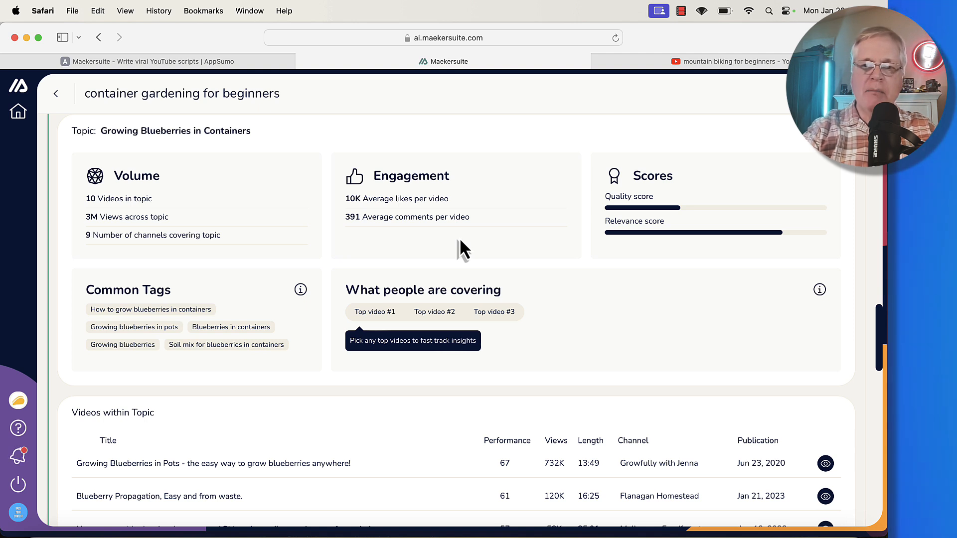
mouse_move(699, 253)
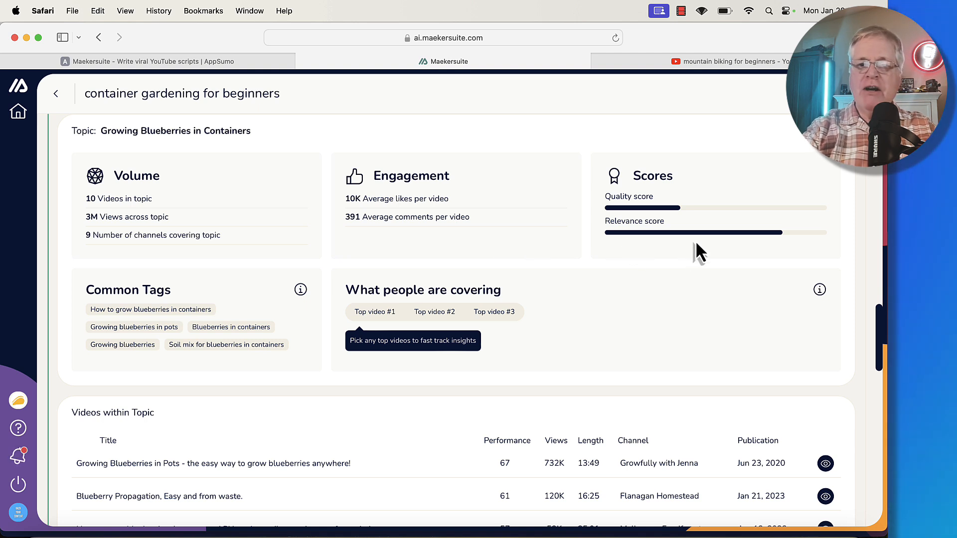
mouse_move(660, 219)
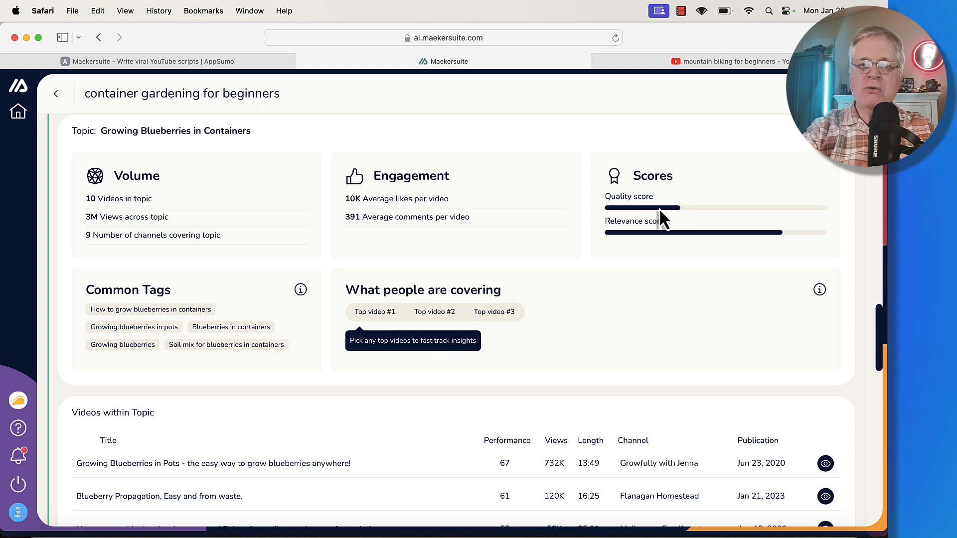
mouse_move(265, 379)
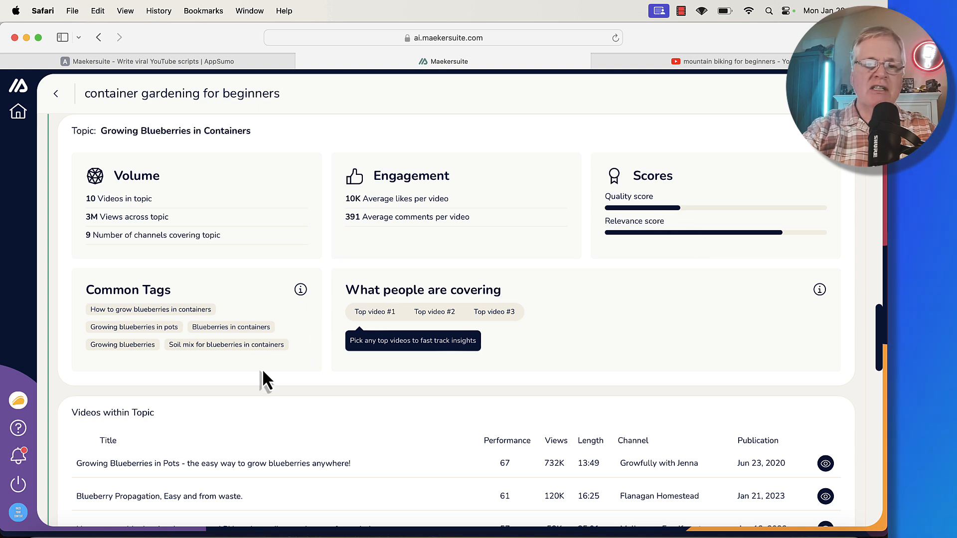
mouse_move(393, 322)
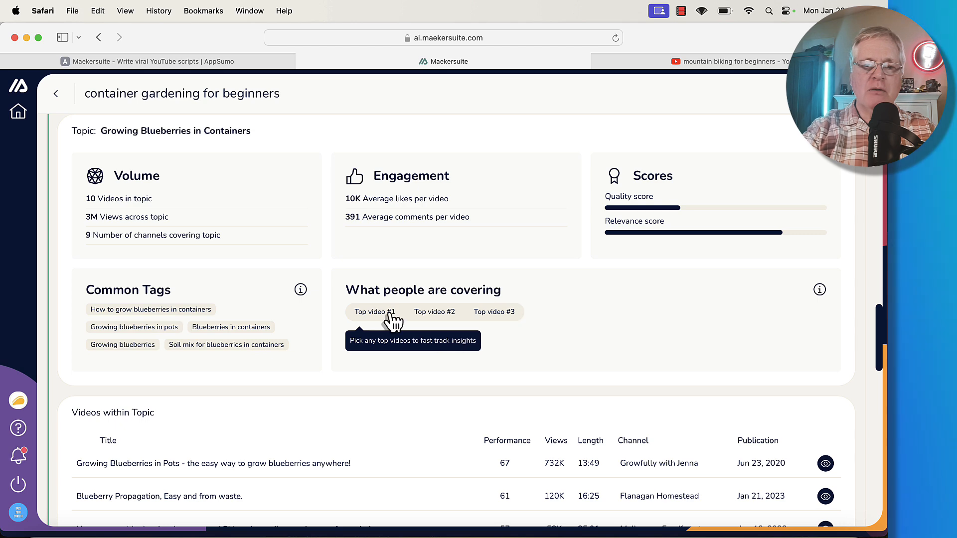
- Show Top video #1, Growing Blueberries in Pots, with its timestamped outline
left_click(374, 312)
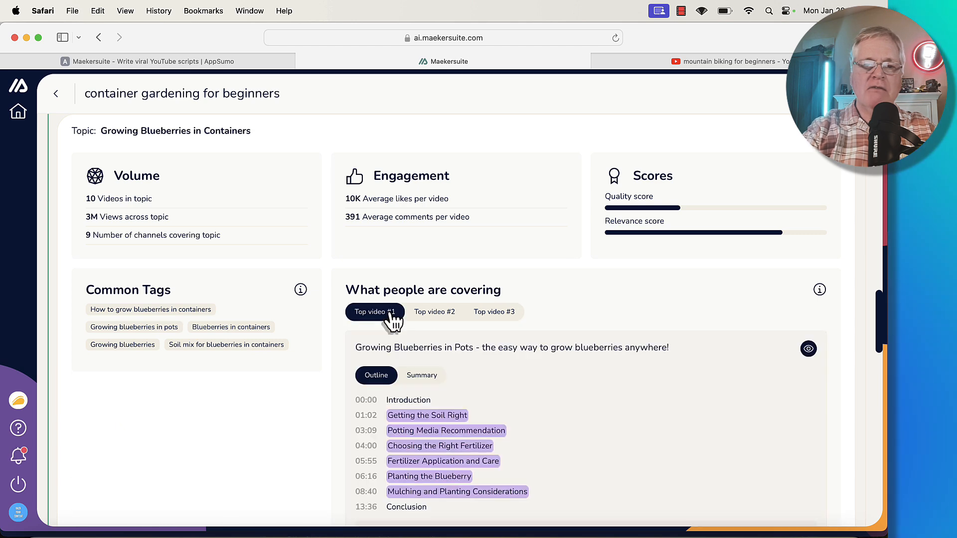
- View Top video #2's chapter outline and written summary about blueberries in acidic, low-pH soil
scroll("down", 3)
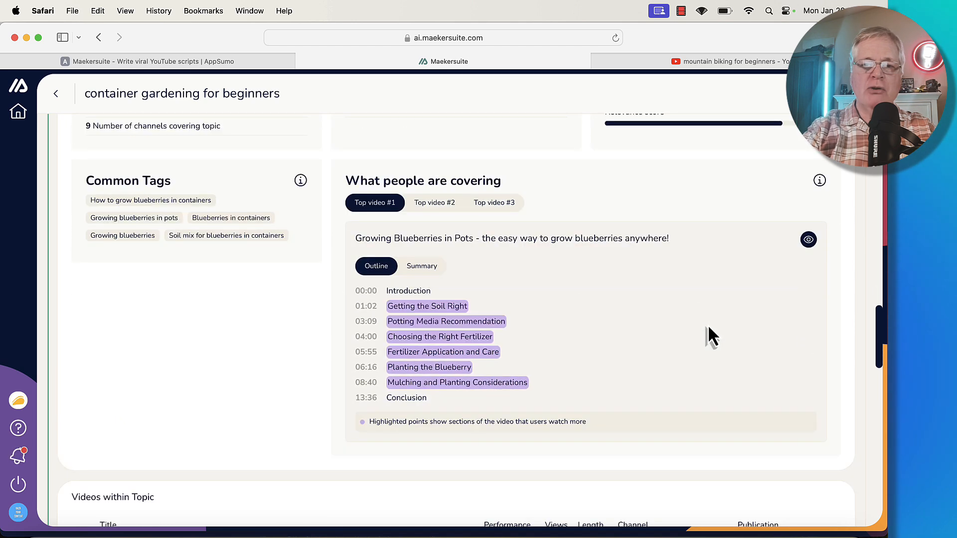
mouse_move(616, 293)
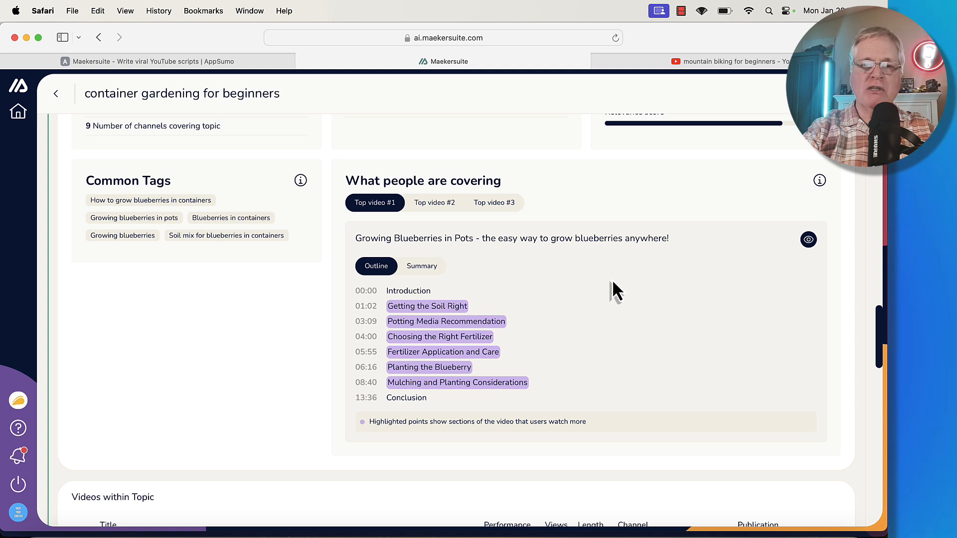
mouse_move(561, 287)
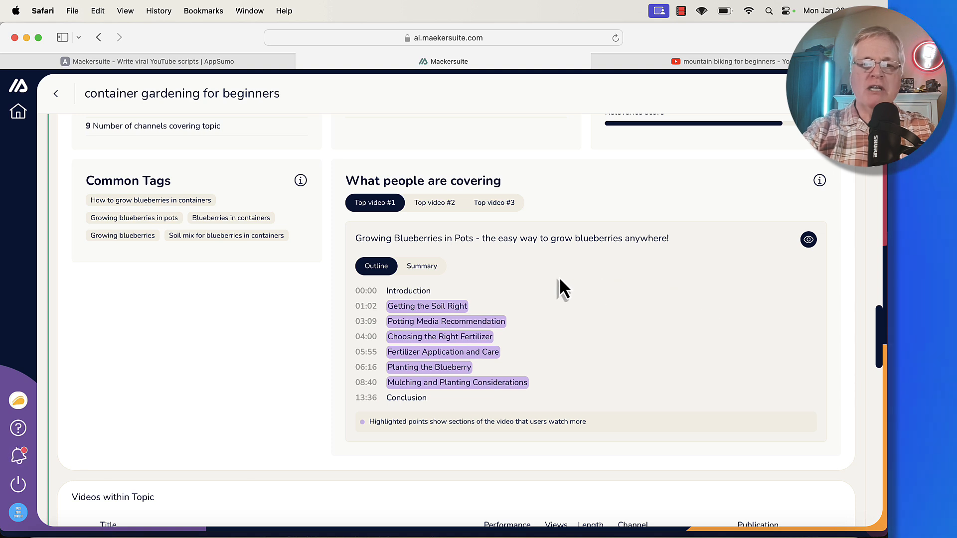
mouse_move(437, 271)
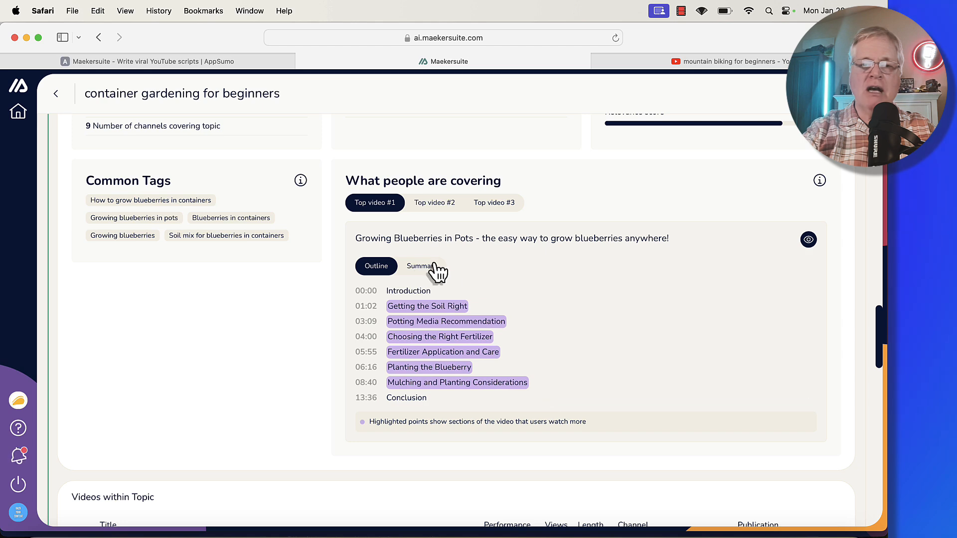
left_click(421, 266)
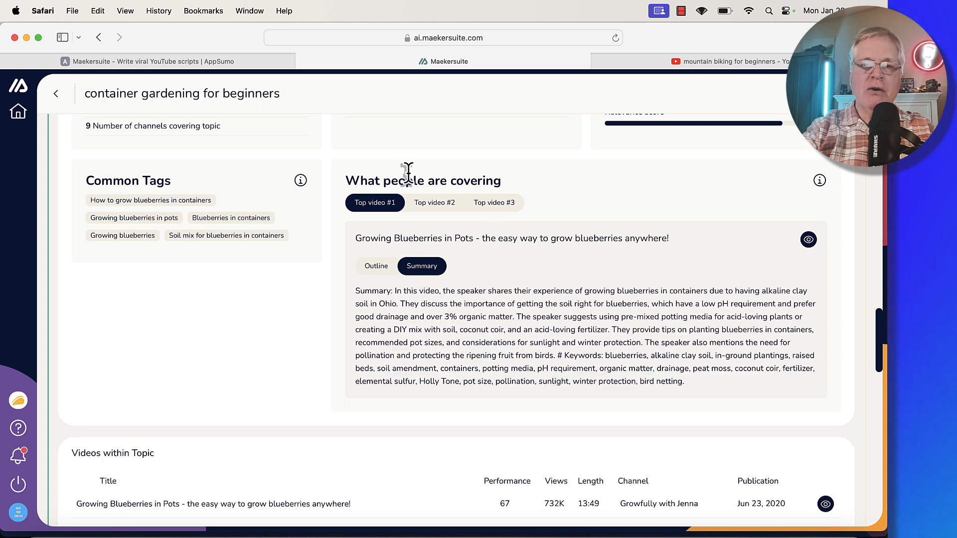
left_click(434, 202)
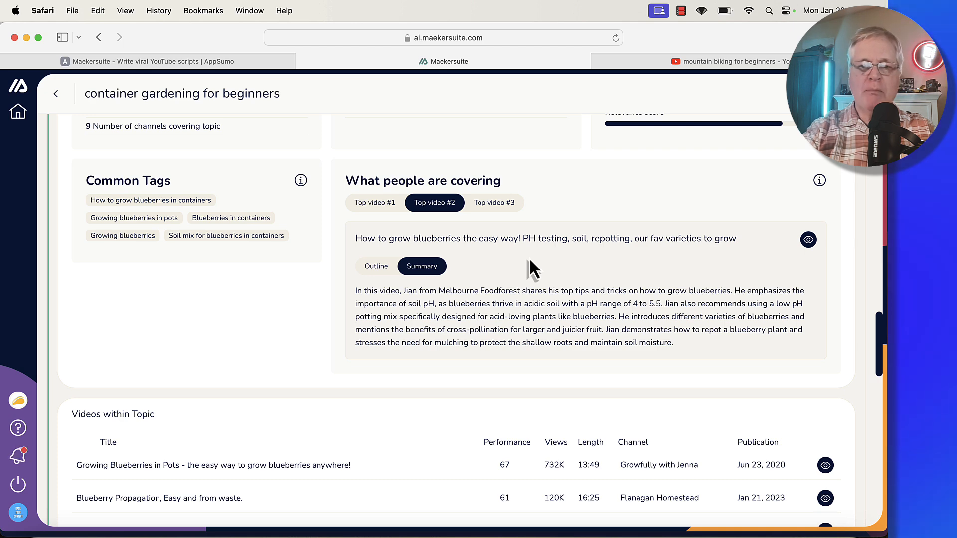
left_click(375, 266)
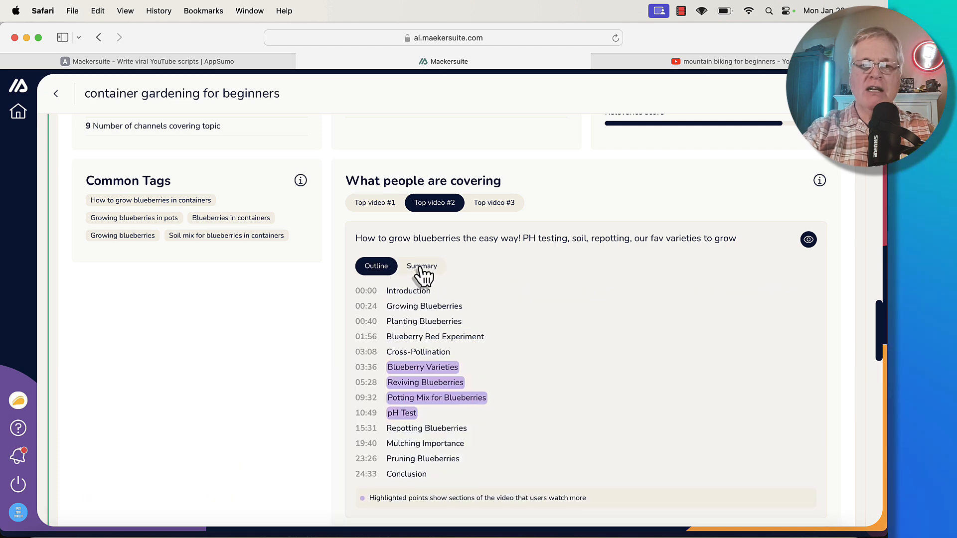
left_click(421, 266)
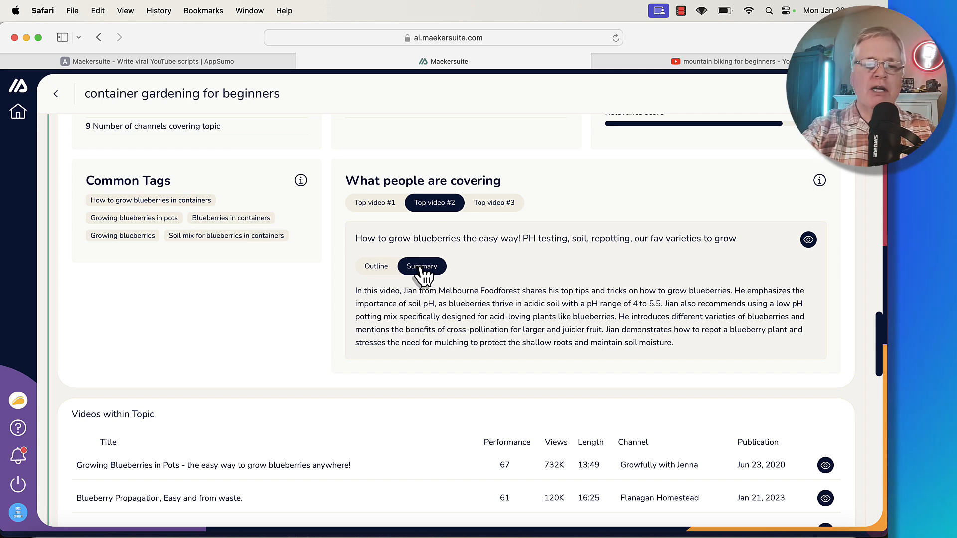
- Browse the Videos within Topic list and return to the main dashboard
scroll("down", 3)
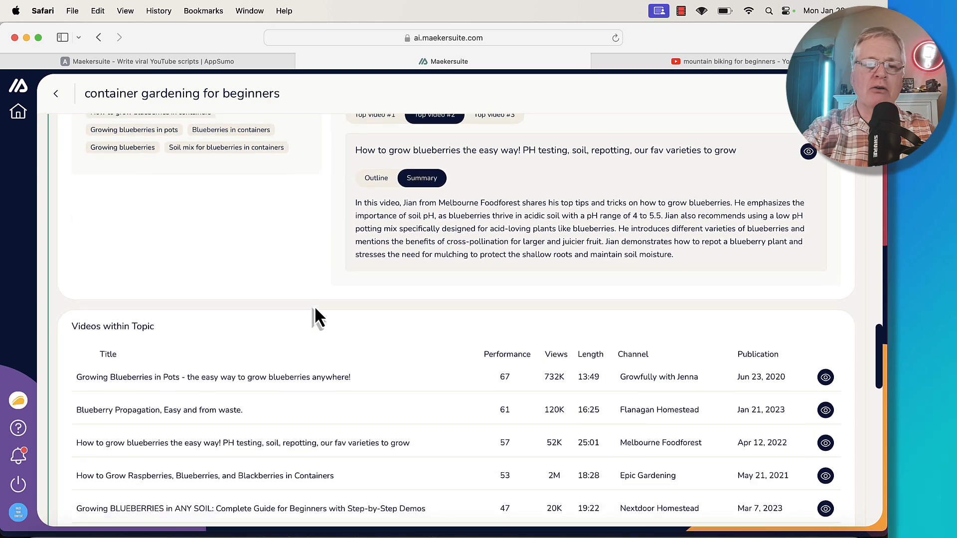
scroll("down", 3)
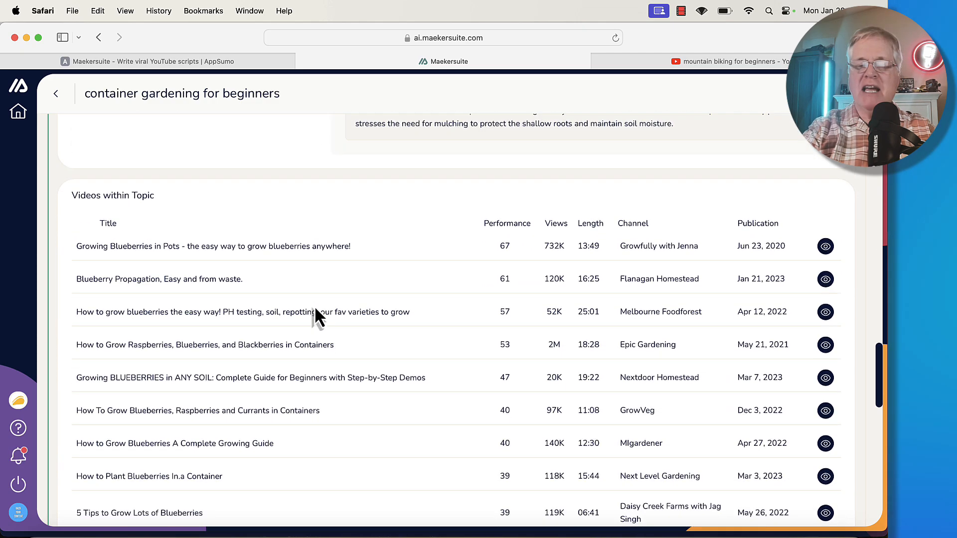
scroll("up", 3)
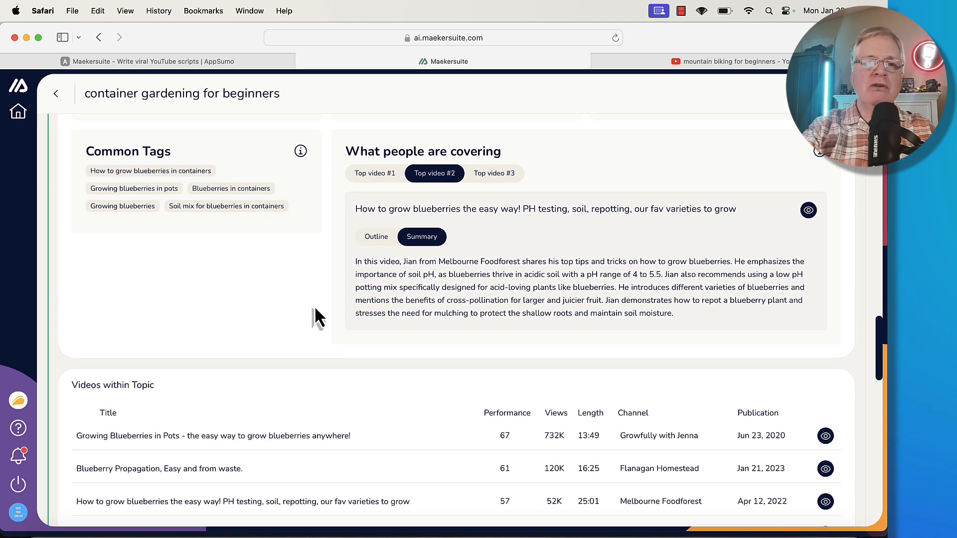
mouse_move(297, 192)
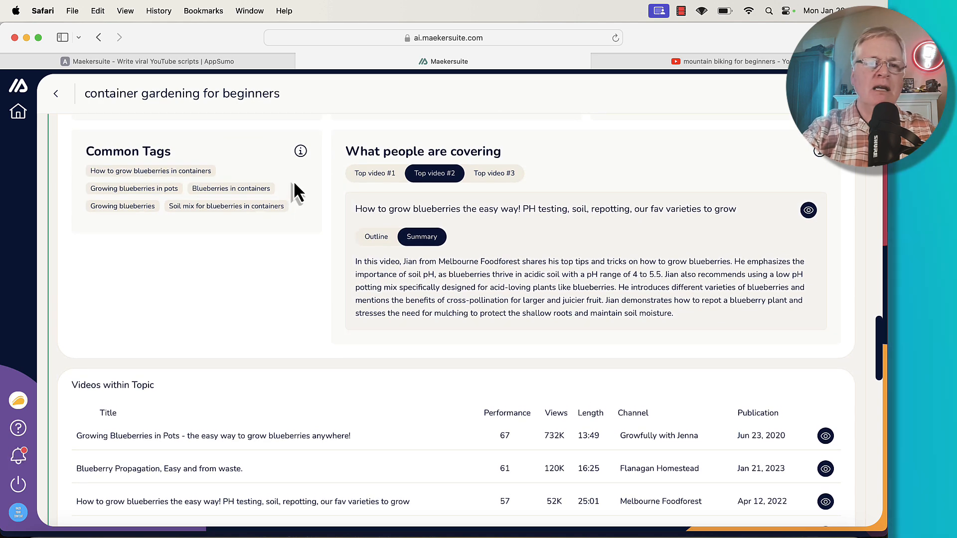
left_click(18, 112)
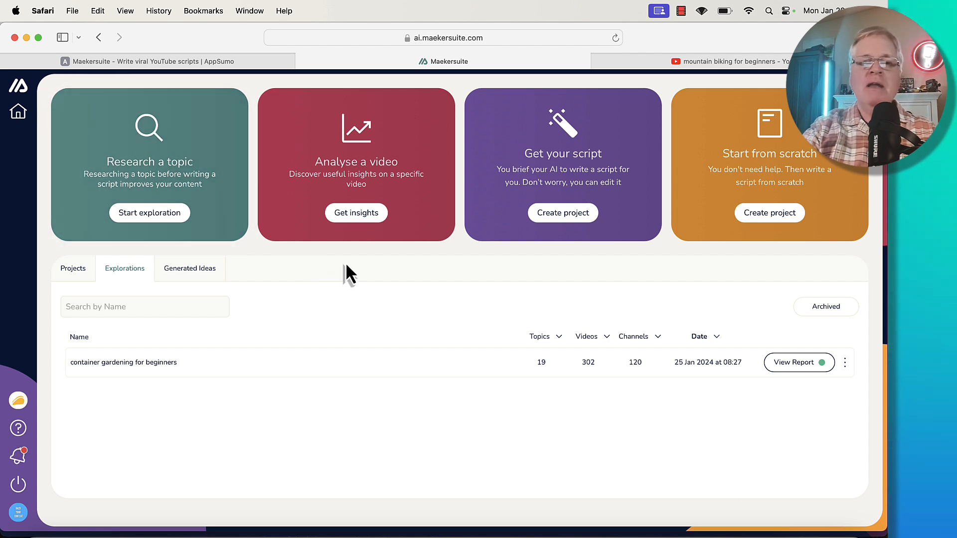
mouse_move(356, 212)
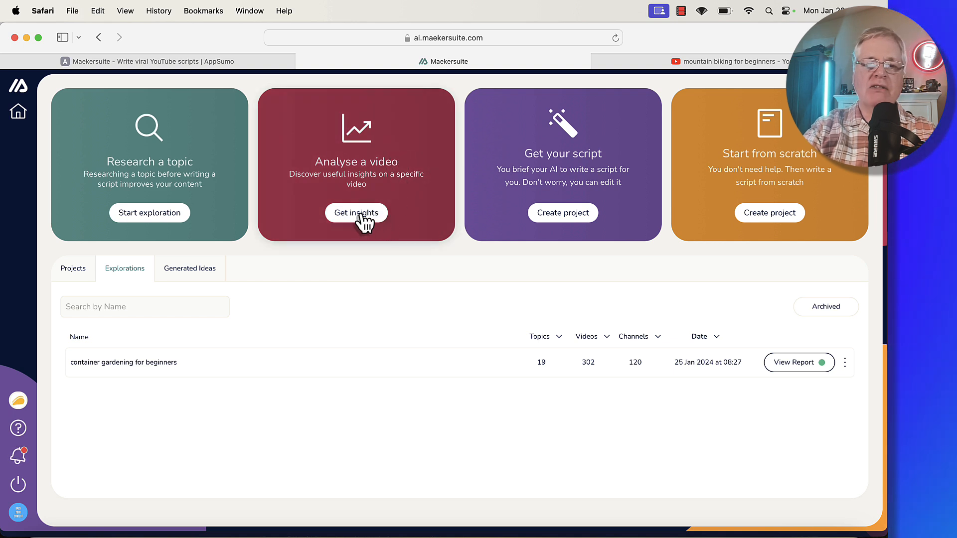
- Start Analyse a video via Get insights and switch to the mountain biking YouTube results
left_click(356, 213)
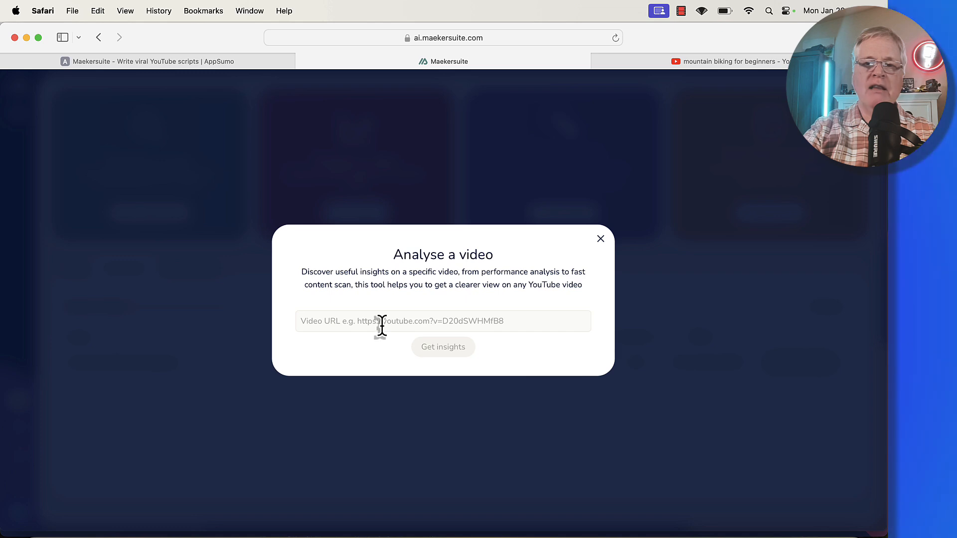
mouse_move(689, 115)
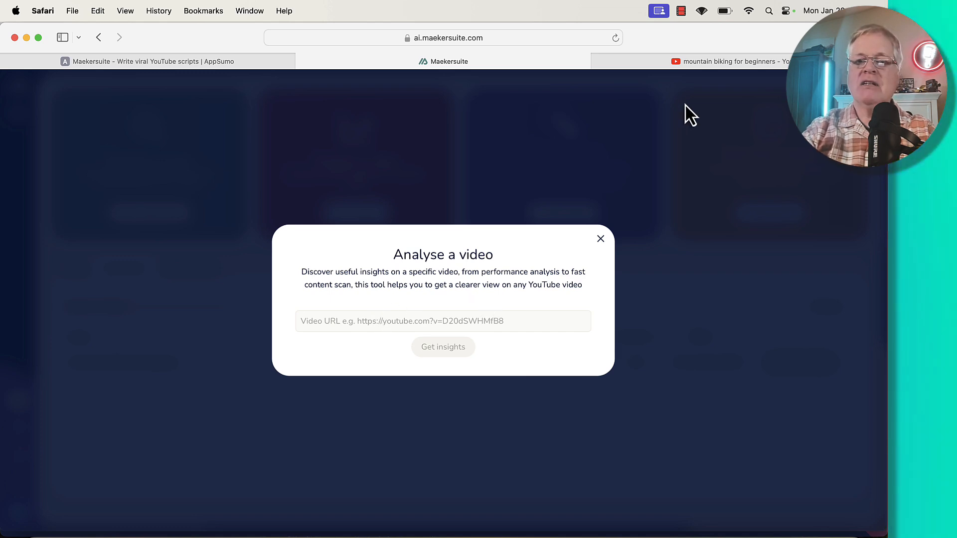
left_click(727, 61)
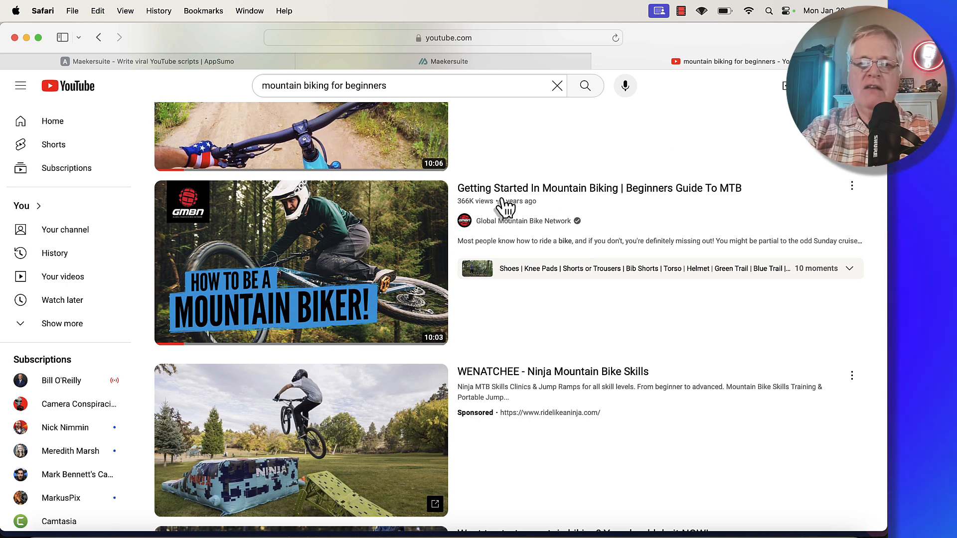
mouse_move(376, 284)
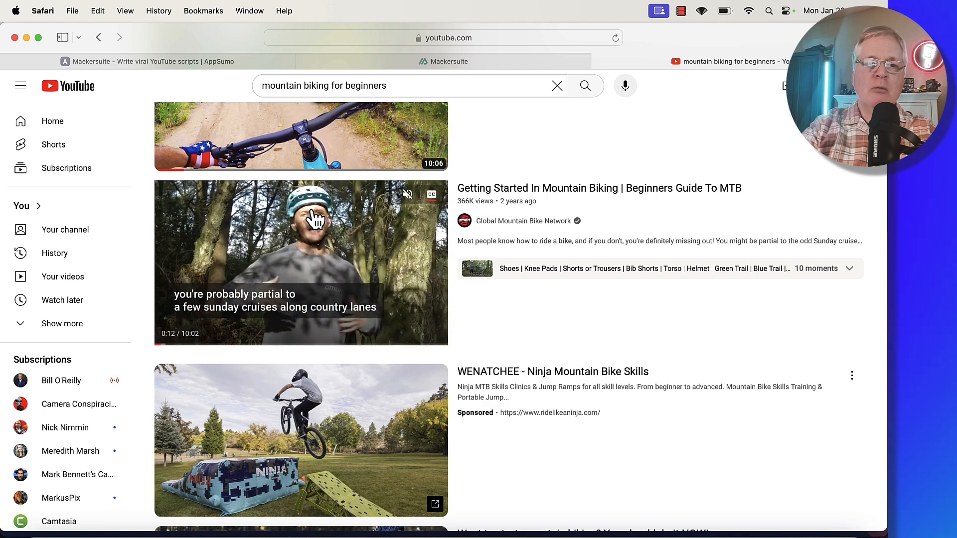
mouse_move(629, 238)
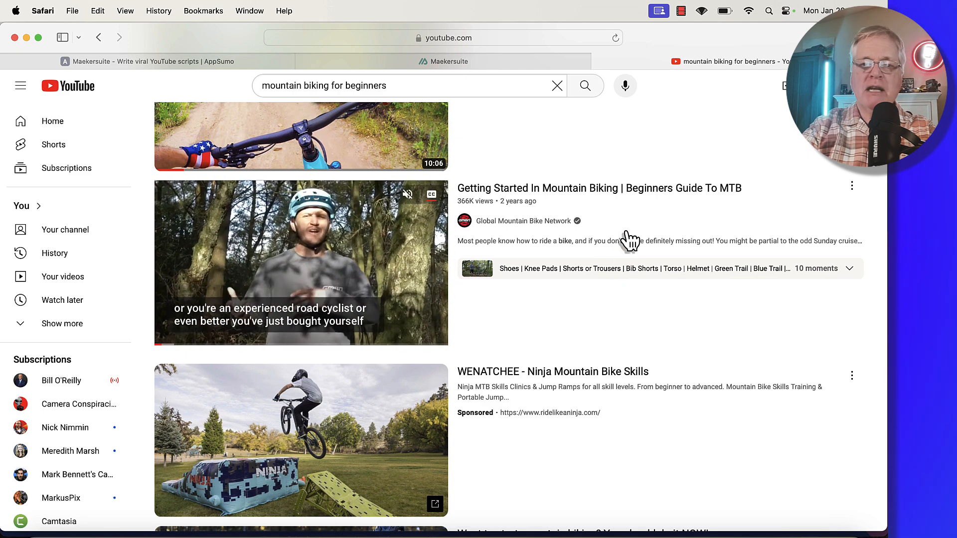
mouse_move(579, 205)
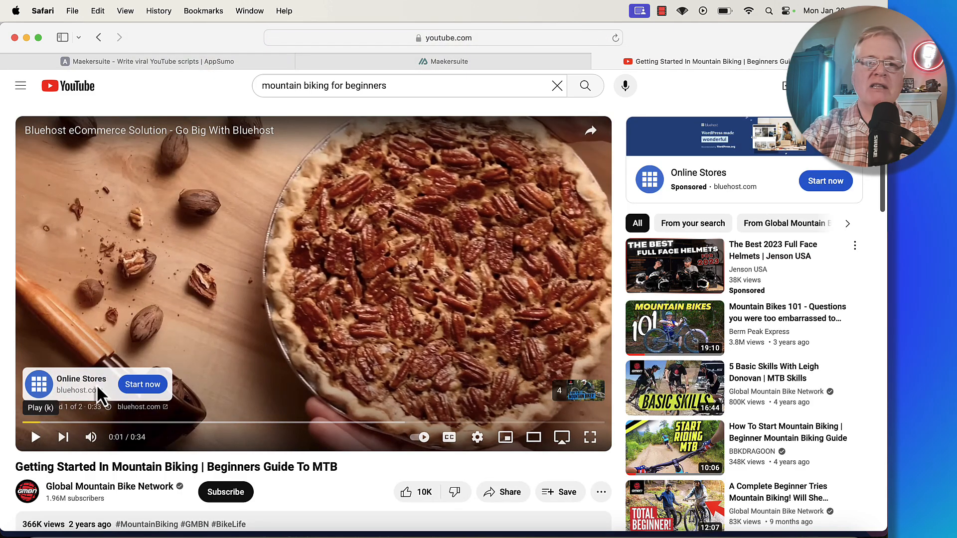
- Return from the YouTube mountain biking video page to Maekersuite's Analyse a video form
left_click(441, 37)
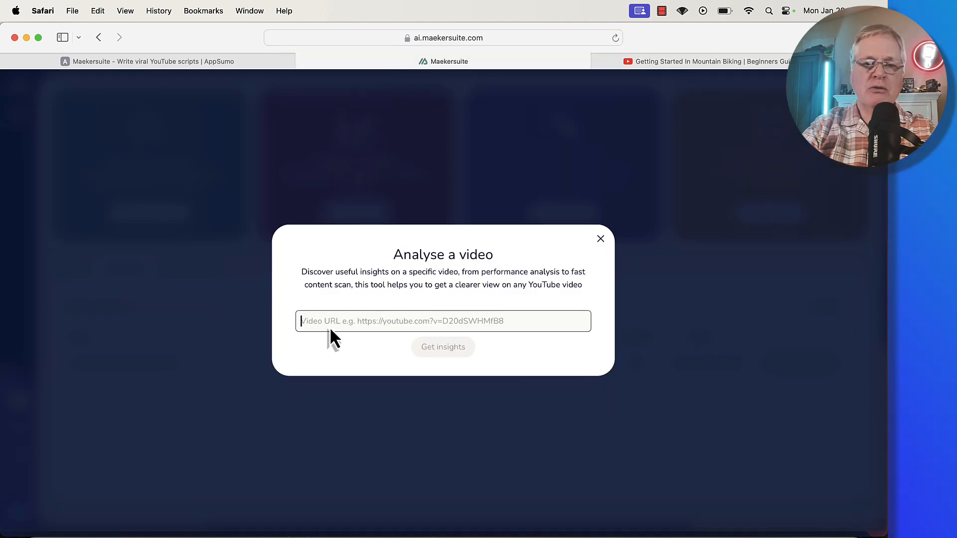
- Analyse the Getting Started In Mountain Biking link and review its basic information: score 42, 367K views, watch intensity
left_click(443, 347)
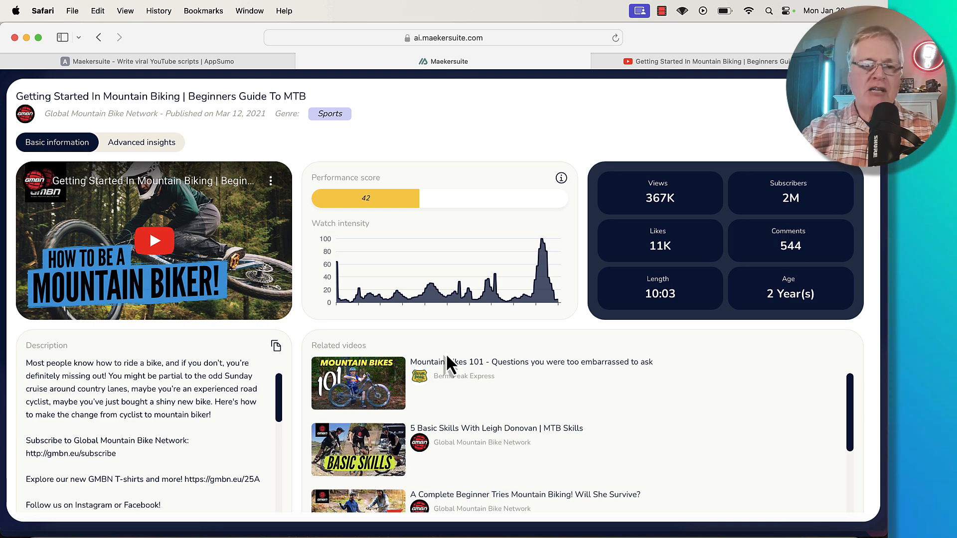
mouse_move(158, 385)
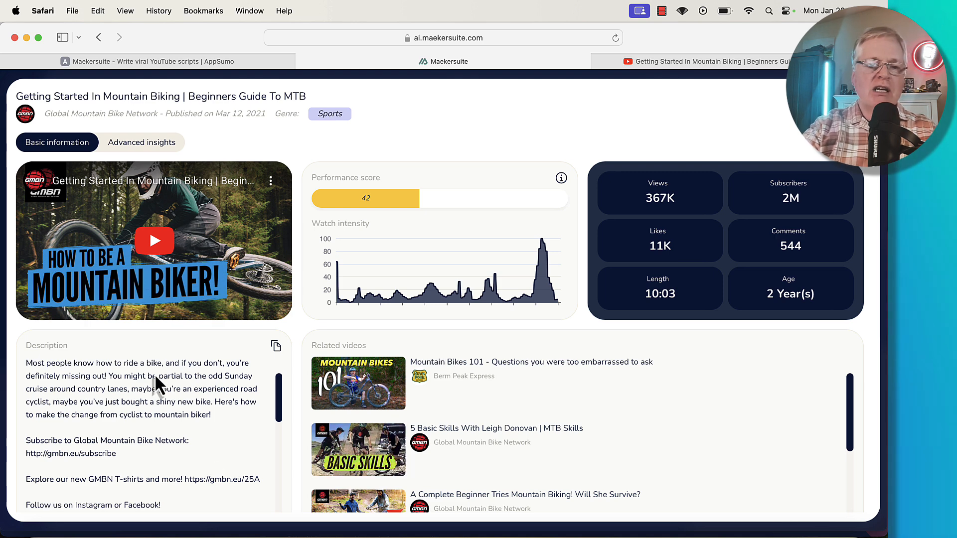
scroll("down", 3)
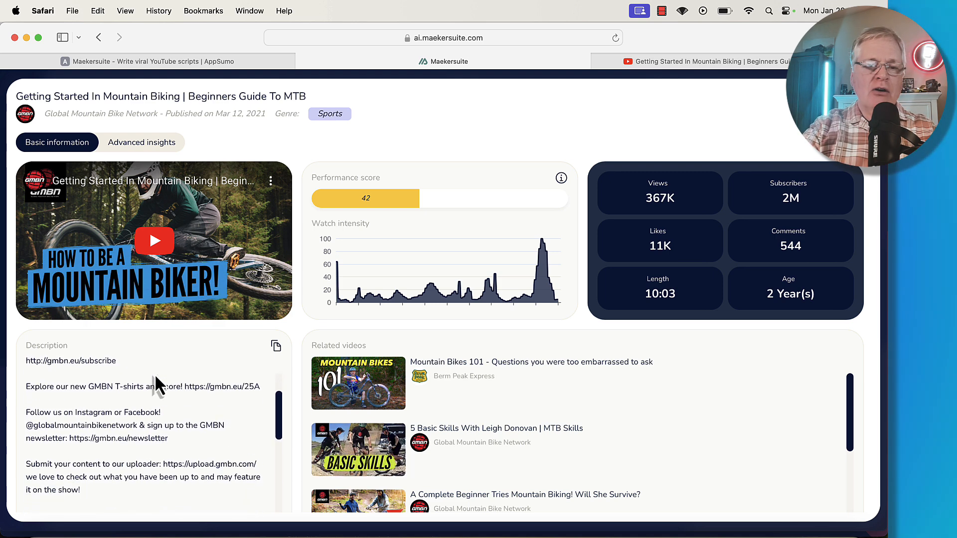
scroll("down", 3)
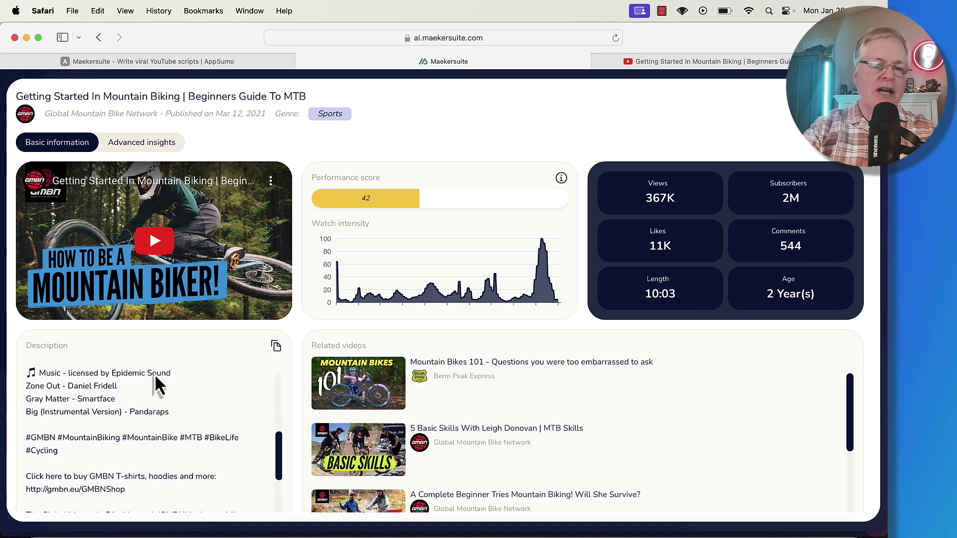
scroll("up", 3)
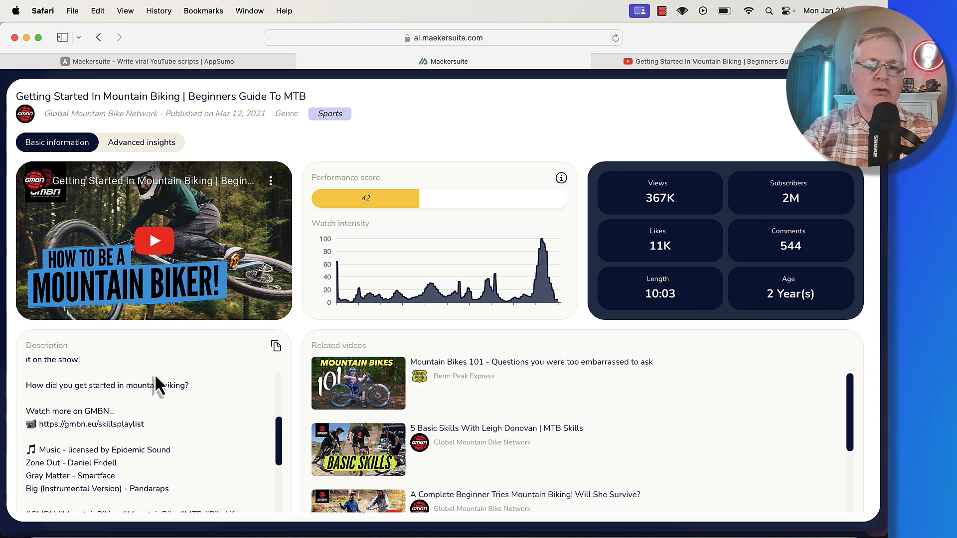
scroll("up", 3)
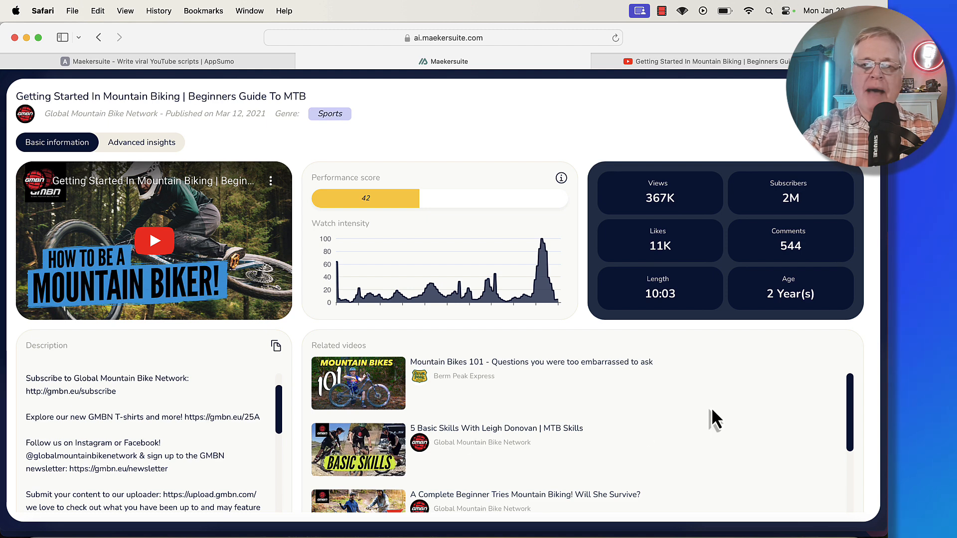
mouse_move(695, 224)
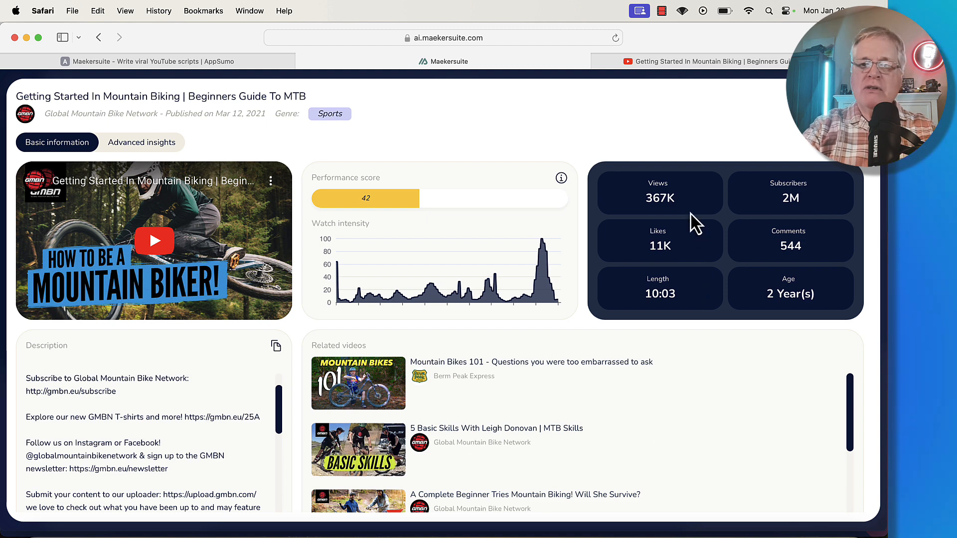
mouse_move(731, 261)
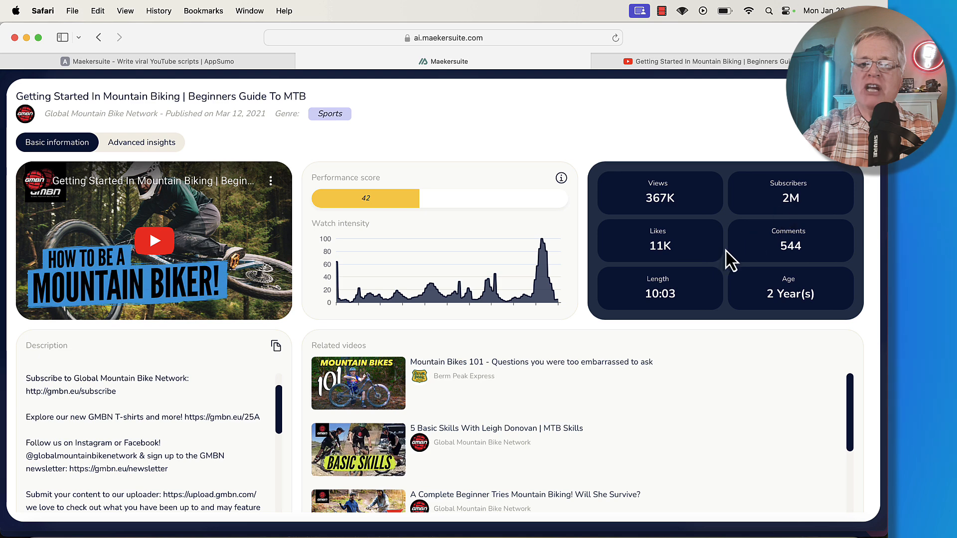
mouse_move(765, 265)
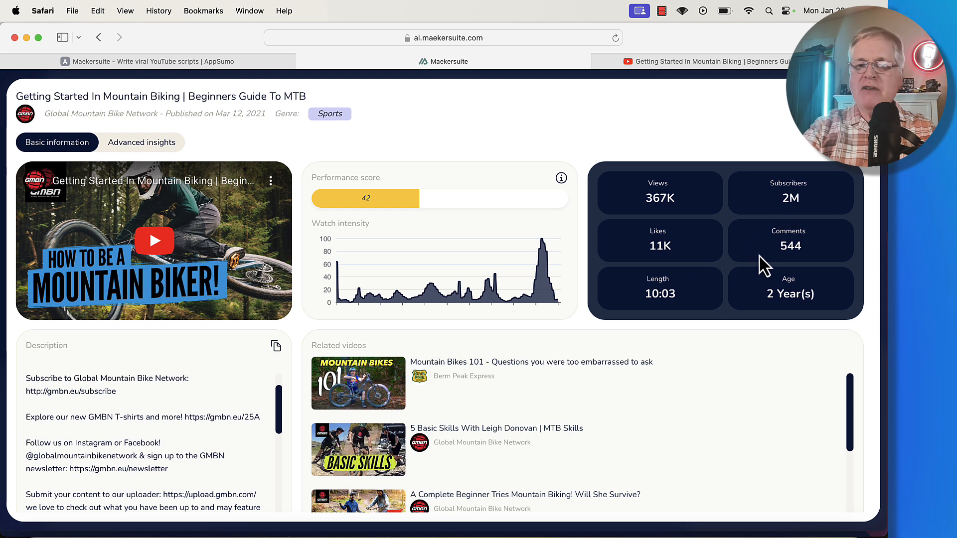
mouse_move(766, 271)
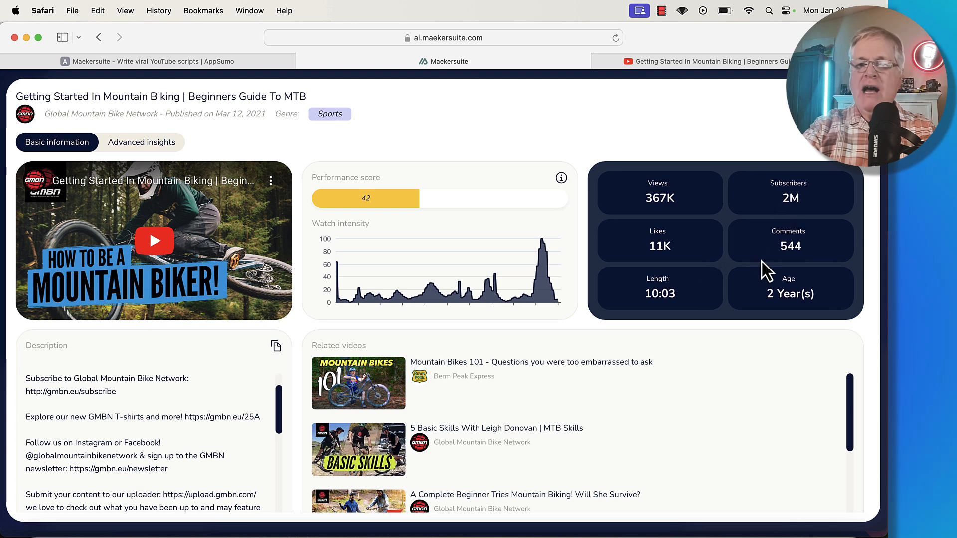
mouse_move(671, 345)
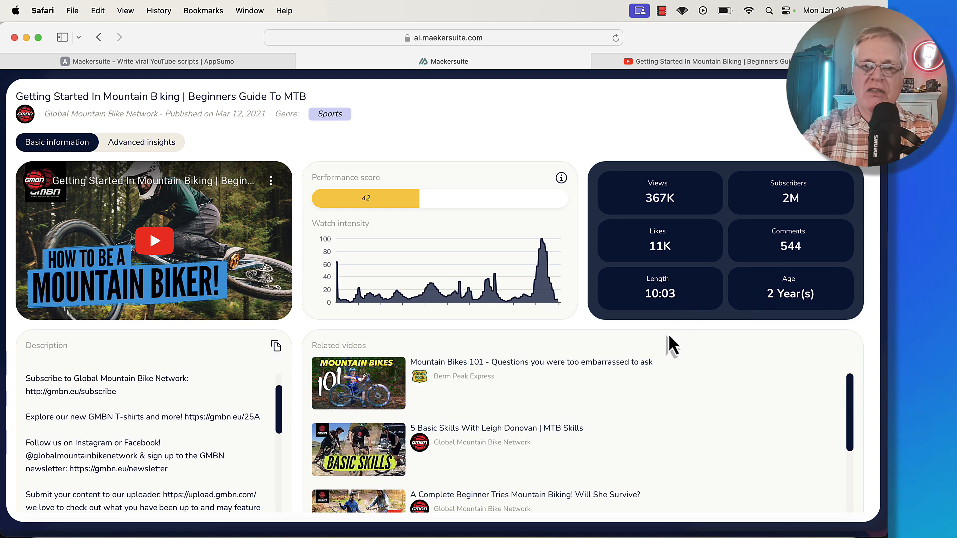
scroll("down", 3)
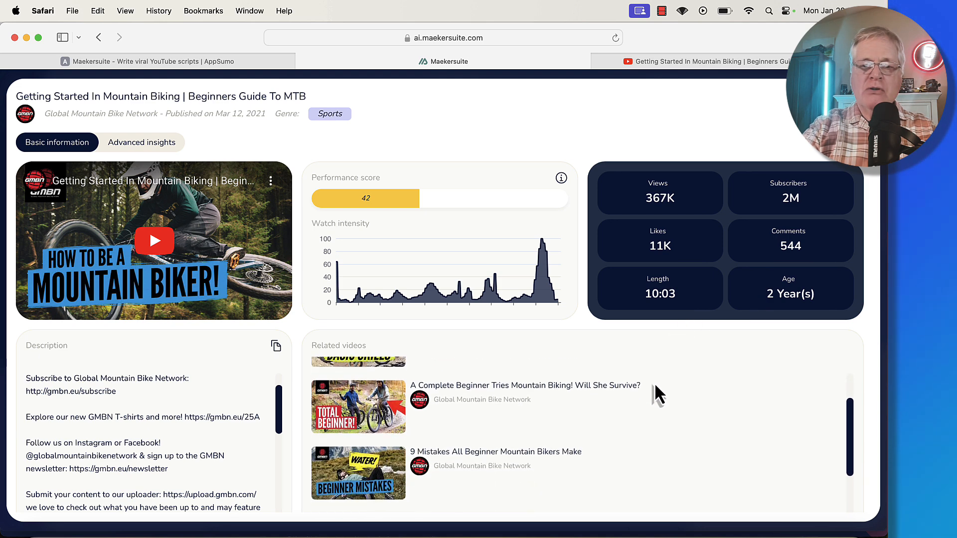
scroll("down", 3)
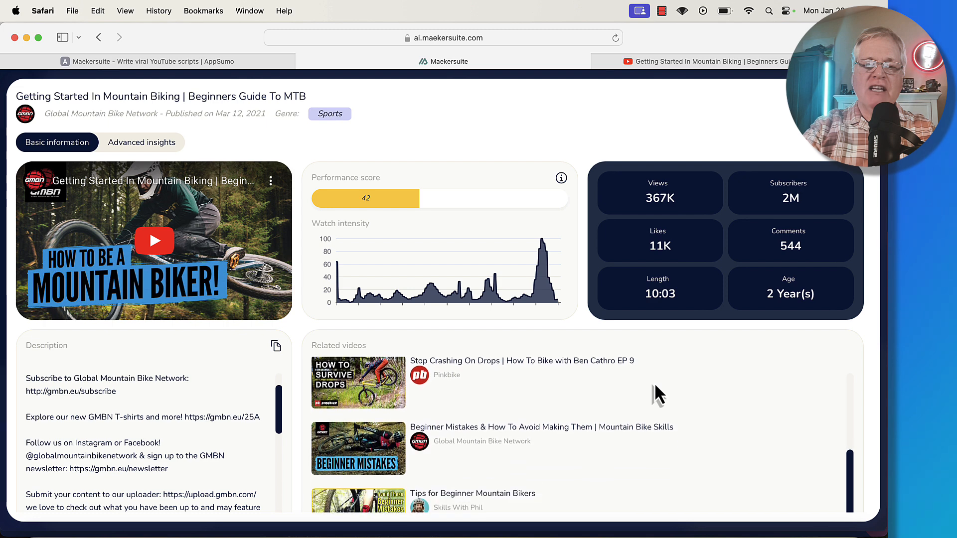
scroll("down", 3)
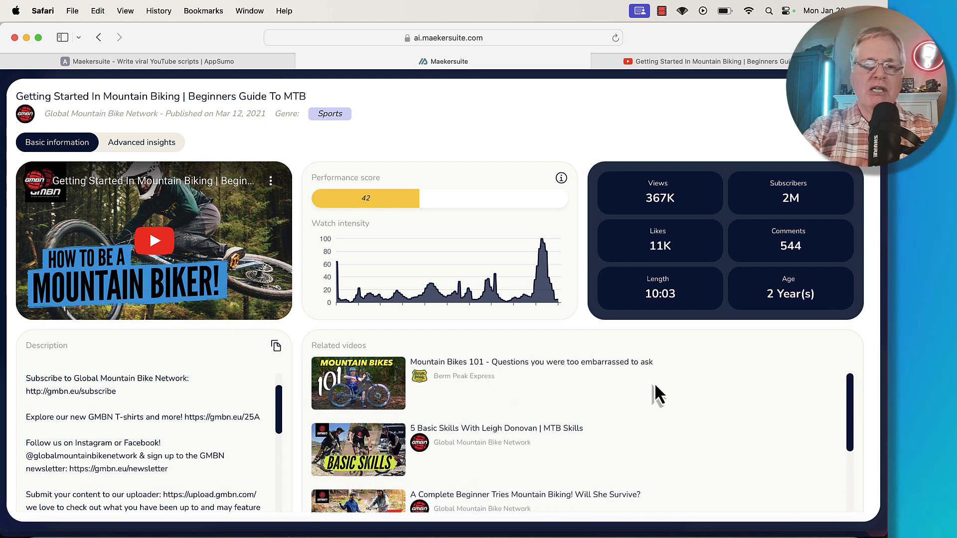
mouse_move(562, 398)
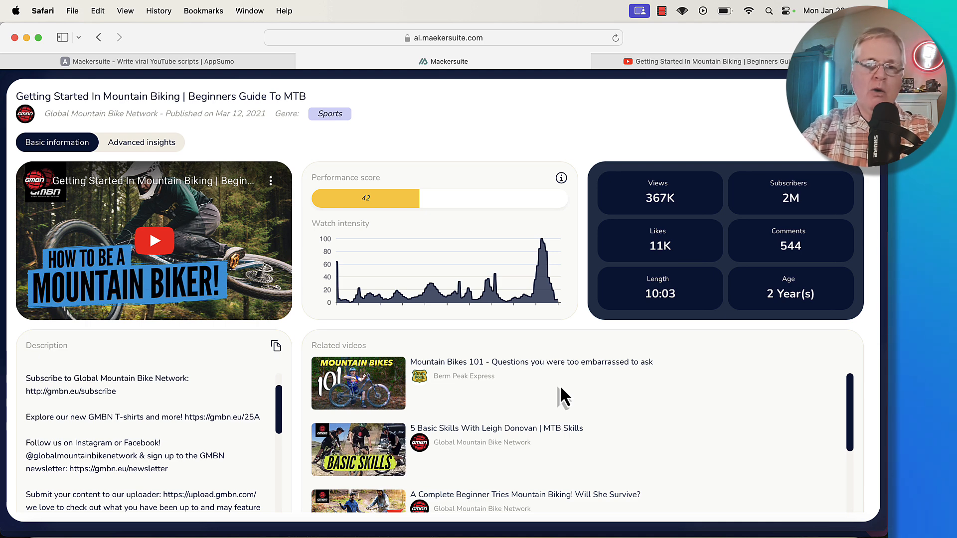
mouse_move(174, 152)
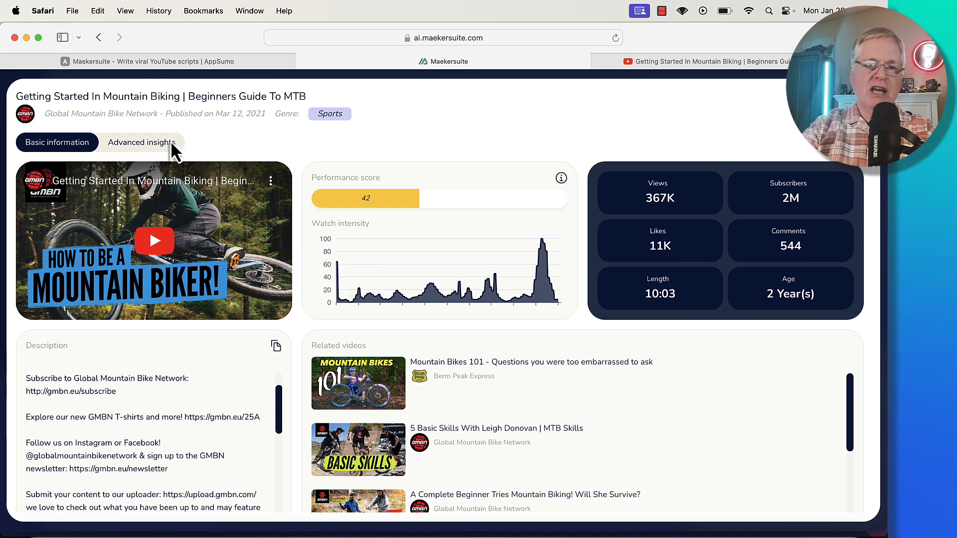
- Review the Advanced insights: sentiment 86, common words, transcript, summary and outline
left_click(140, 142)
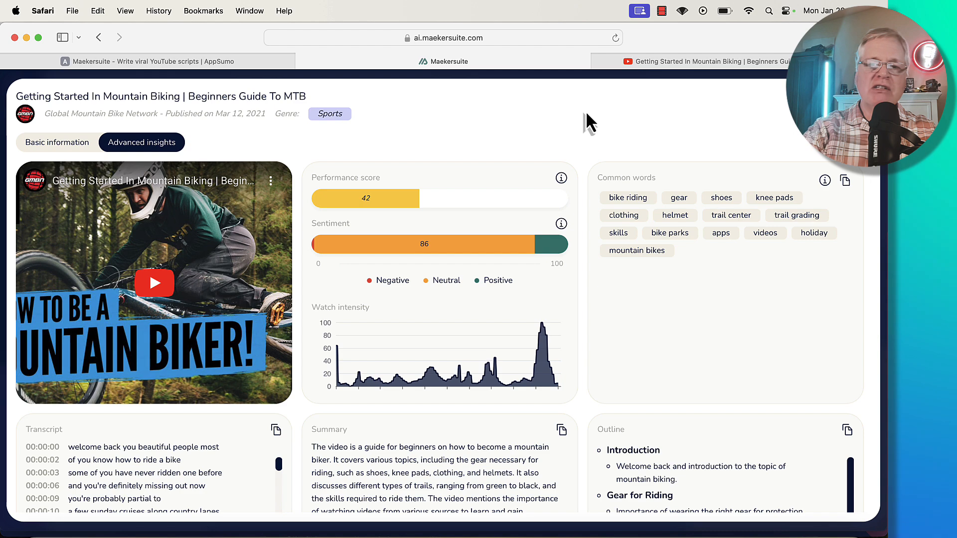
mouse_move(428, 178)
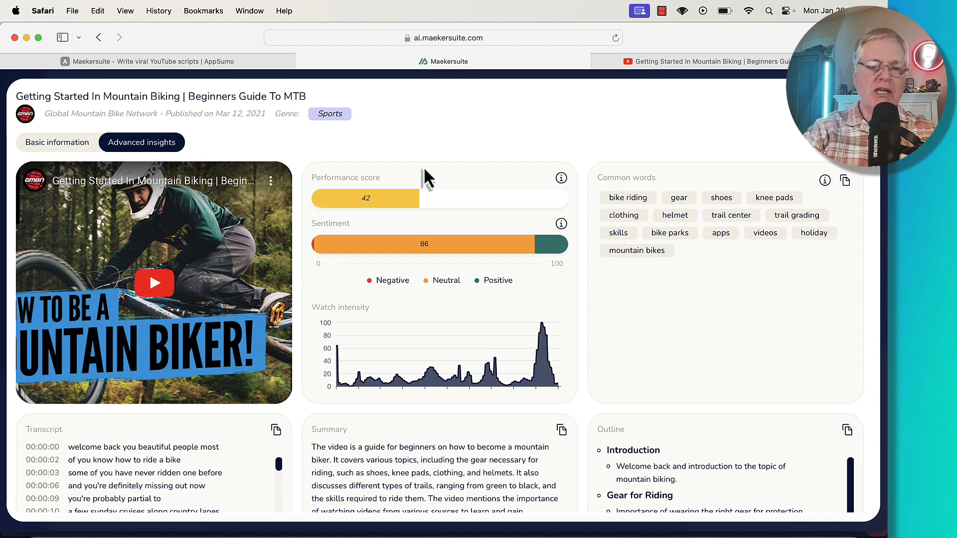
scroll("down", 3)
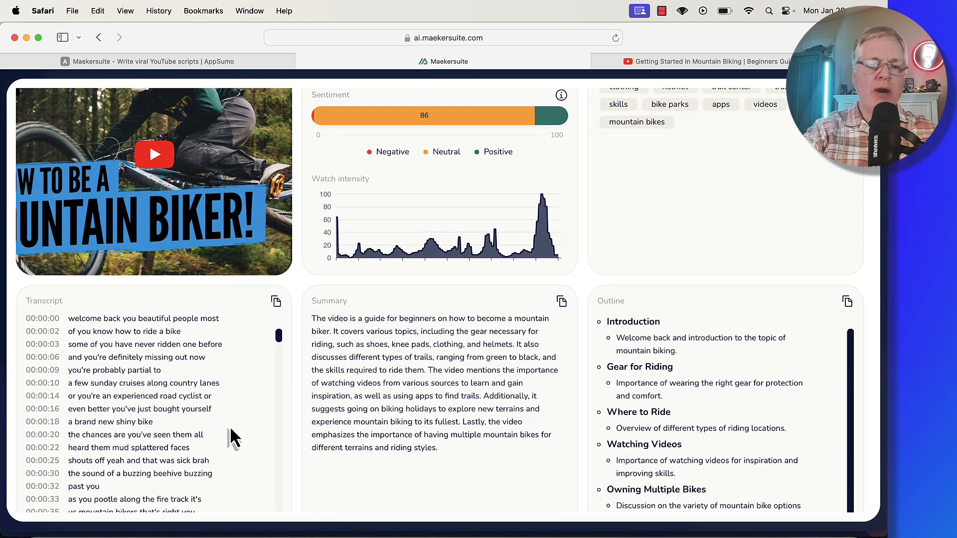
scroll("down", 3)
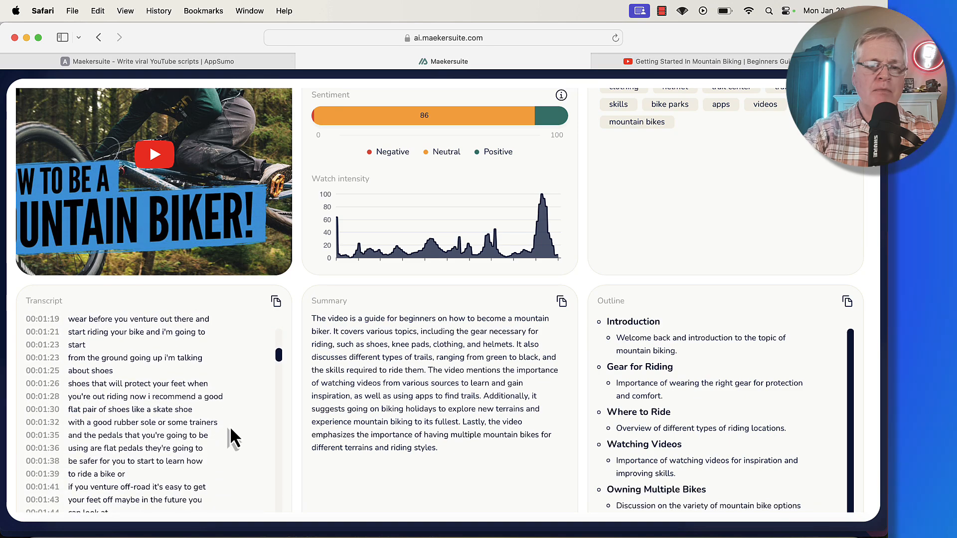
scroll("down", 3)
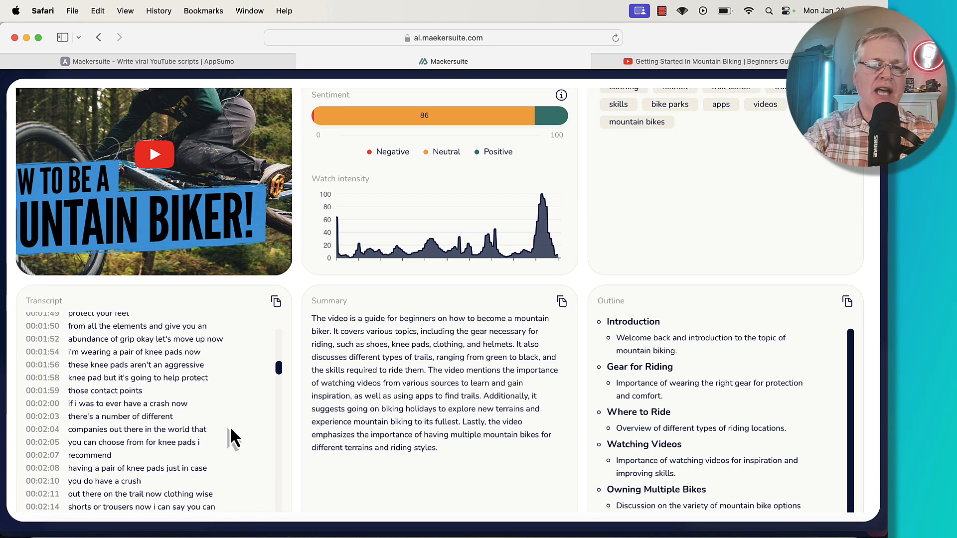
scroll("down", 3)
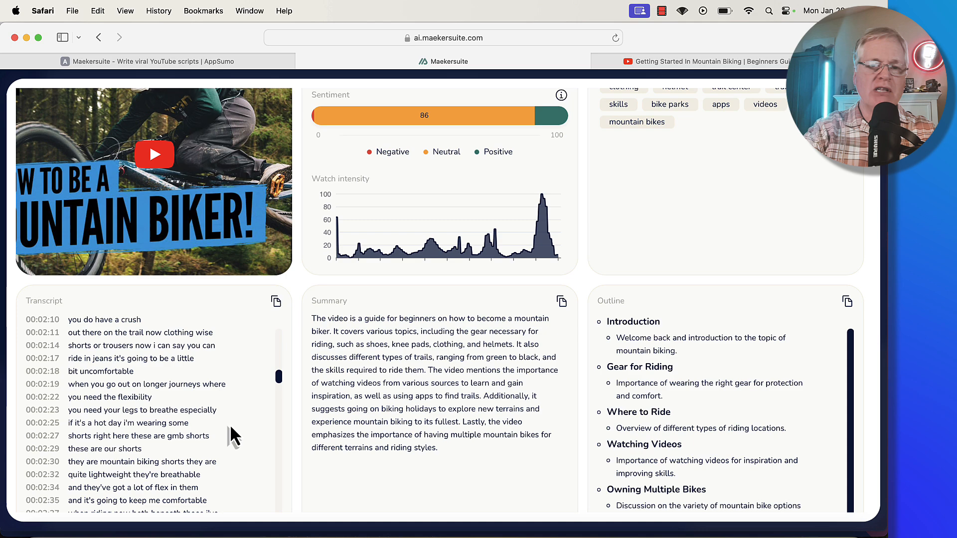
scroll("up", 3)
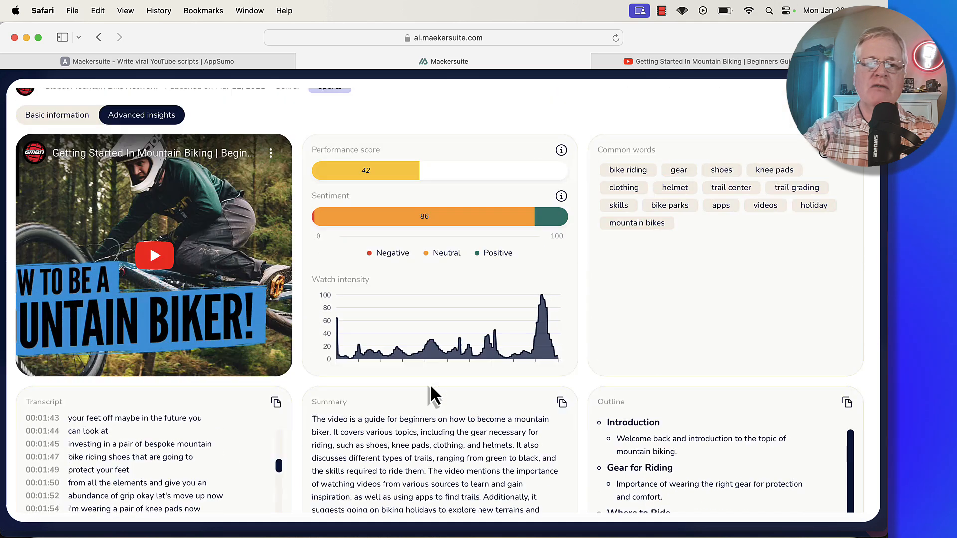
scroll("up", 3)
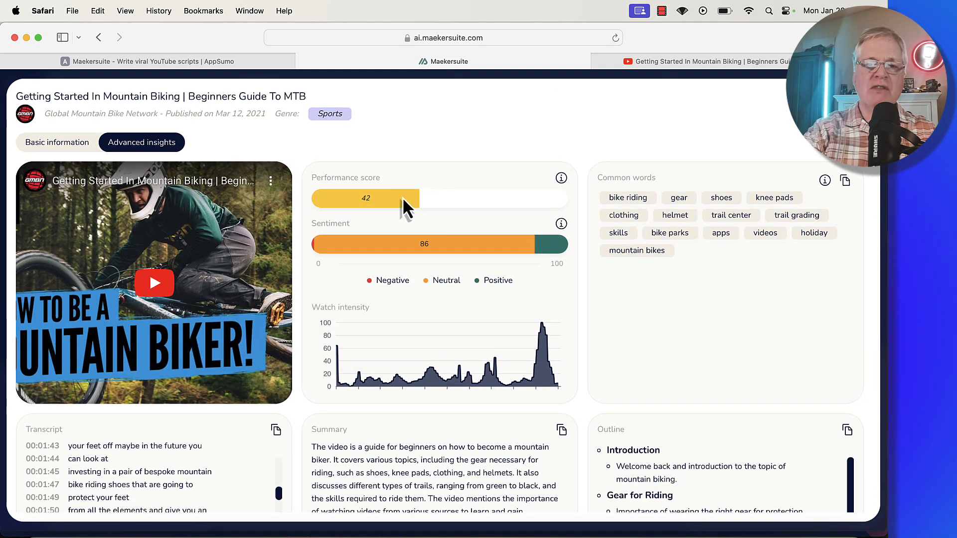
mouse_move(560, 177)
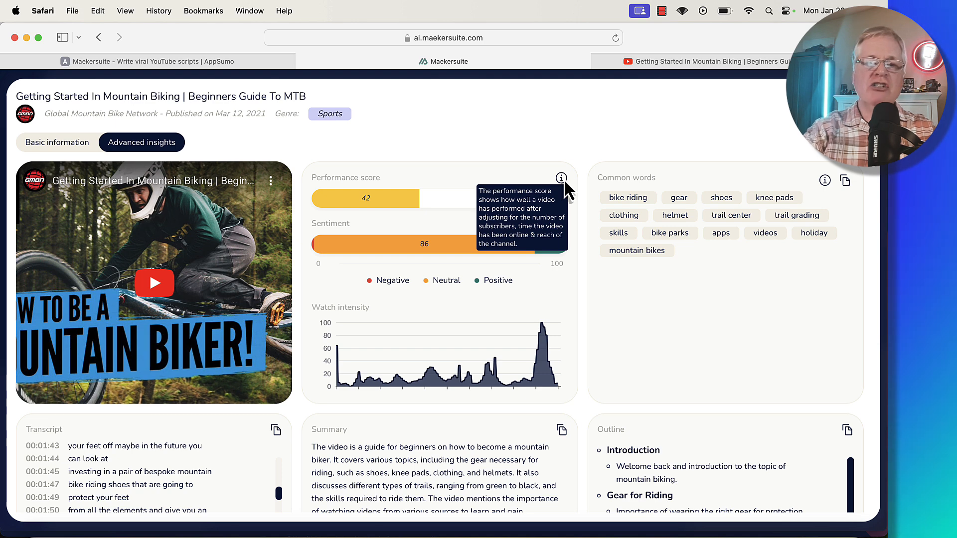
mouse_move(393, 213)
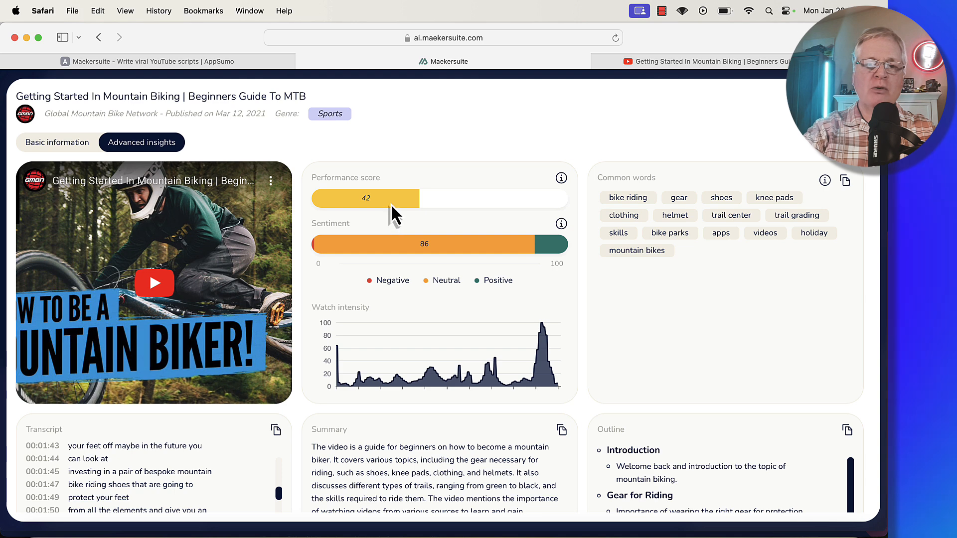
mouse_move(561, 230)
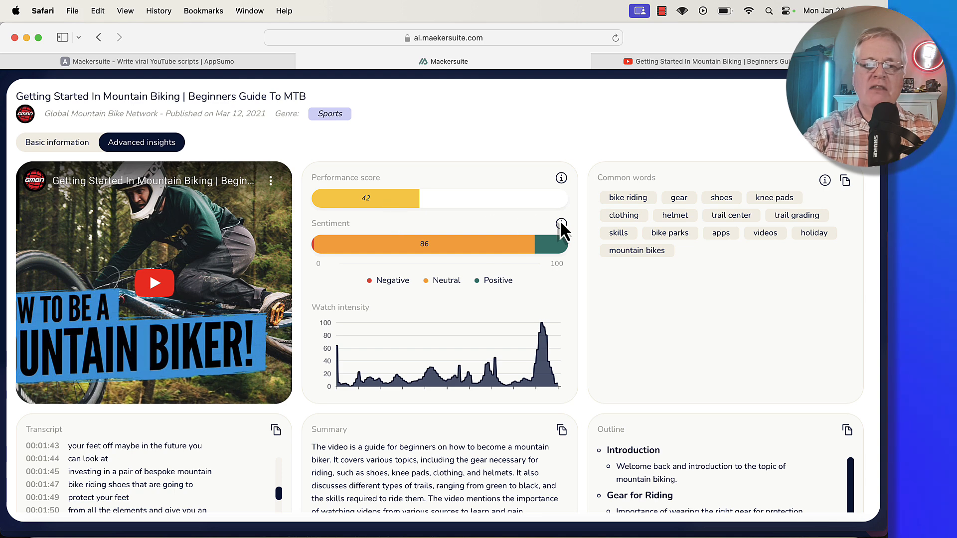
mouse_move(560, 224)
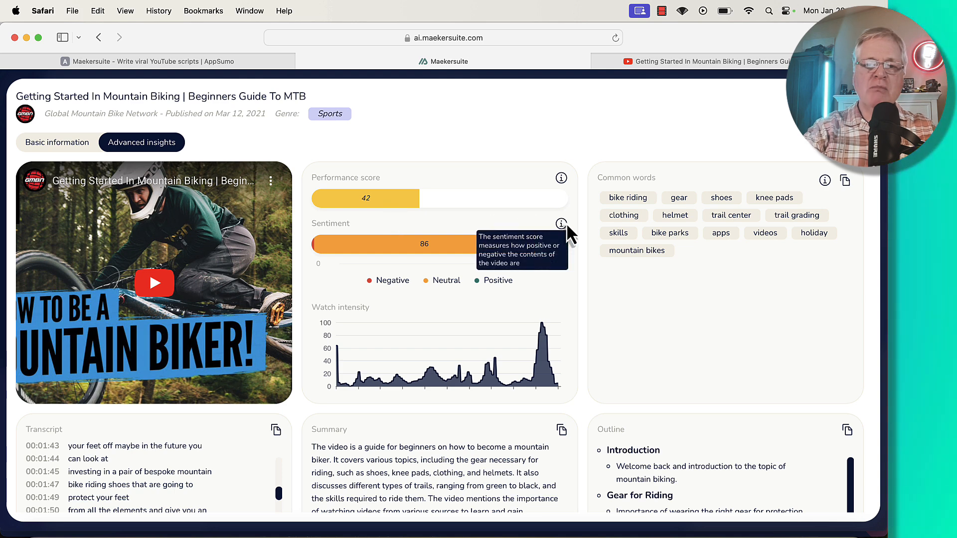
mouse_move(560, 223)
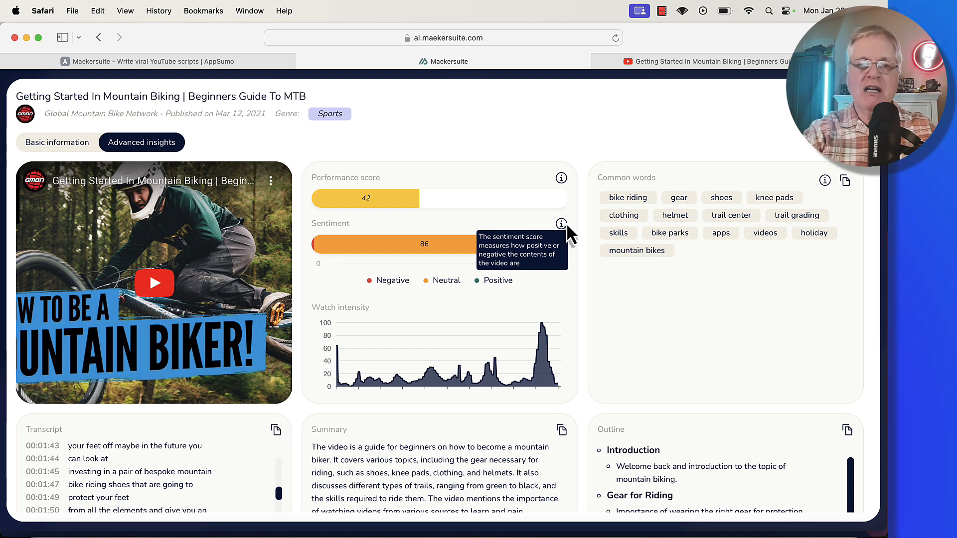
mouse_move(464, 256)
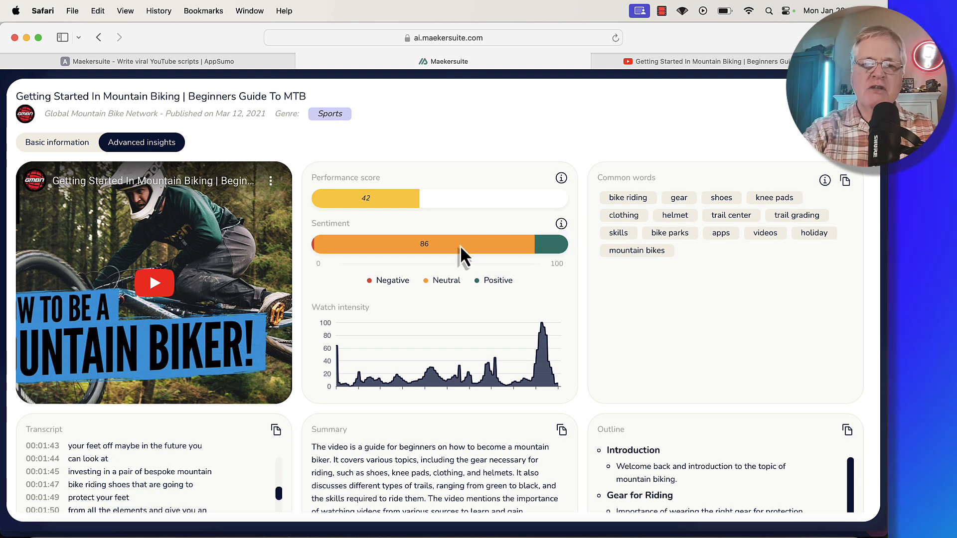
mouse_move(467, 259)
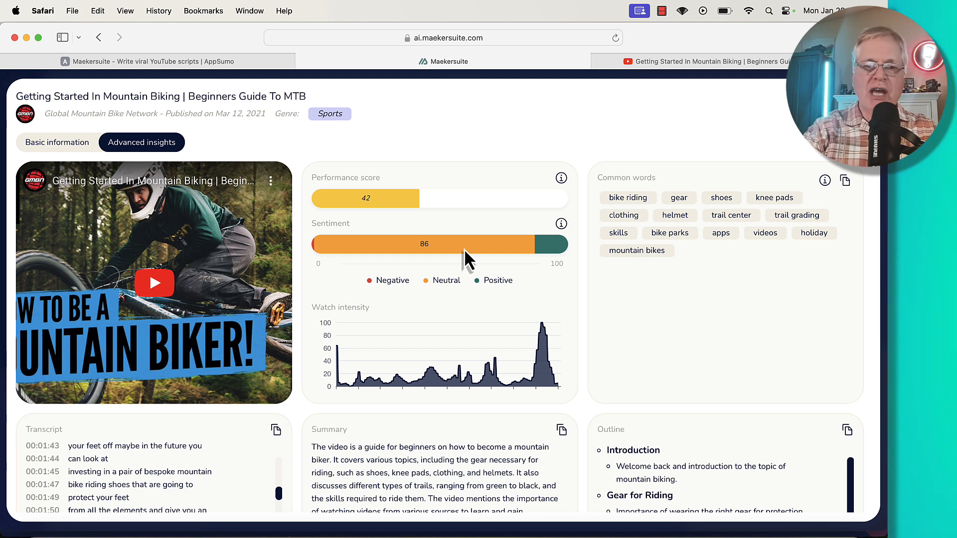
scroll("down", 3)
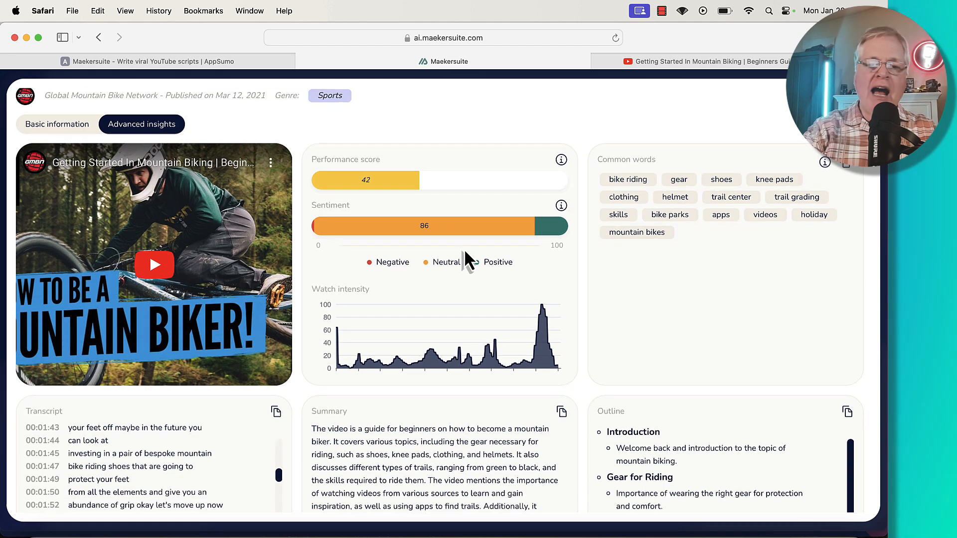
scroll("down", 3)
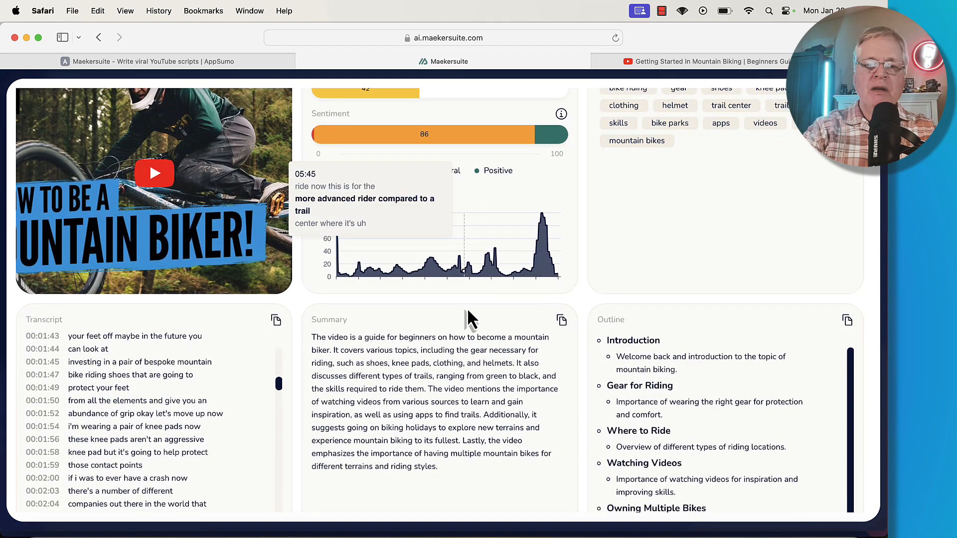
mouse_move(445, 336)
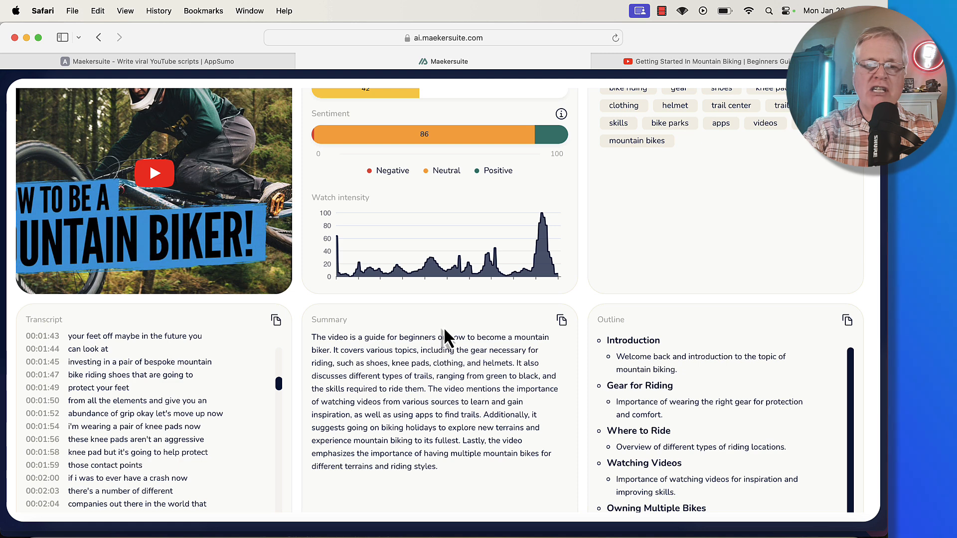
mouse_move(360, 275)
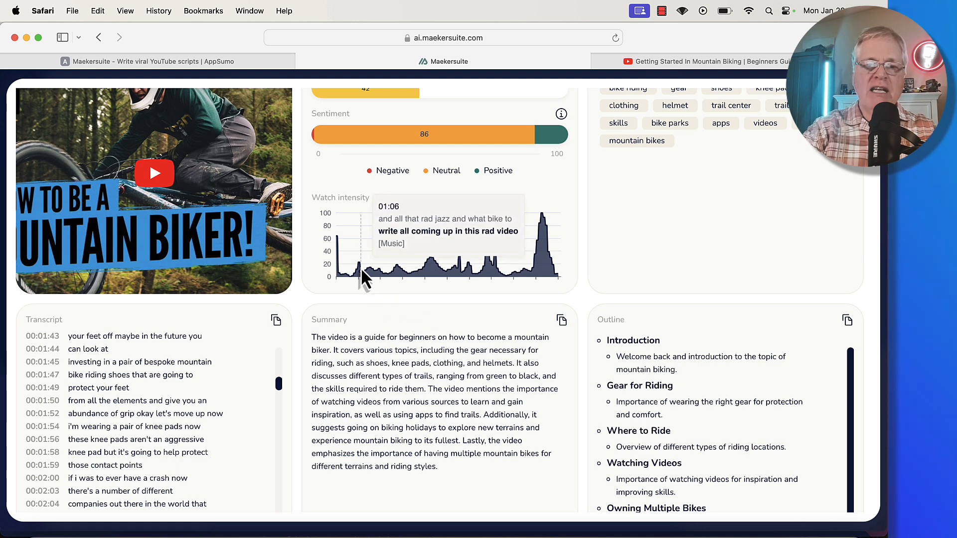
mouse_move(360, 263)
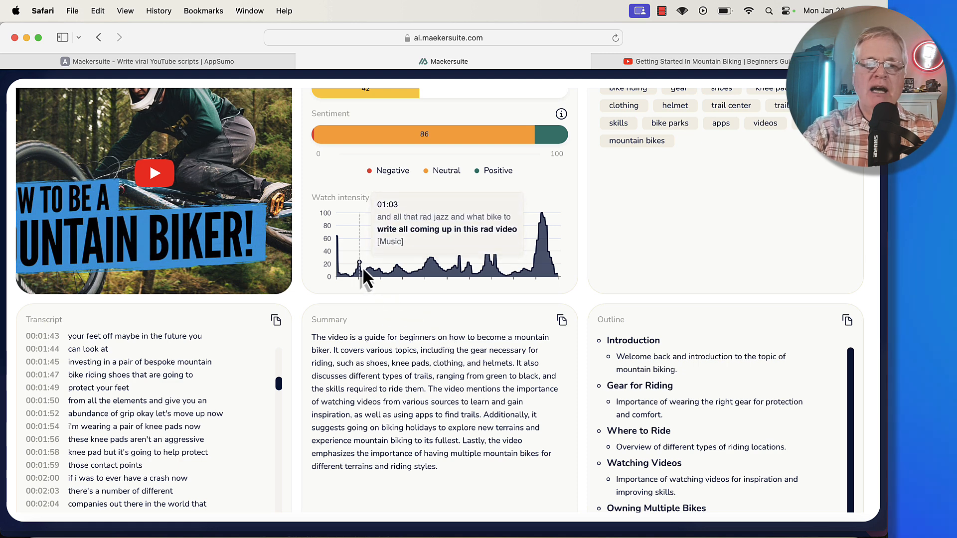
mouse_move(399, 268)
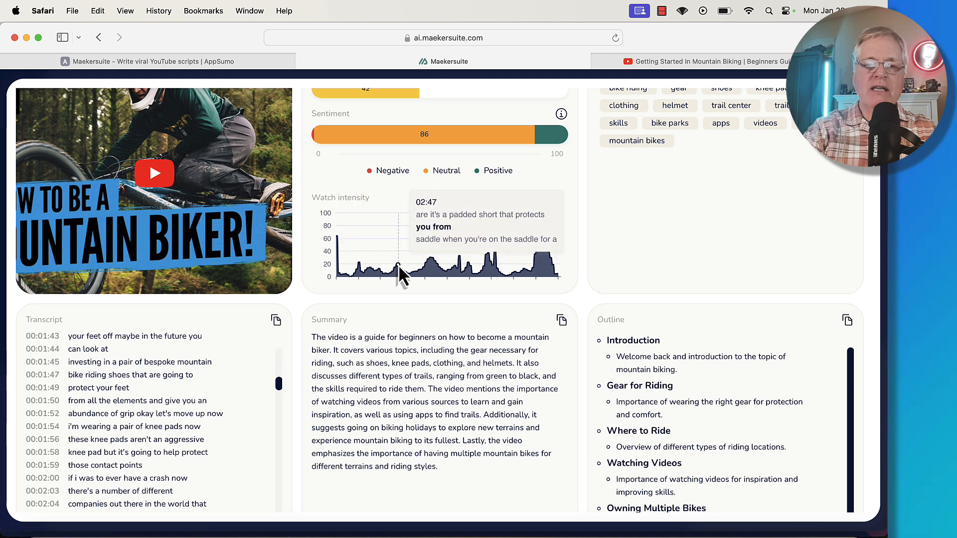
mouse_move(436, 267)
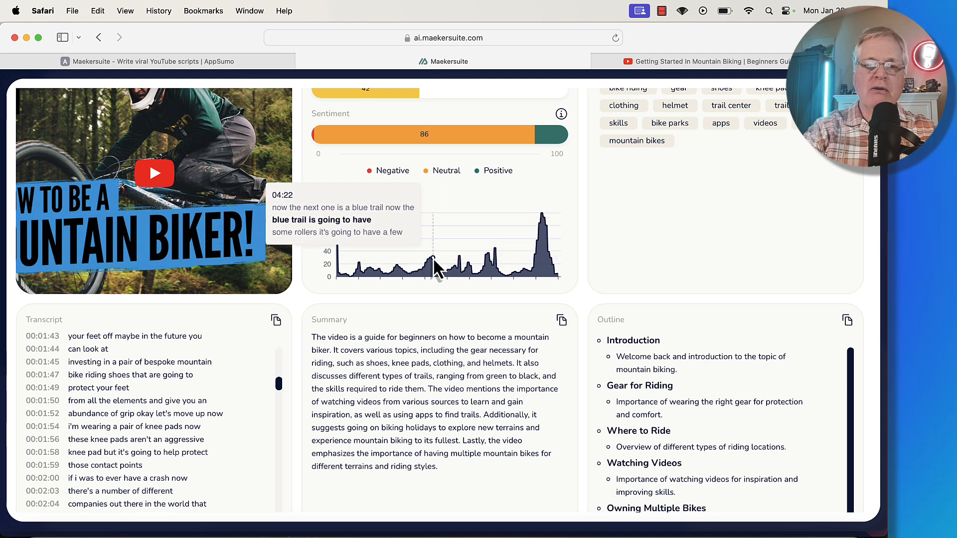
mouse_move(423, 322)
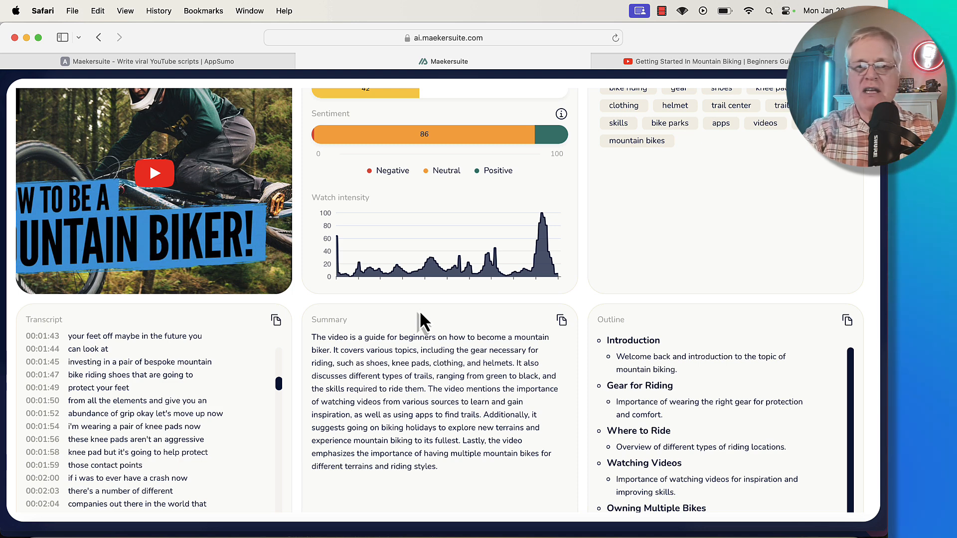
mouse_move(389, 311)
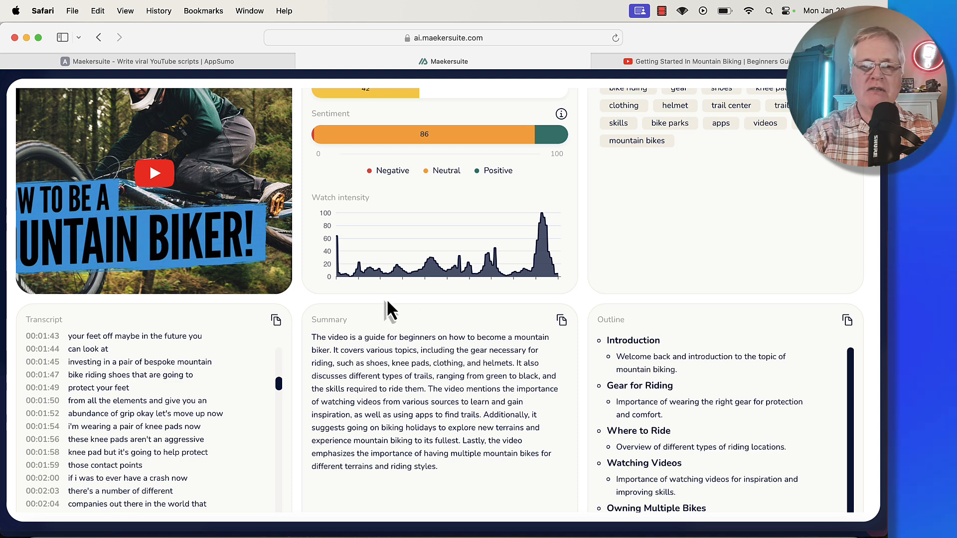
mouse_move(359, 265)
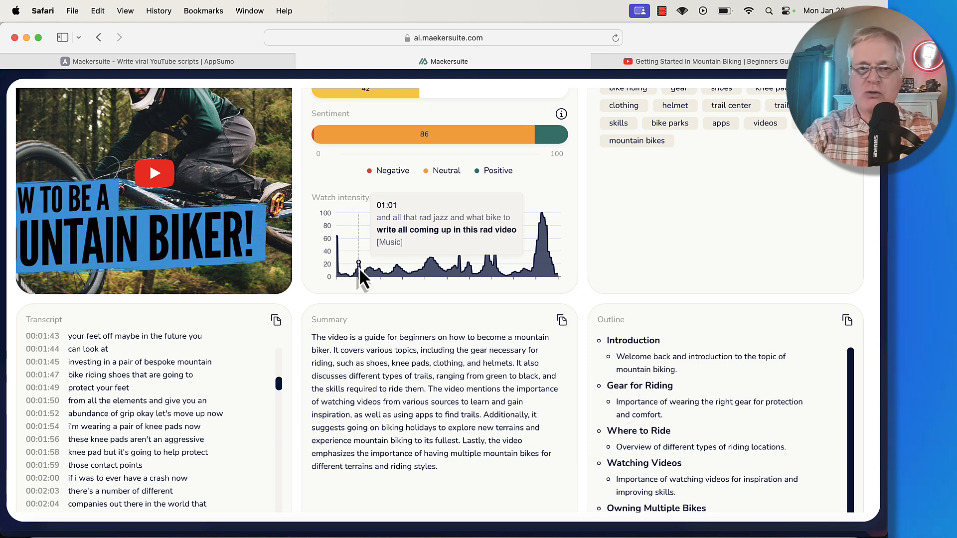
mouse_move(434, 267)
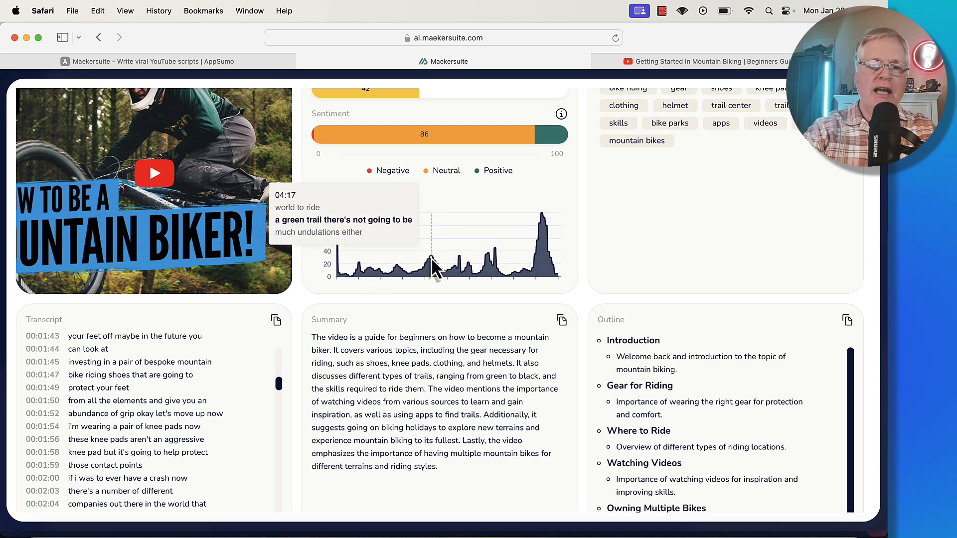
mouse_move(173, 379)
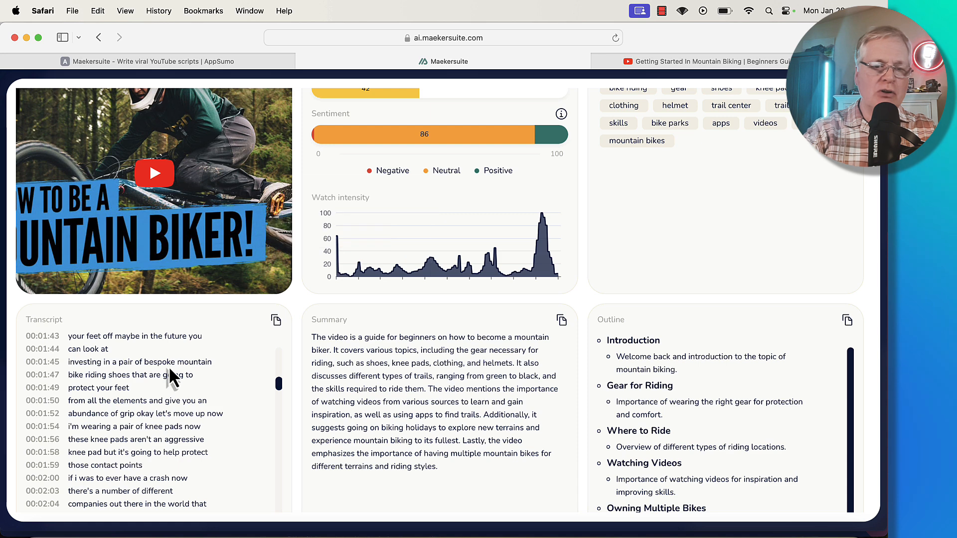
scroll("down", 3)
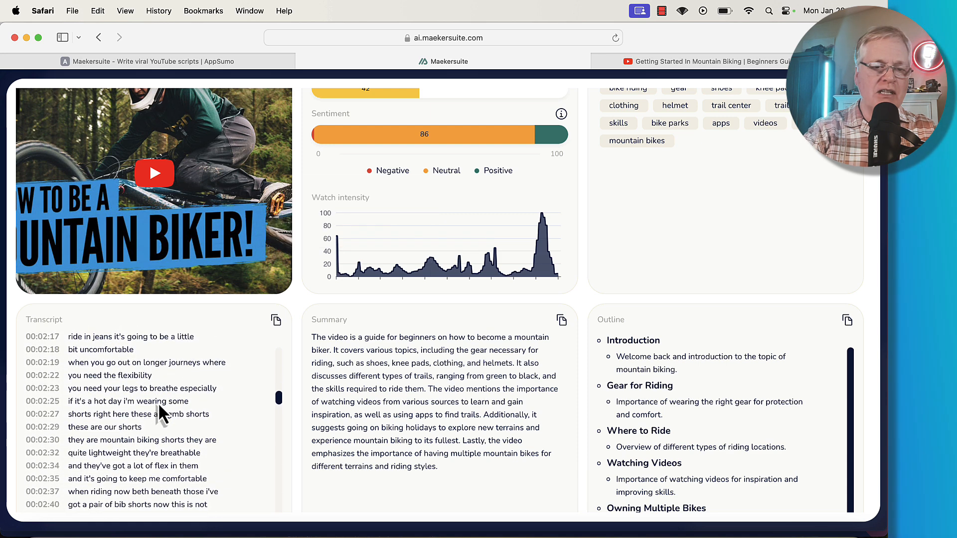
scroll("down", 3)
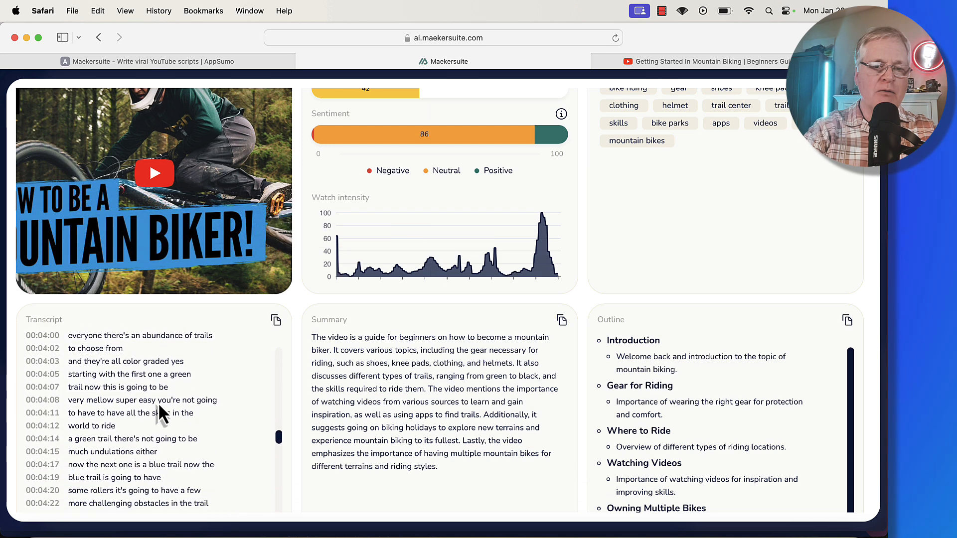
scroll("down", 3)
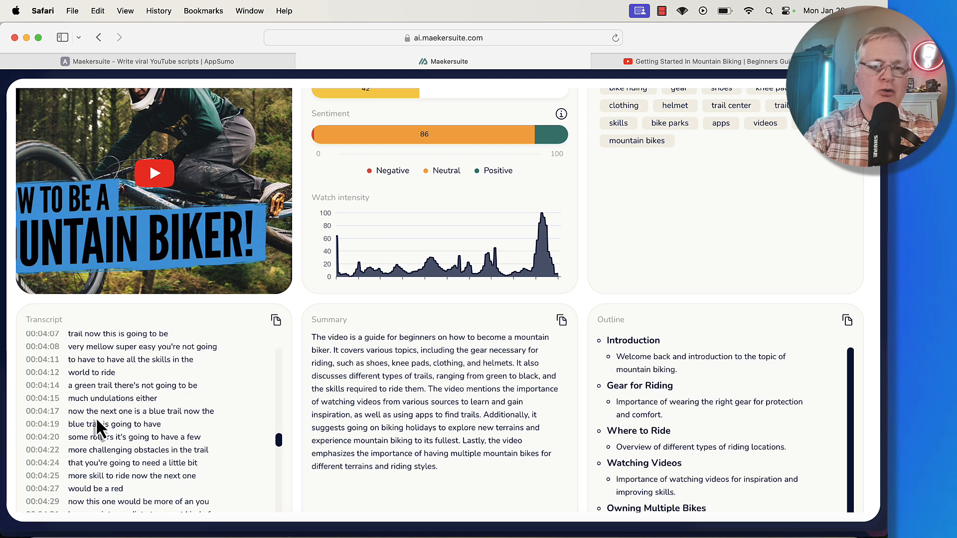
mouse_move(117, 434)
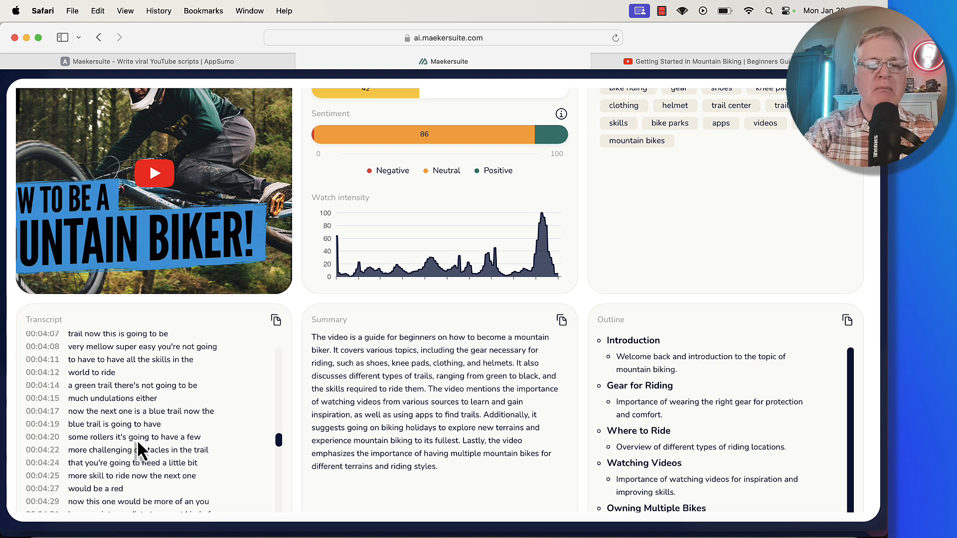
mouse_move(119, 434)
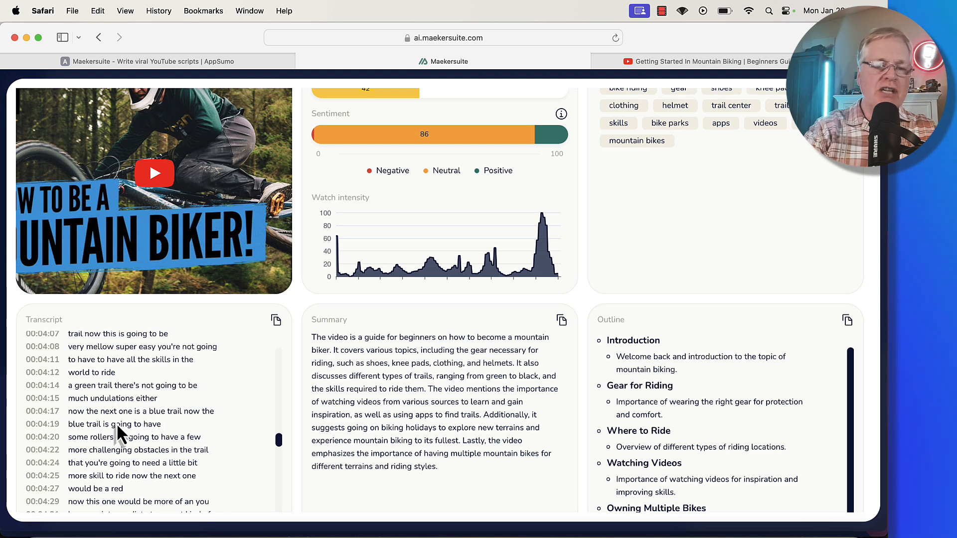
mouse_move(141, 405)
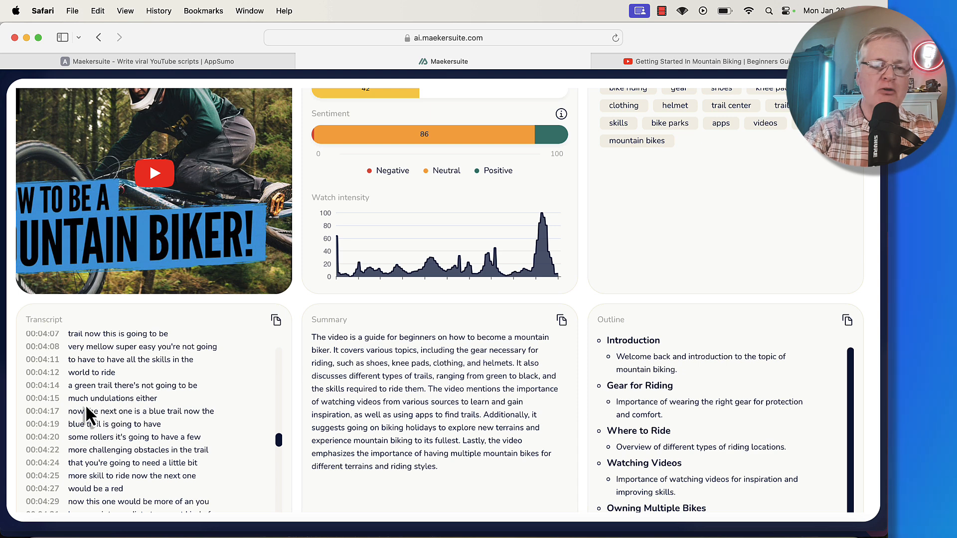
mouse_move(127, 431)
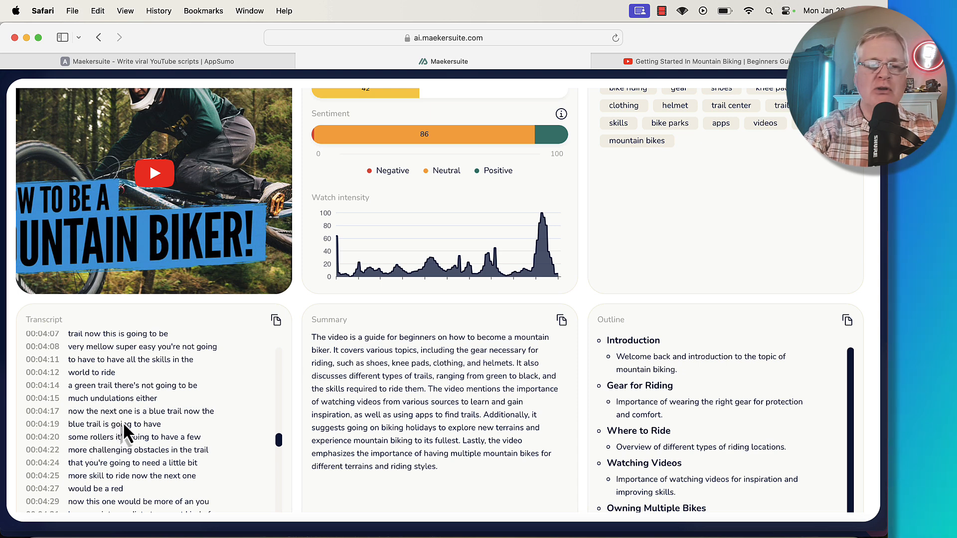
mouse_move(144, 417)
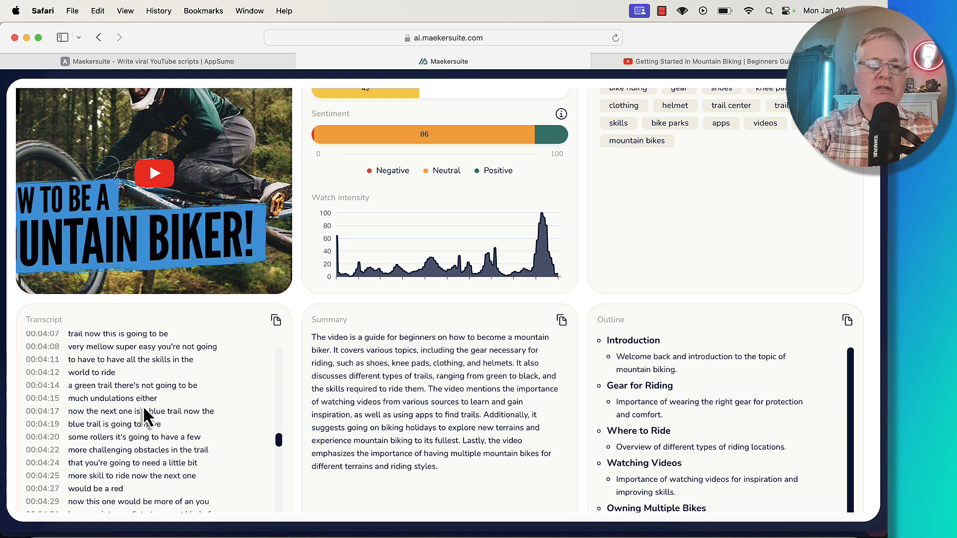
mouse_move(457, 299)
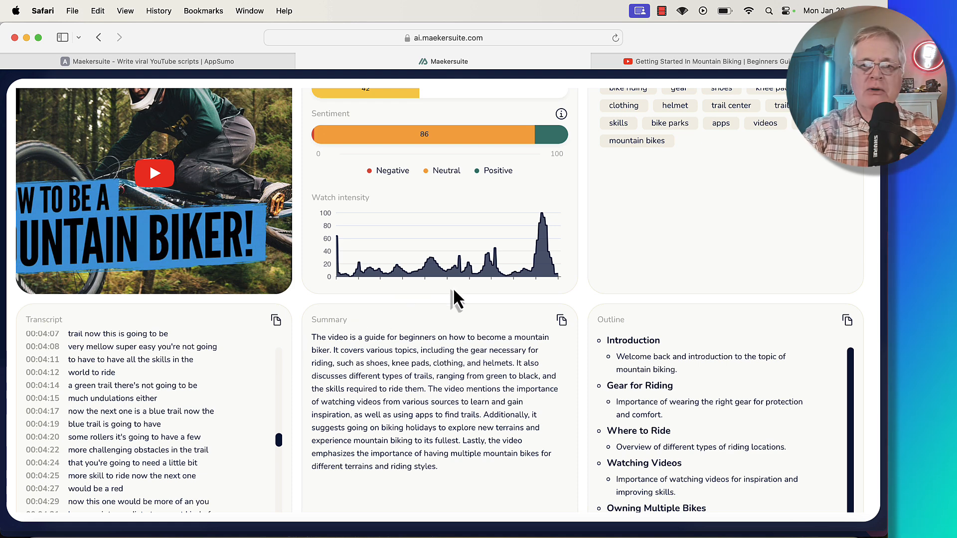
mouse_move(457, 256)
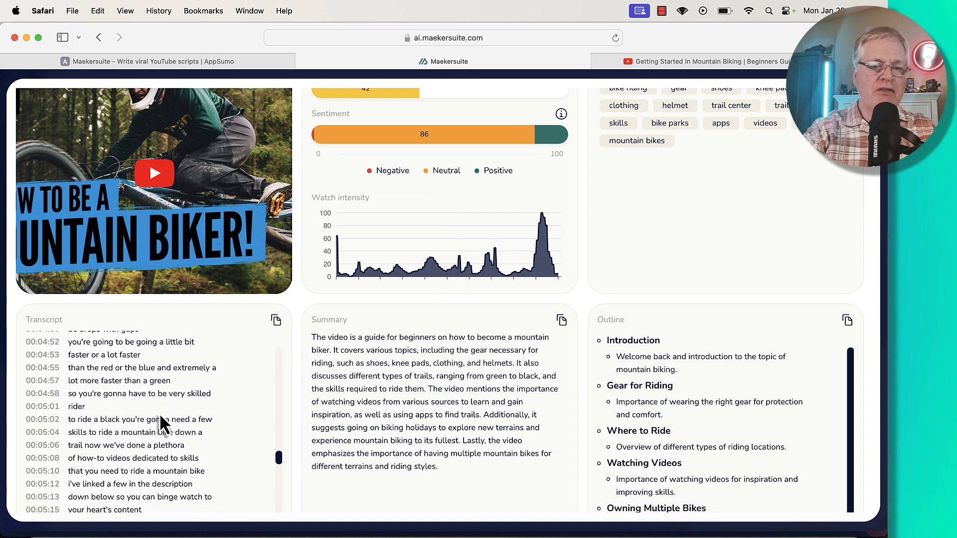
scroll("down", 3)
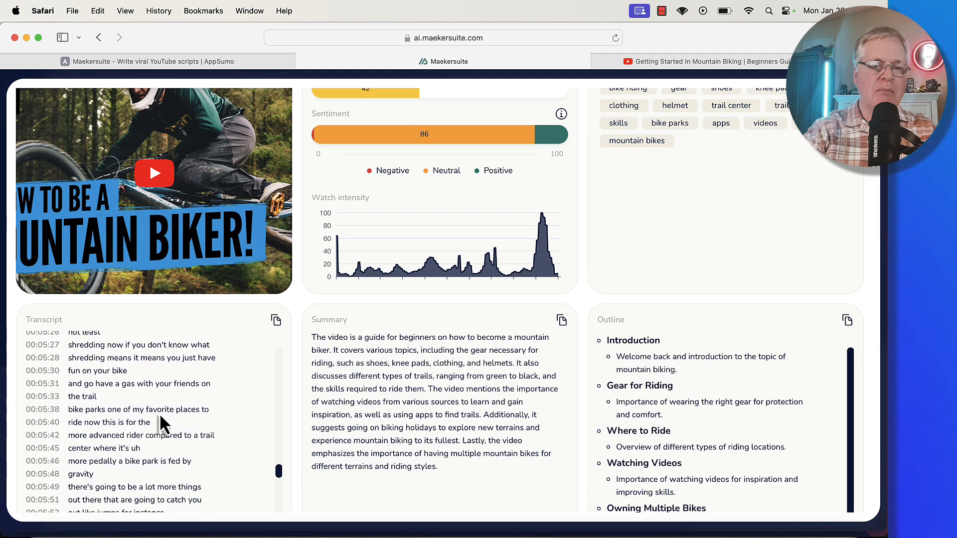
mouse_move(107, 402)
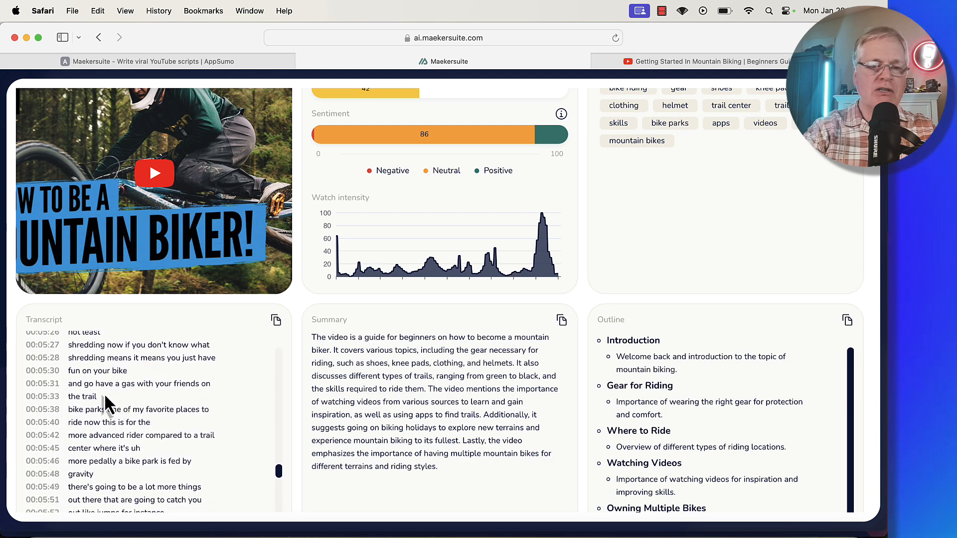
mouse_move(443, 333)
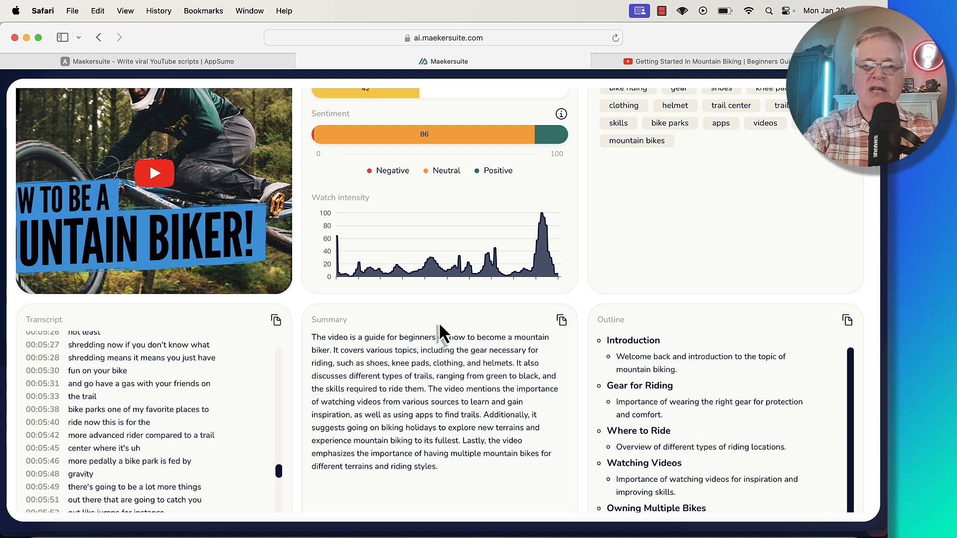
mouse_move(449, 333)
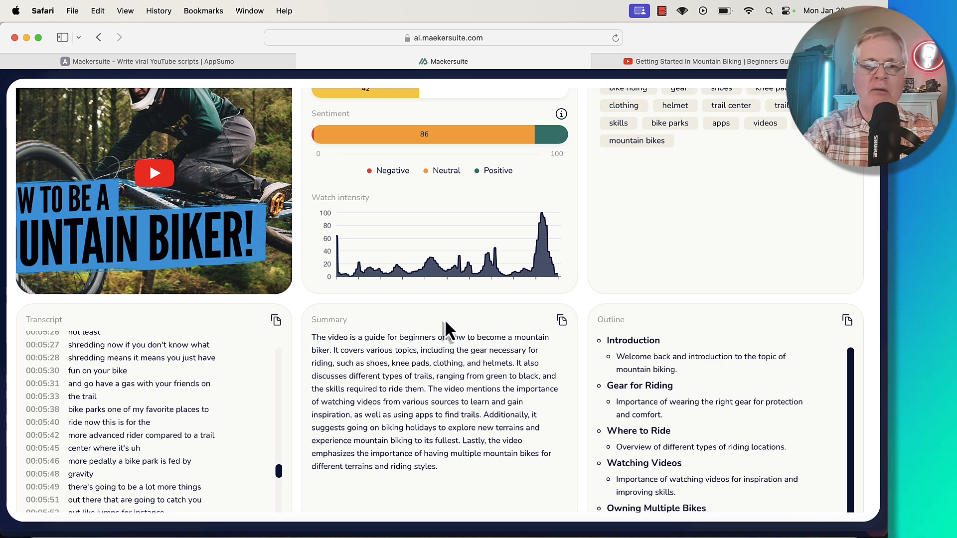
mouse_move(466, 268)
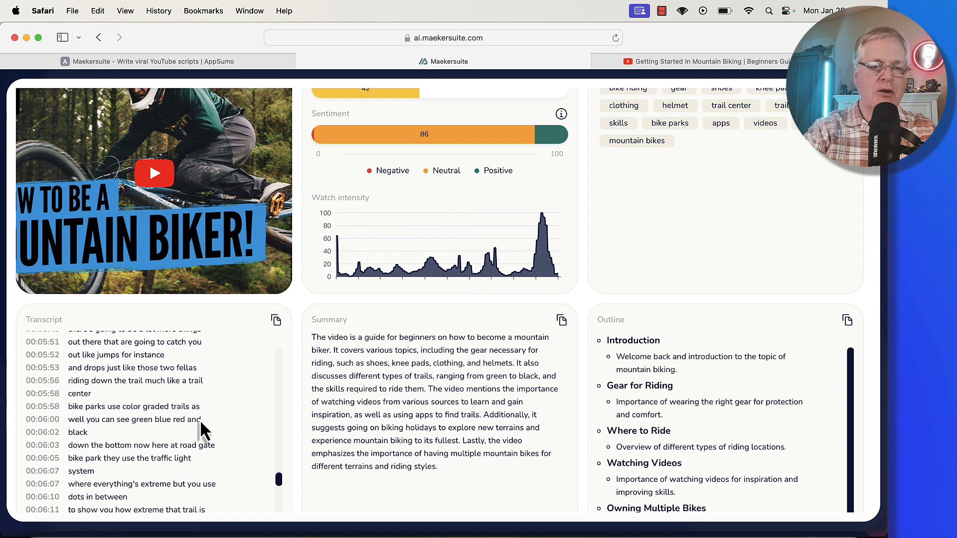
scroll("down", 3)
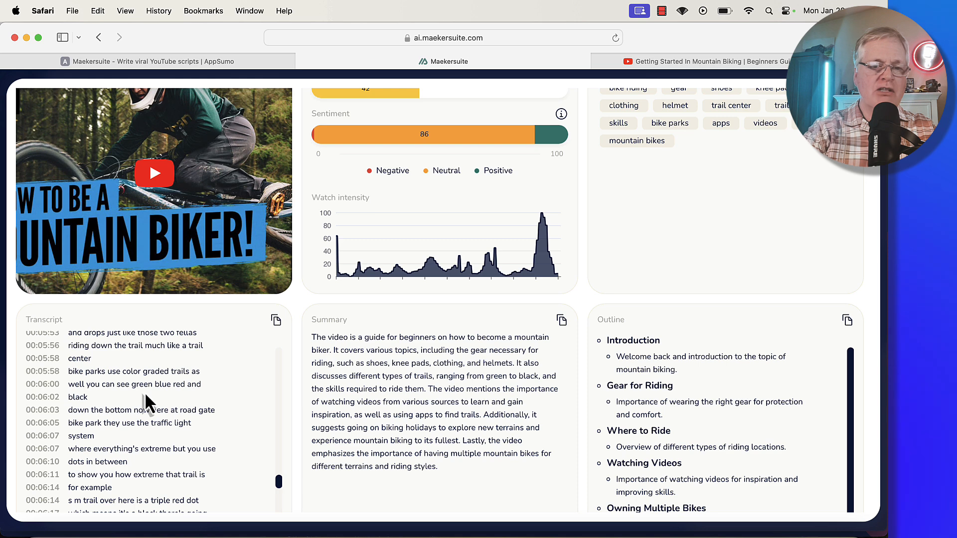
mouse_move(109, 418)
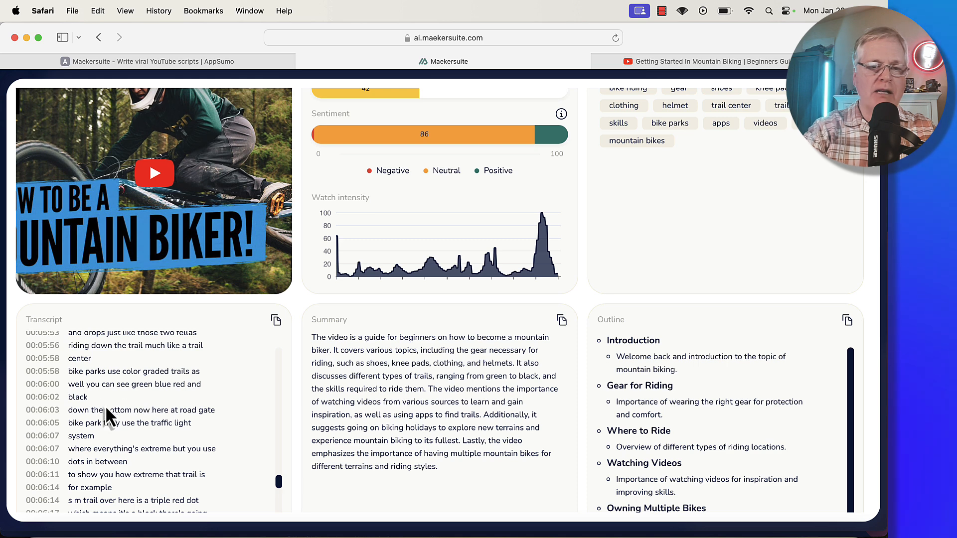
mouse_move(161, 388)
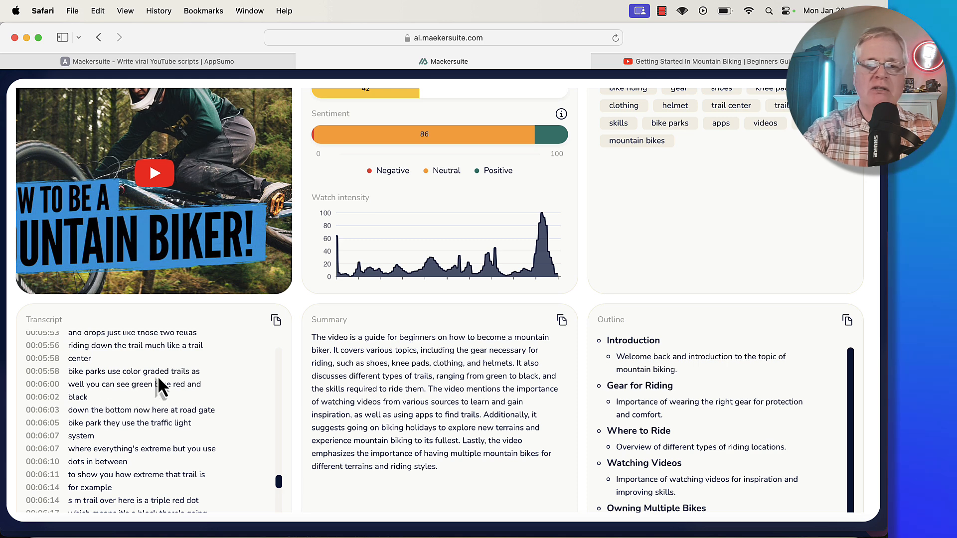
mouse_move(451, 281)
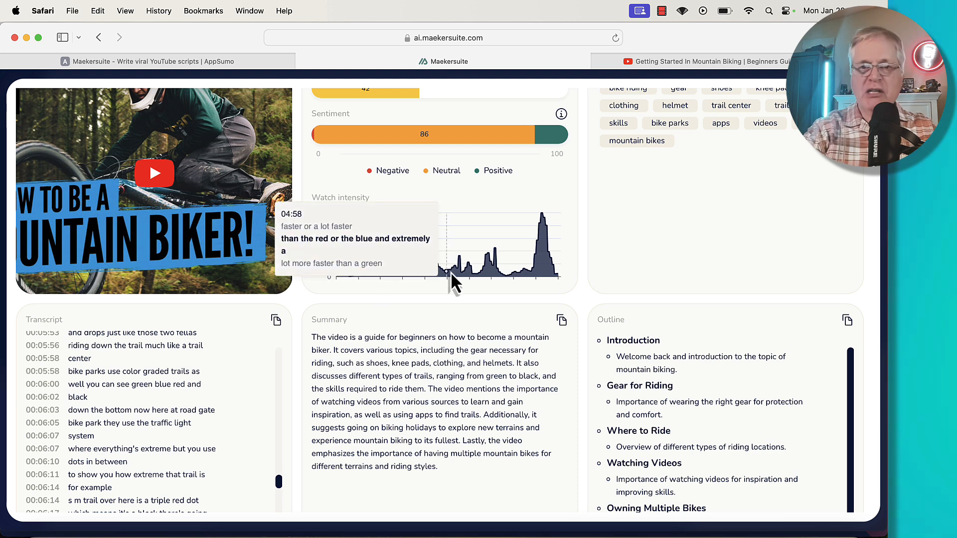
scroll("down", 3)
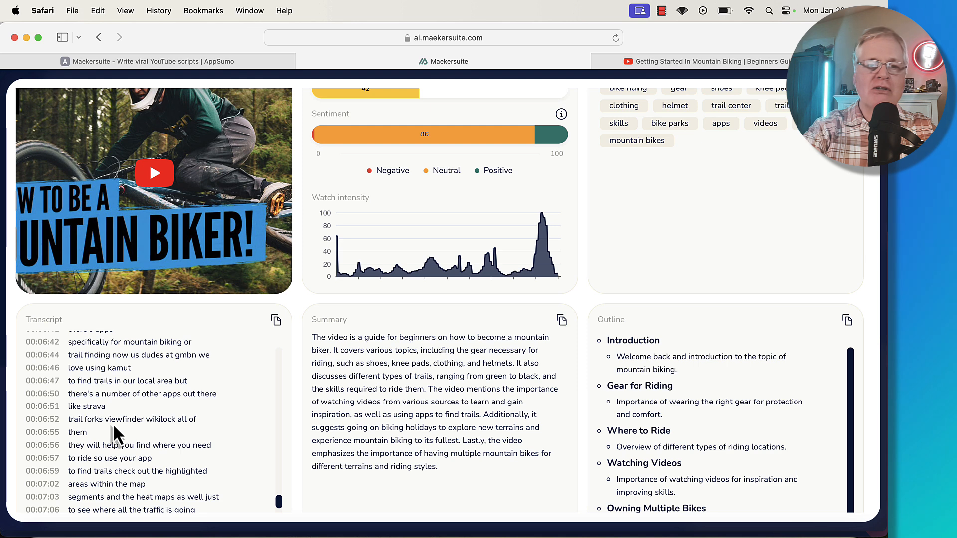
mouse_move(414, 345)
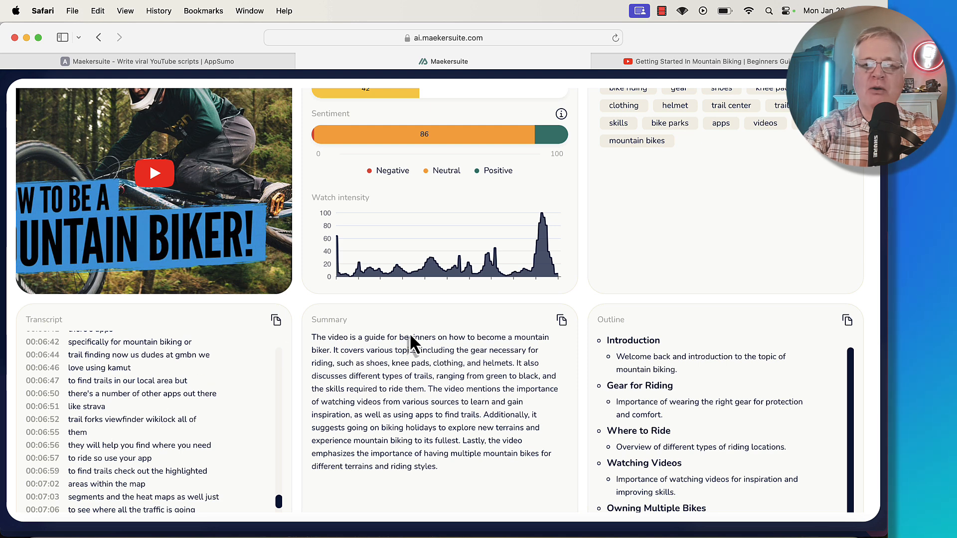
mouse_move(542, 214)
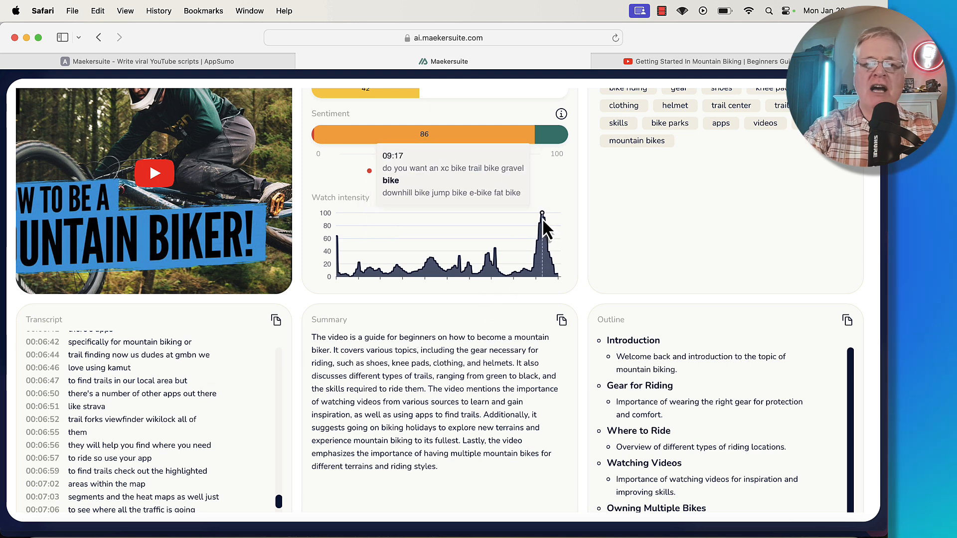
mouse_move(463, 262)
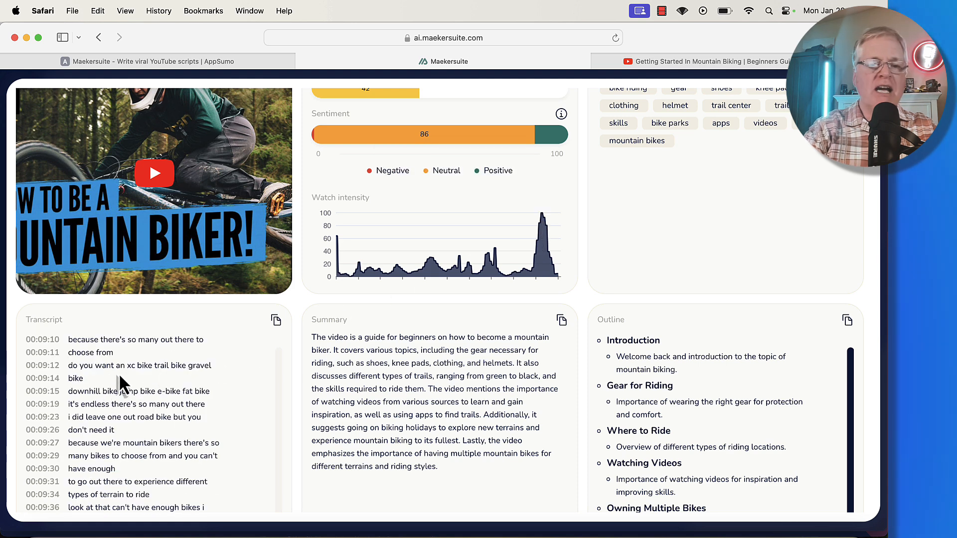
mouse_move(101, 425)
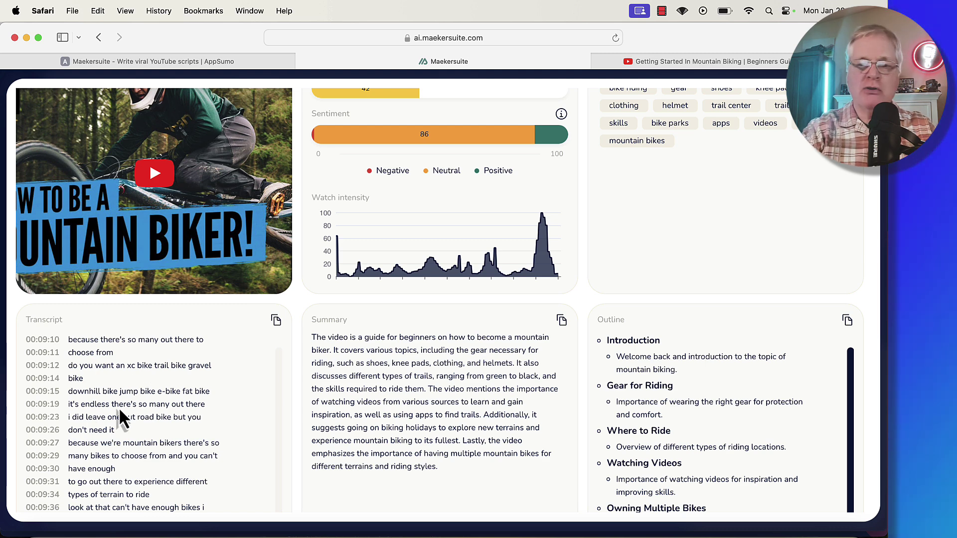
mouse_move(430, 441)
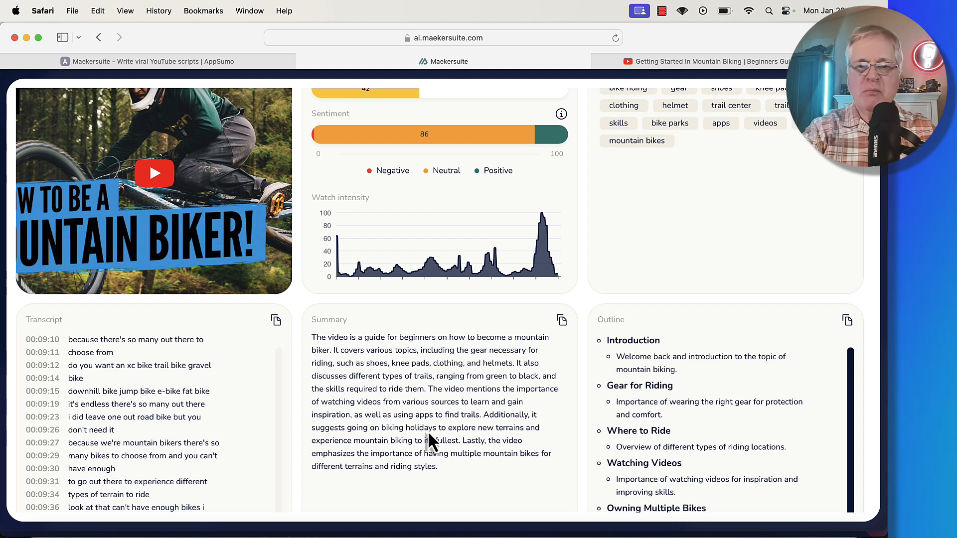
mouse_move(436, 449)
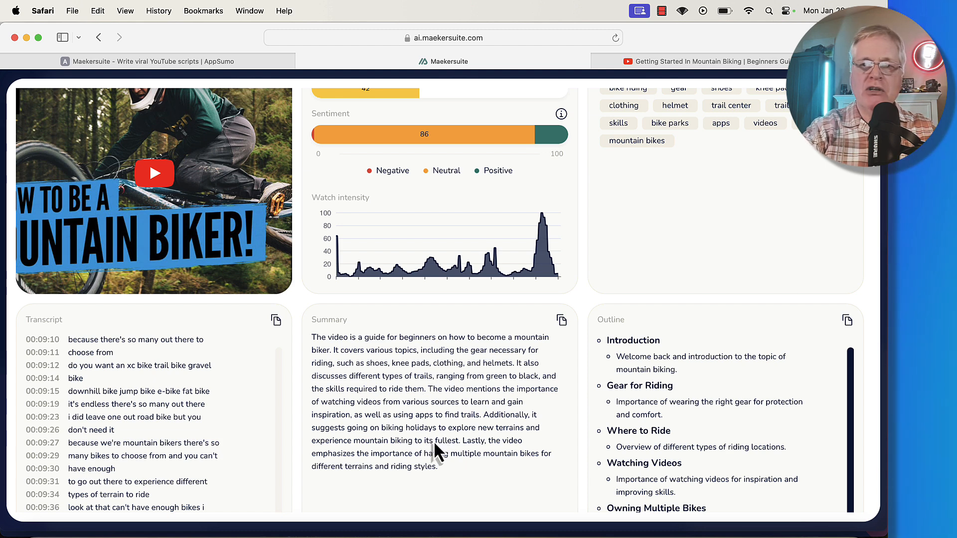
mouse_move(447, 376)
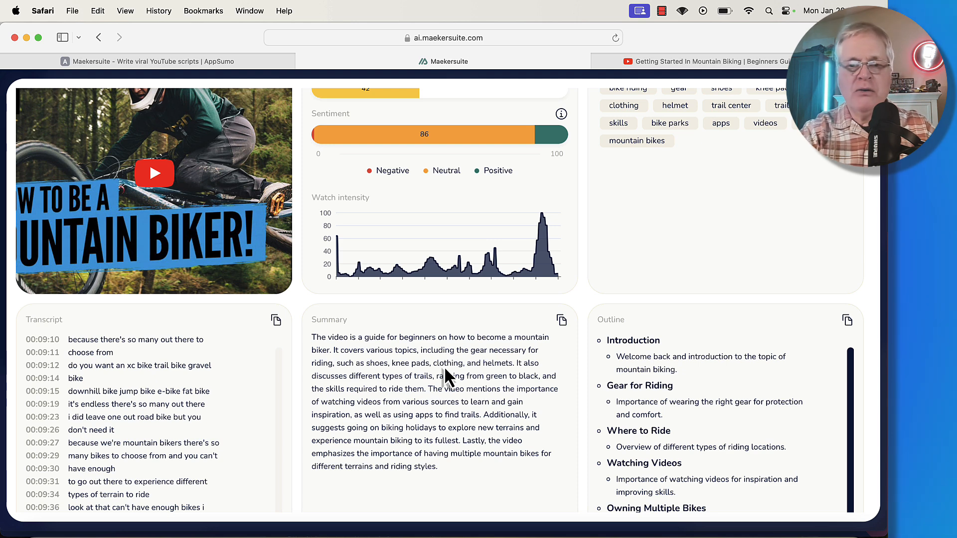
mouse_move(537, 463)
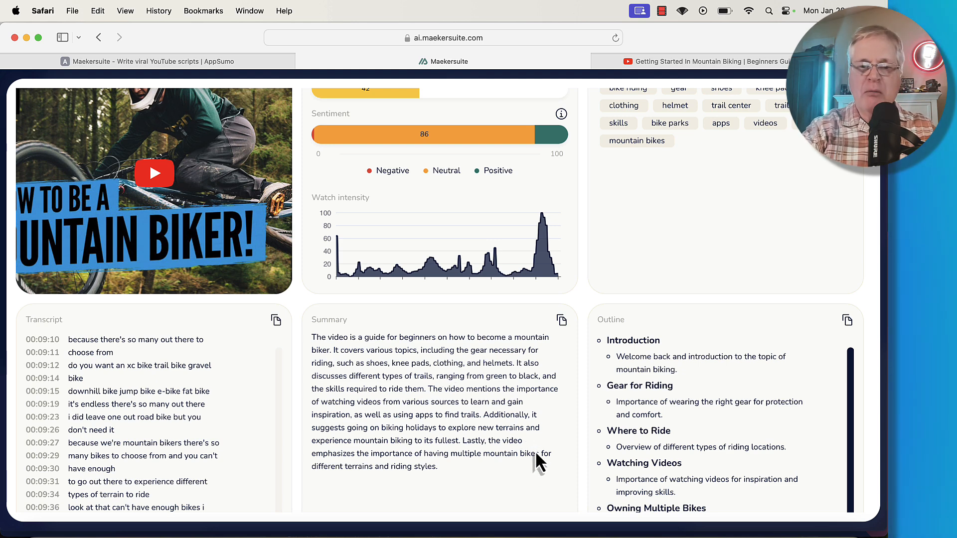
mouse_move(811, 406)
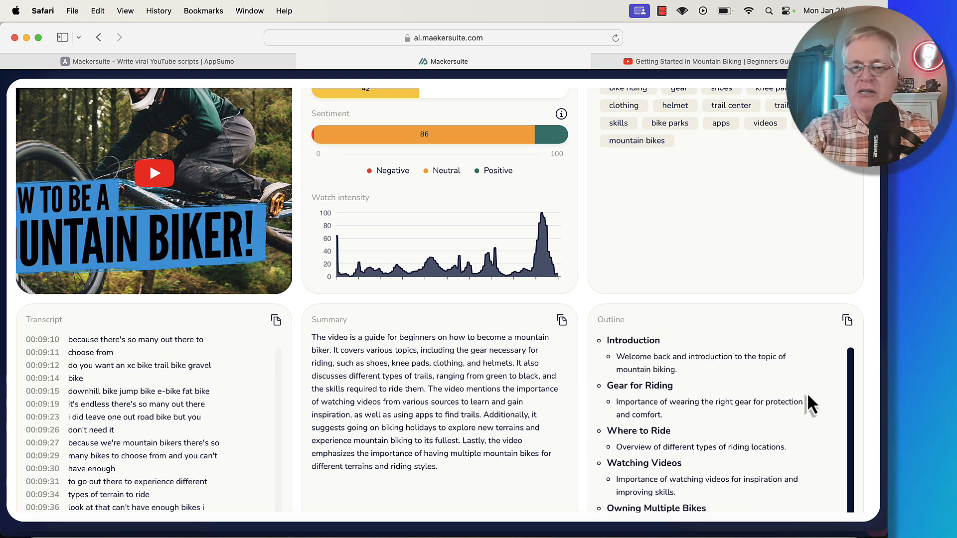
scroll("down", 3)
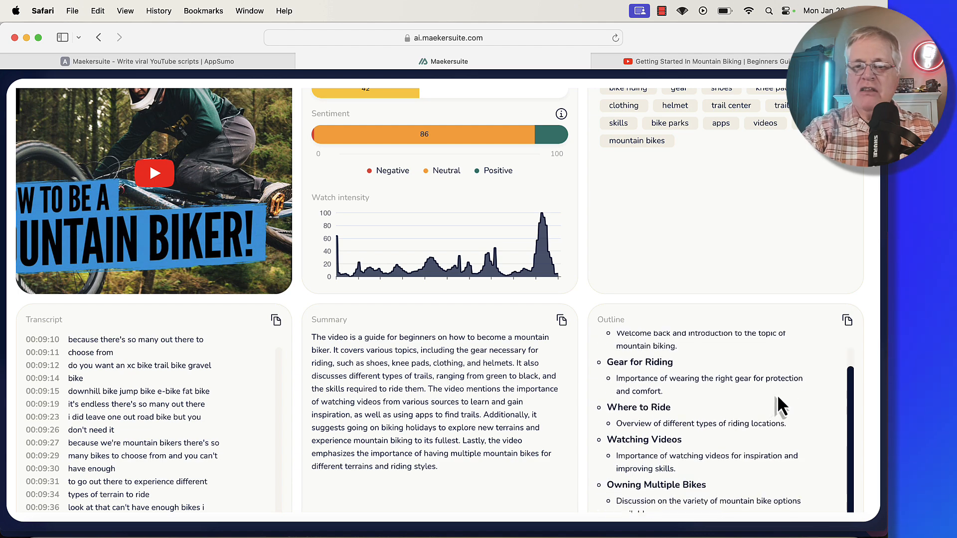
scroll("down", 3)
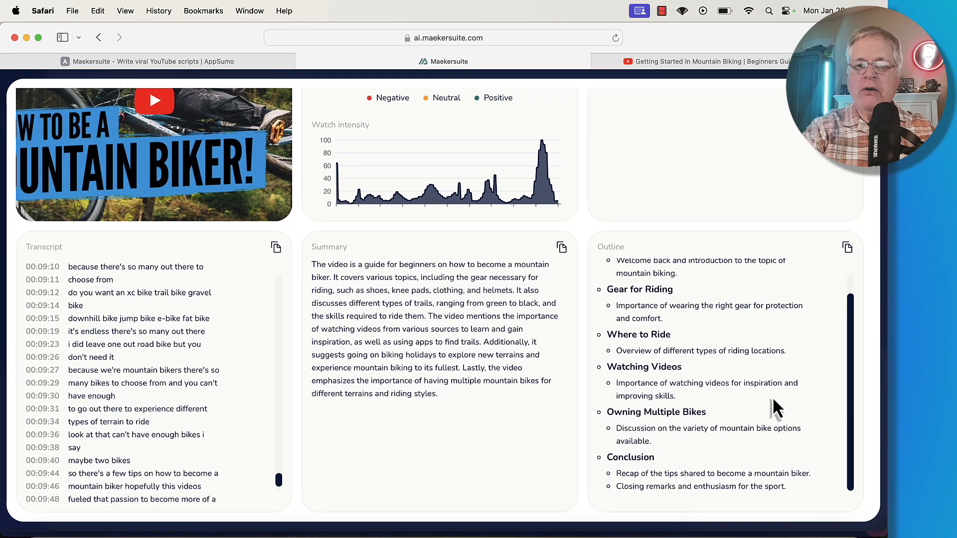
mouse_move(731, 403)
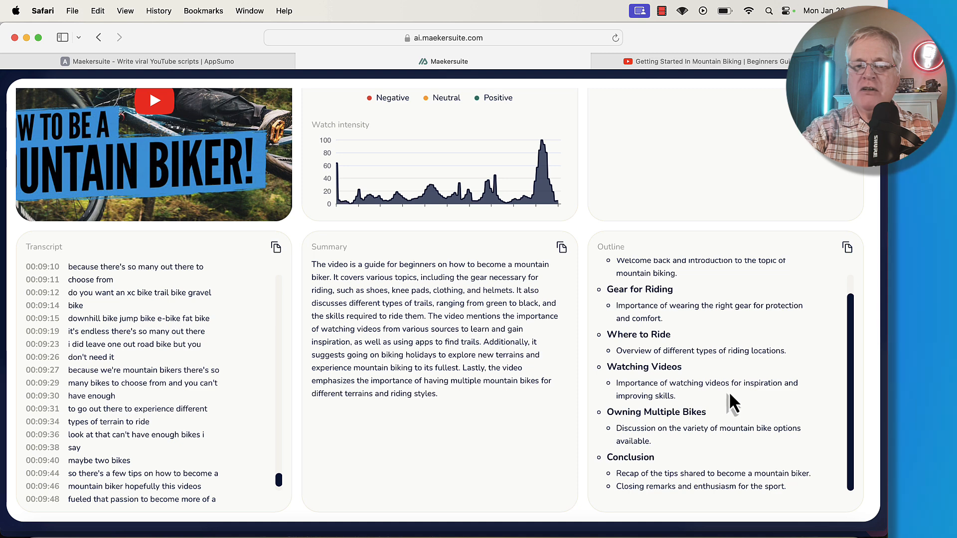
mouse_move(682, 435)
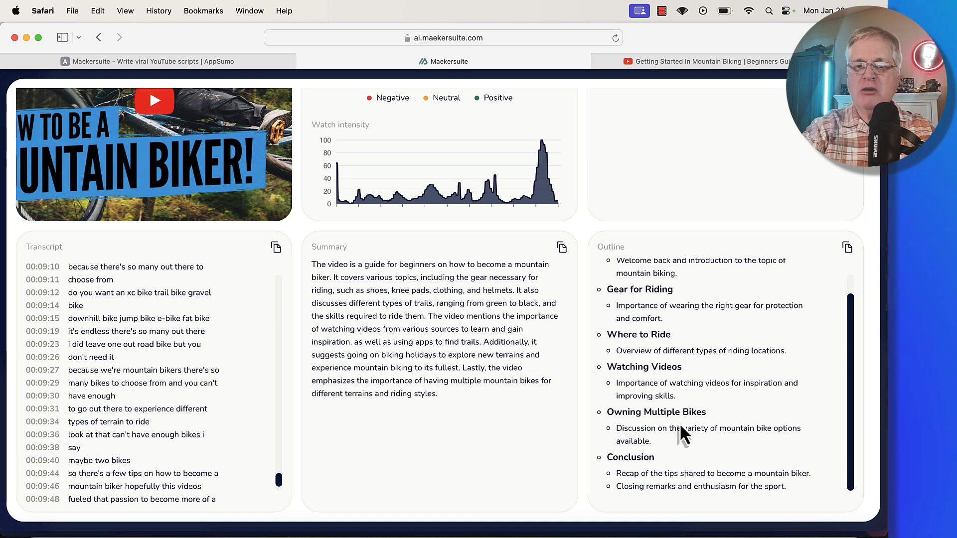
mouse_move(656, 476)
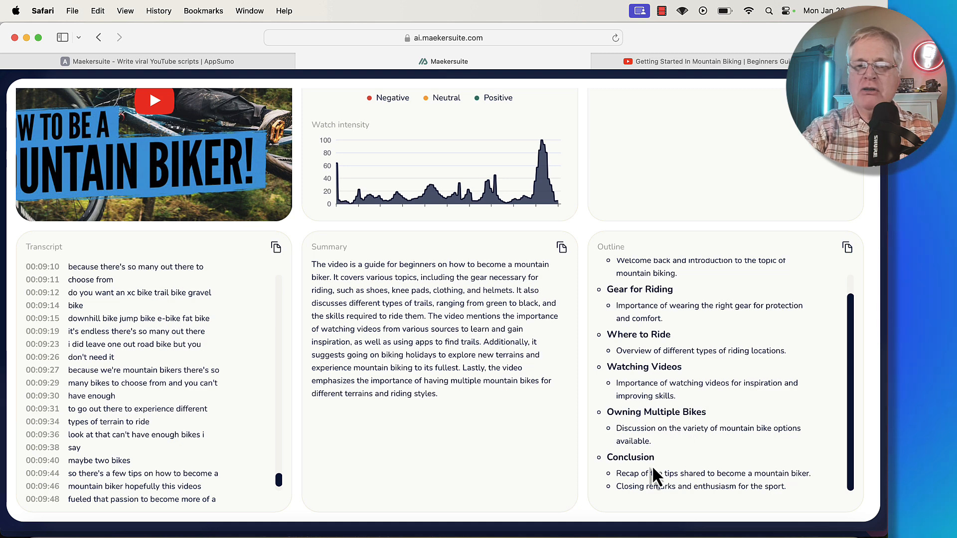
mouse_move(824, 320)
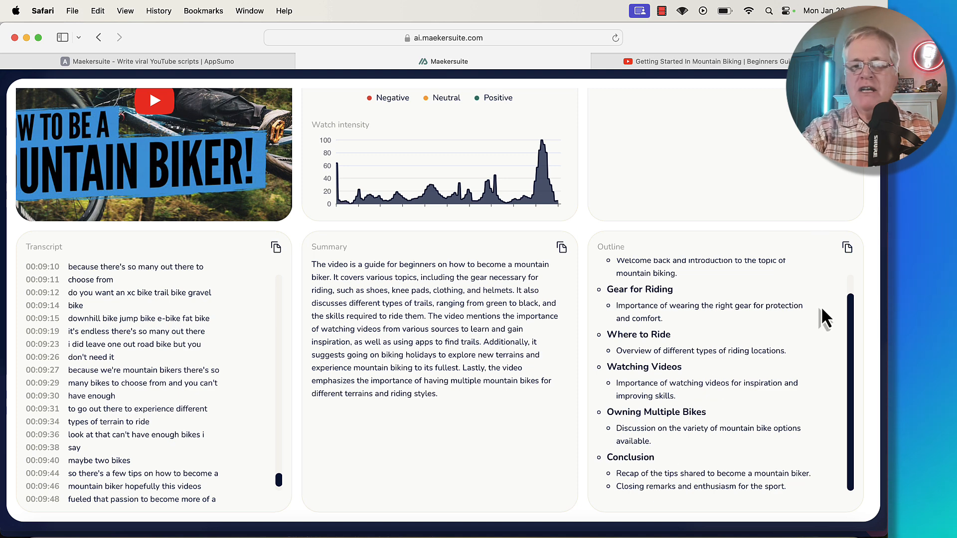
mouse_move(702, 330)
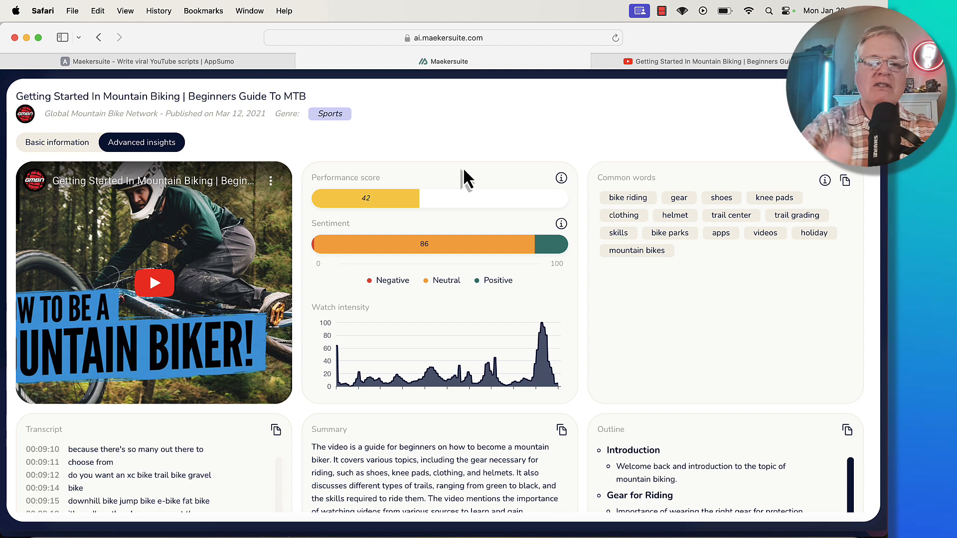
scroll("down", 3)
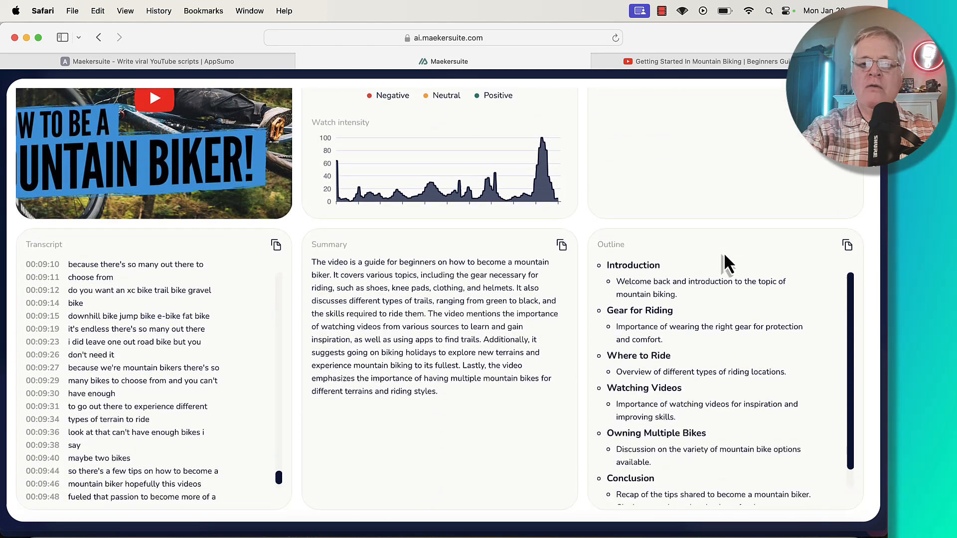
mouse_move(847, 245)
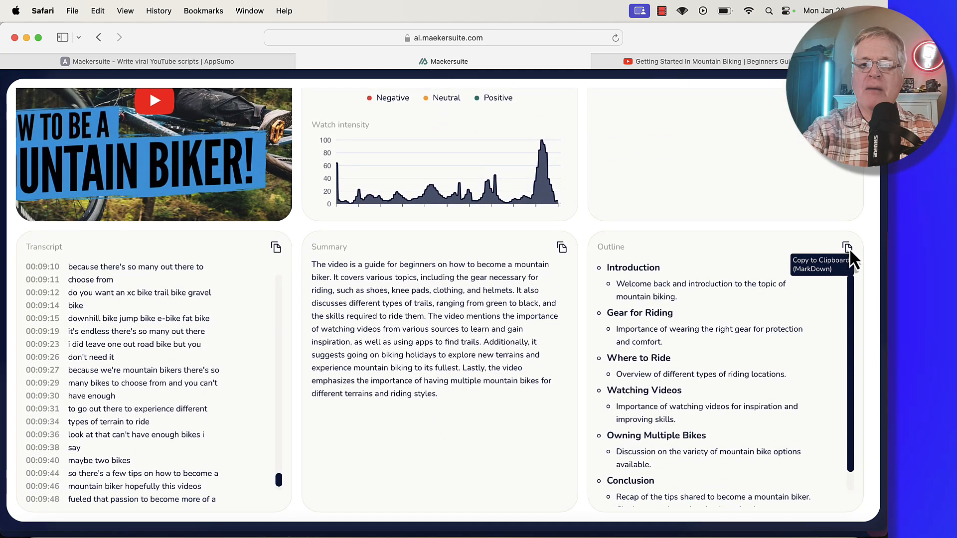
mouse_move(735, 207)
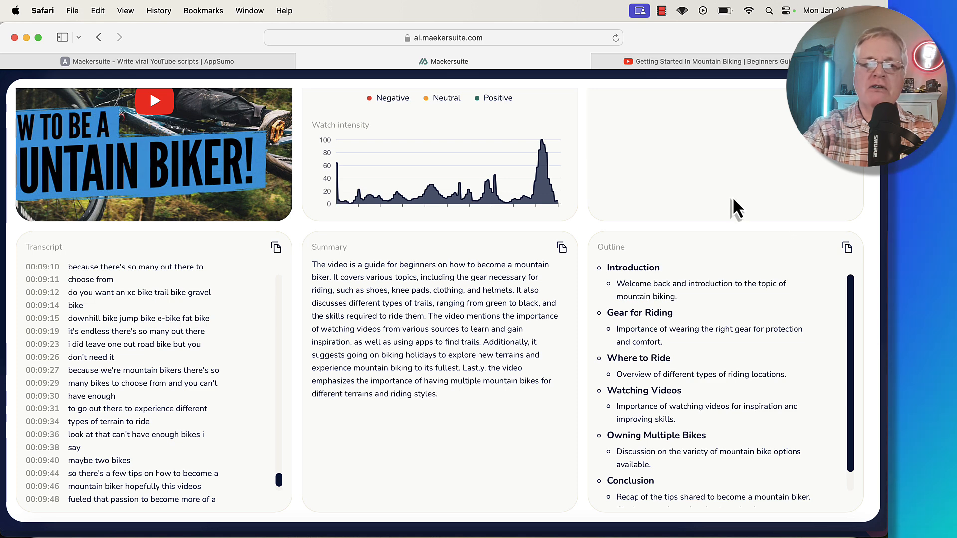
scroll("up", 3)
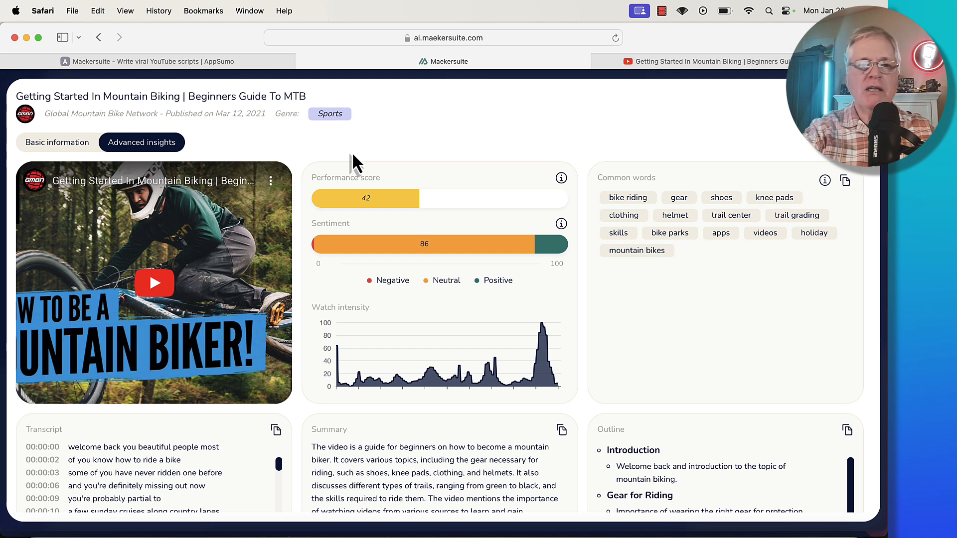
left_click(57, 142)
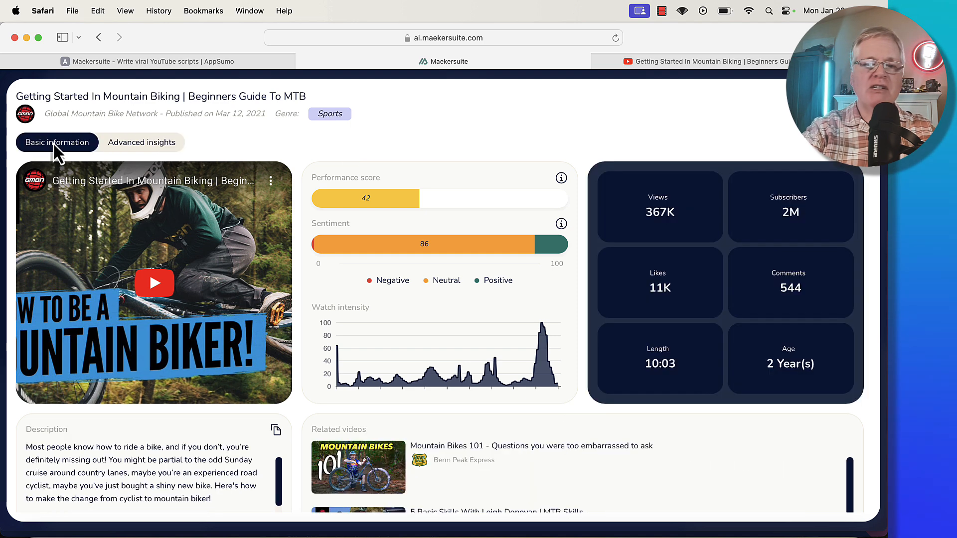
left_click(141, 143)
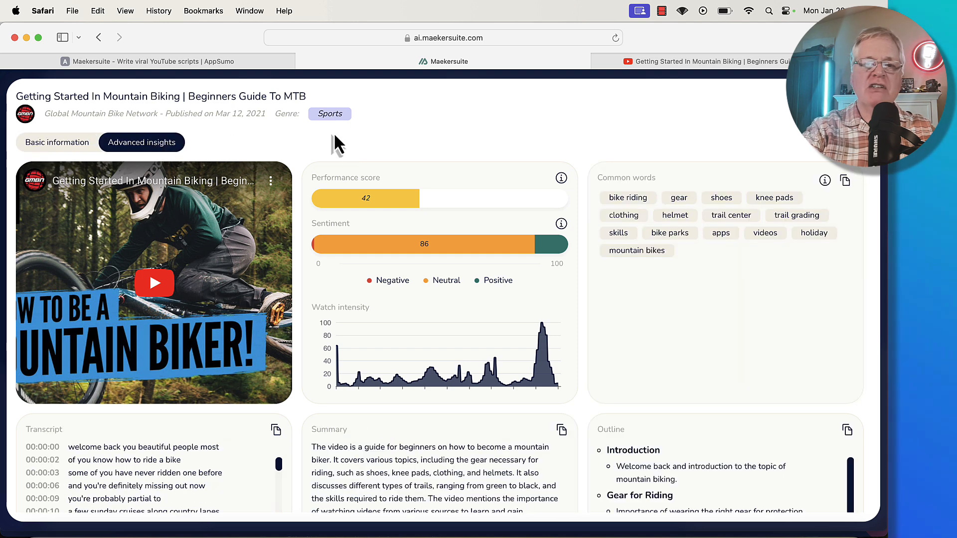
mouse_move(491, 177)
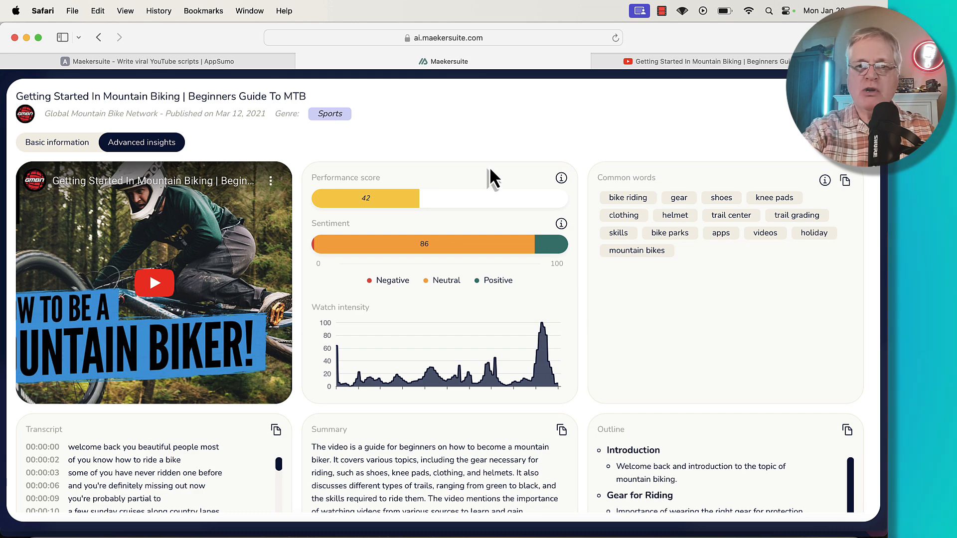
mouse_move(615, 311)
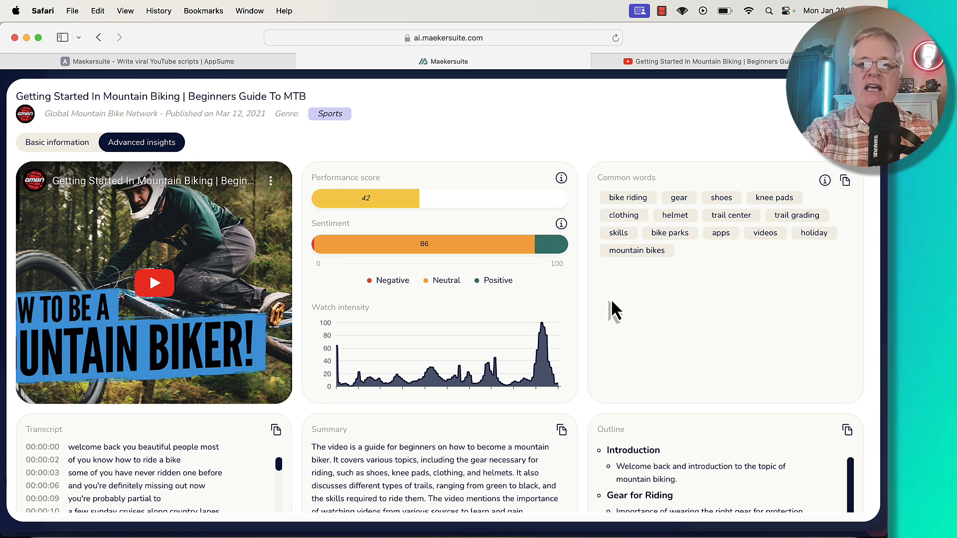
scroll("down", 3)
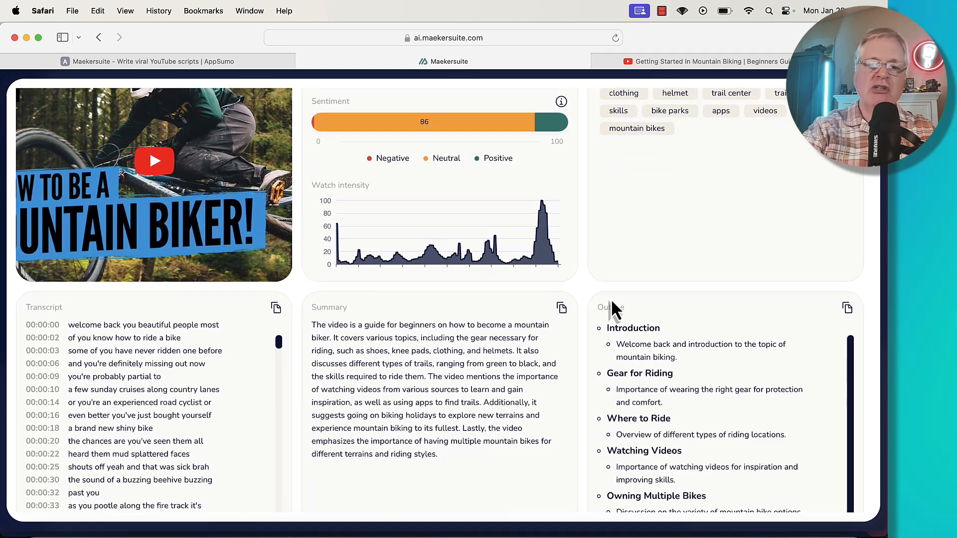
scroll("down", 3)
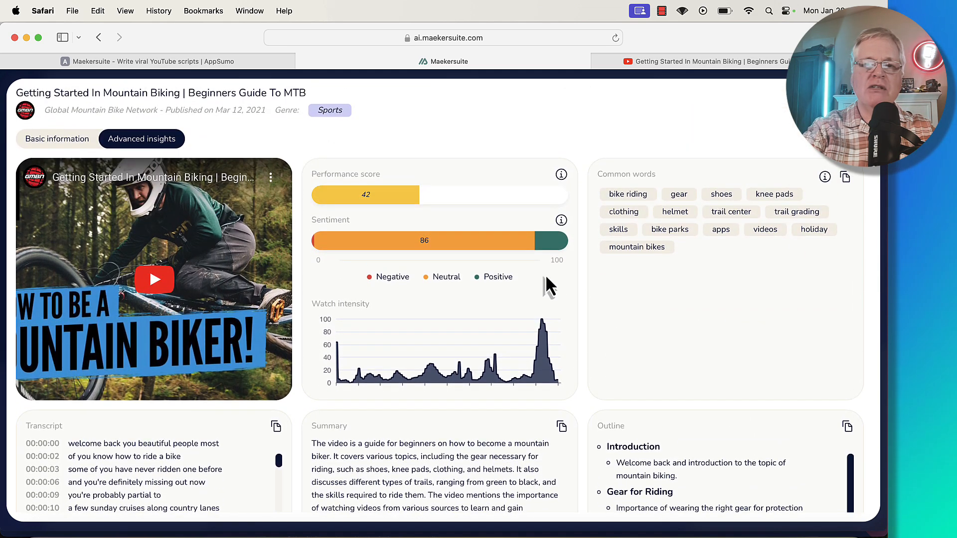
scroll("down", 3)
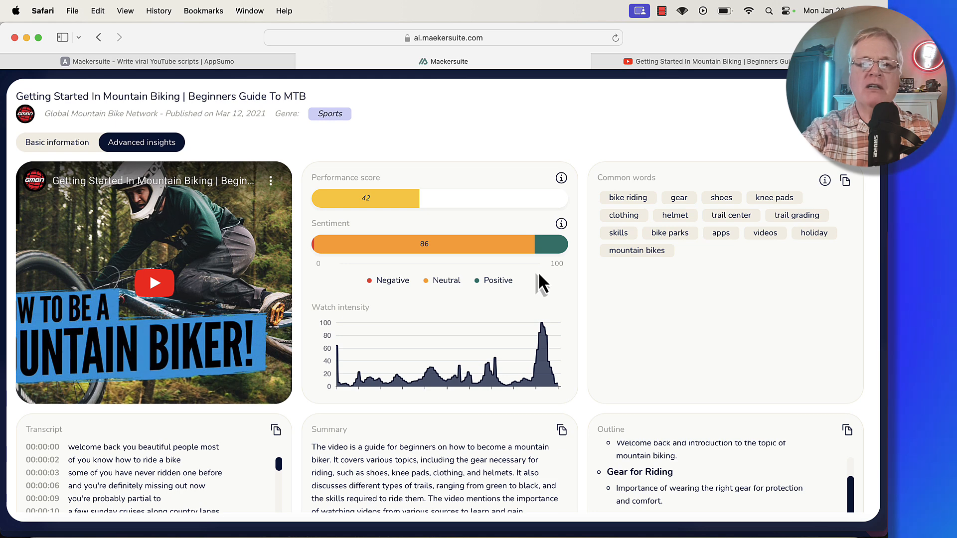
mouse_move(528, 296)
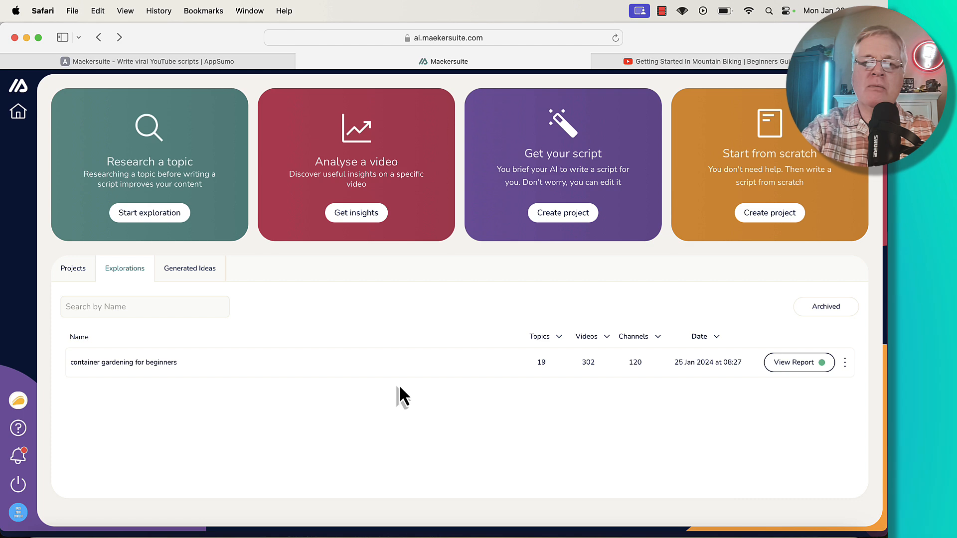
mouse_move(494, 183)
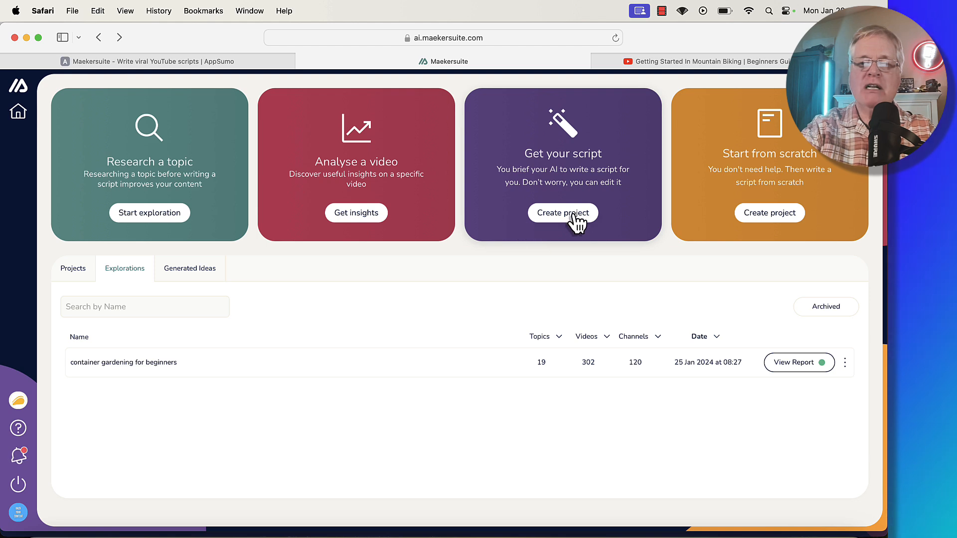
- Start a new AI script project titled 'Mountain biking tips for beginners'
left_click(562, 213)
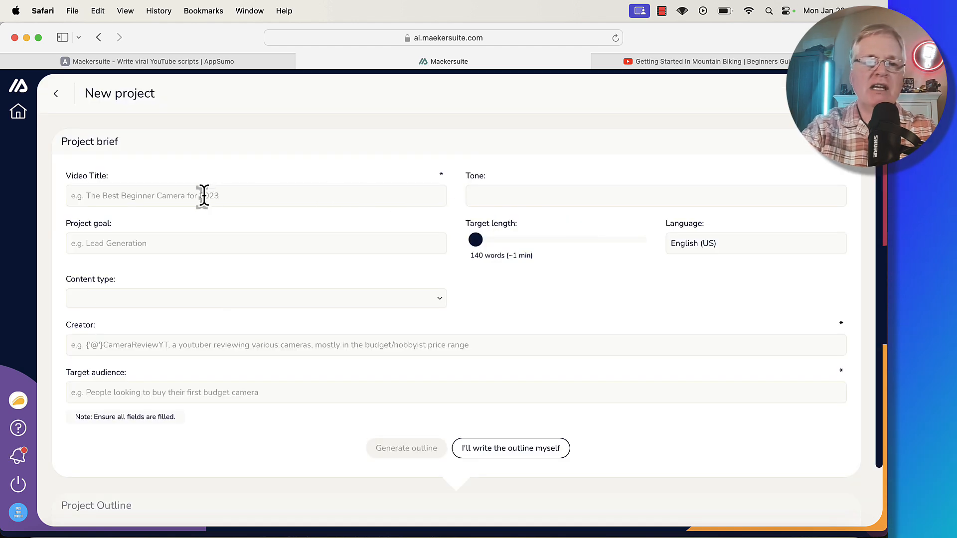
type("Mount")
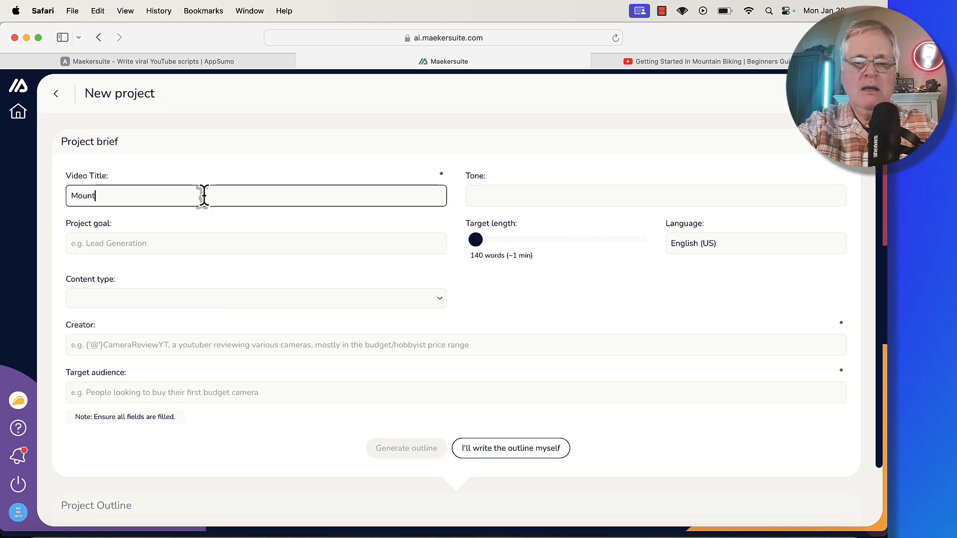
type("ain")
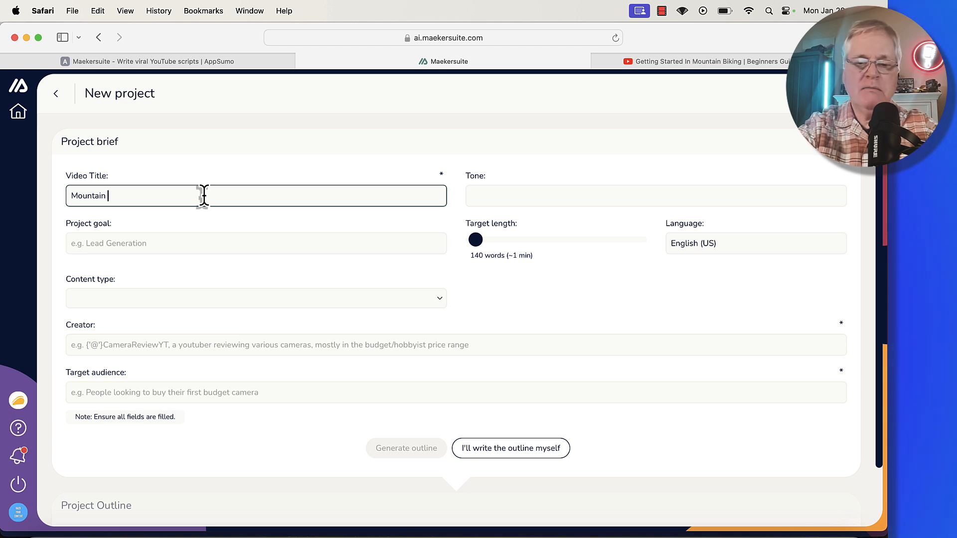
- Set the tone to Informational and the goal to Educating/Training others
left_click(655, 196)
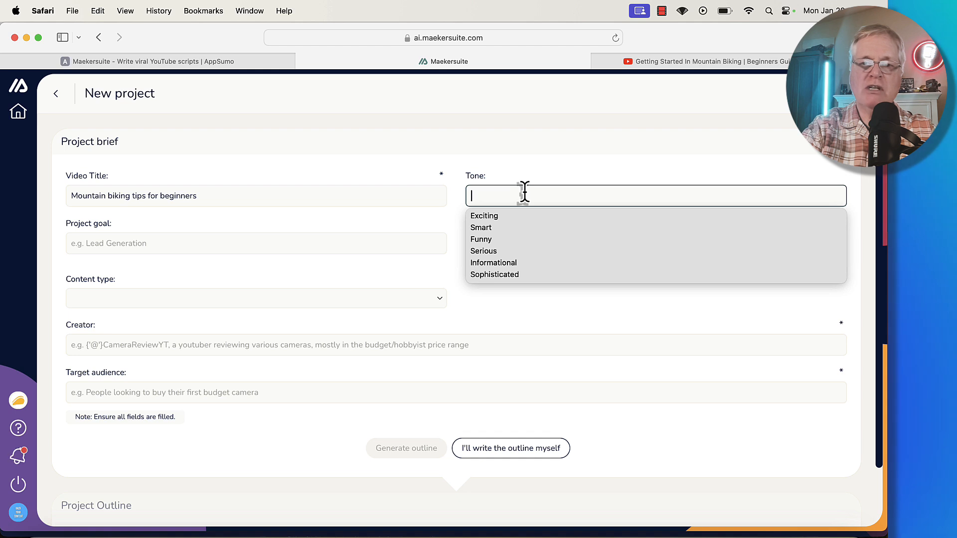
left_click(493, 262)
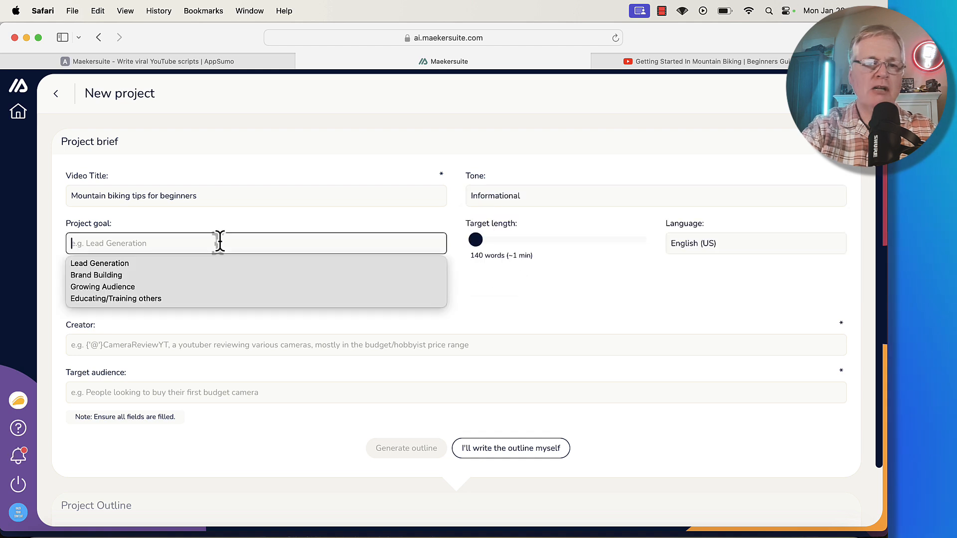
mouse_move(192, 277)
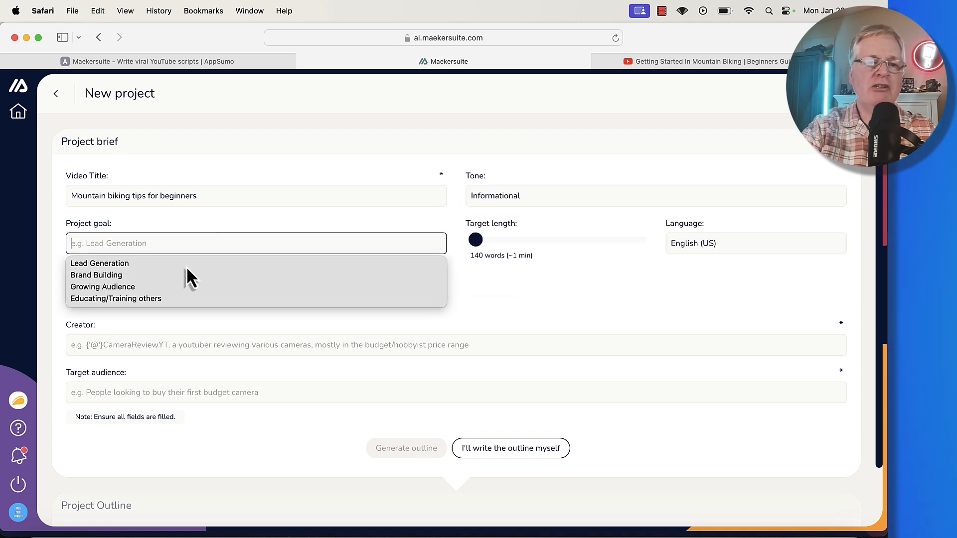
mouse_move(144, 311)
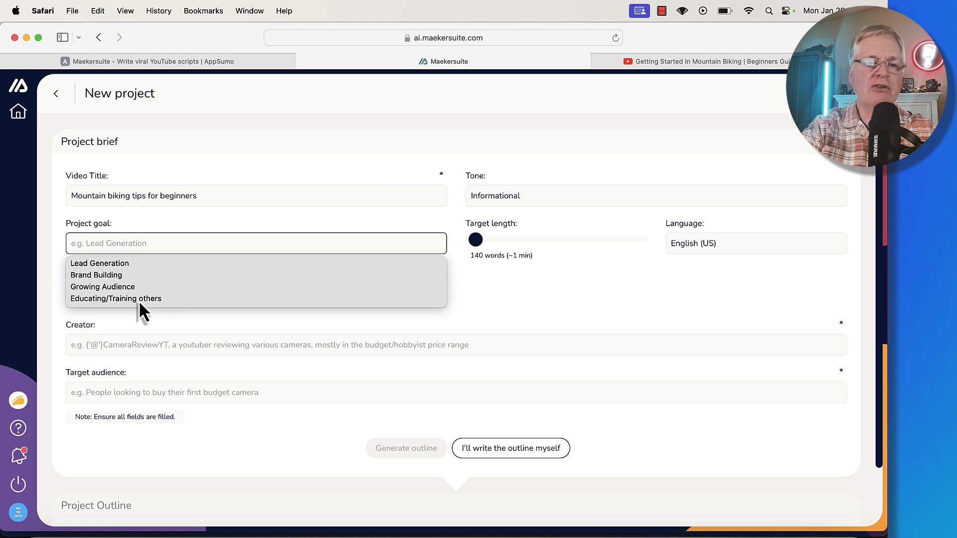
left_click(115, 298)
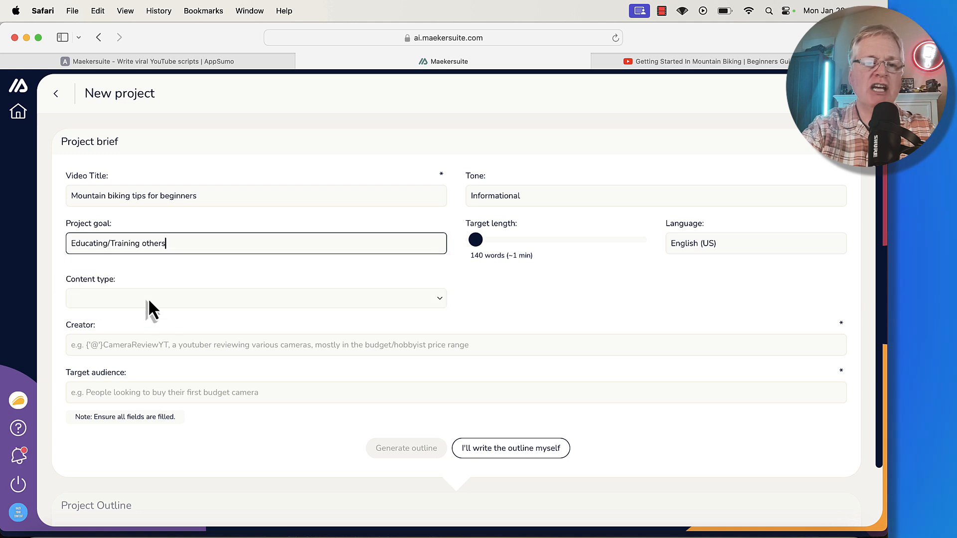
mouse_move(477, 240)
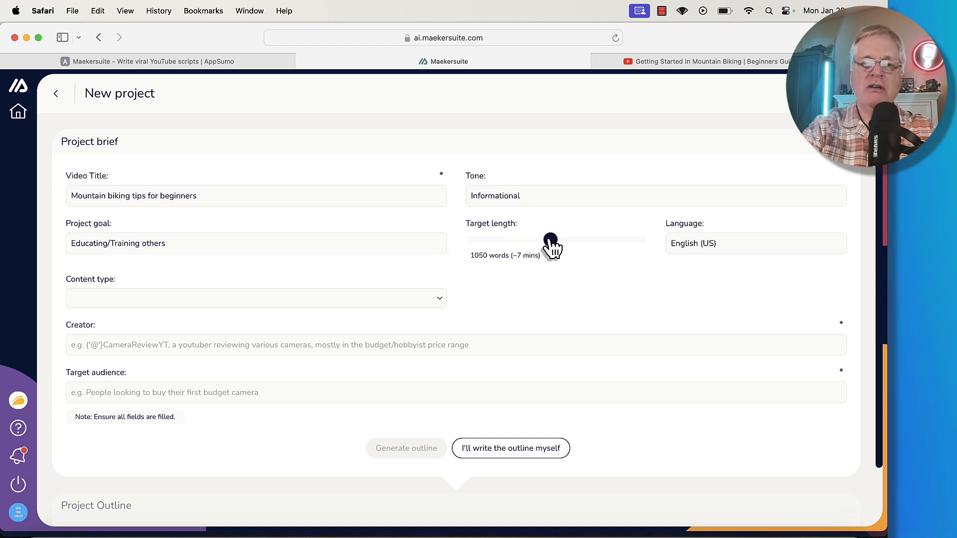
mouse_move(534, 275)
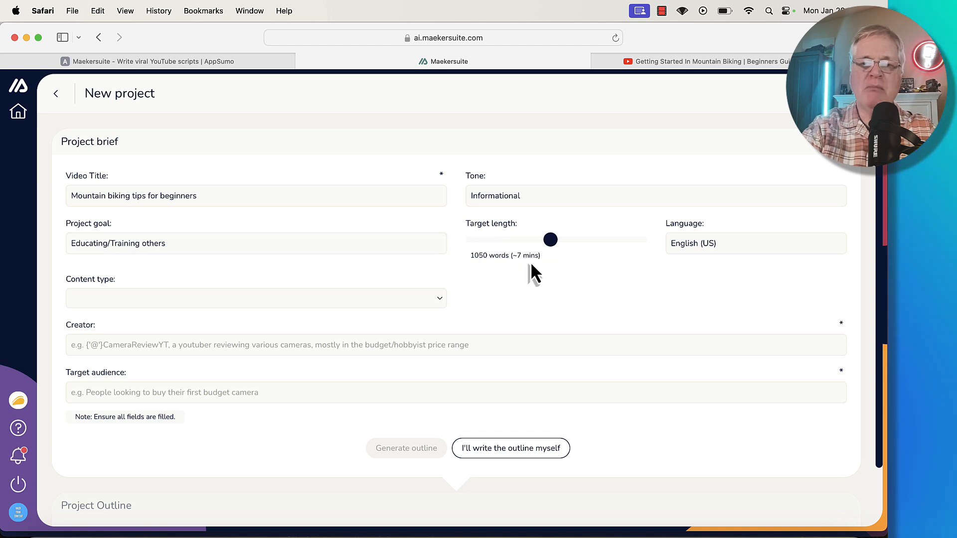
mouse_move(500, 273)
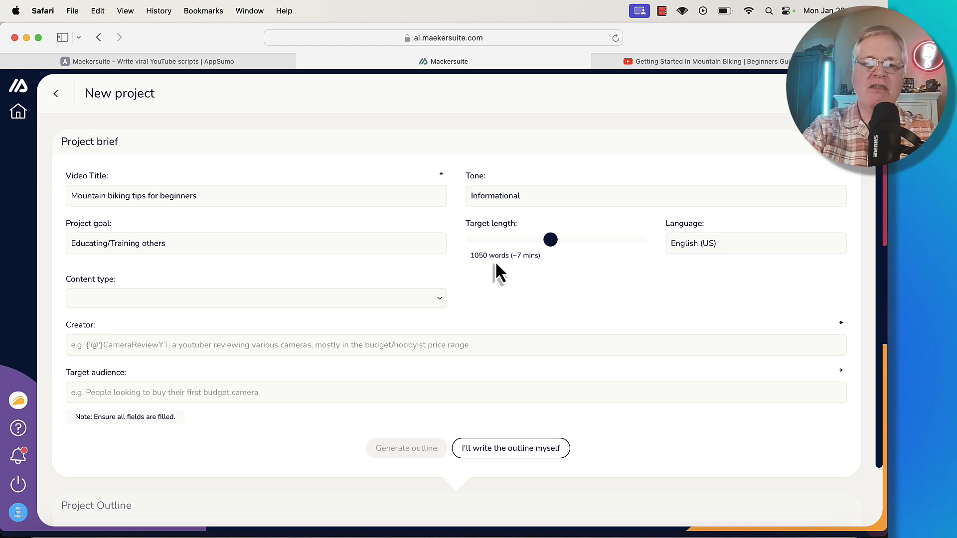
left_click(255, 298)
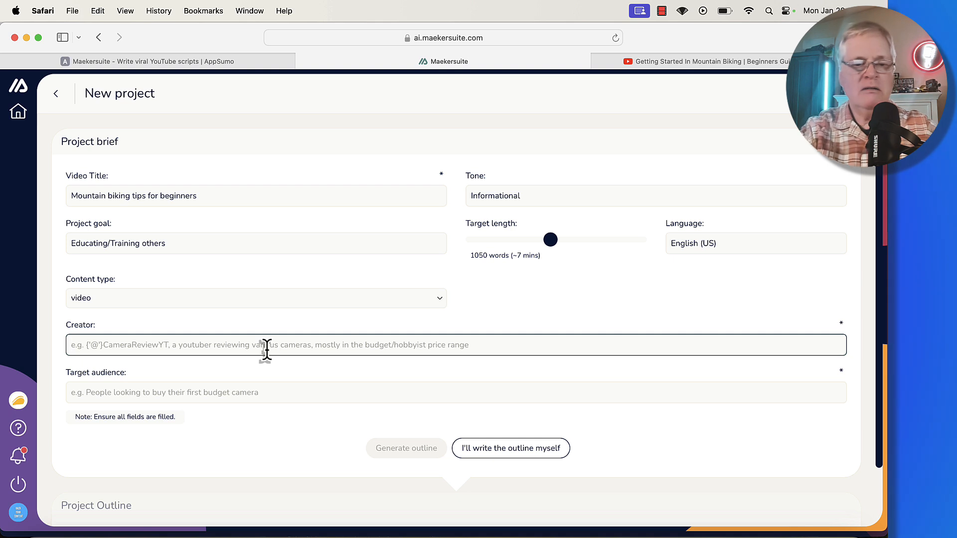
type("@")
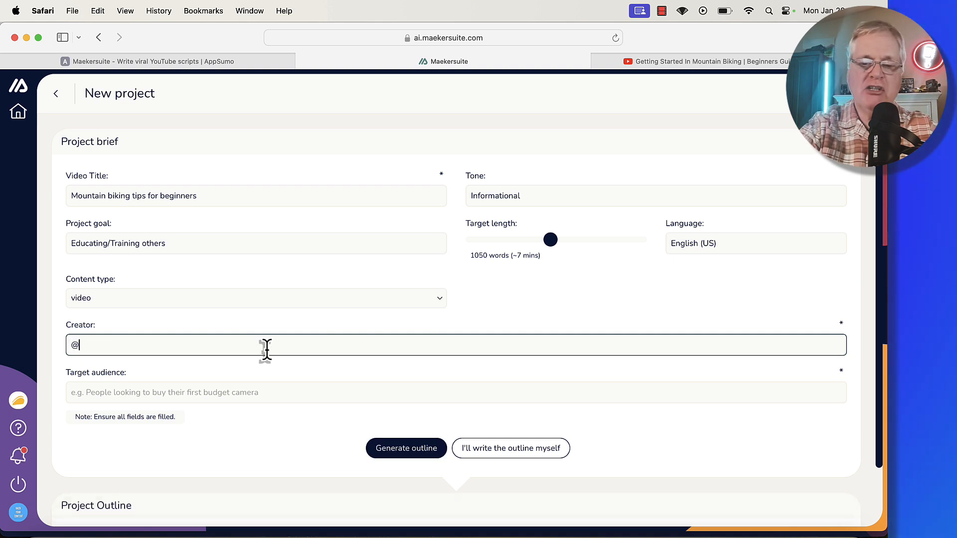
type("mikeshuey")
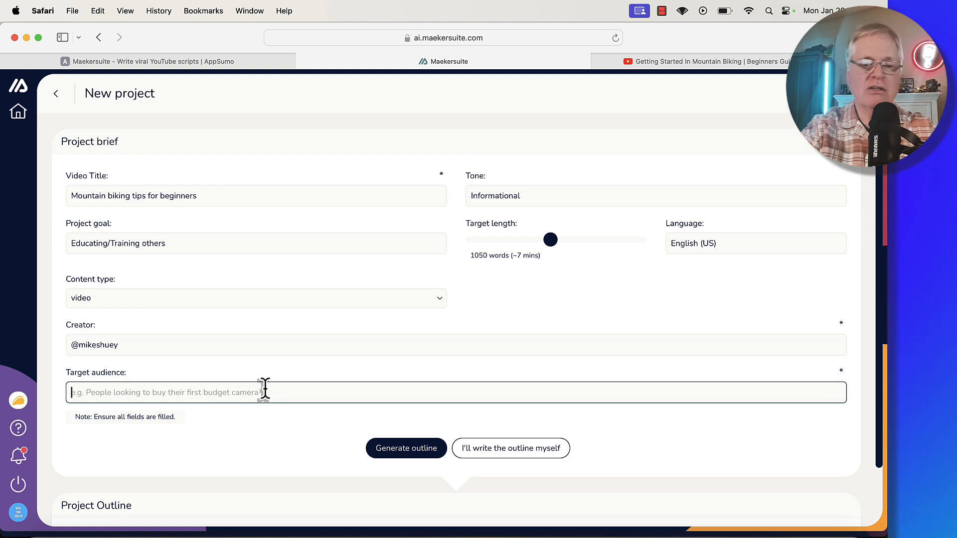
type("beginning mountain bikers")
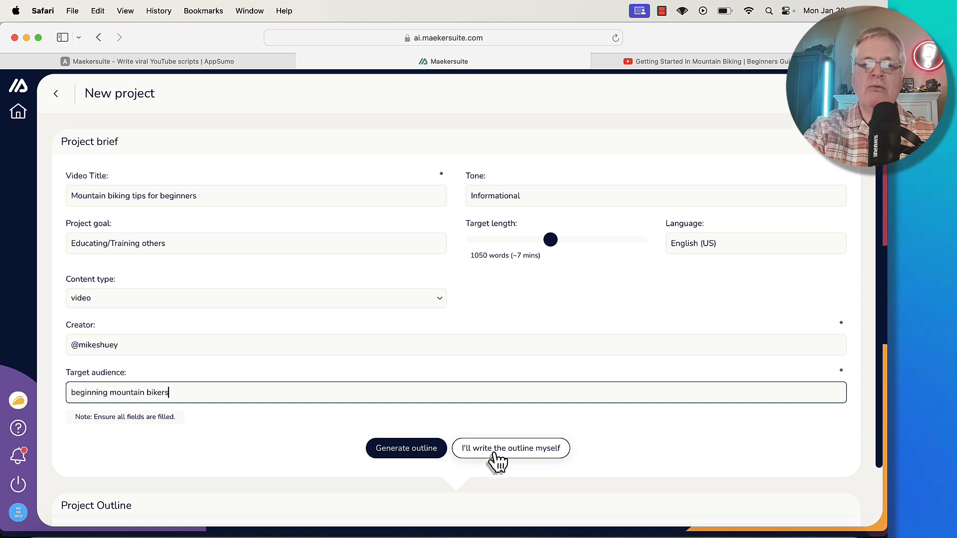
mouse_move(406, 447)
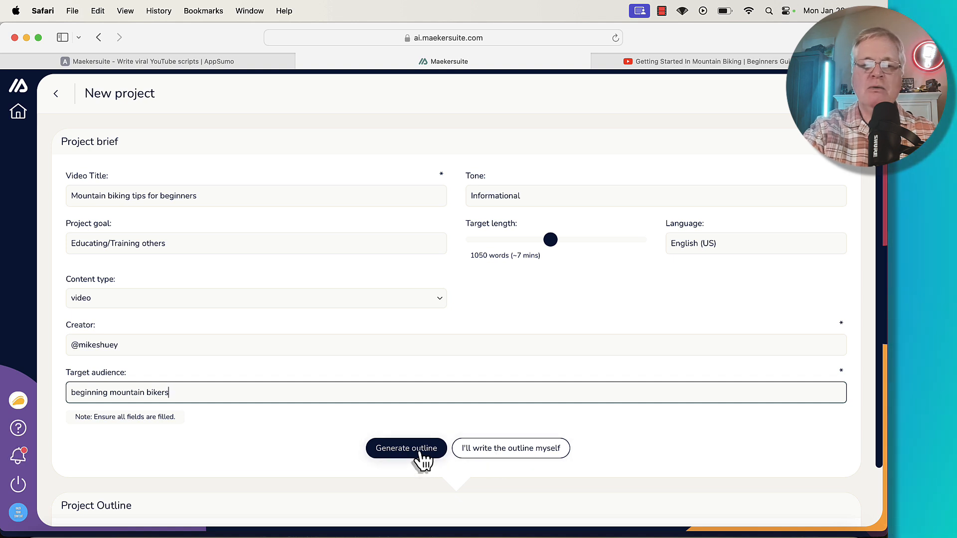
left_click(406, 447)
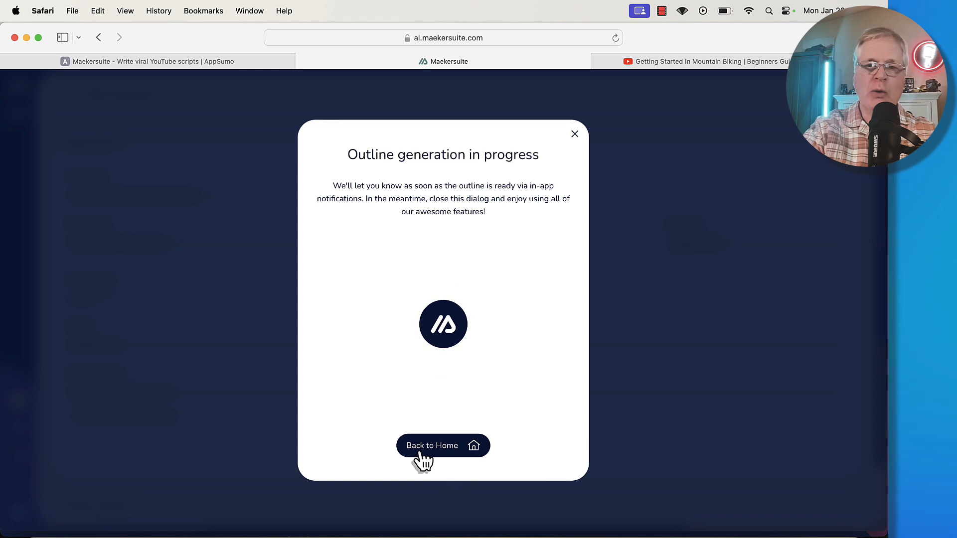
- Return to the home dashboard where the mountain biking project shows as generating
left_click(442, 446)
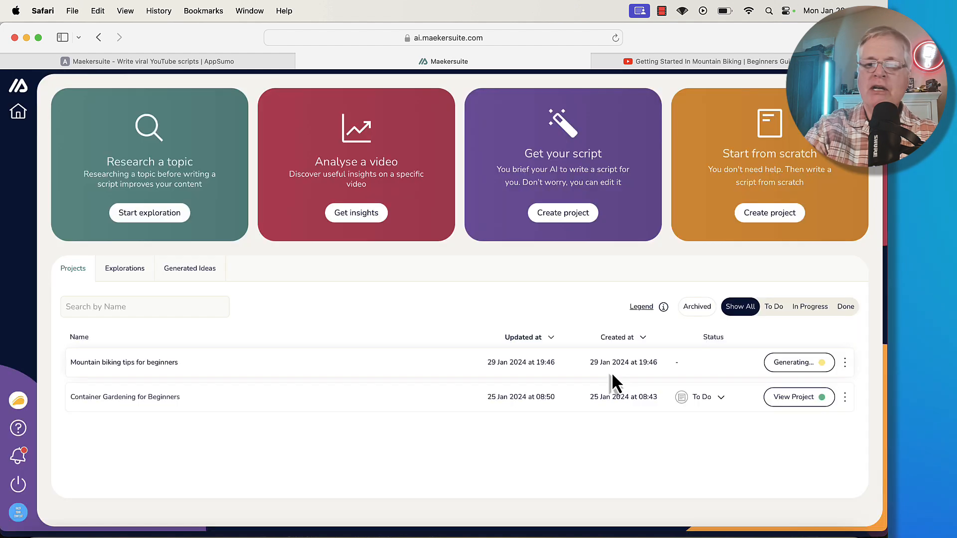
mouse_move(441, 387)
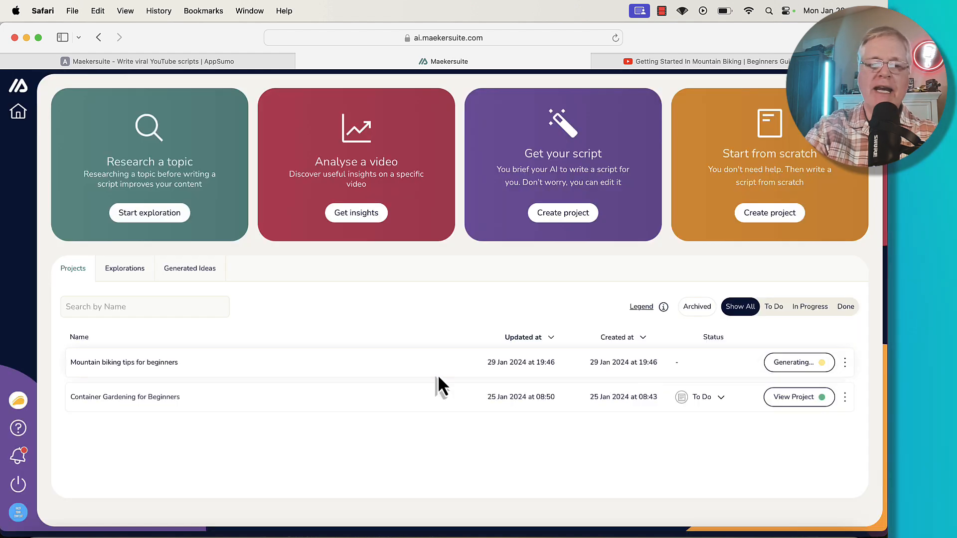
mouse_move(259, 362)
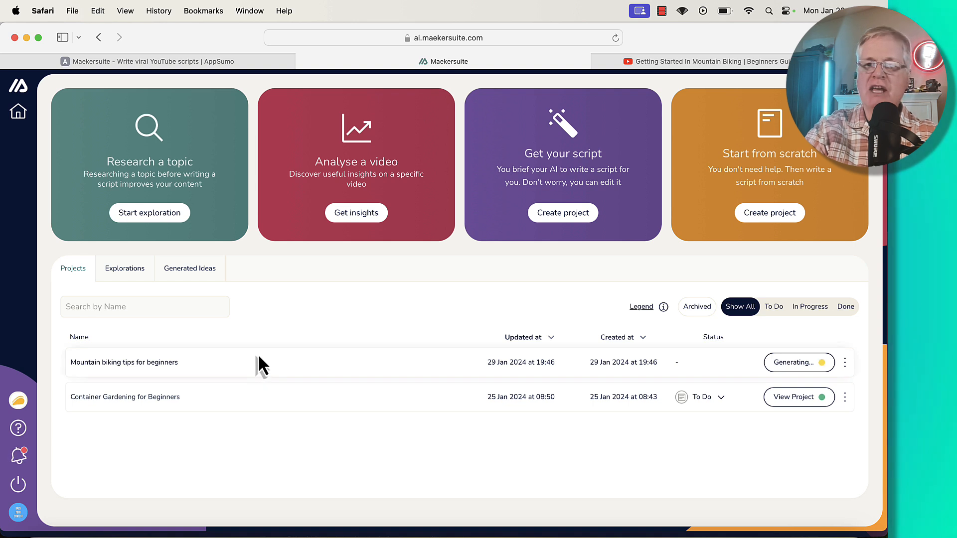
mouse_move(159, 408)
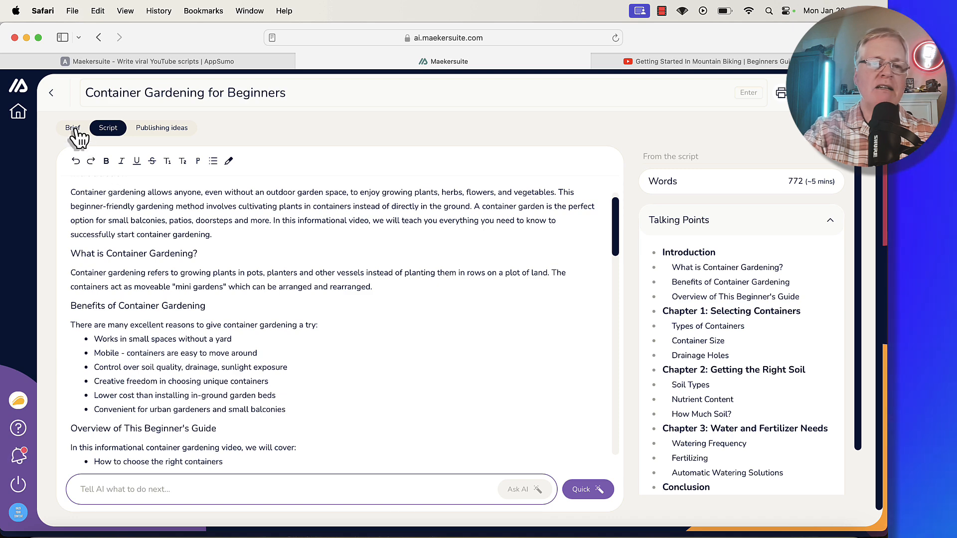
- Review the Container Gardening brief and its outline from Introduction through Closing Remarks
left_click(73, 127)
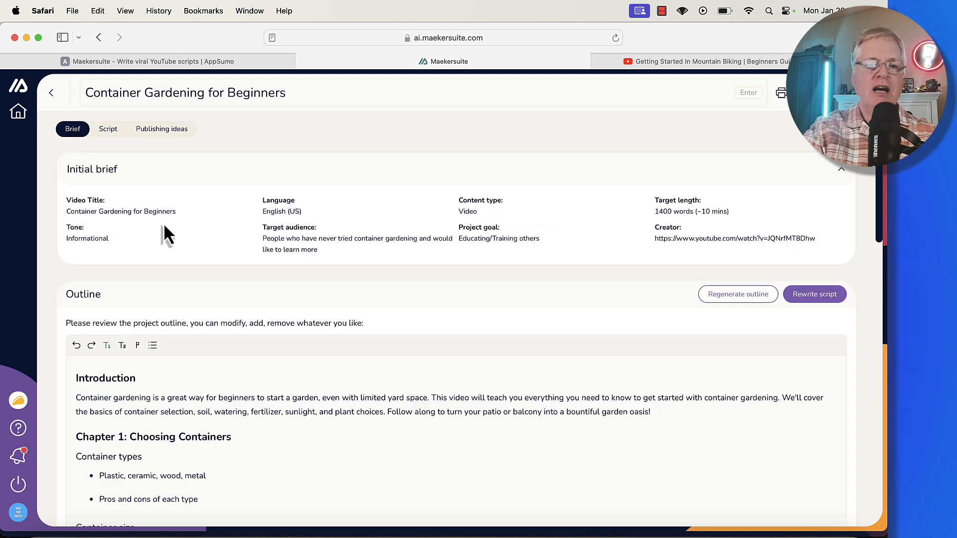
mouse_move(146, 262)
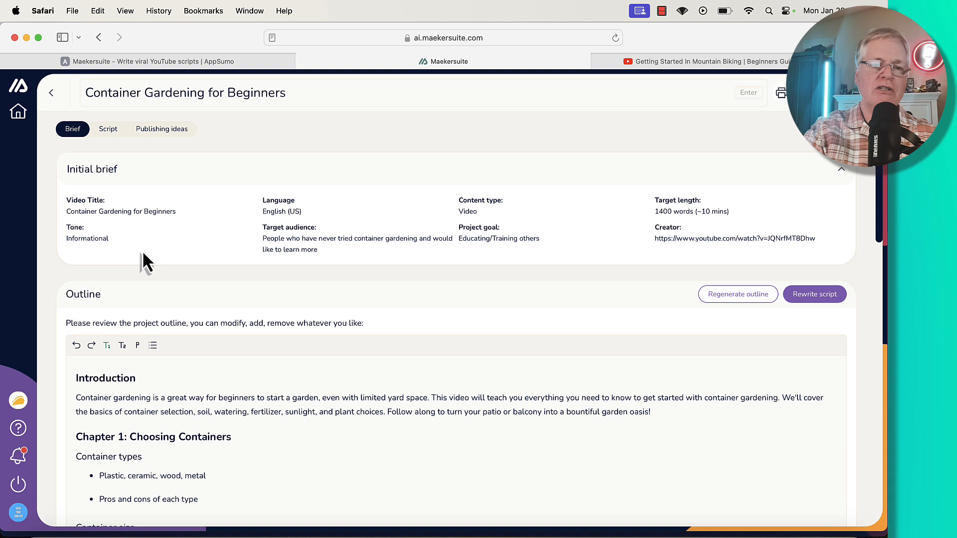
mouse_move(346, 261)
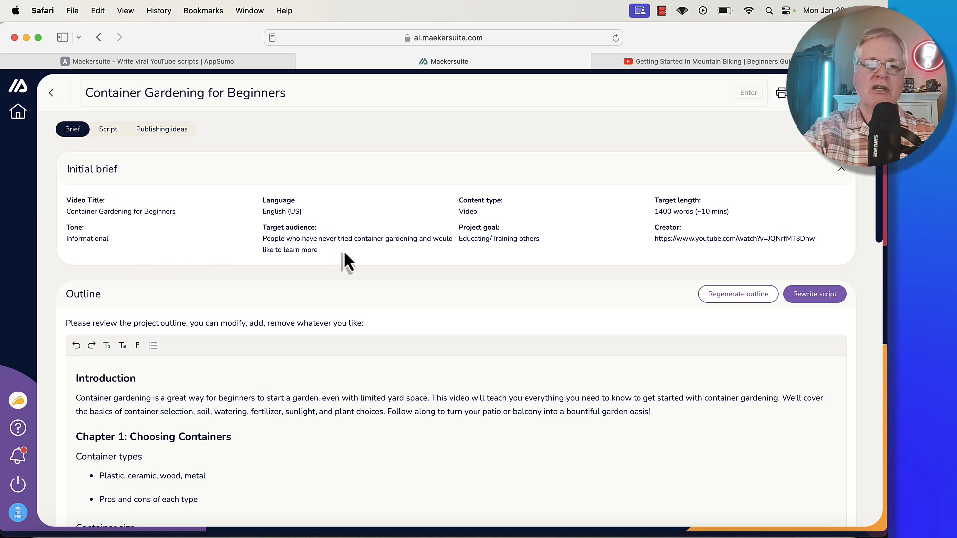
mouse_move(364, 256)
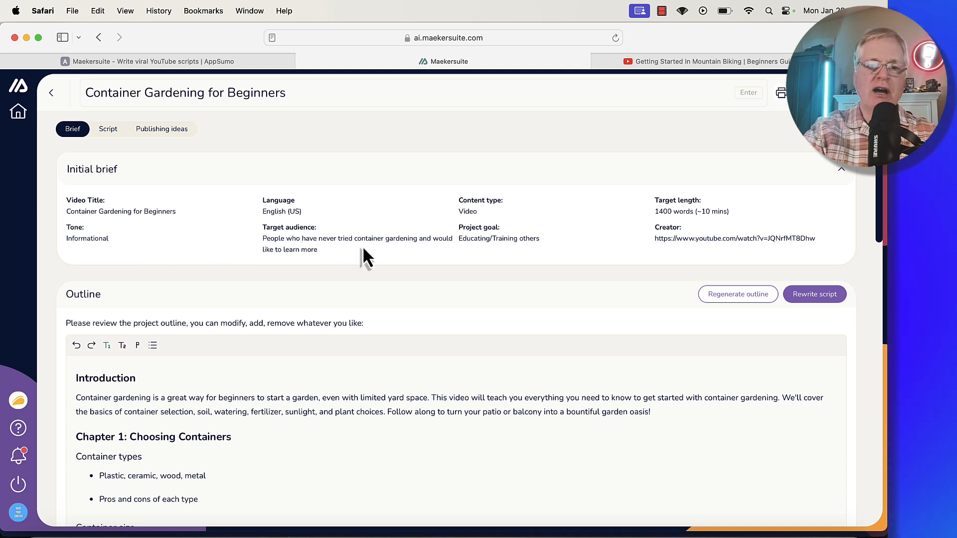
mouse_move(403, 256)
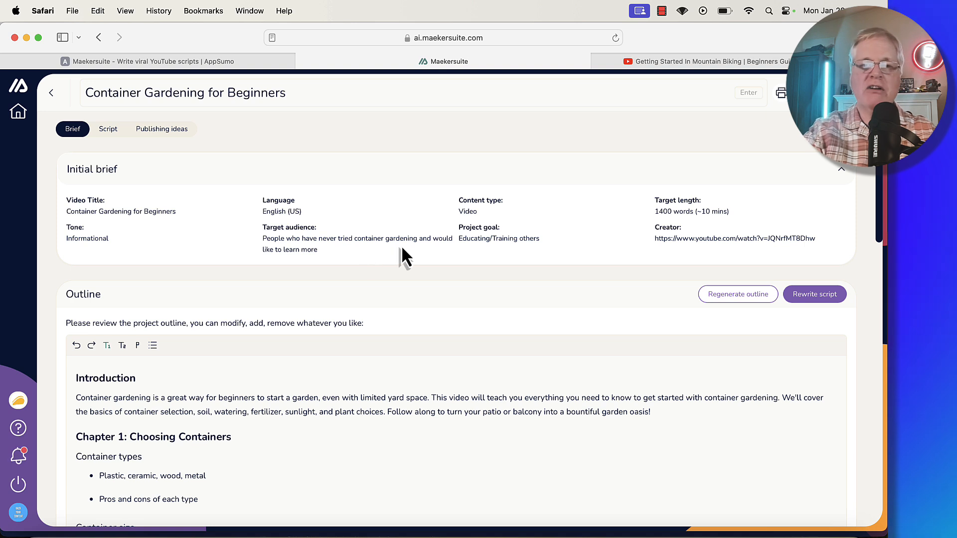
mouse_move(509, 210)
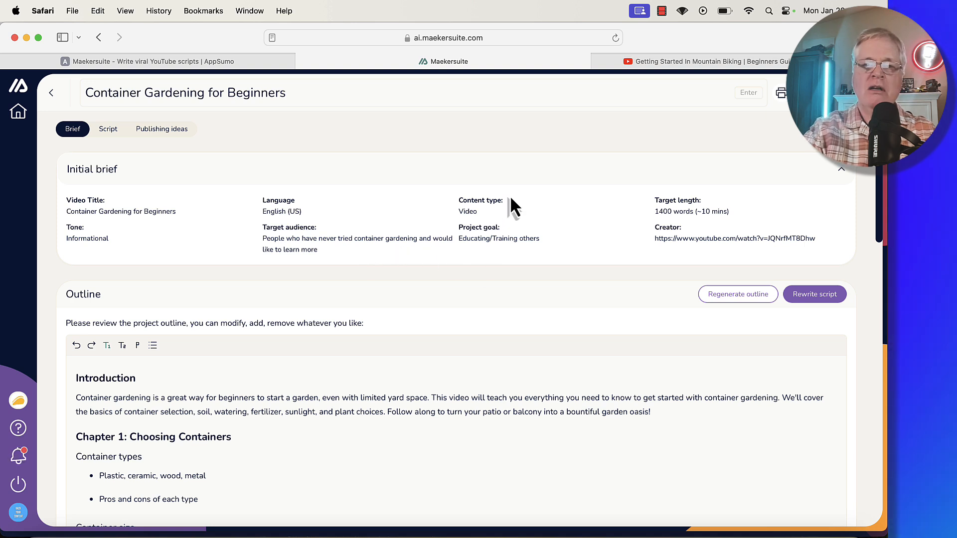
mouse_move(510, 259)
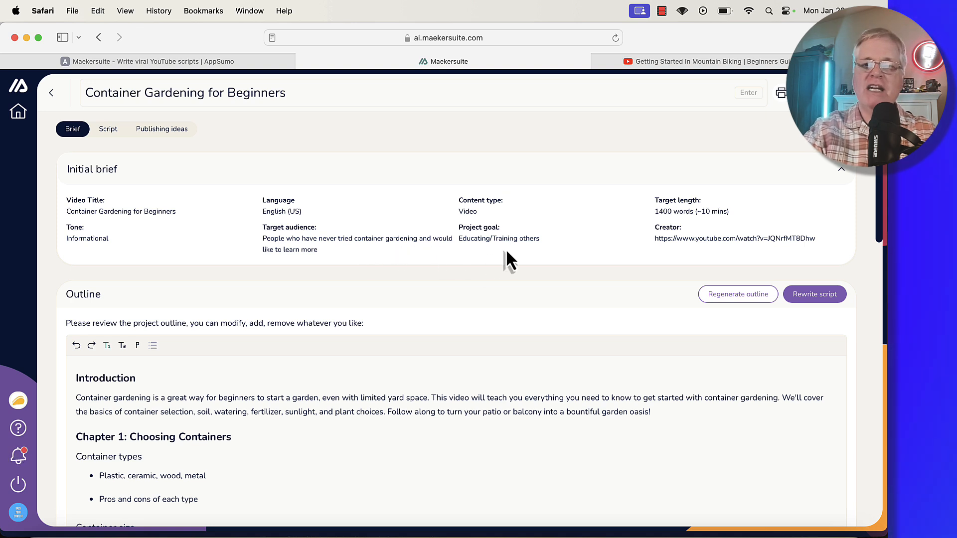
mouse_move(710, 236)
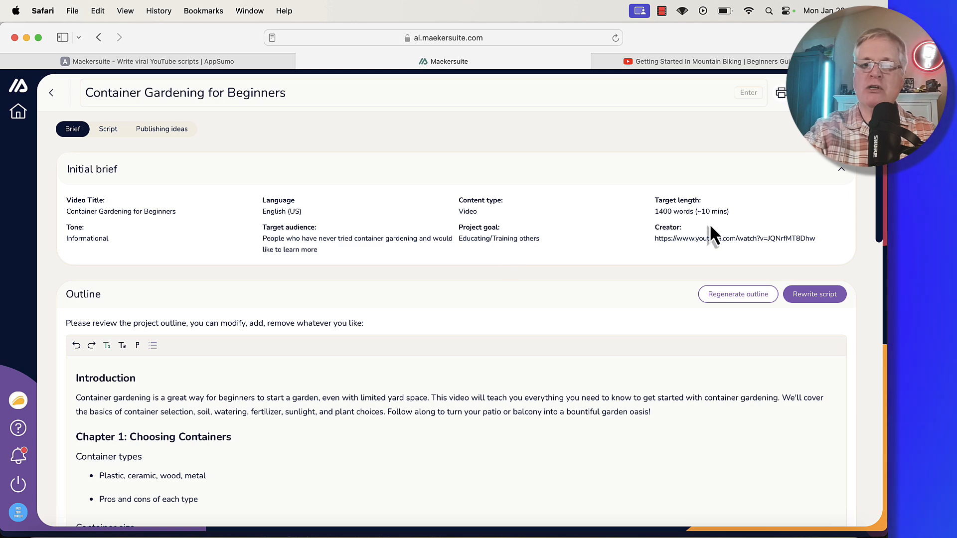
scroll("down", 3)
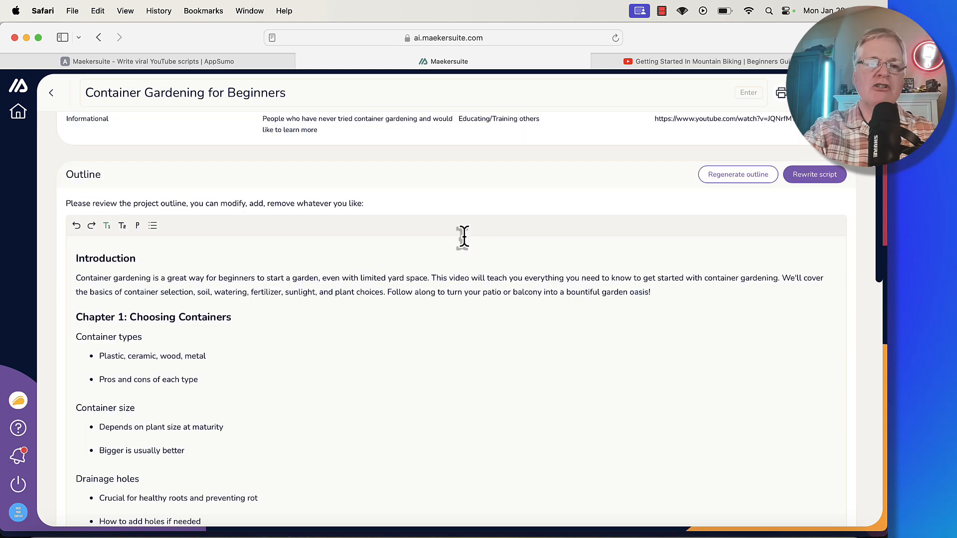
scroll("down", 3)
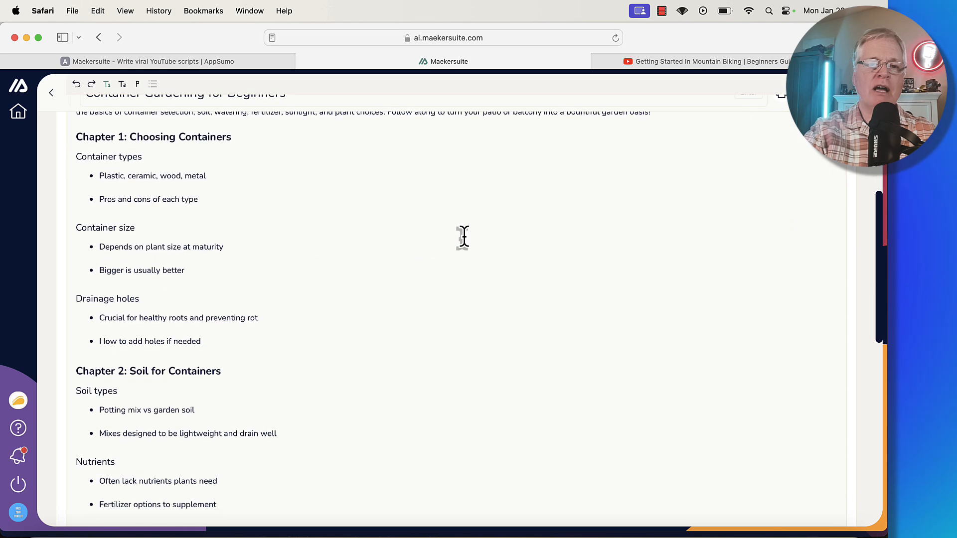
scroll("up", 3)
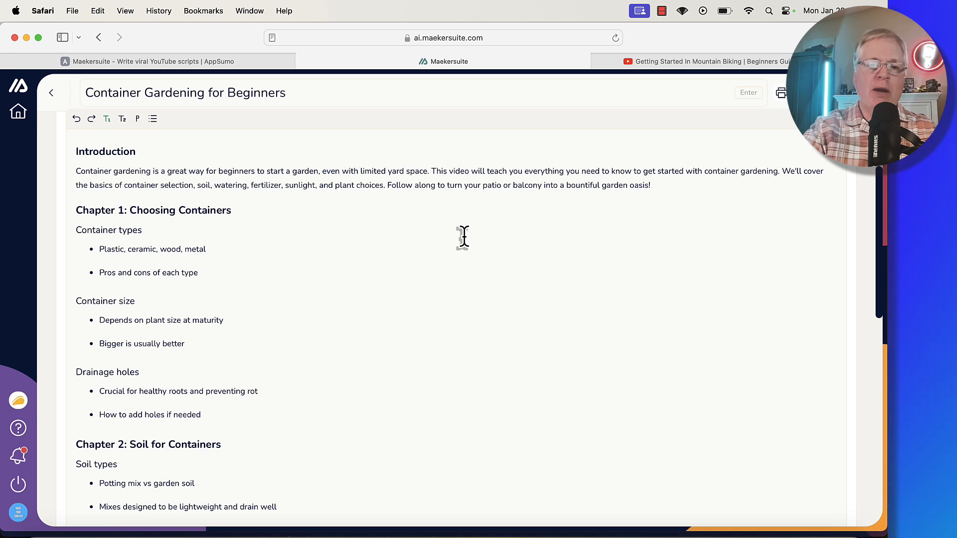
scroll("down", 3)
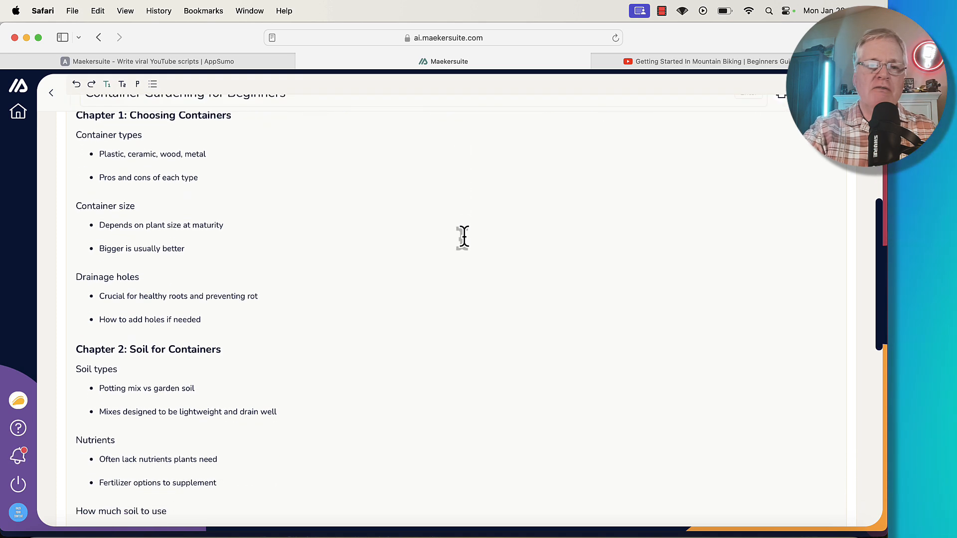
scroll("down", 3)
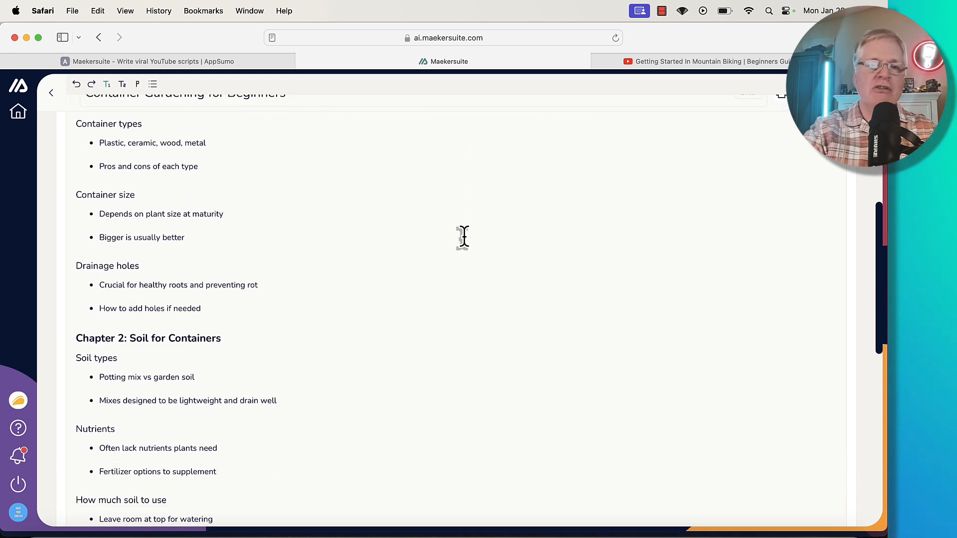
scroll("down", 3)
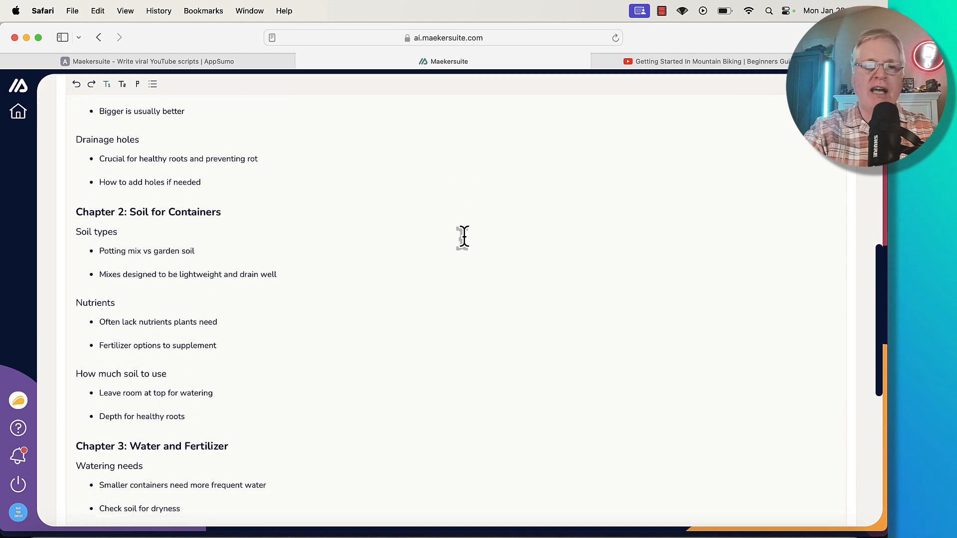
scroll("down", 3)
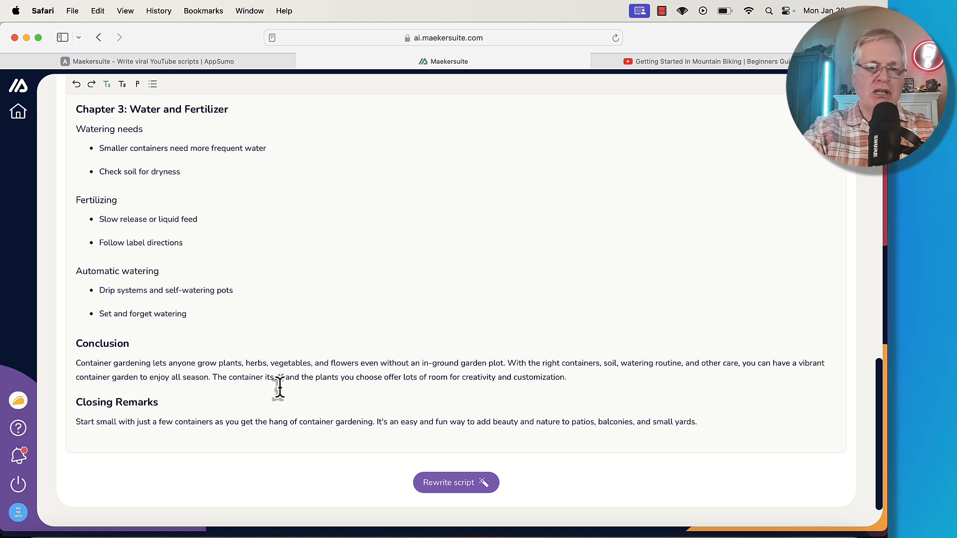
mouse_move(390, 436)
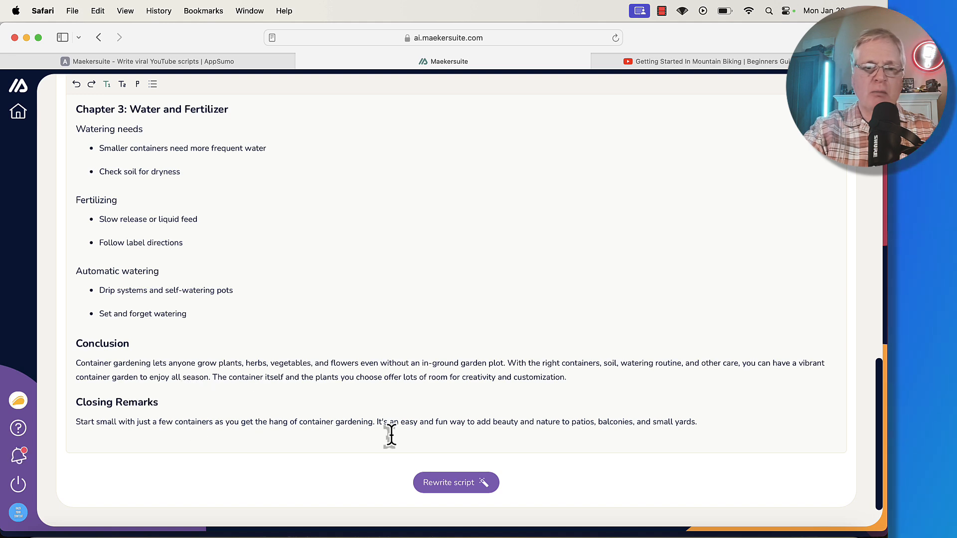
scroll("up", 3)
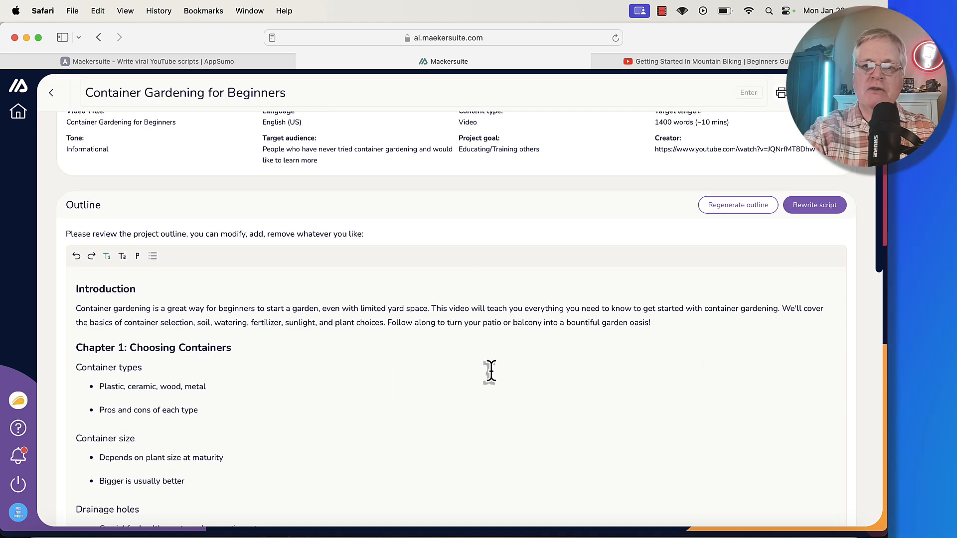
scroll("up", 3)
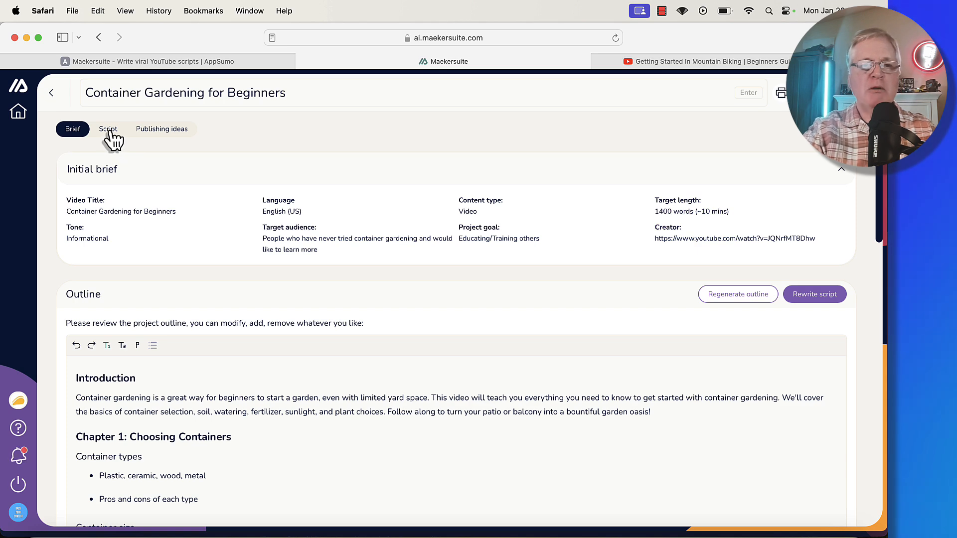
mouse_move(350, 272)
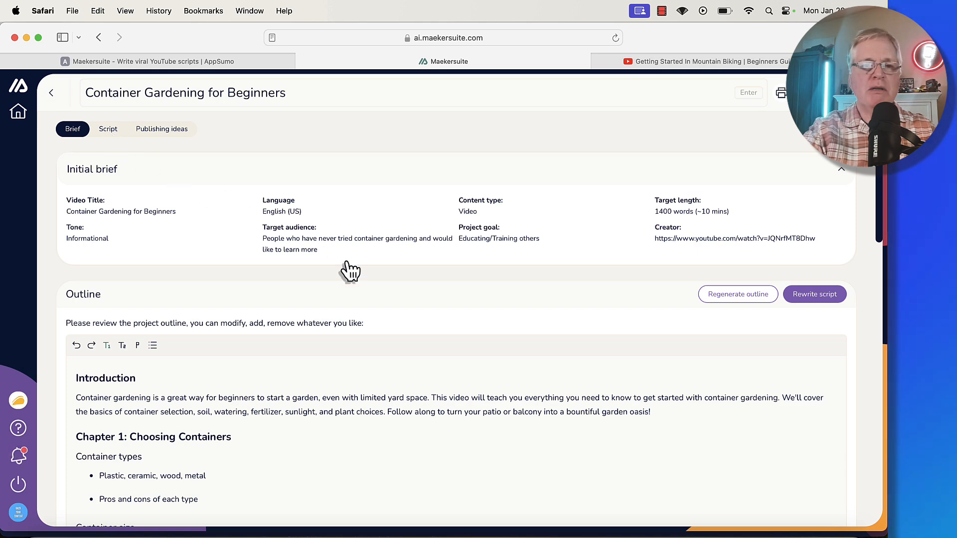
left_click(107, 129)
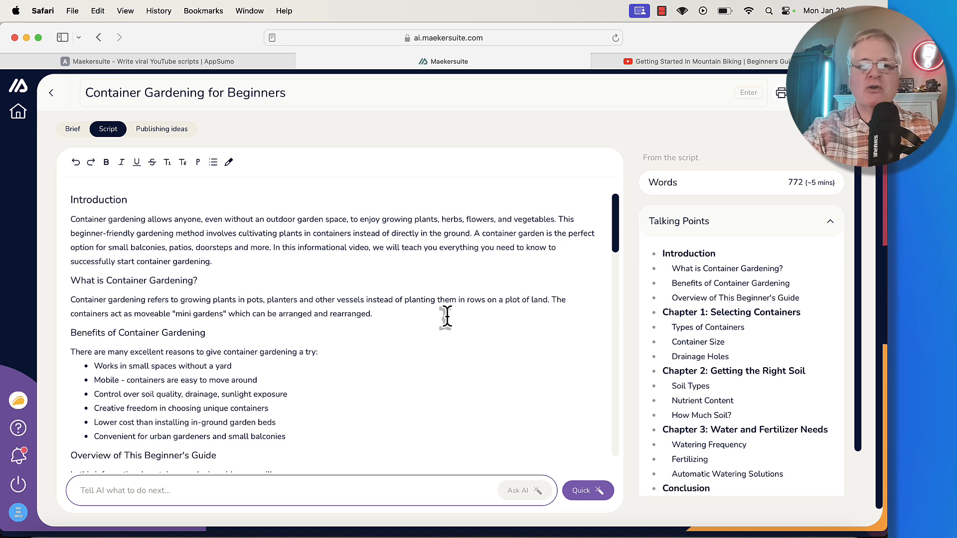
scroll("down", 3)
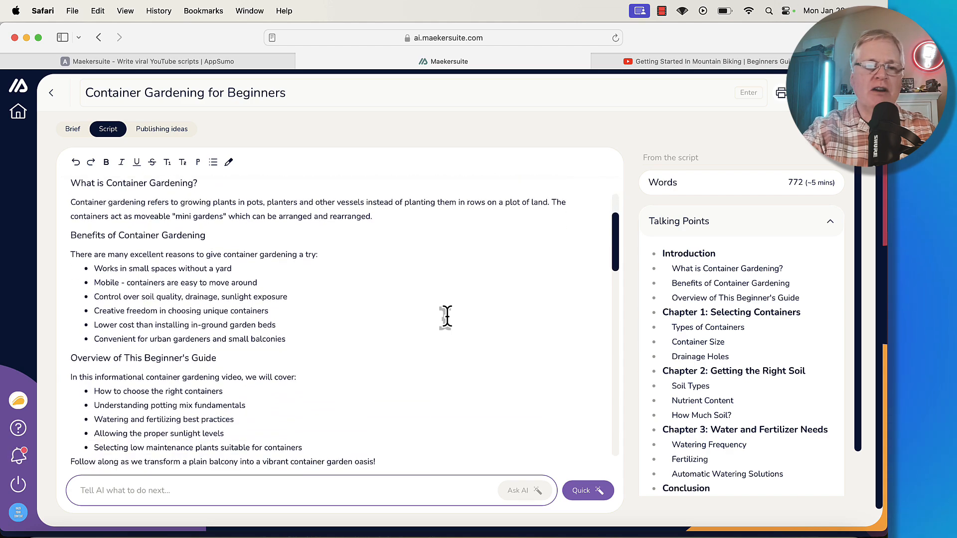
scroll("down", 3)
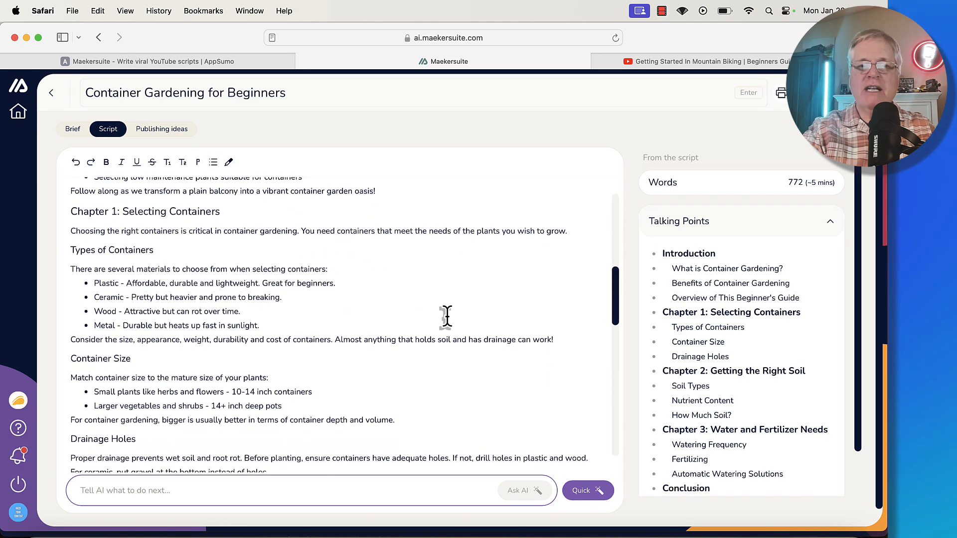
scroll("down", 3)
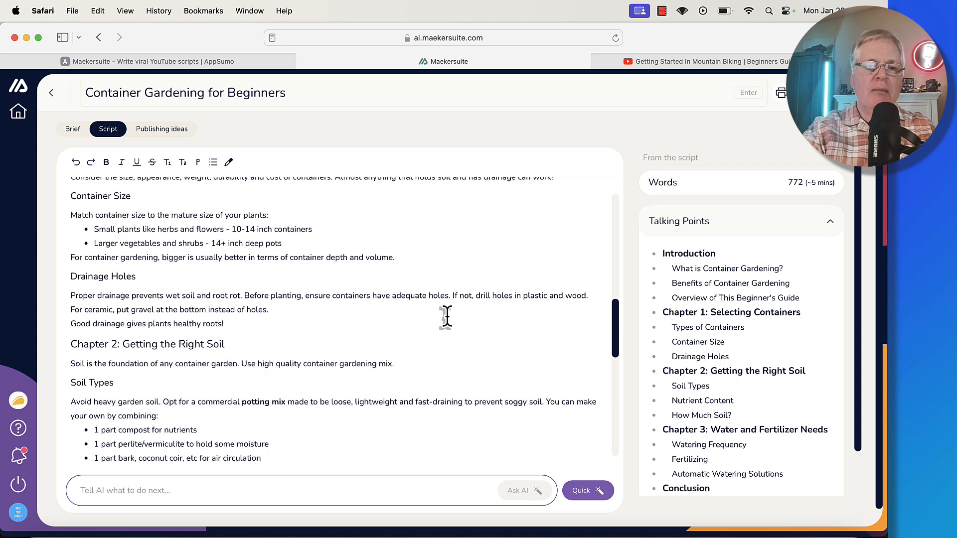
scroll("down", 3)
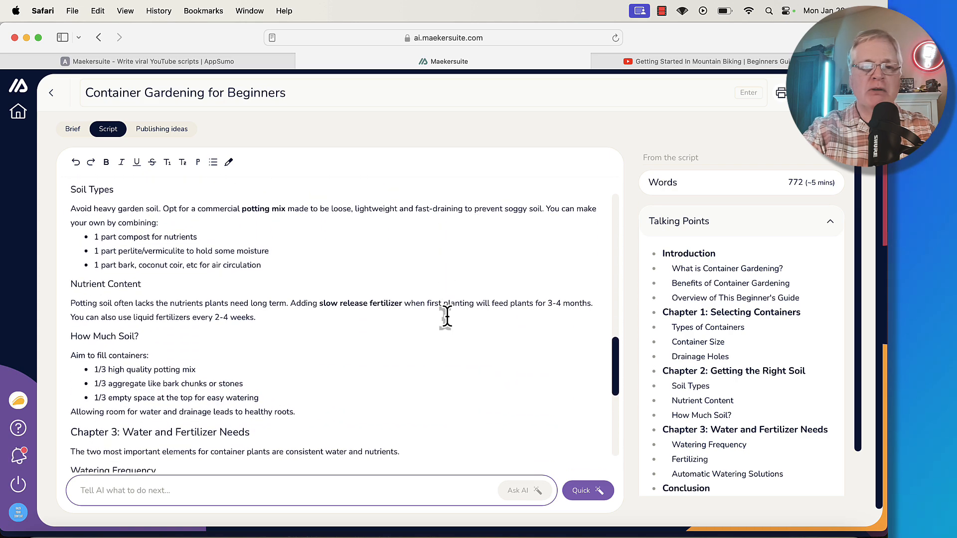
scroll("down", 3)
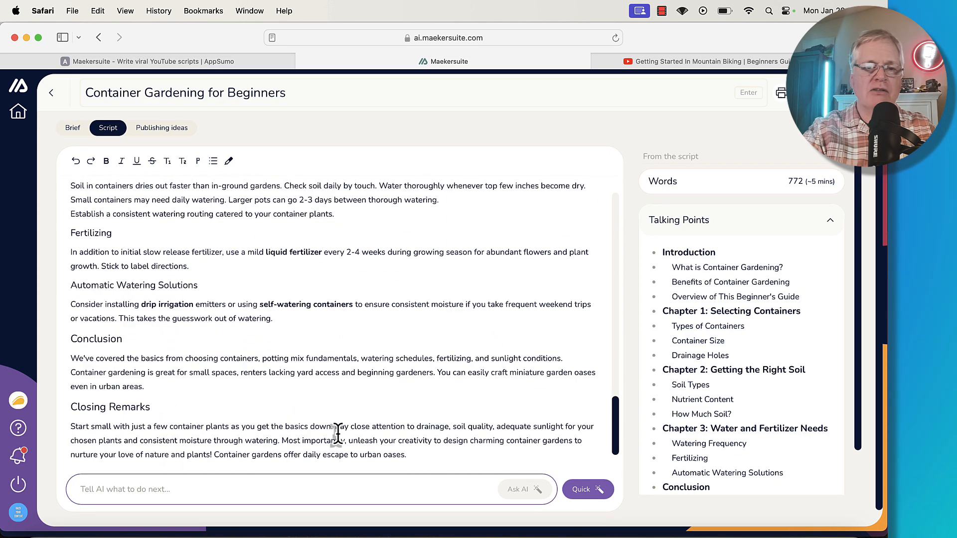
scroll("down", 3)
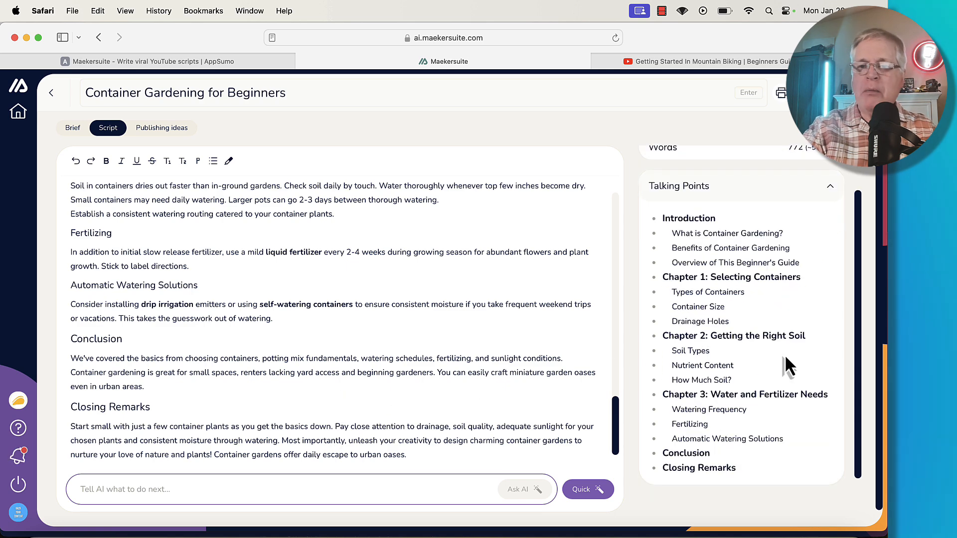
scroll("up", 3)
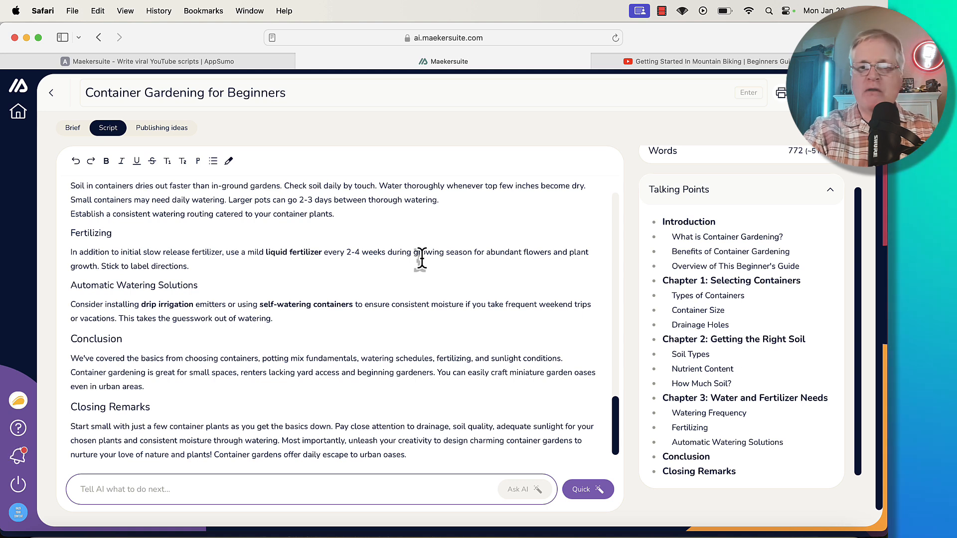
mouse_move(670, 278)
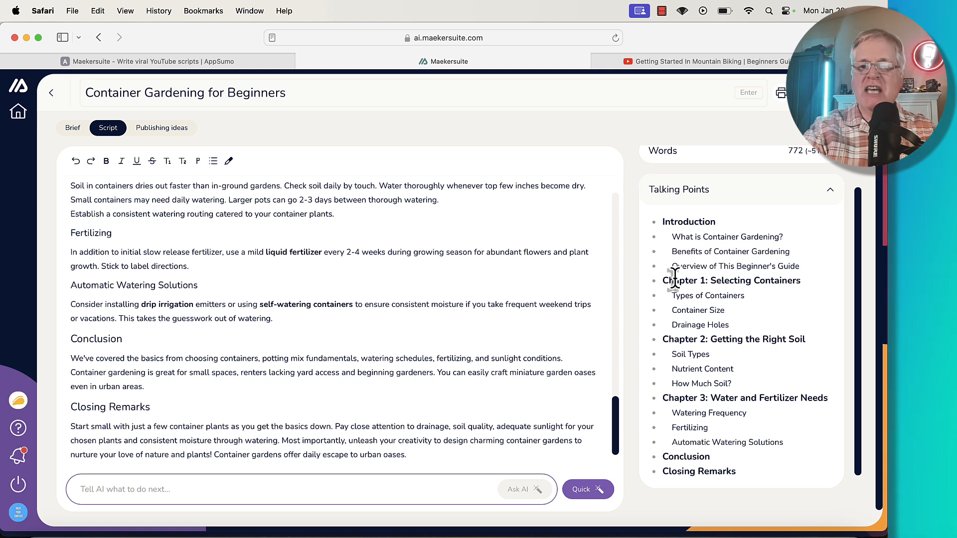
- View the Publishing ideas with the generated video description and gardening tags
left_click(161, 129)
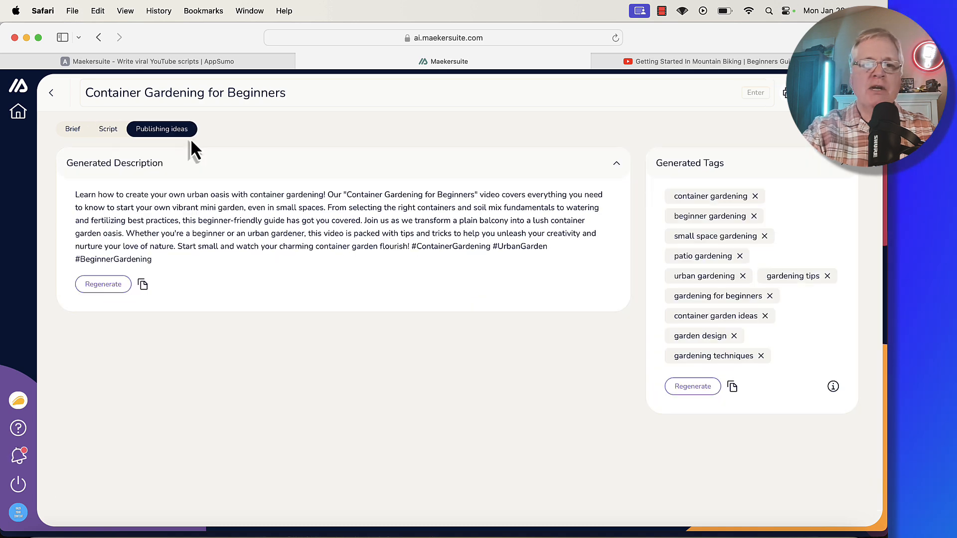
mouse_move(125, 193)
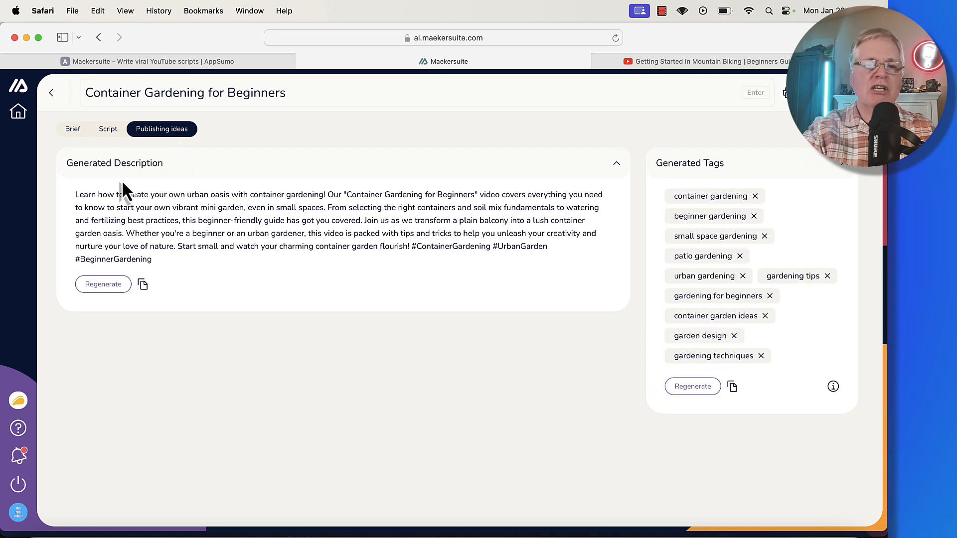
mouse_move(267, 189)
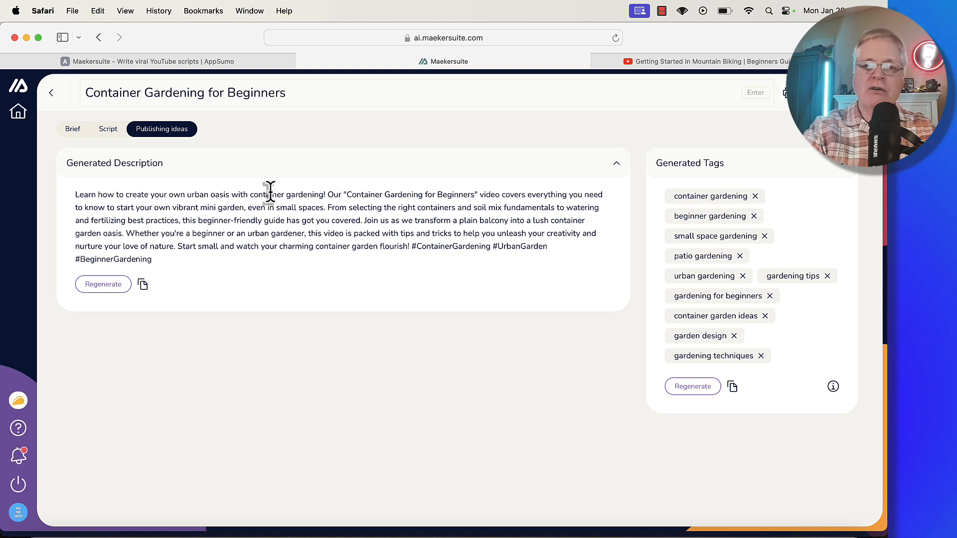
mouse_move(738, 221)
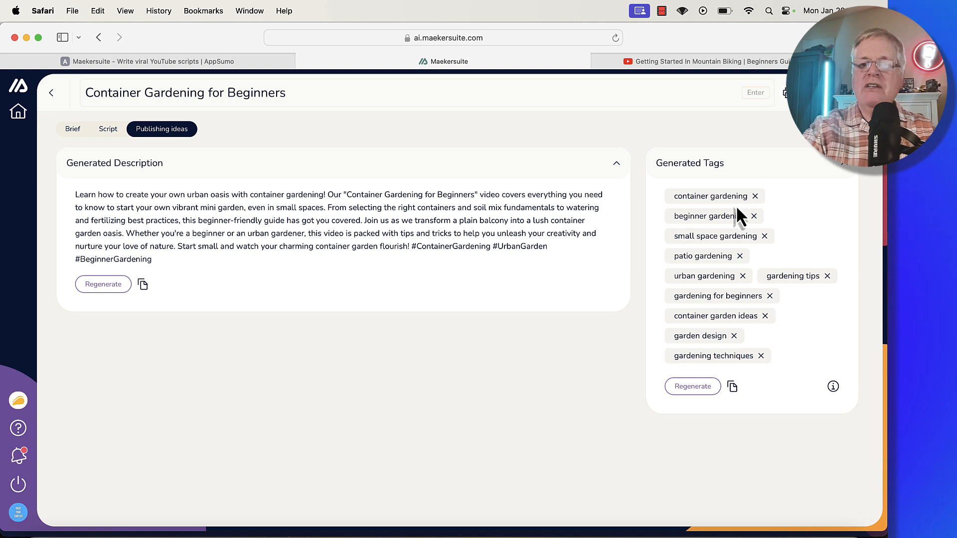
mouse_move(729, 296)
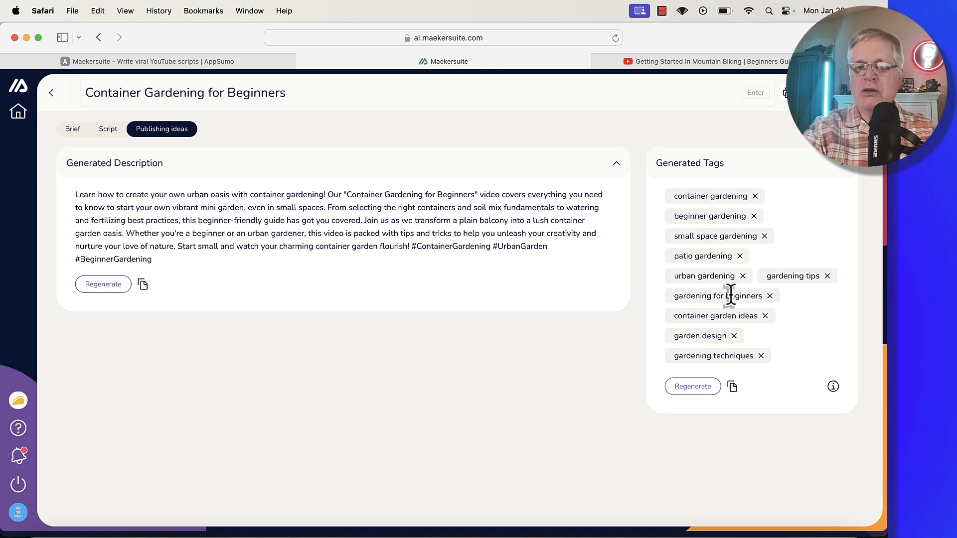
mouse_move(710, 219)
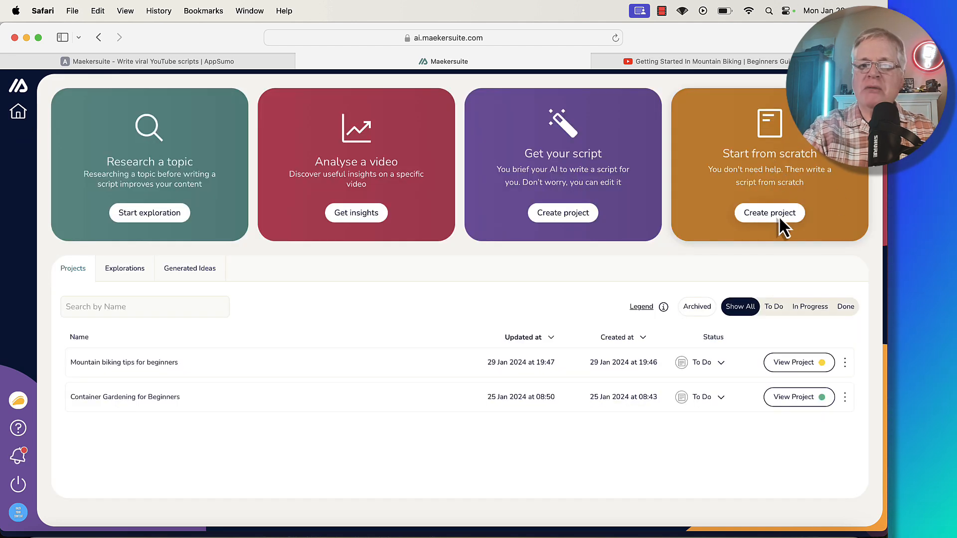
- Start a from-scratch project titled 'Beginning Mth Biking' with placeholder script text
left_click(768, 212)
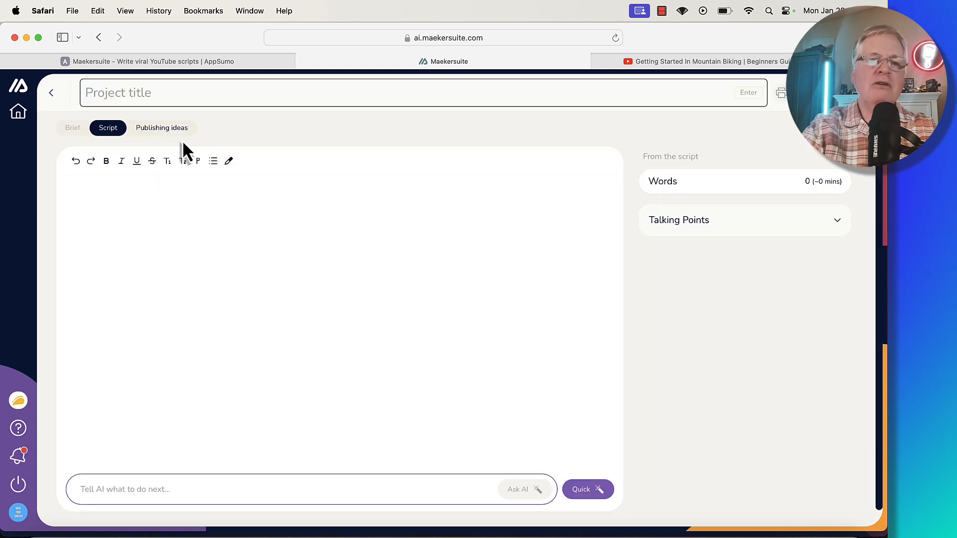
mouse_move(265, 132)
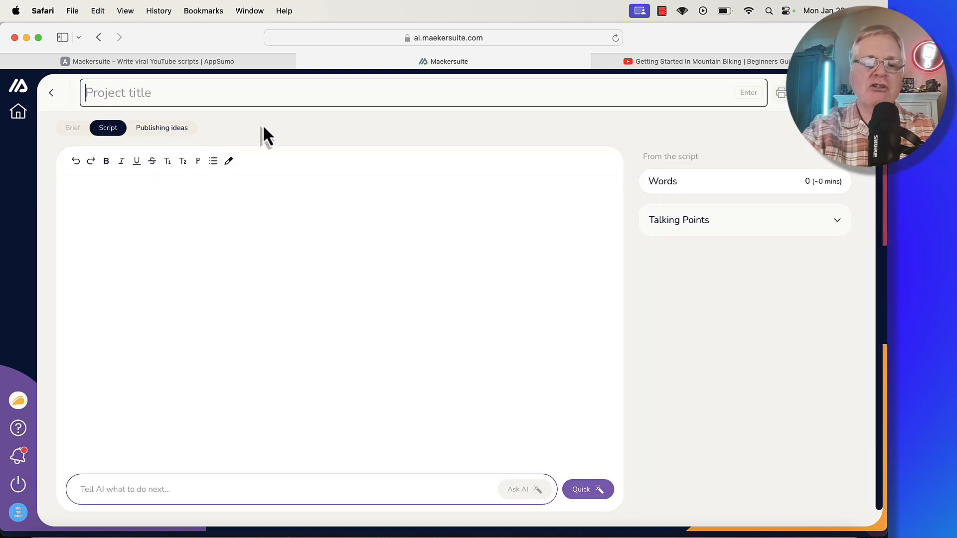
type("Beginning Mth Biking")
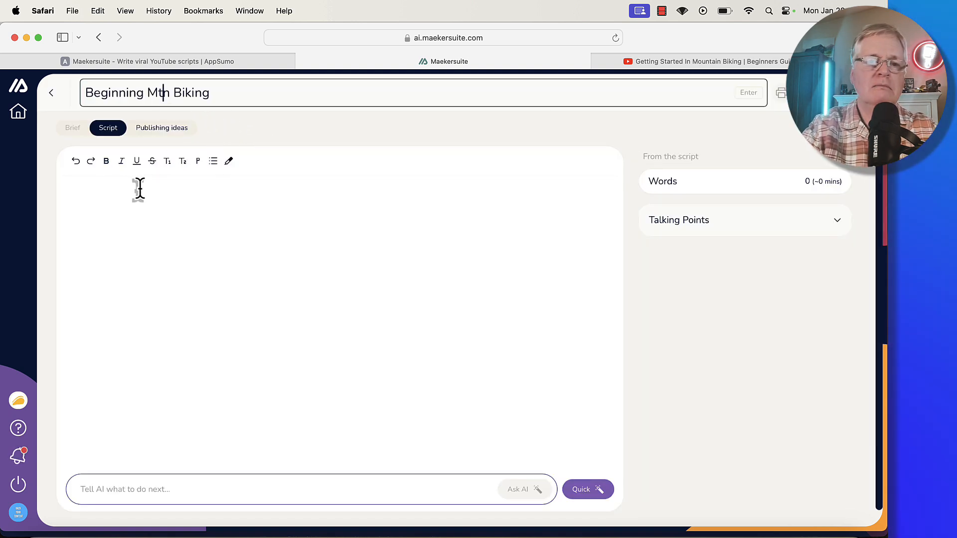
type("kjhkjhkjhkjh")
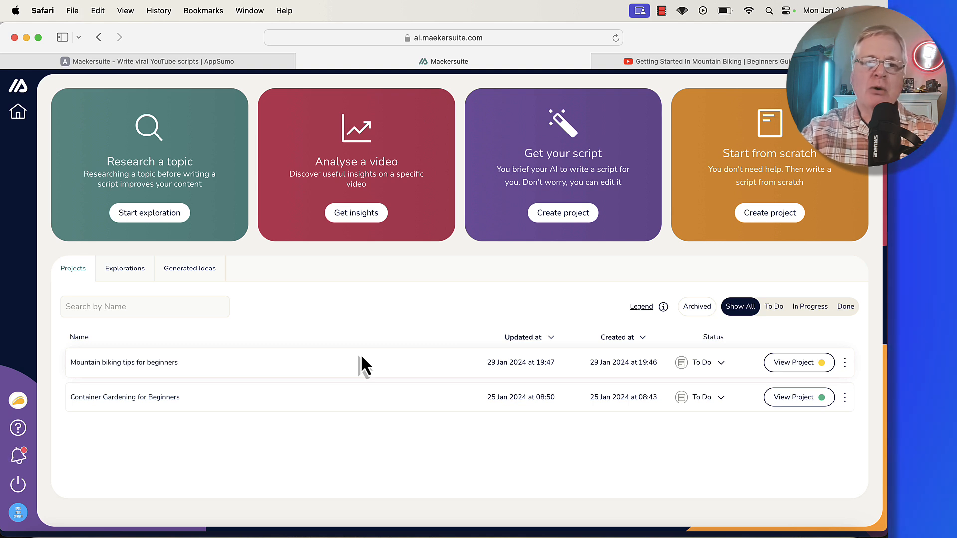
mouse_move(238, 255)
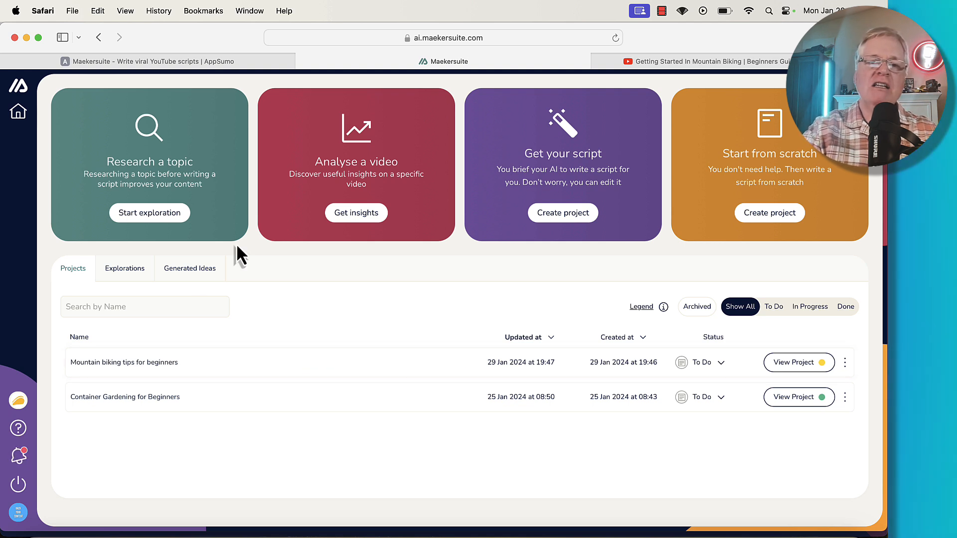
mouse_move(421, 224)
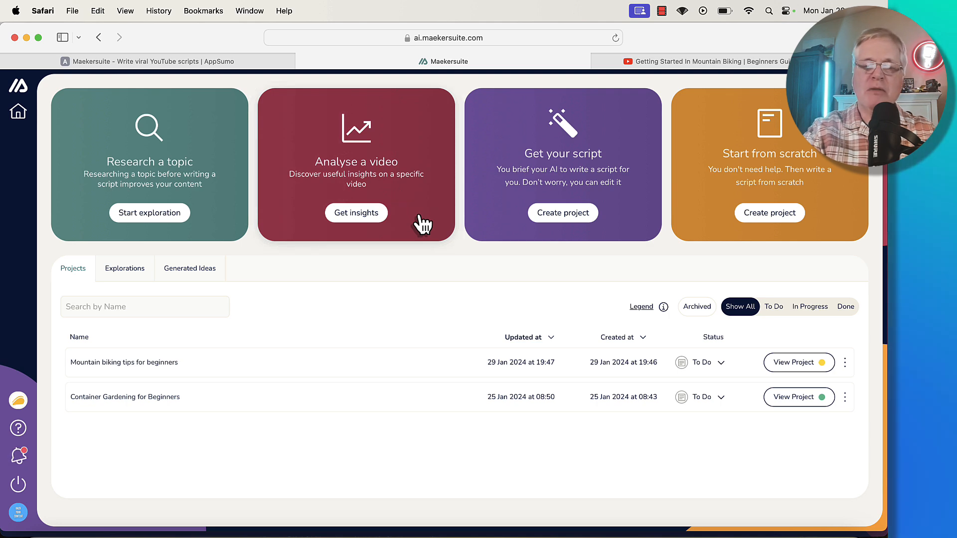
mouse_move(421, 256)
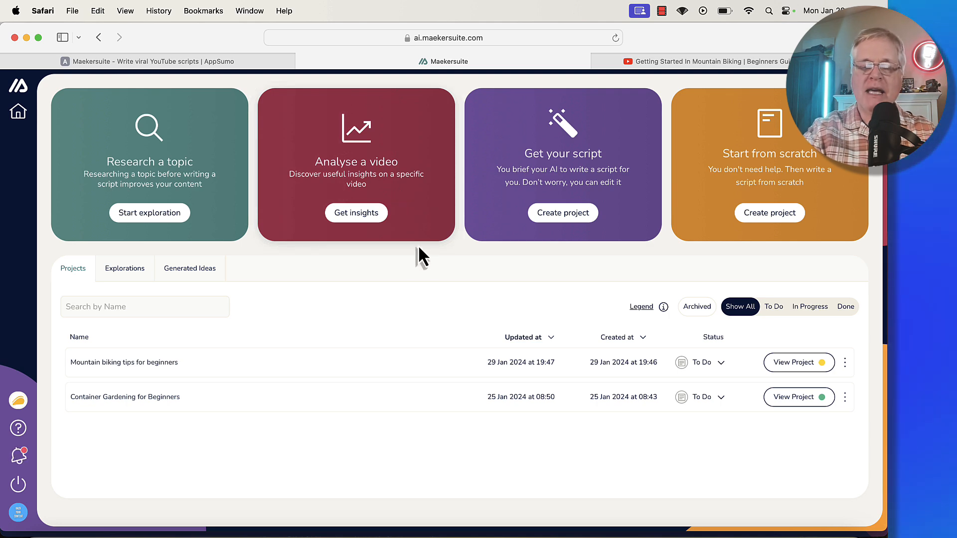
mouse_move(415, 281)
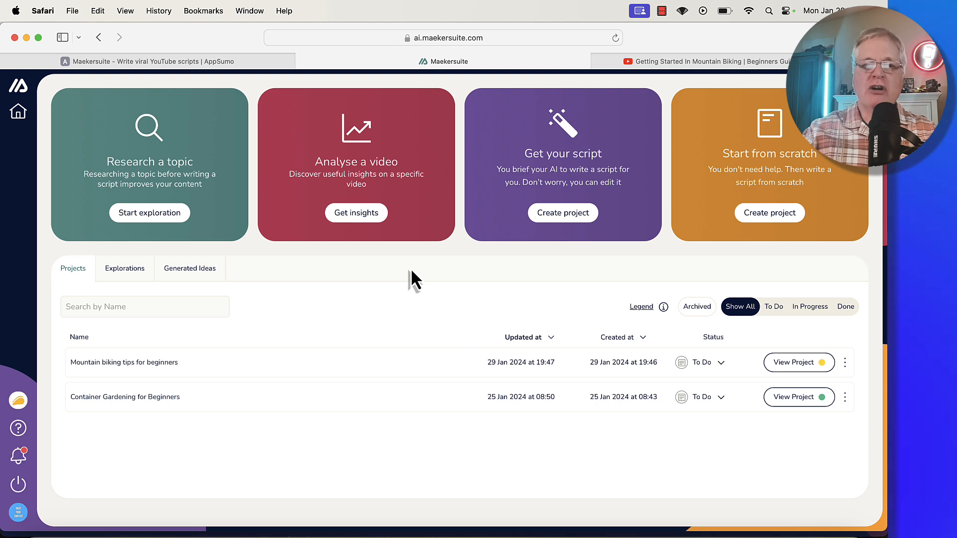
- Switch to the AppSumo deal page showing the $29, $129 and $259 license tiers
left_click(146, 61)
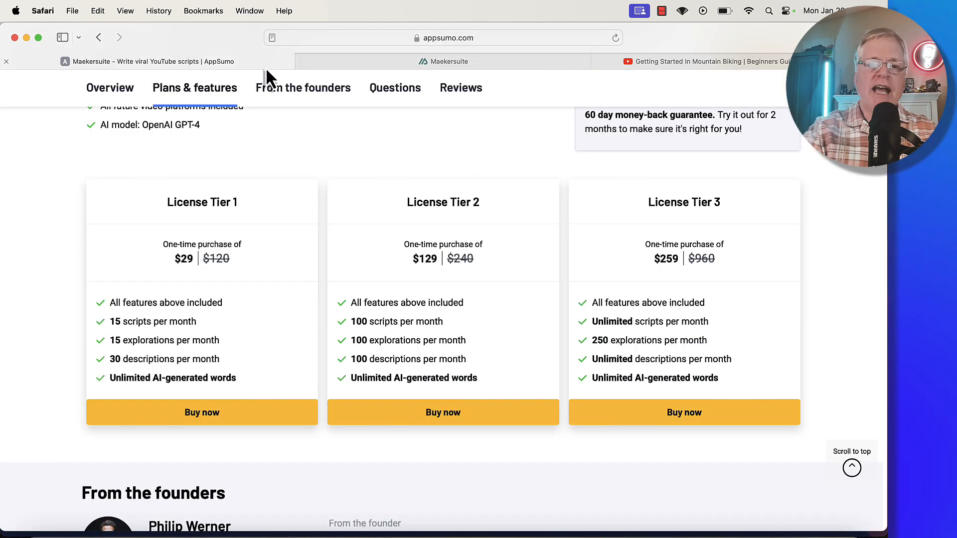
mouse_move(270, 296)
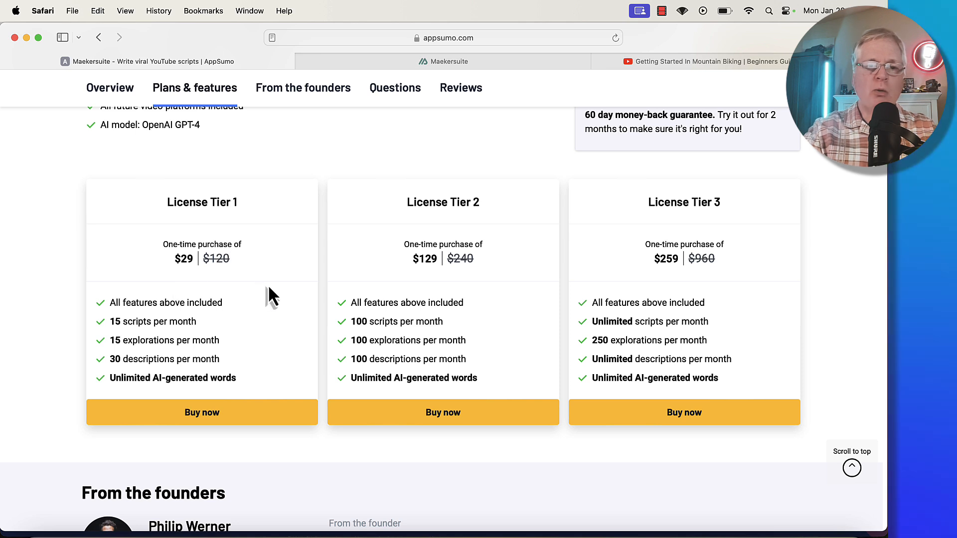
mouse_move(262, 354)
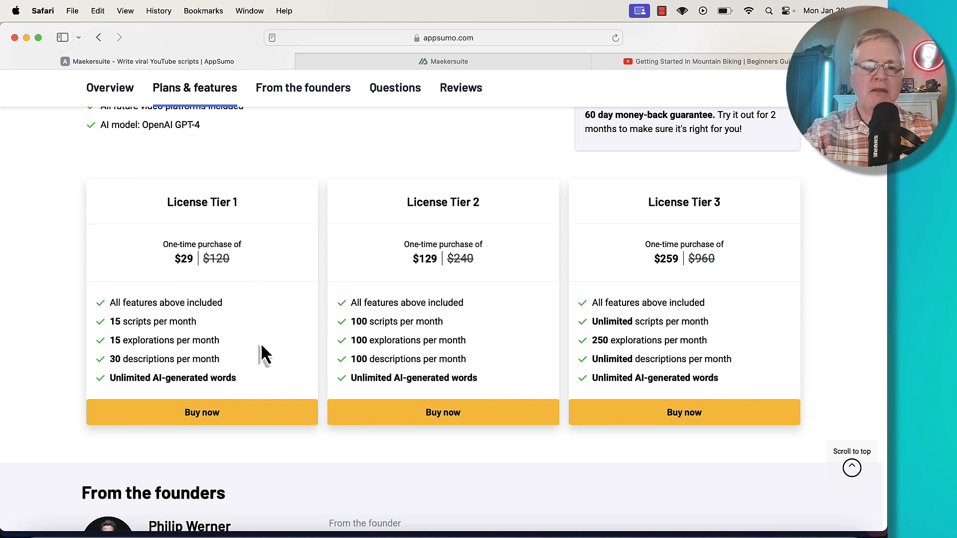
mouse_move(262, 375)
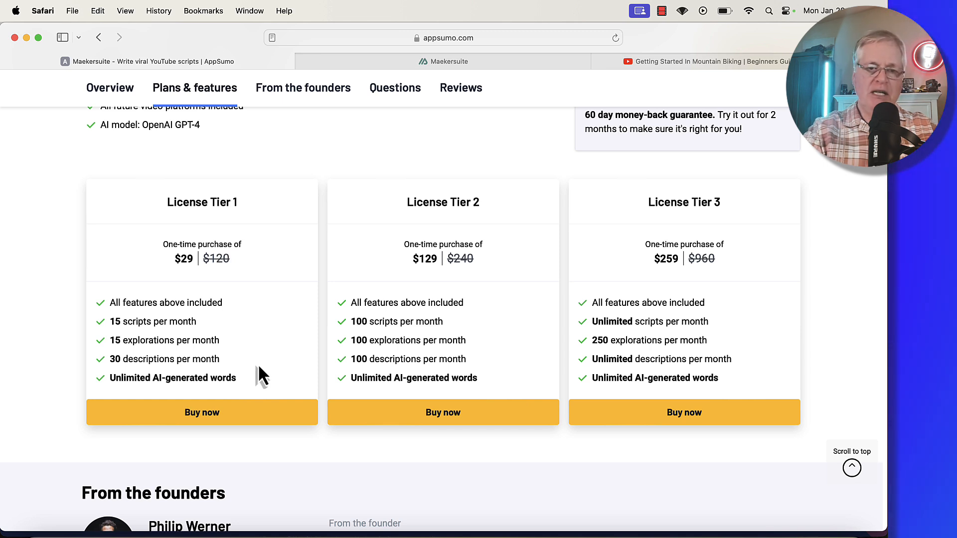
mouse_move(265, 284)
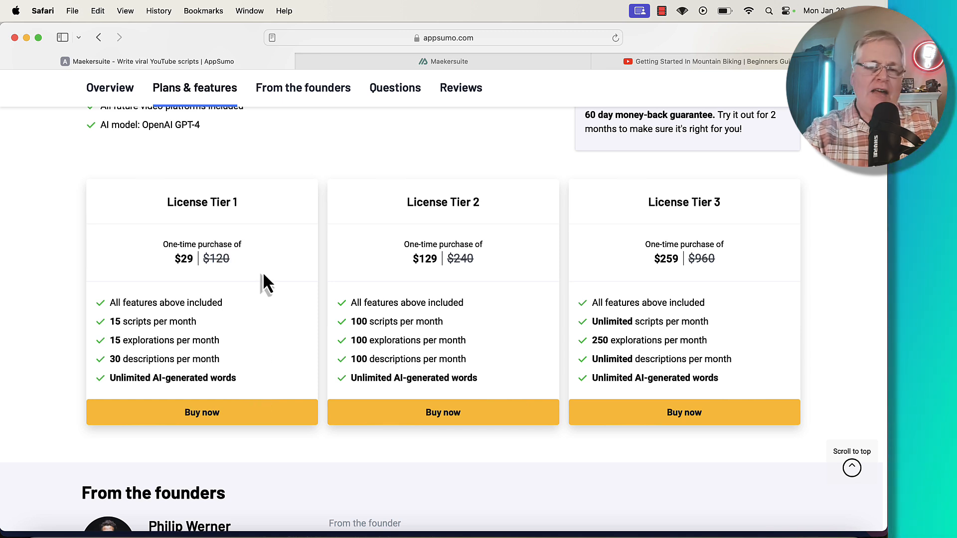
mouse_move(267, 283)
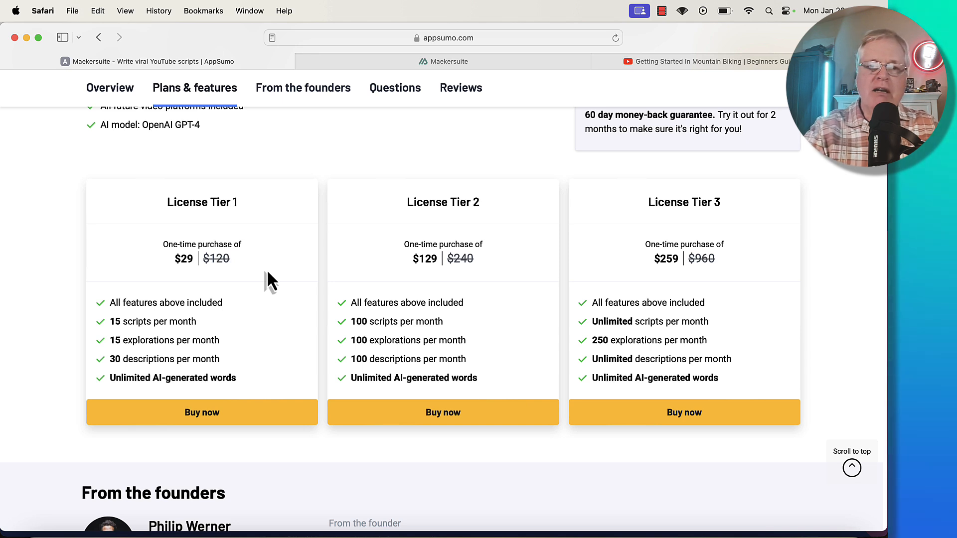